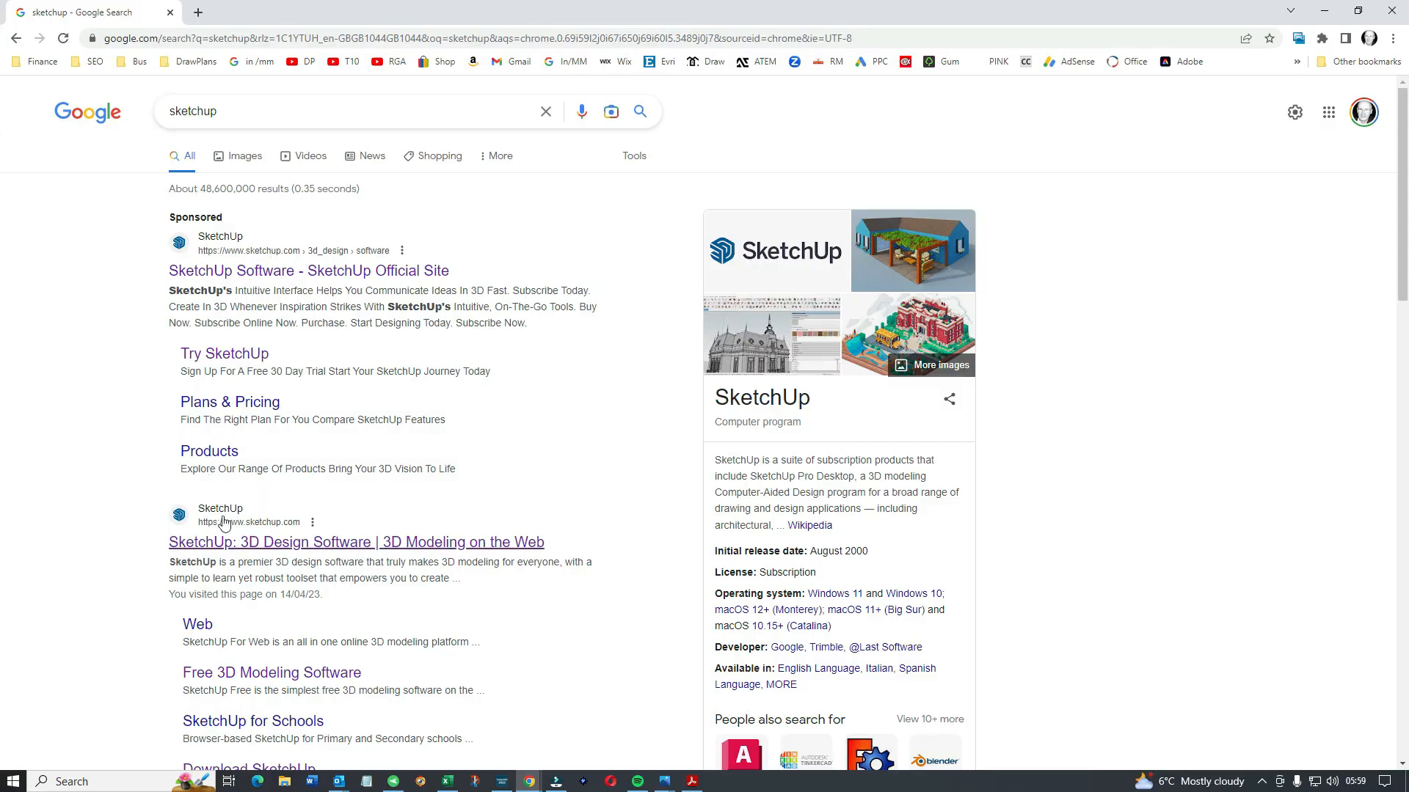
Reach the SketchUp Free plan page via the SketchUp site's Products menu
{"action": "left_click", "coordinate": [355, 541]}
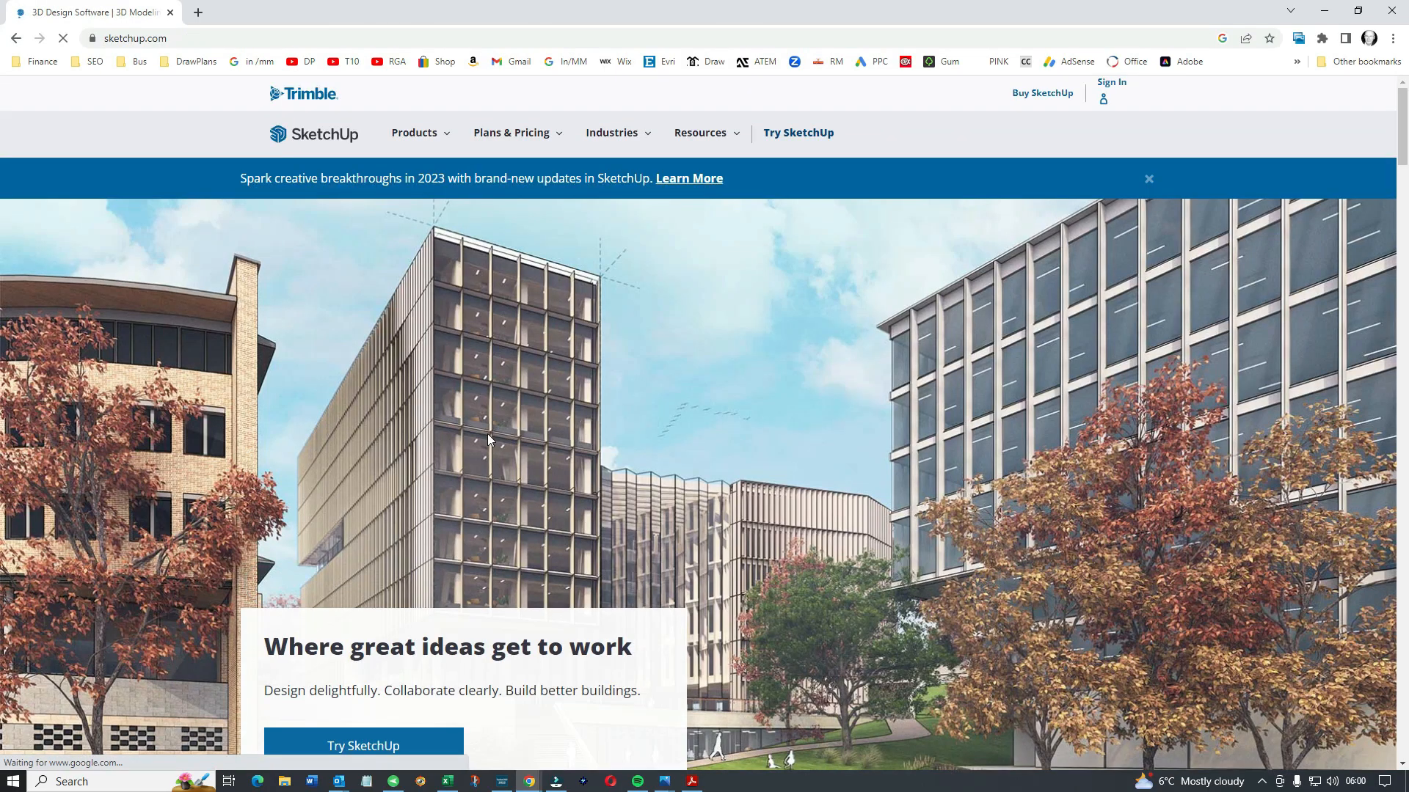
{"action": "mouse_move", "coordinate": [694, 248]}
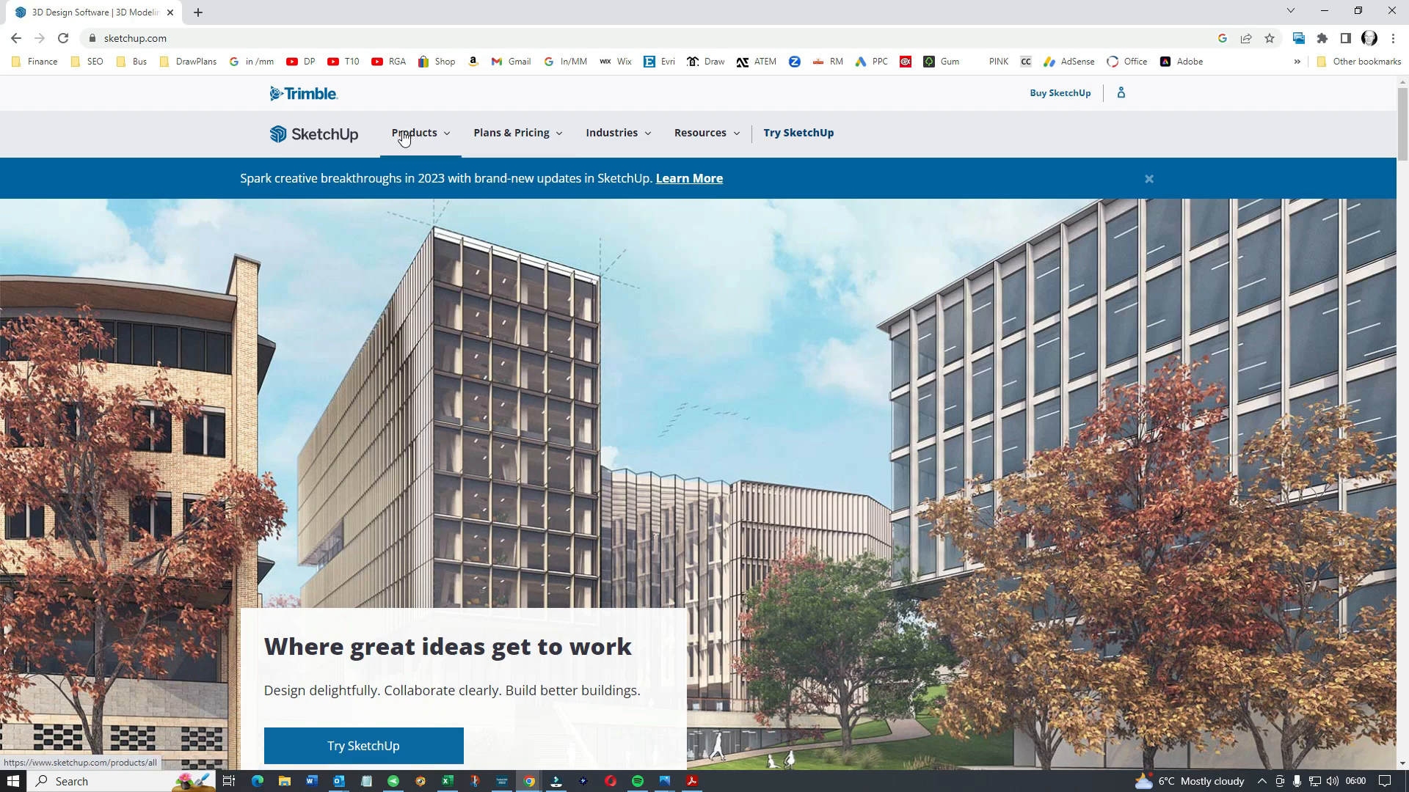
{"action": "left_click", "coordinate": [414, 132]}
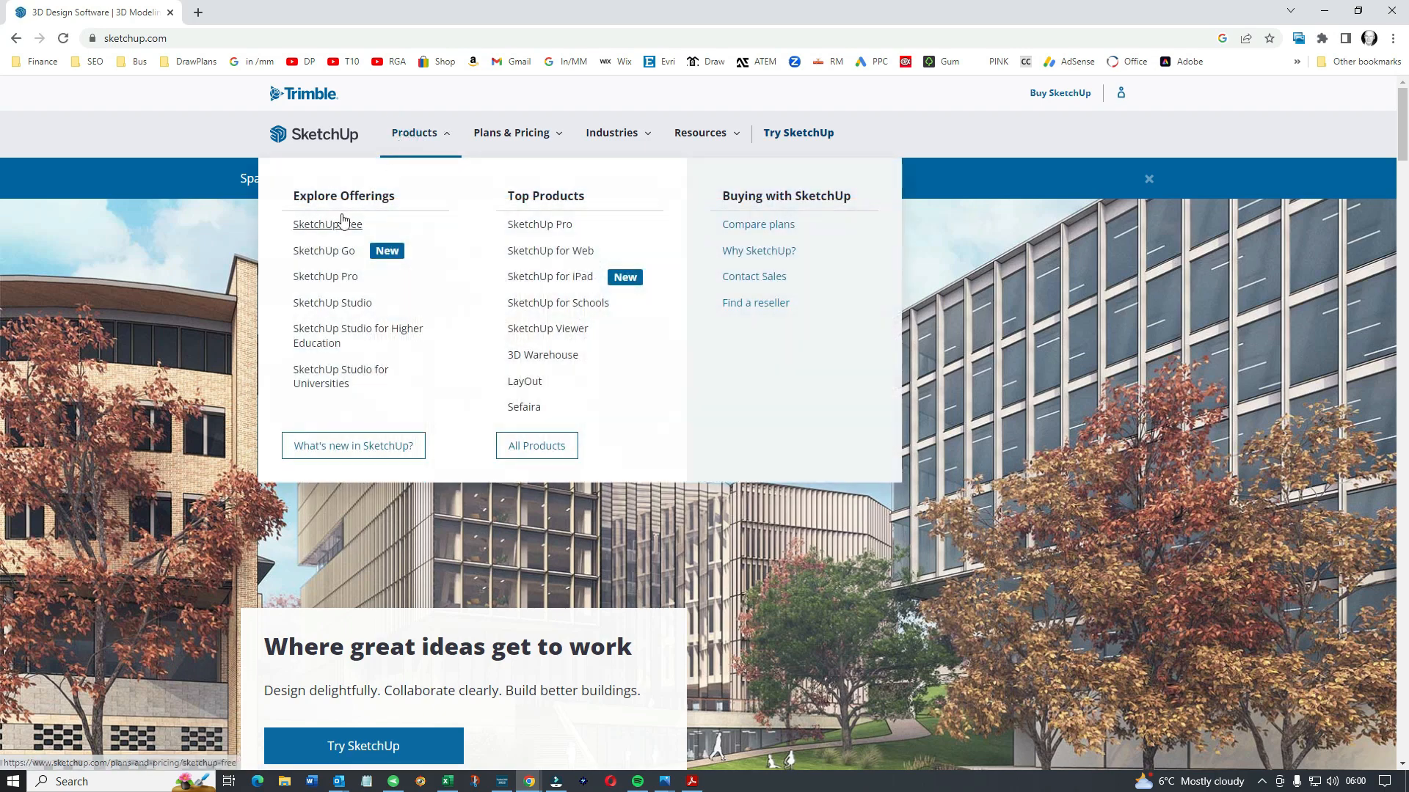
{"action": "mouse_move", "coordinate": [326, 223]}
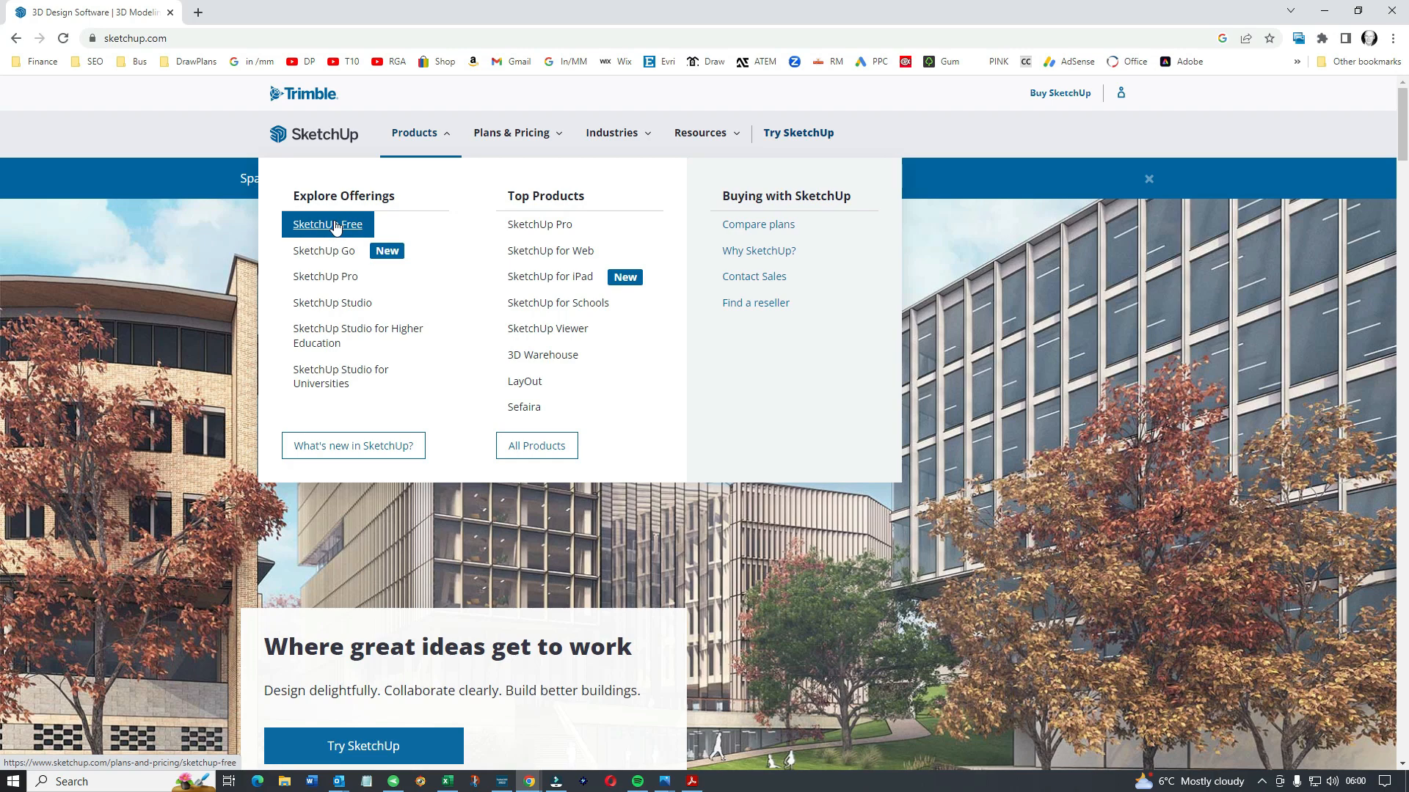
{"action": "left_click", "coordinate": [327, 223]}
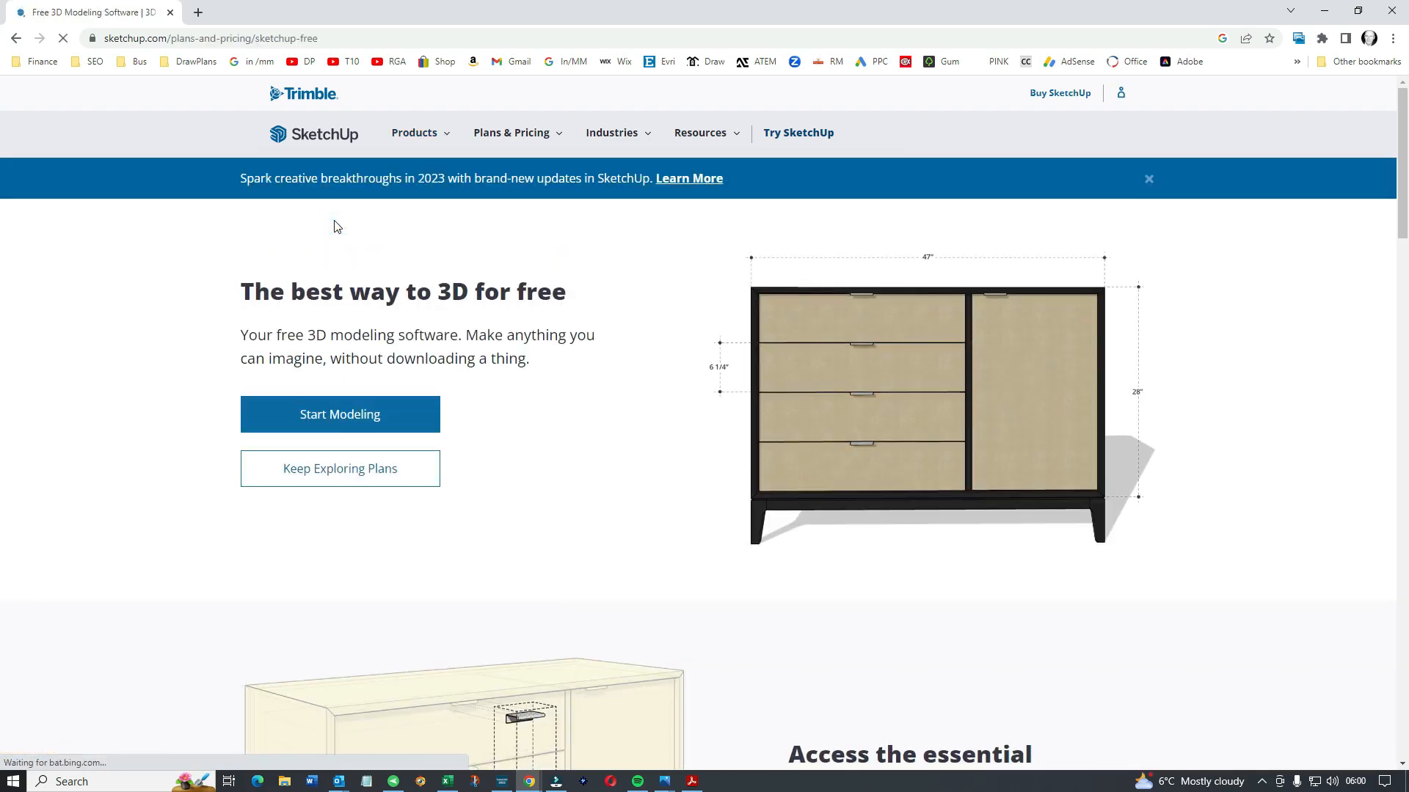
{"action": "left_click", "coordinate": [339, 413]}
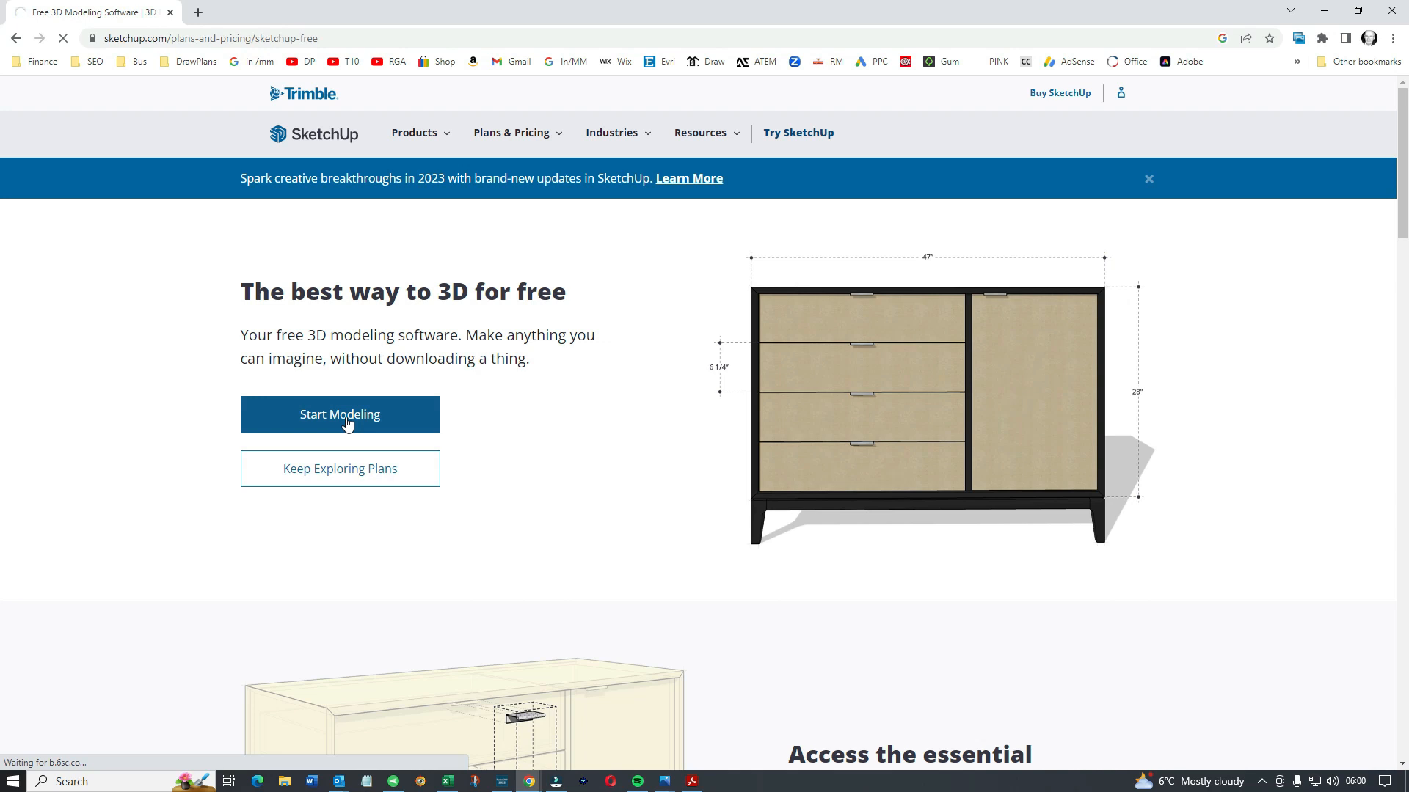
Launch the web modeller, accept the terms of service and decline the recovered model
{"action": "left_click", "coordinate": [339, 414]}
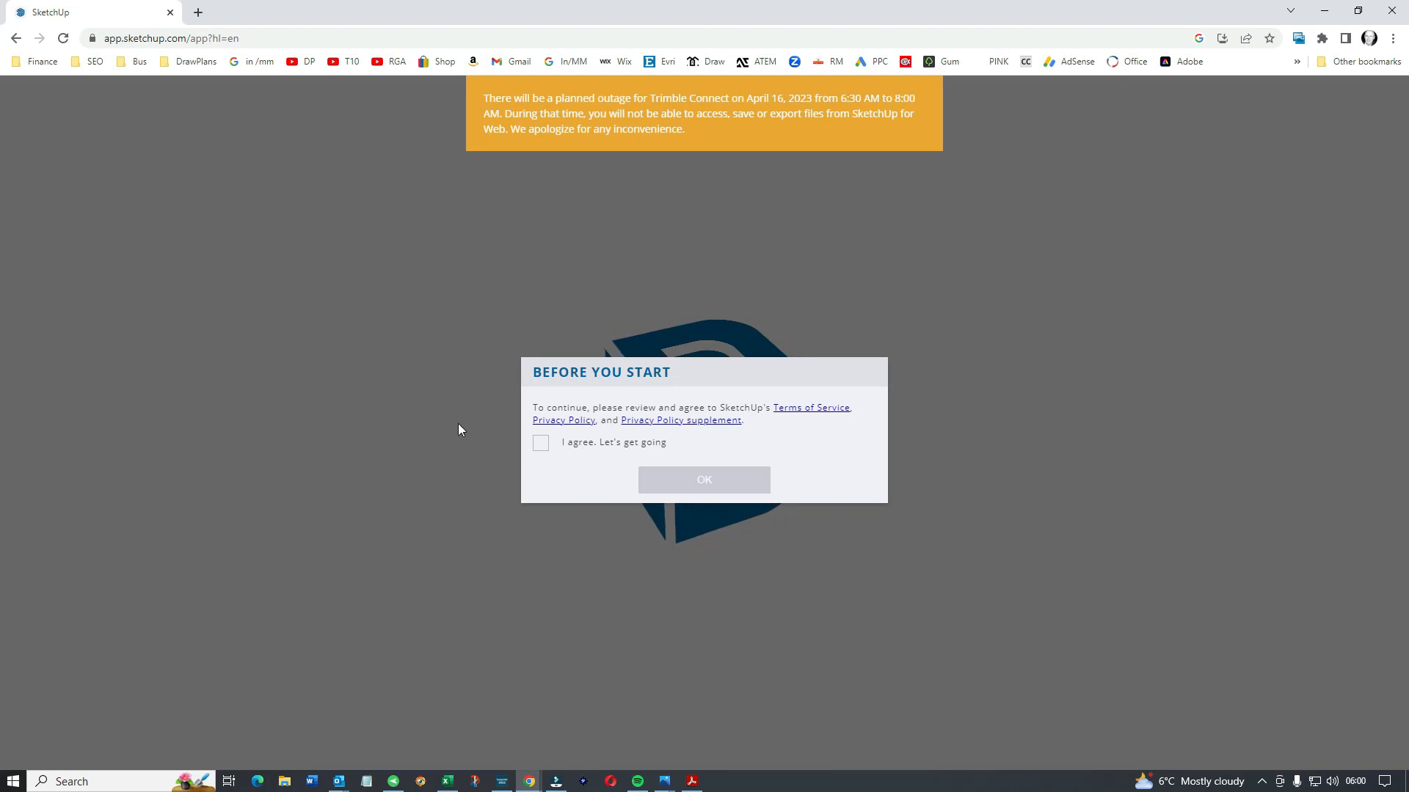
{"action": "left_click", "coordinate": [540, 442]}
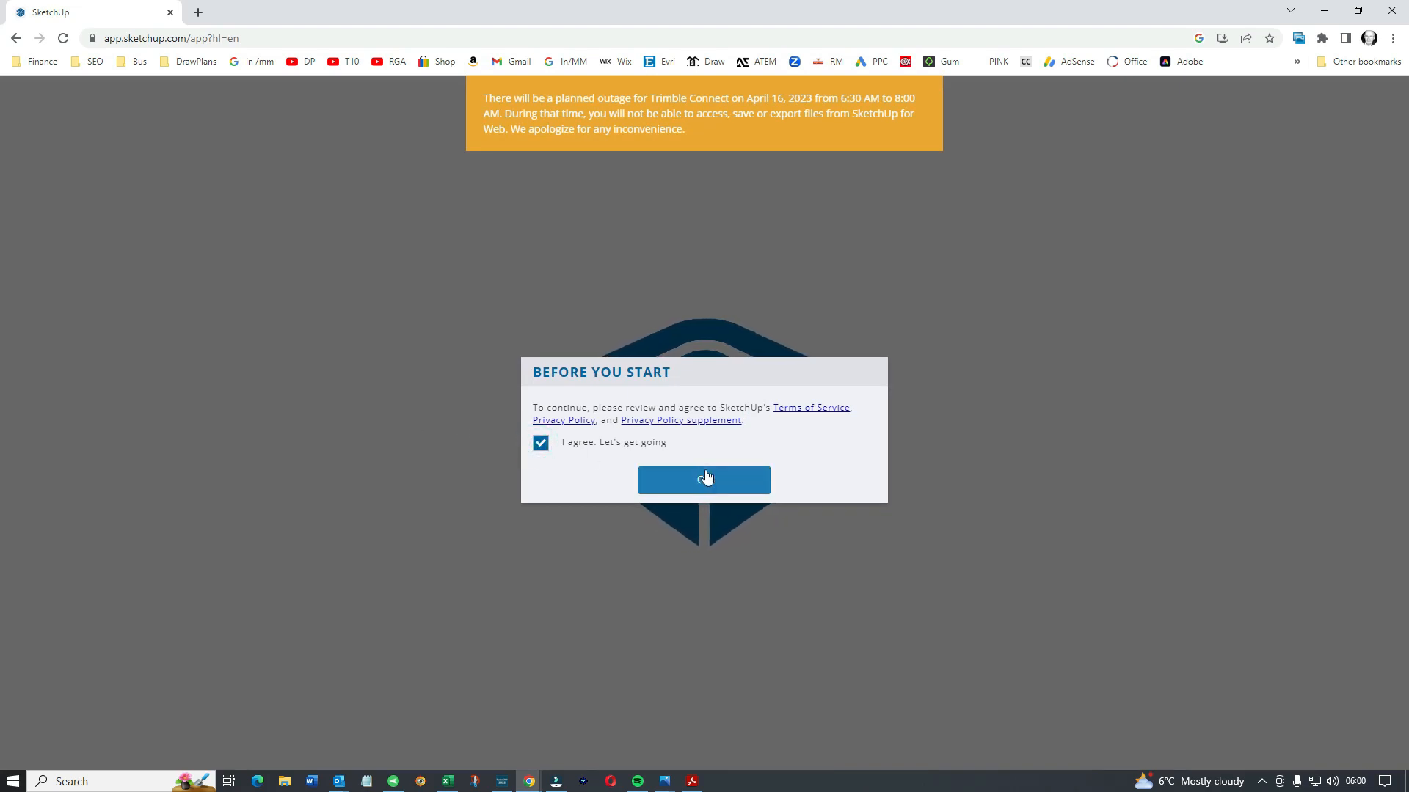
{"action": "left_click", "coordinate": [703, 478]}
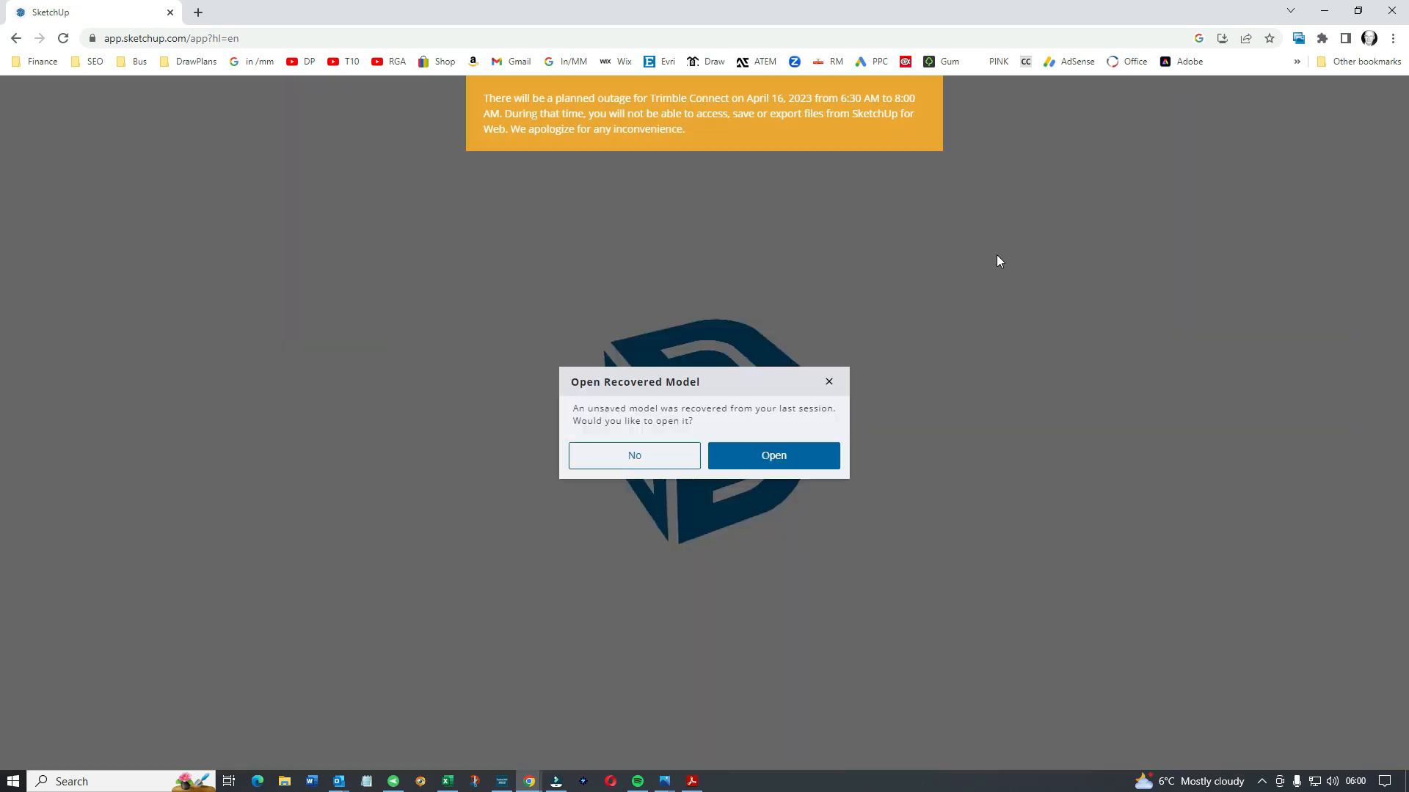
{"action": "mouse_move", "coordinate": [750, 278]}
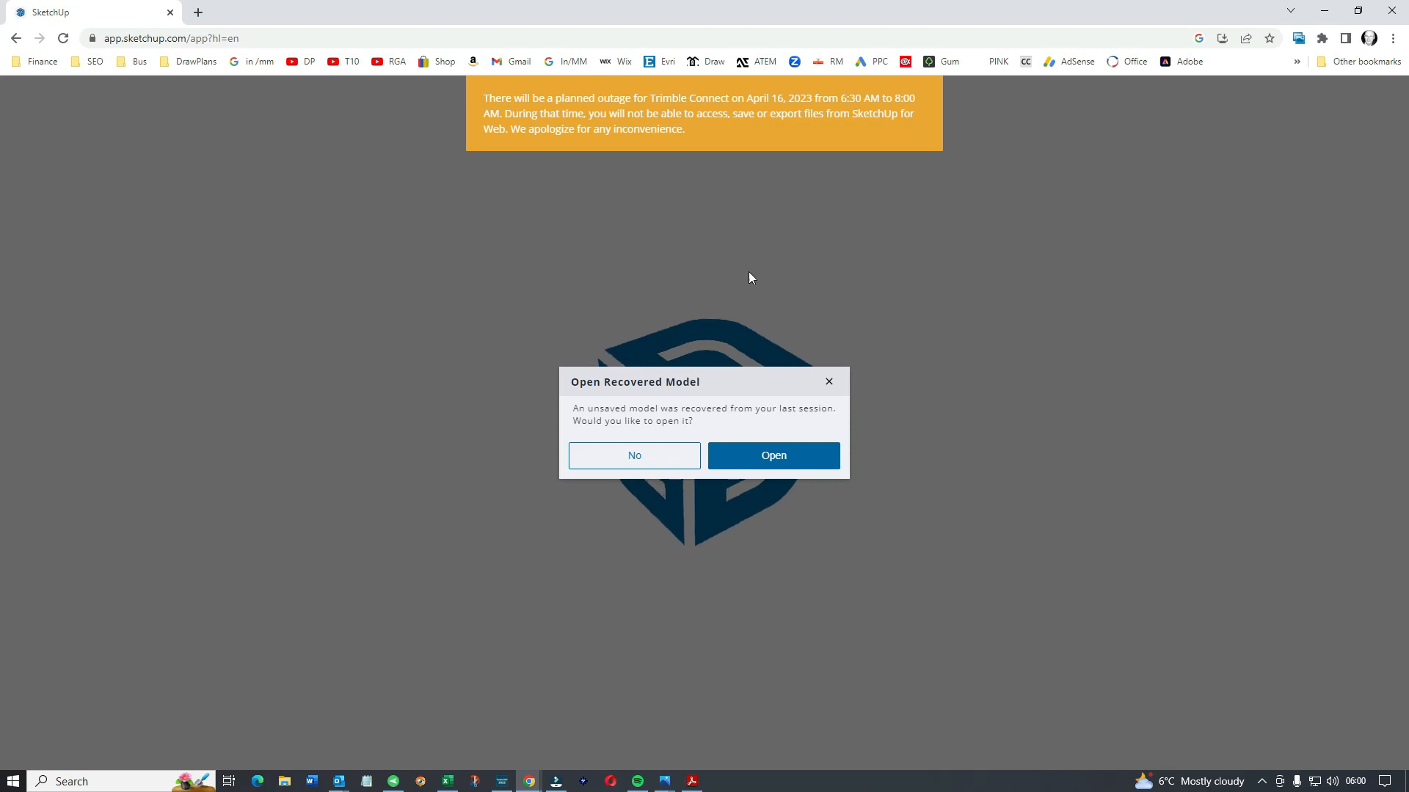
{"action": "left_click", "coordinate": [634, 455]}
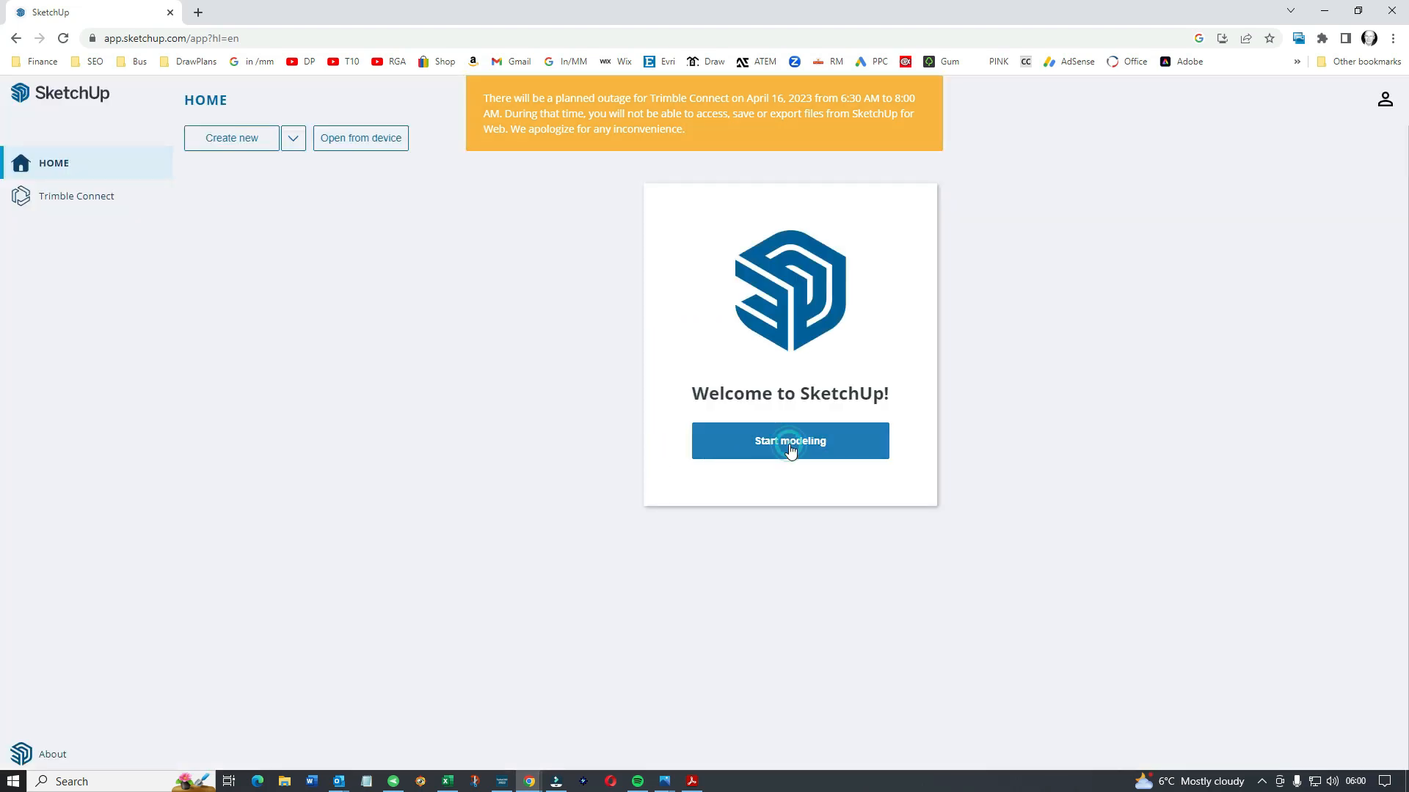
Start a new blank model from the Welcome home page
{"action": "left_click", "coordinate": [789, 441]}
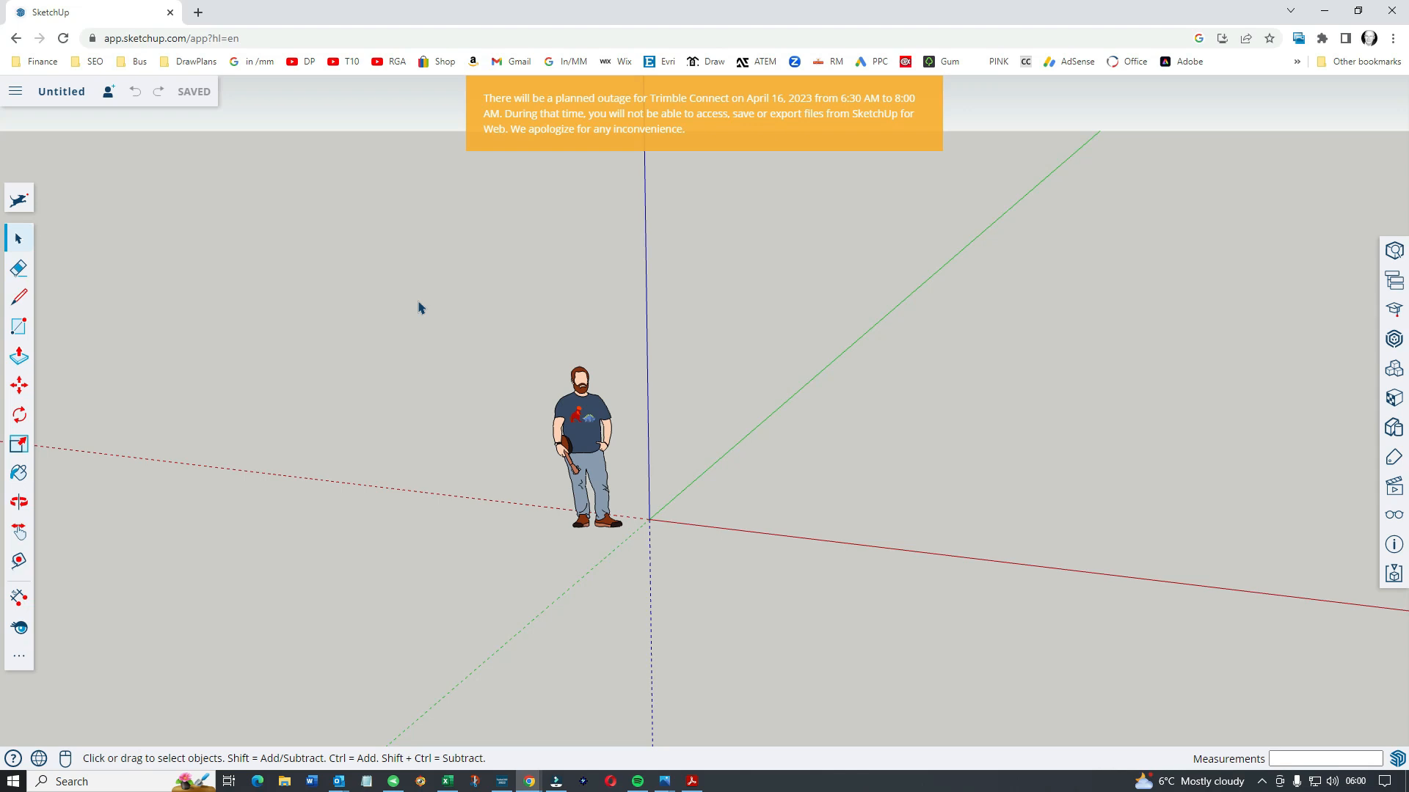
{"action": "mouse_move", "coordinate": [18, 325]}
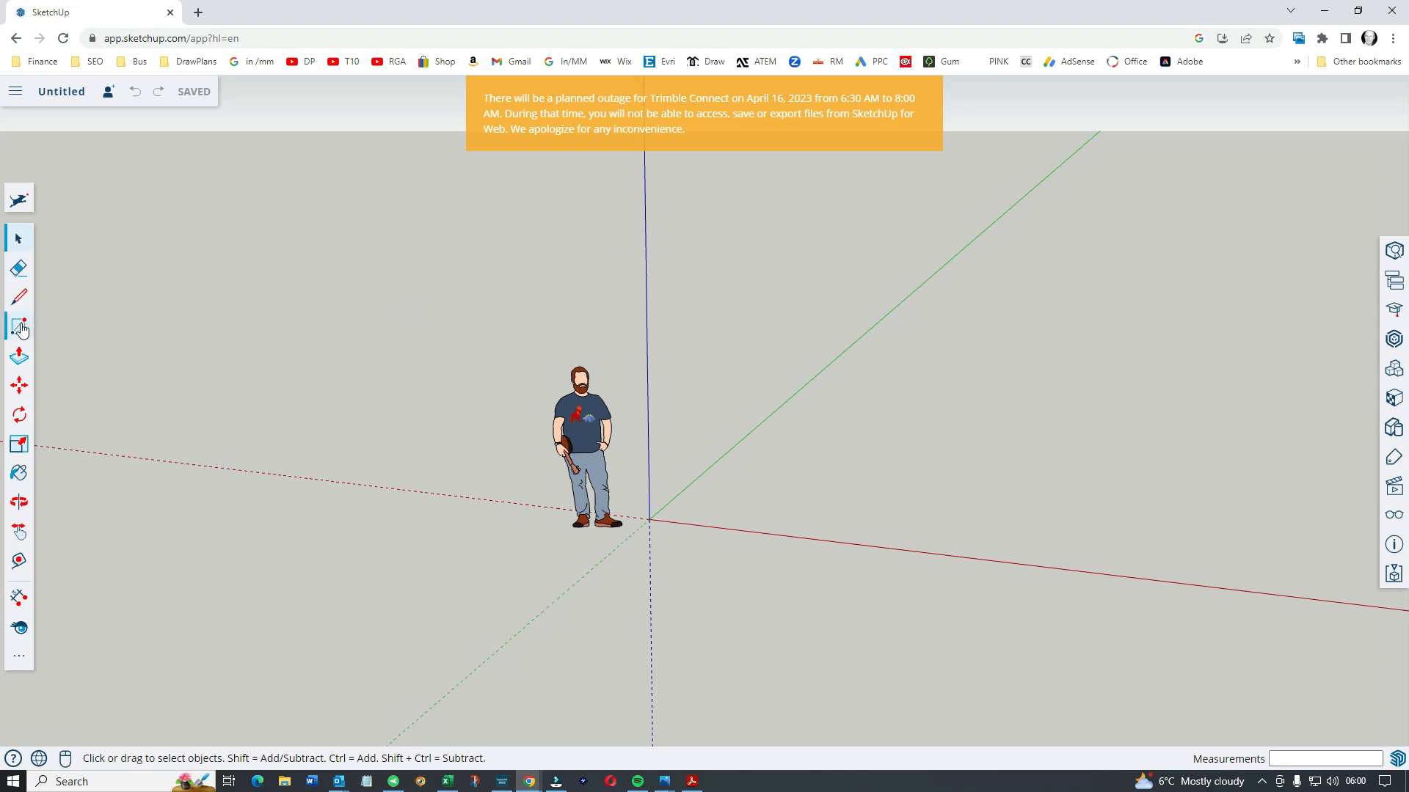
{"action": "mouse_move", "coordinate": [22, 275]}
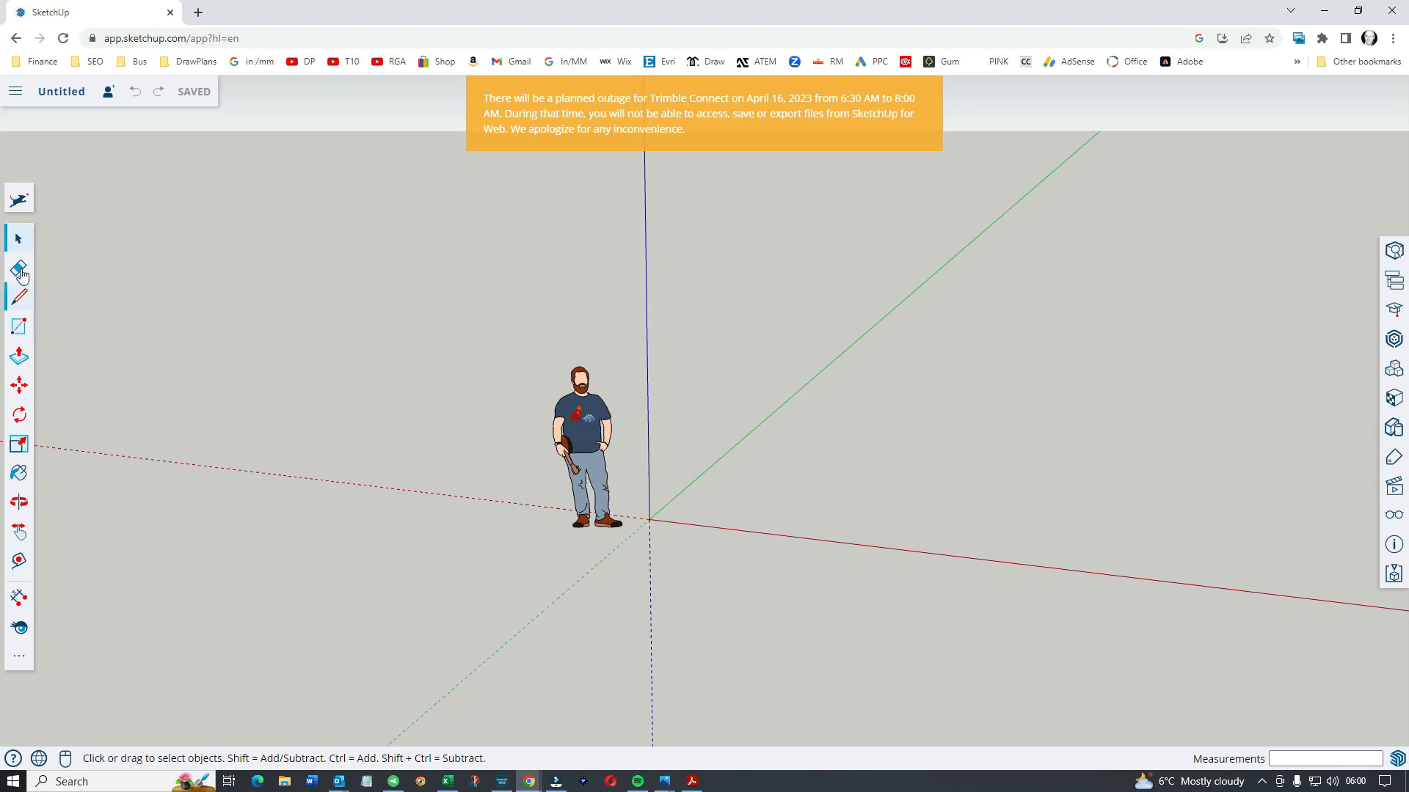
{"action": "mouse_move", "coordinate": [15, 91]}
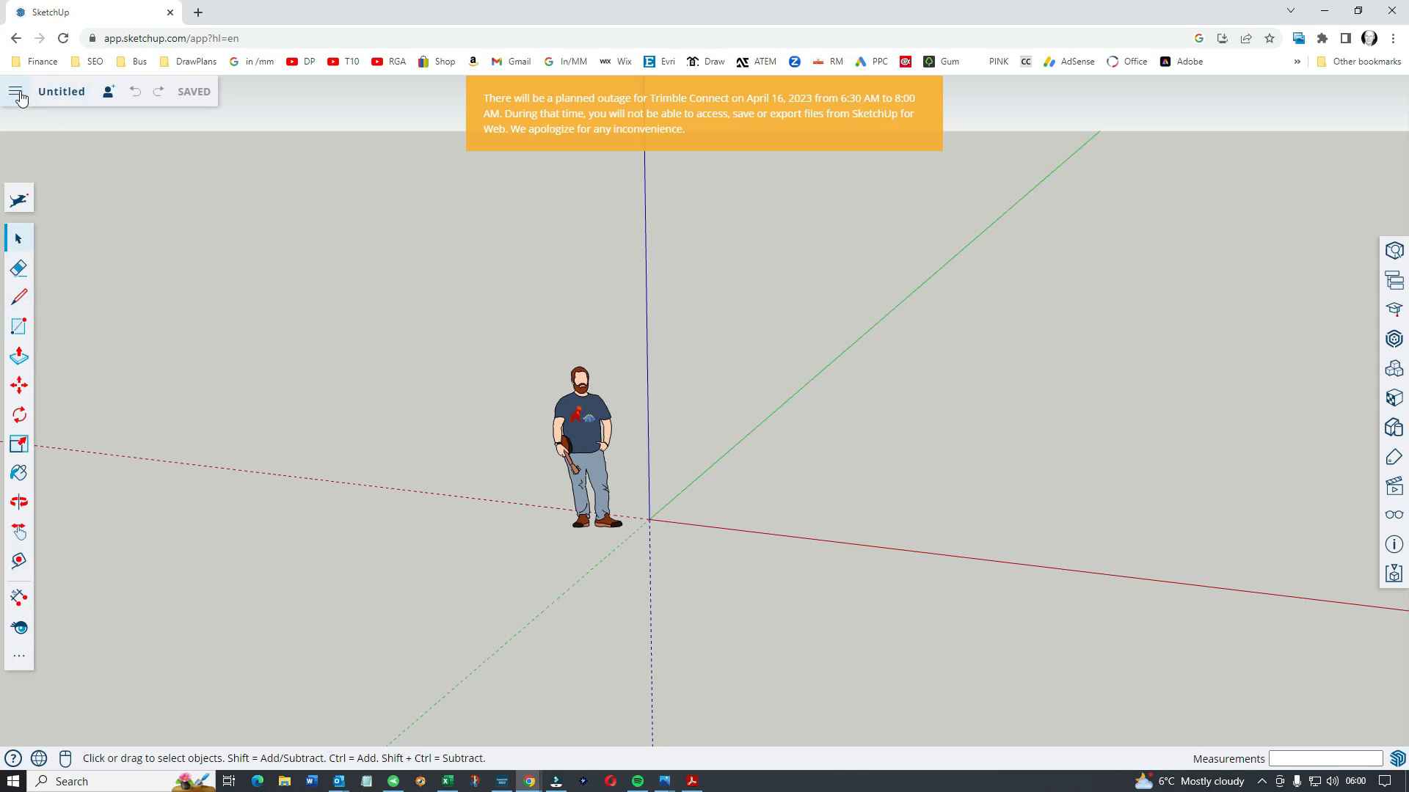
{"action": "mouse_move", "coordinate": [19, 91]}
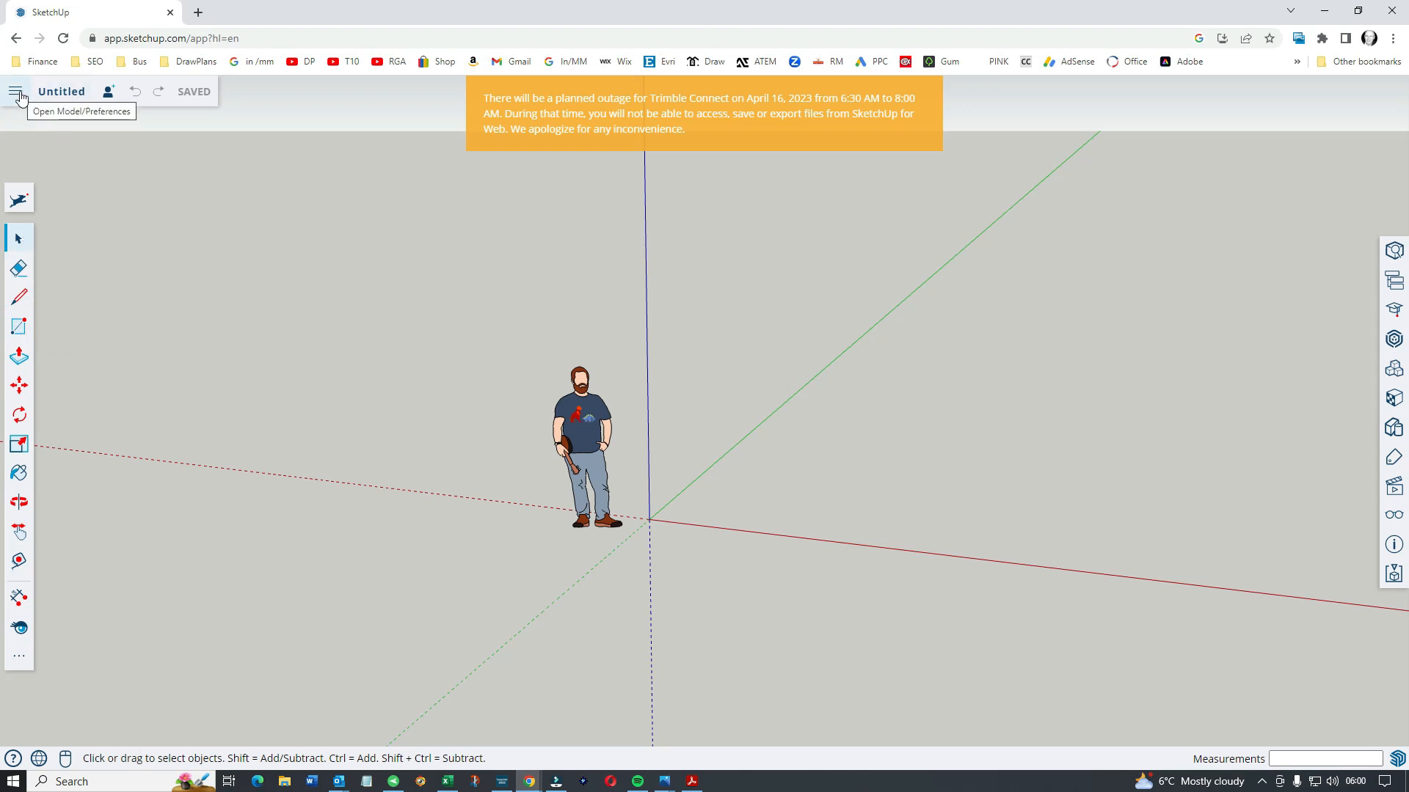
Set the app's default template to Decimal - Millimeters in App Settings
{"action": "left_click", "coordinate": [16, 91]}
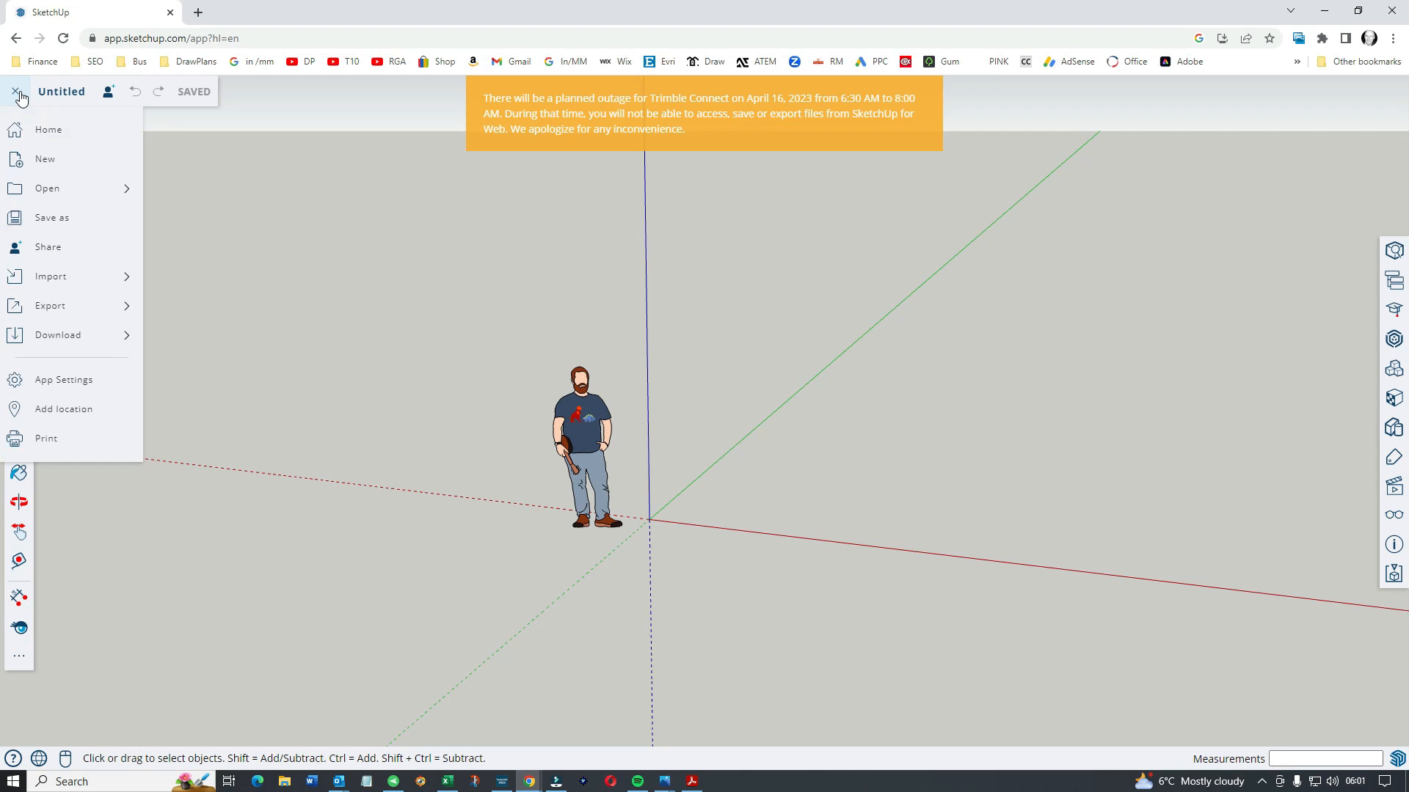
{"action": "left_click", "coordinate": [63, 379]}
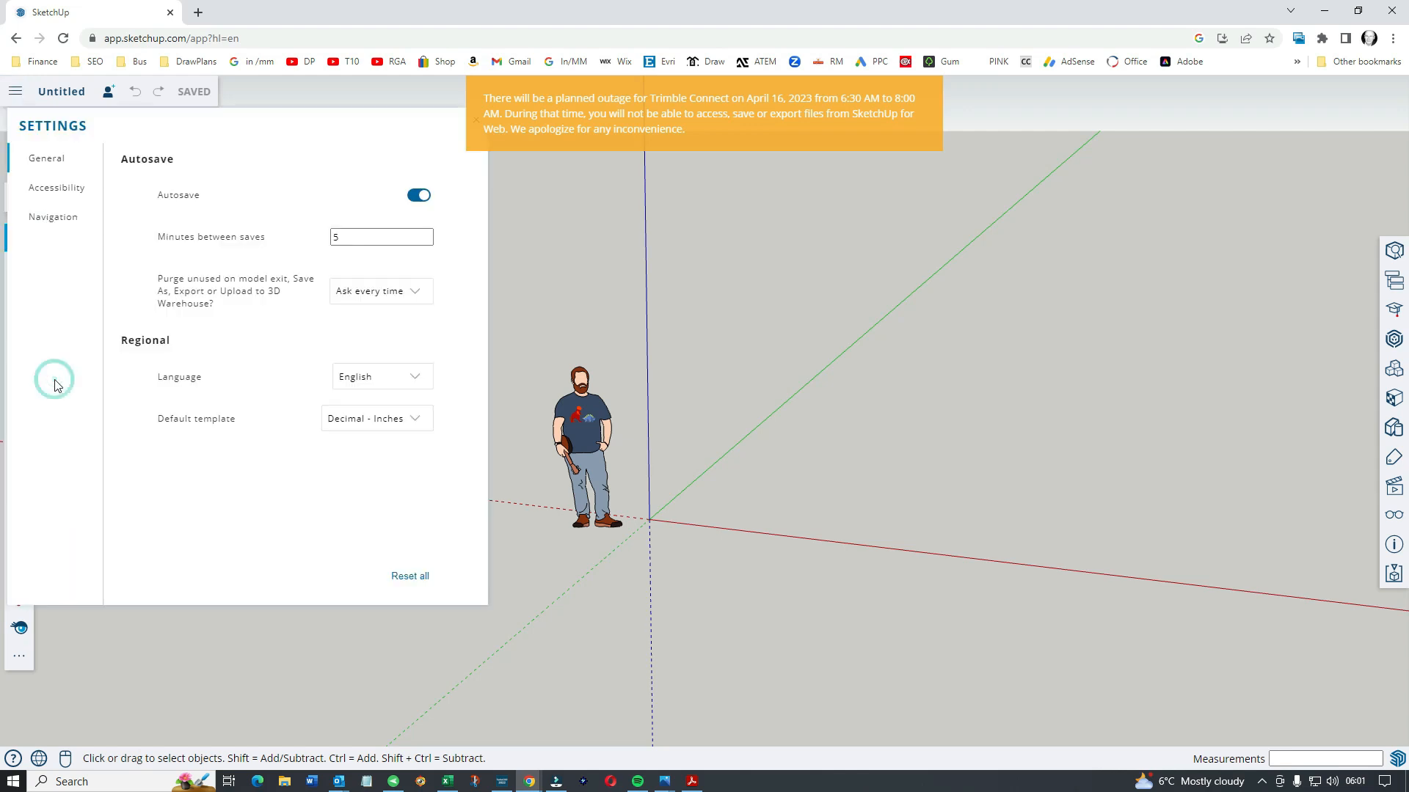
{"action": "left_click", "coordinate": [377, 236]}
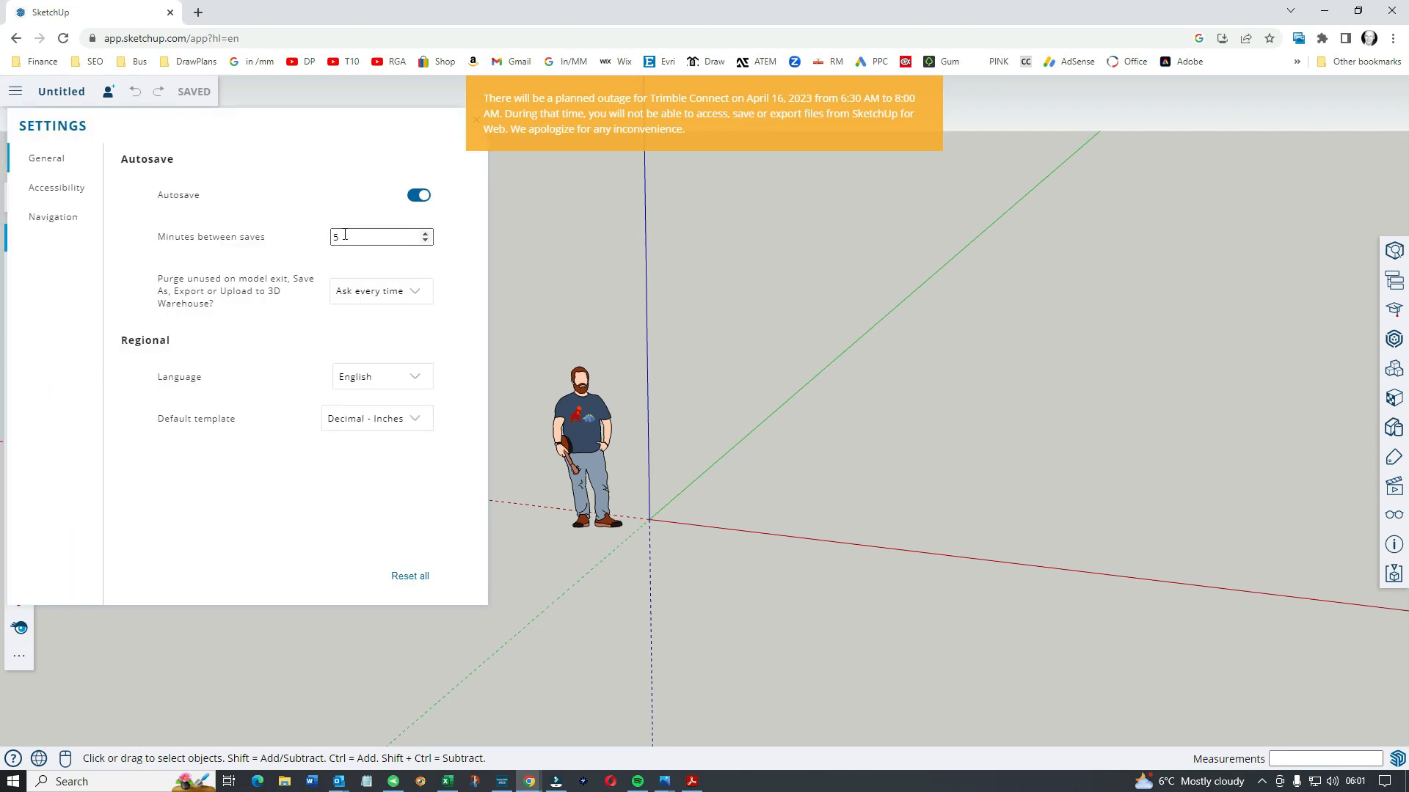
{"action": "left_click", "coordinate": [377, 419]}
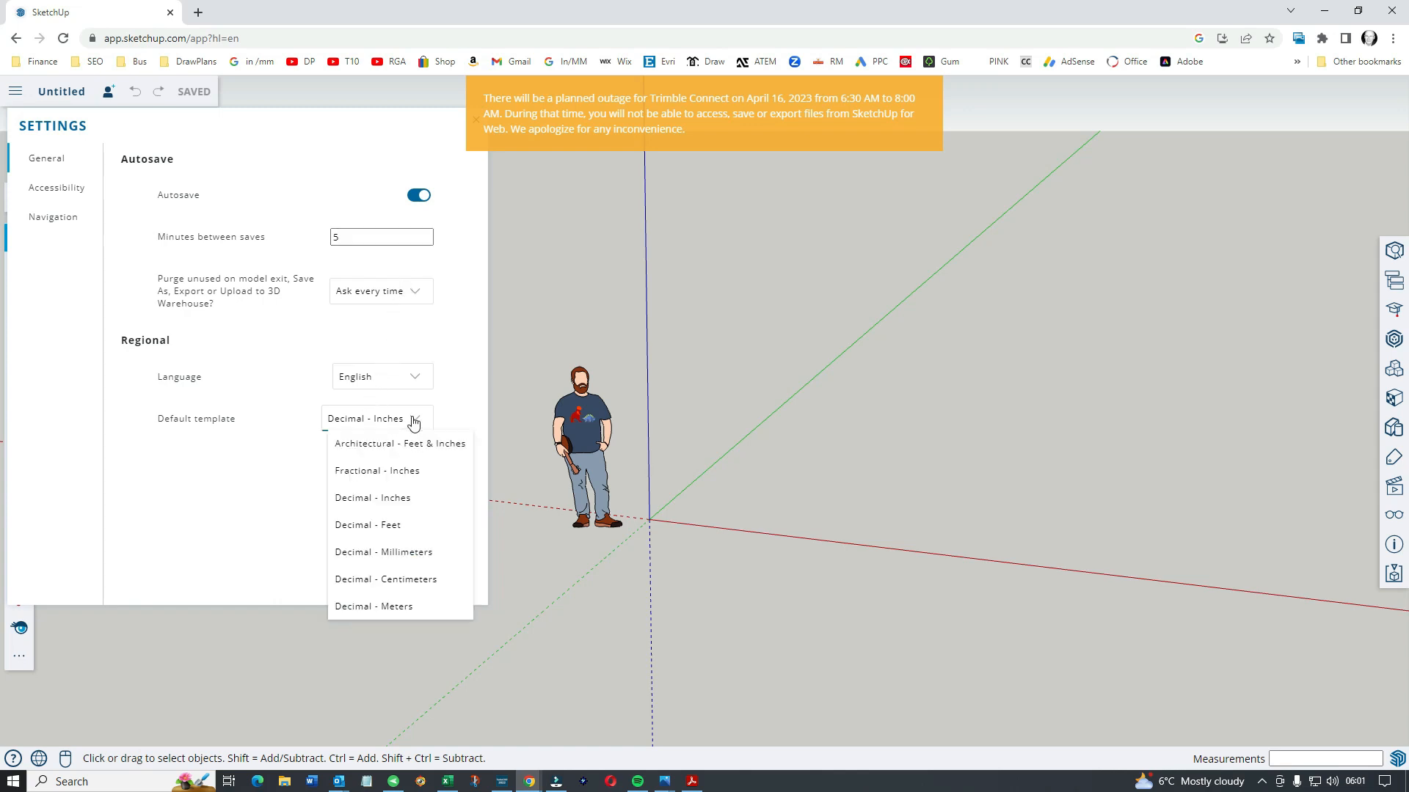
{"action": "mouse_move", "coordinate": [372, 535]}
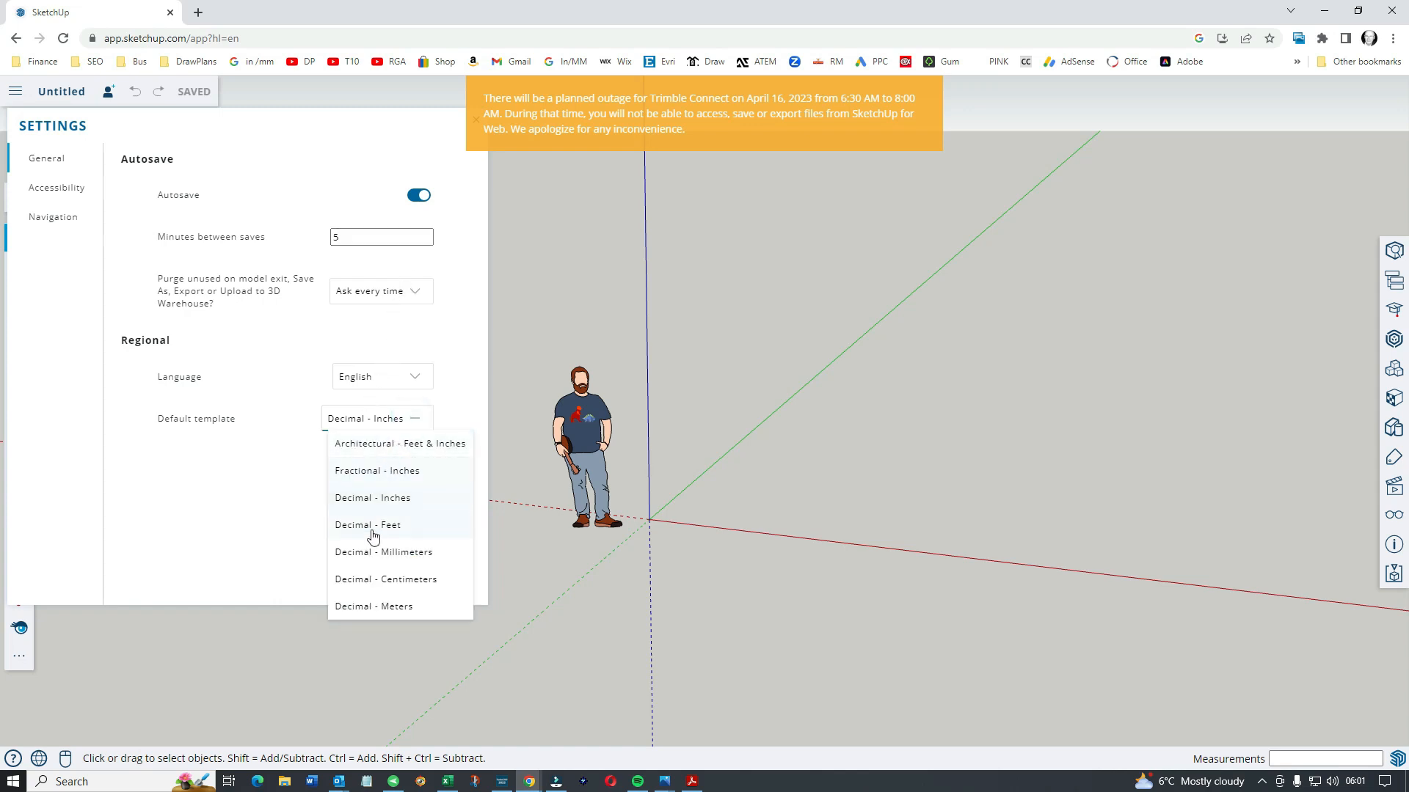
{"action": "left_click", "coordinate": [383, 551]}
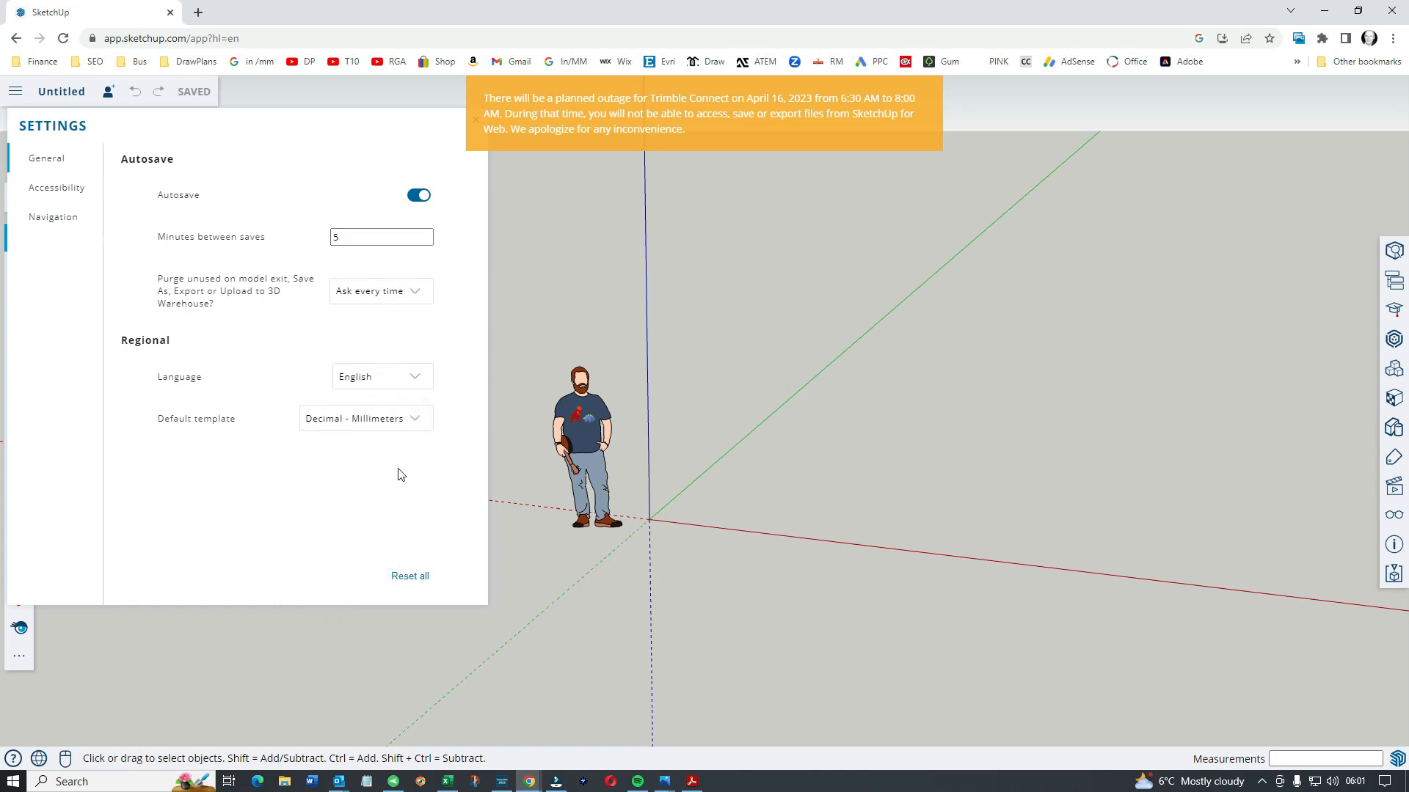
{"action": "mouse_move", "coordinate": [508, 284]}
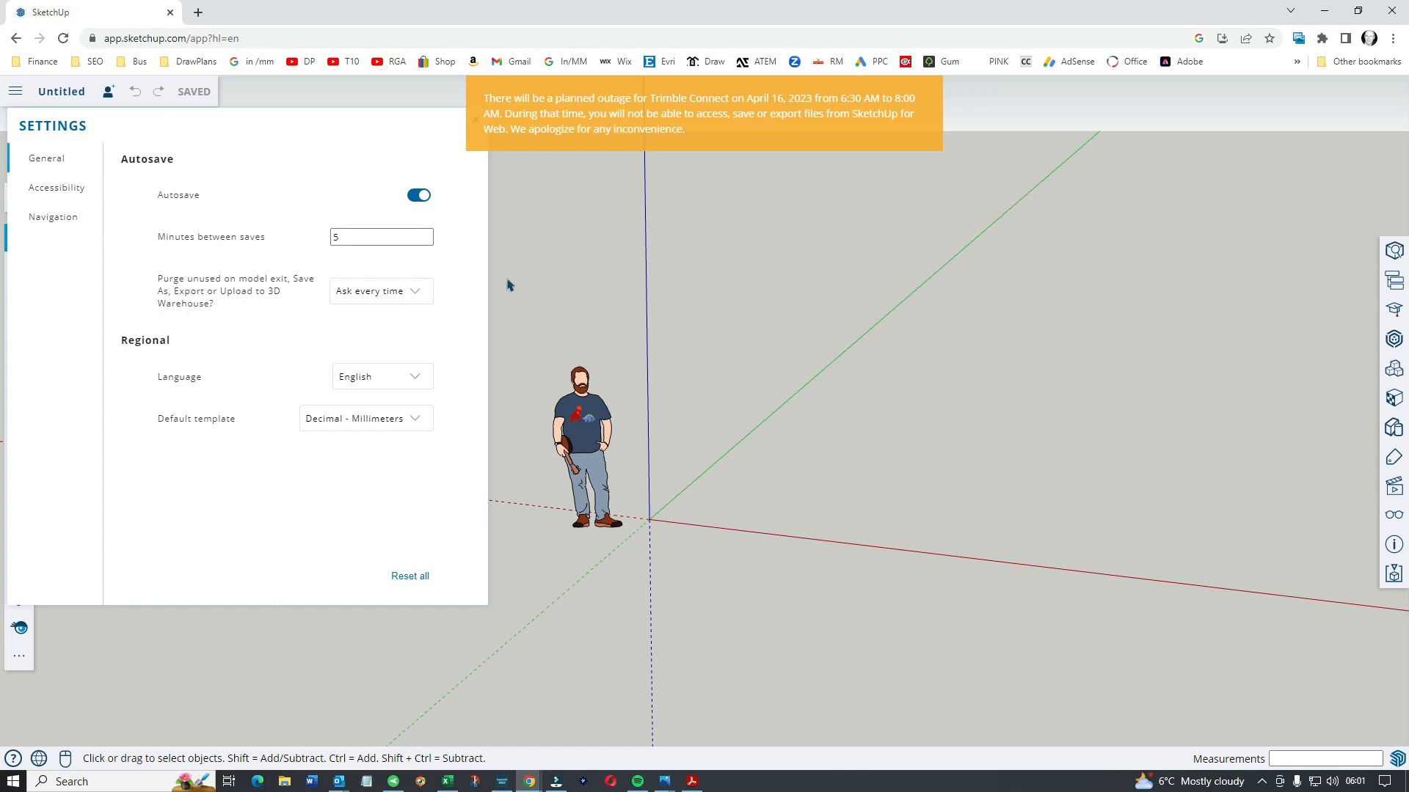
{"action": "mouse_move", "coordinate": [372, 198]}
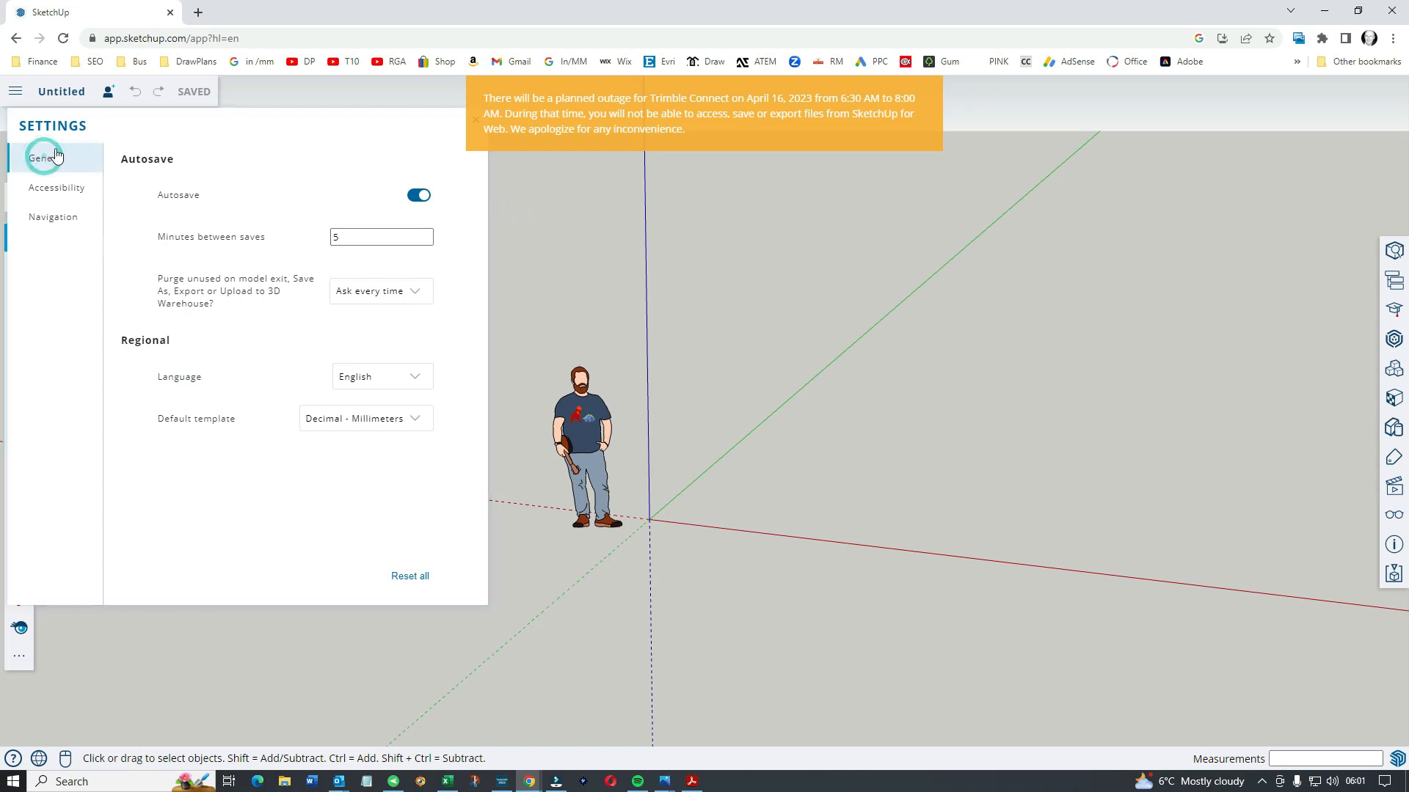
{"action": "mouse_move", "coordinate": [536, 211]}
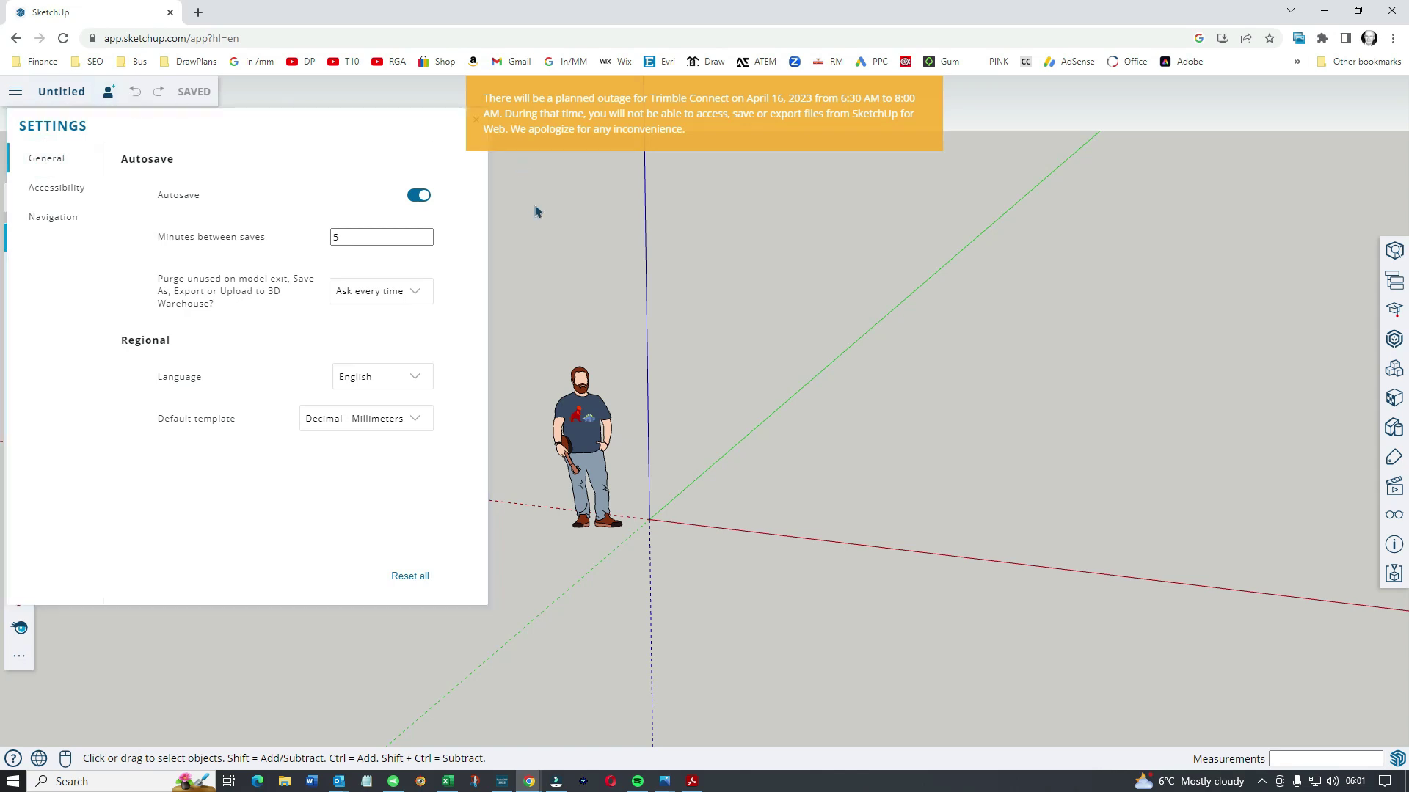
{"action": "mouse_move", "coordinate": [491, 366]}
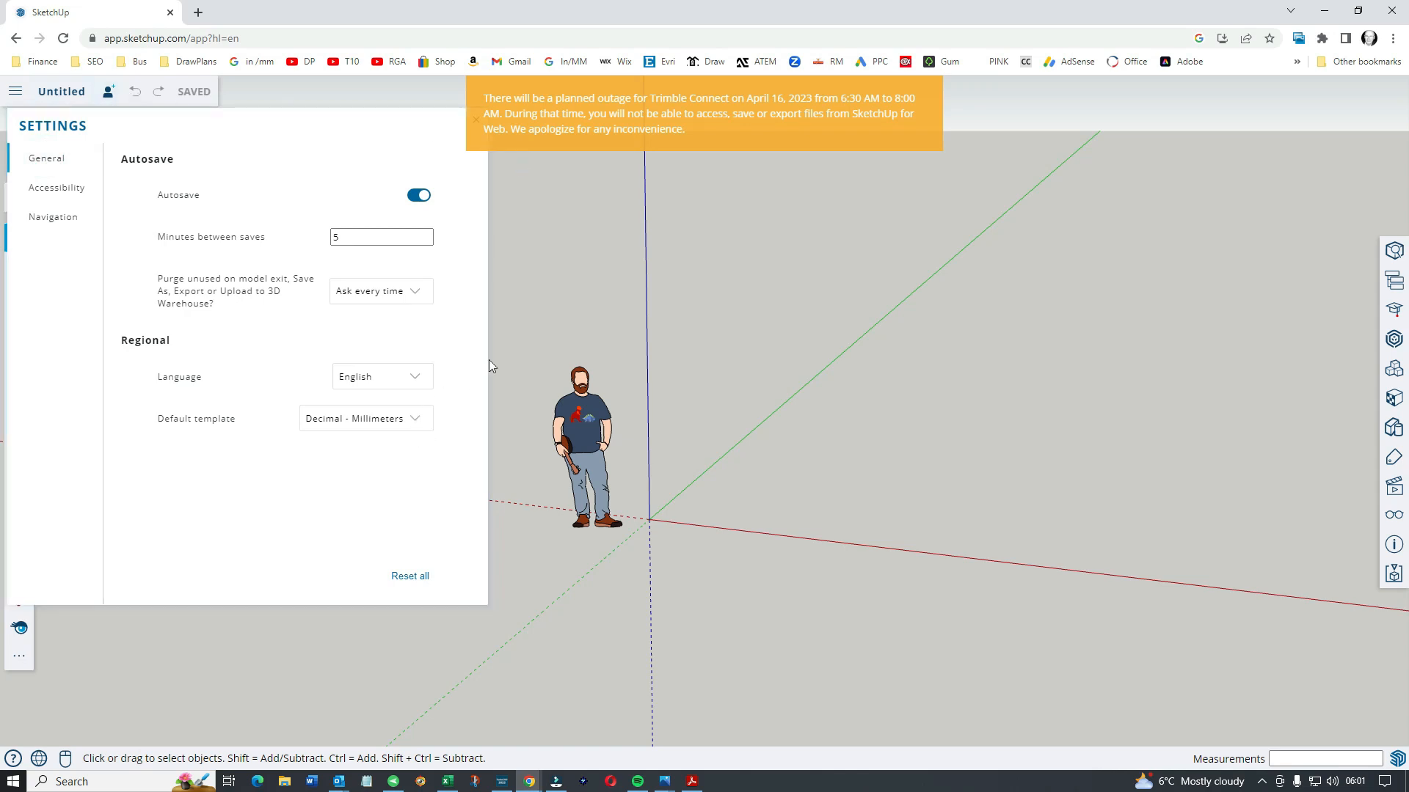
{"action": "mouse_move", "coordinate": [263, 285]}
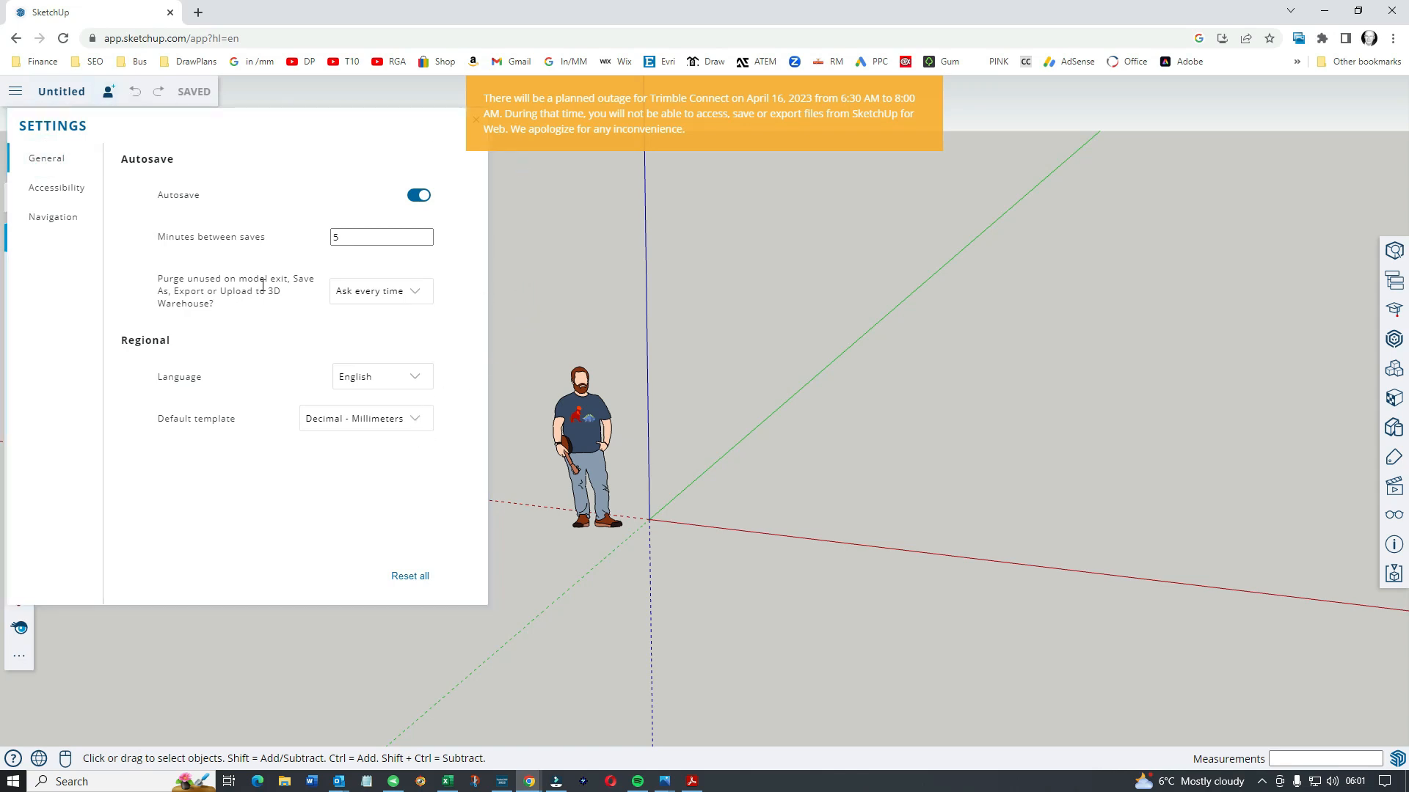
{"action": "mouse_move", "coordinate": [183, 373]}
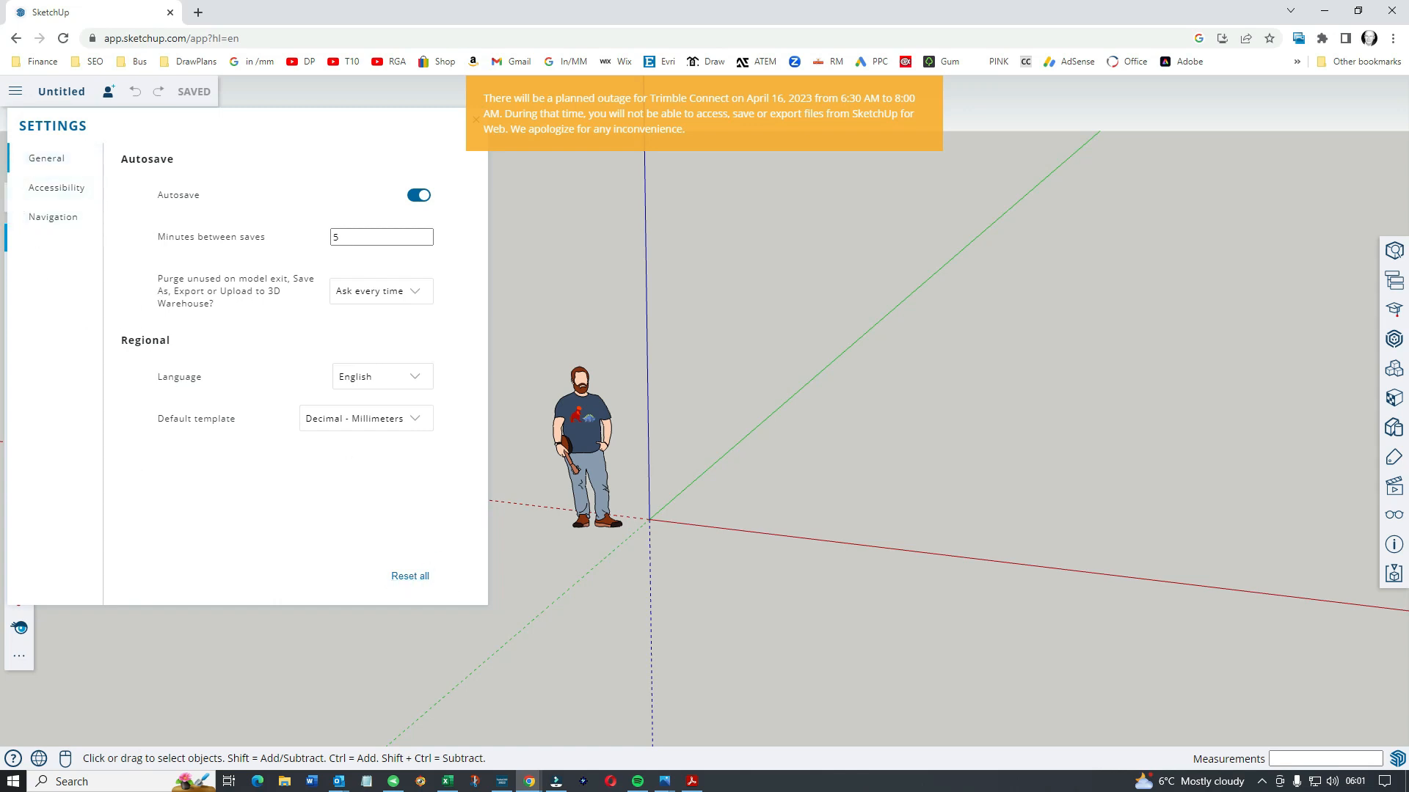
{"action": "mouse_move", "coordinate": [490, 229]}
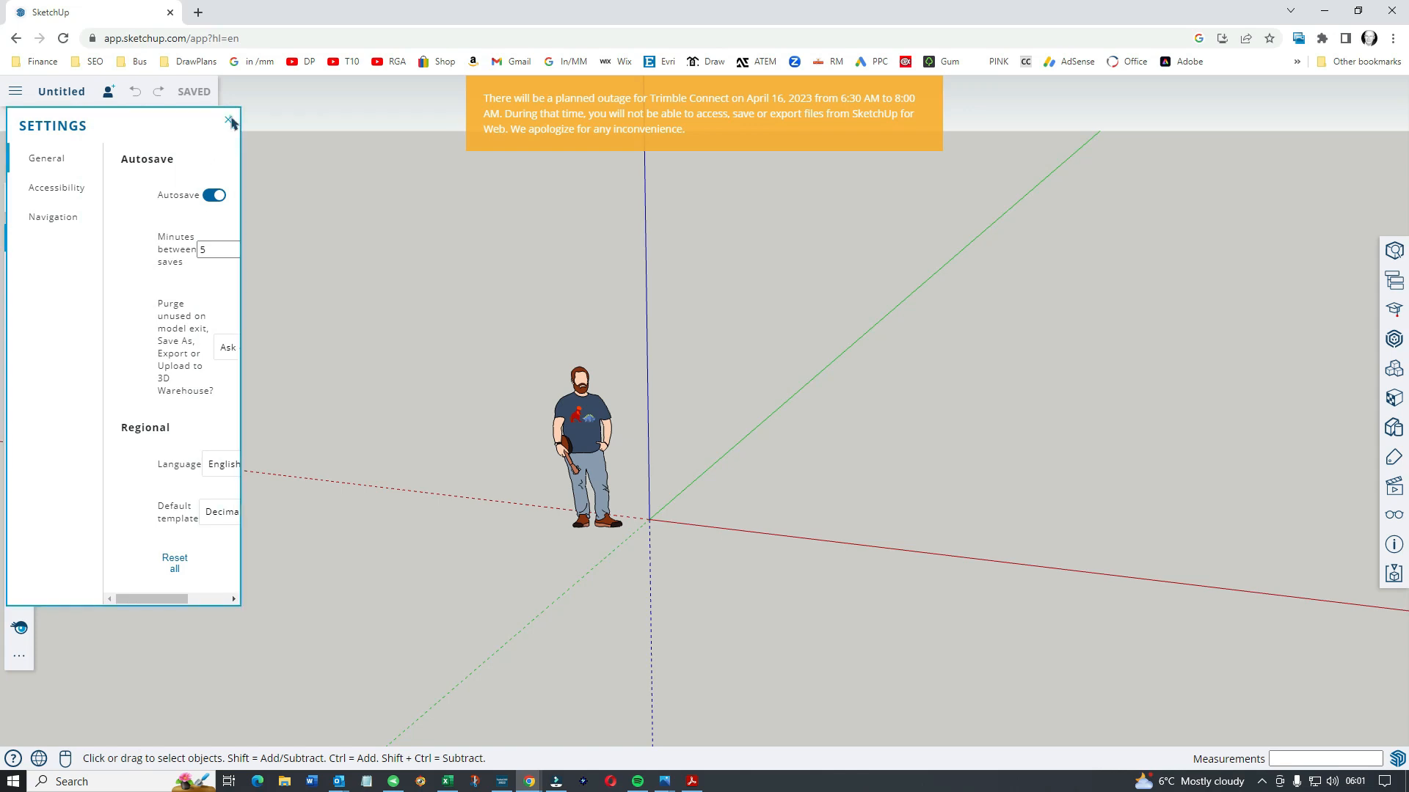
Draw a narrow rectangle on the ground from the origin along the green axis
{"action": "left_click", "coordinate": [230, 122]}
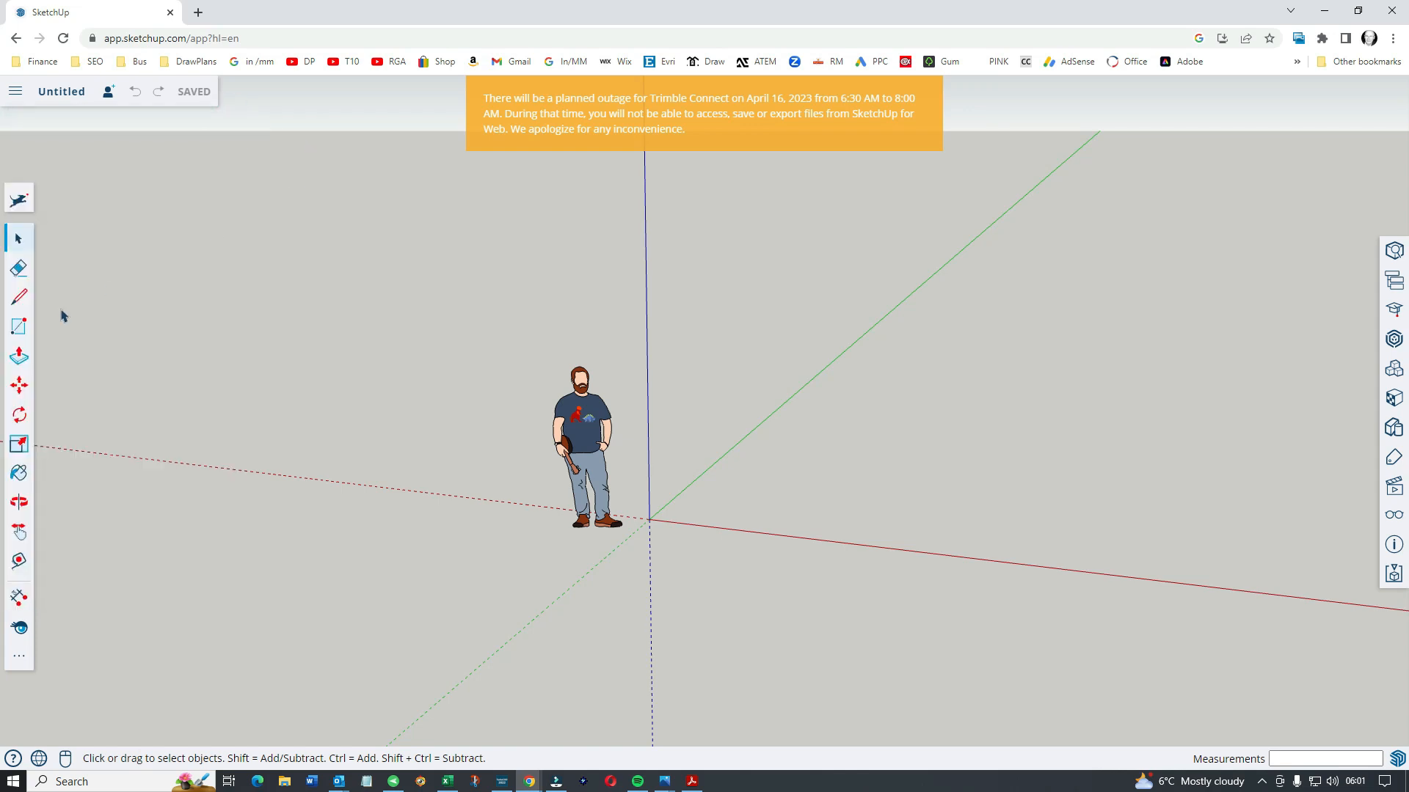
{"action": "mouse_move", "coordinate": [19, 267]}
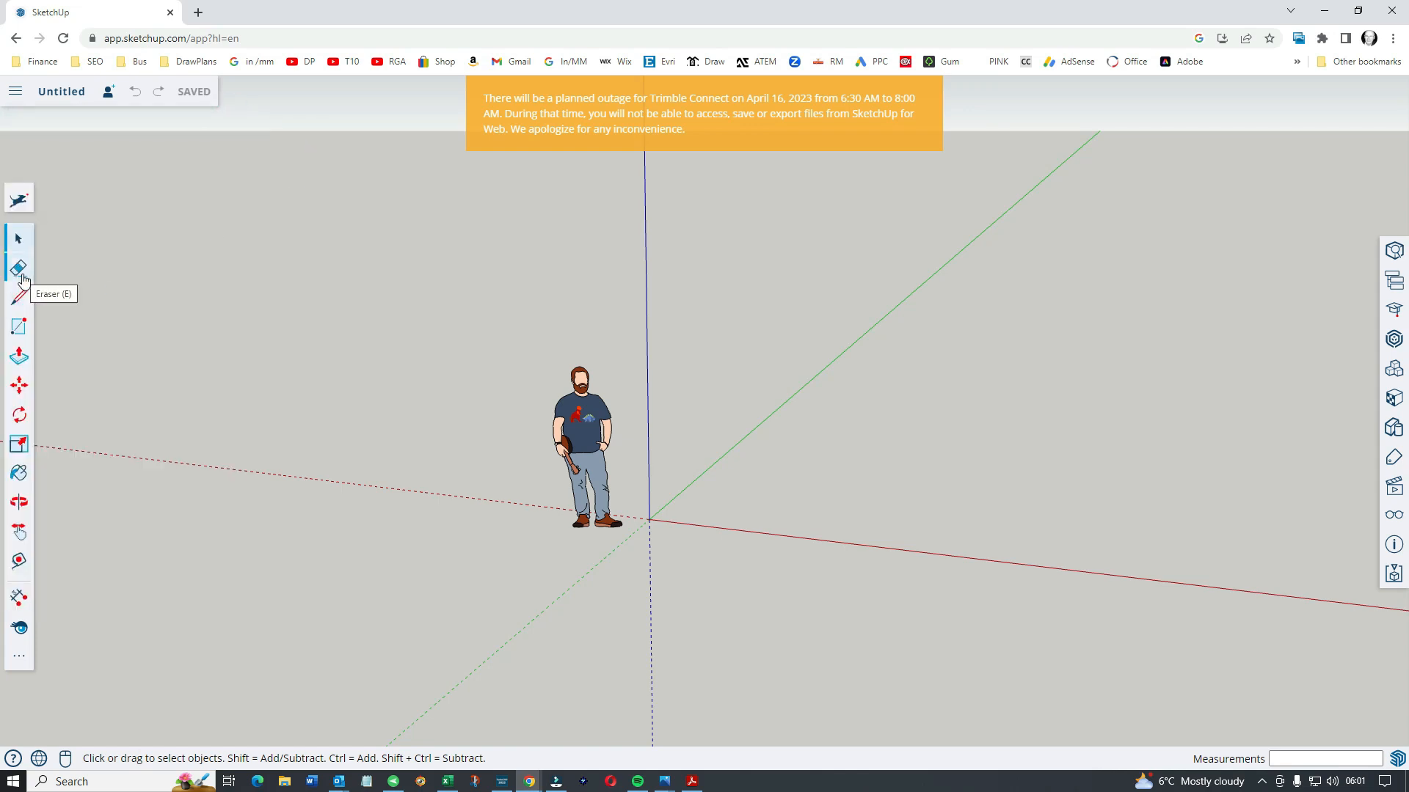
{"action": "mouse_move", "coordinate": [18, 330]}
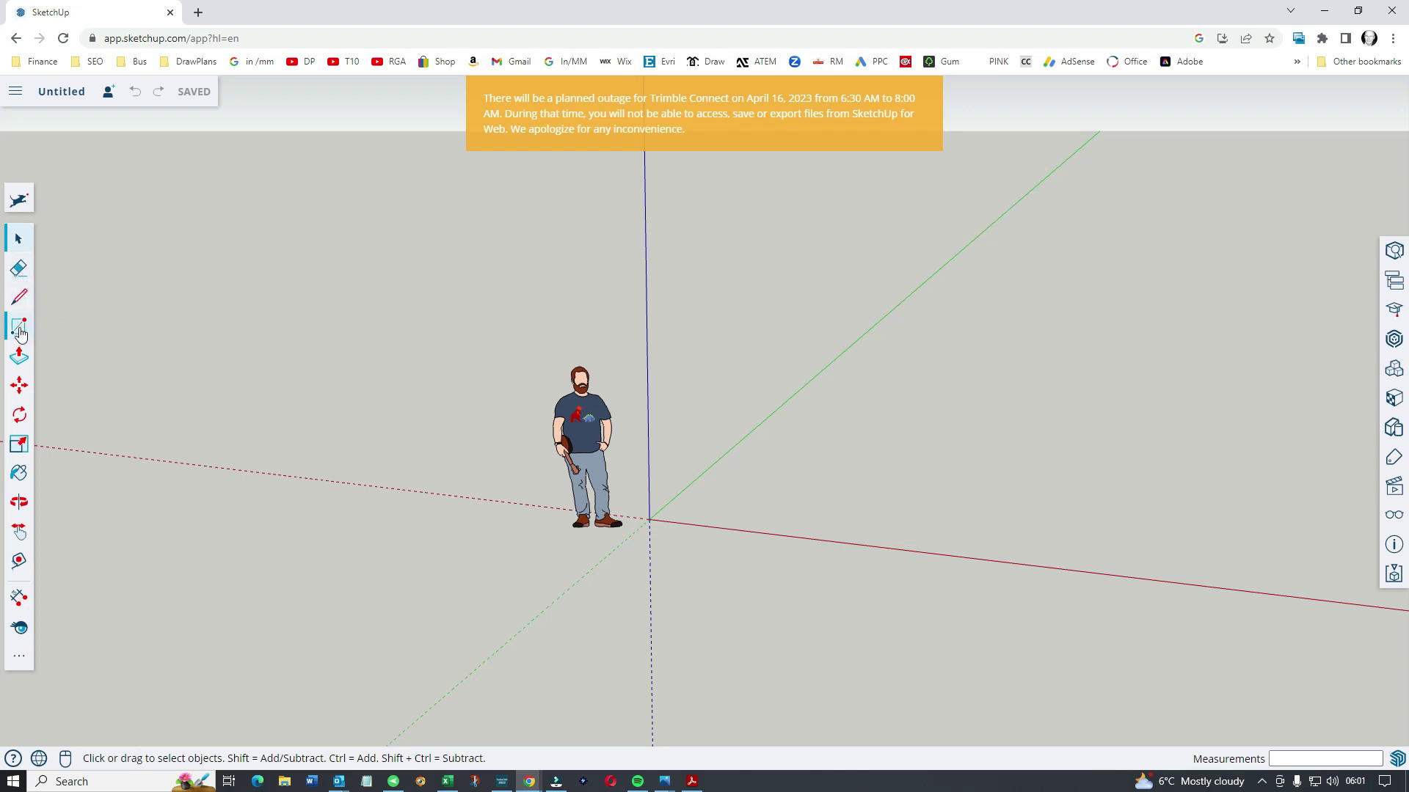
{"action": "left_click", "coordinate": [18, 326]}
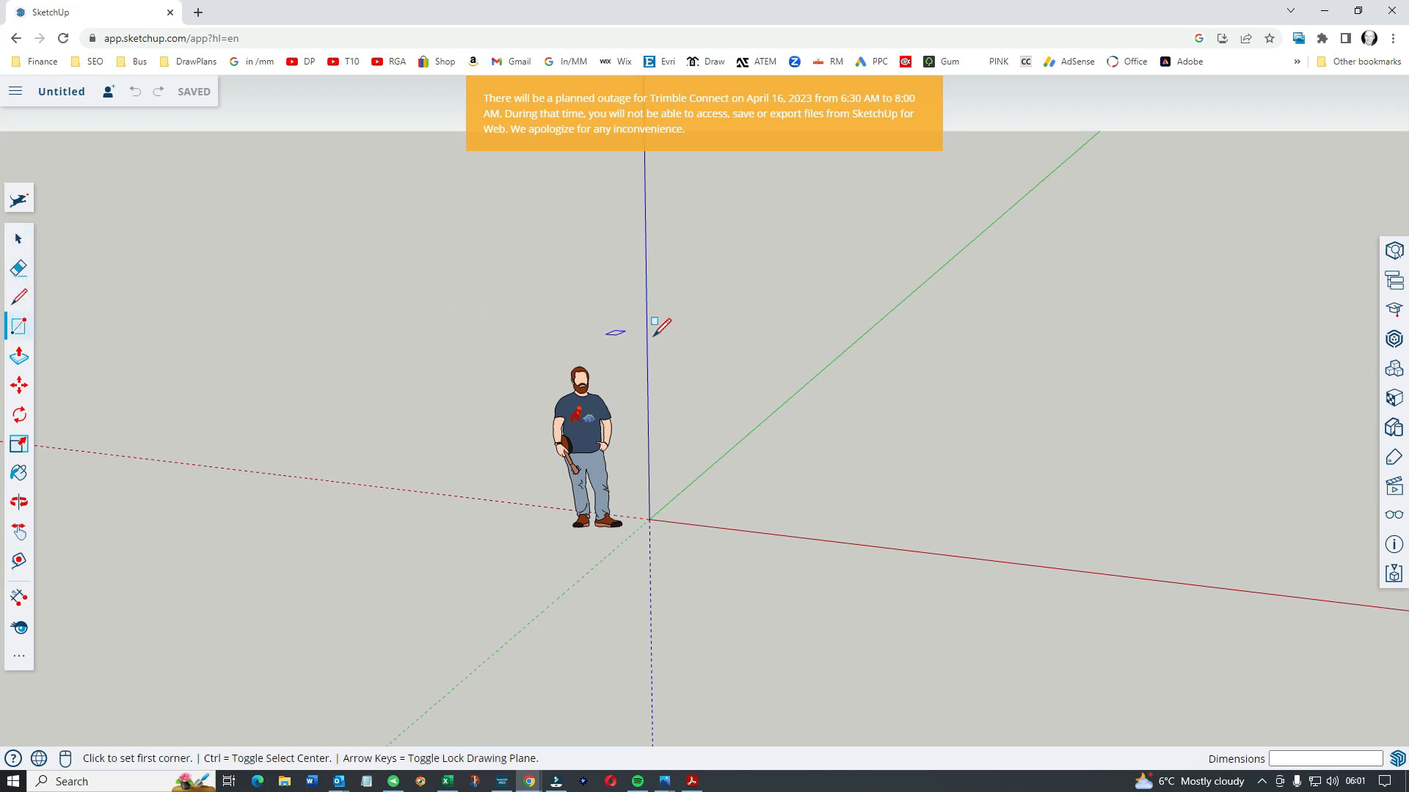
{"action": "left_click", "coordinate": [649, 521]}
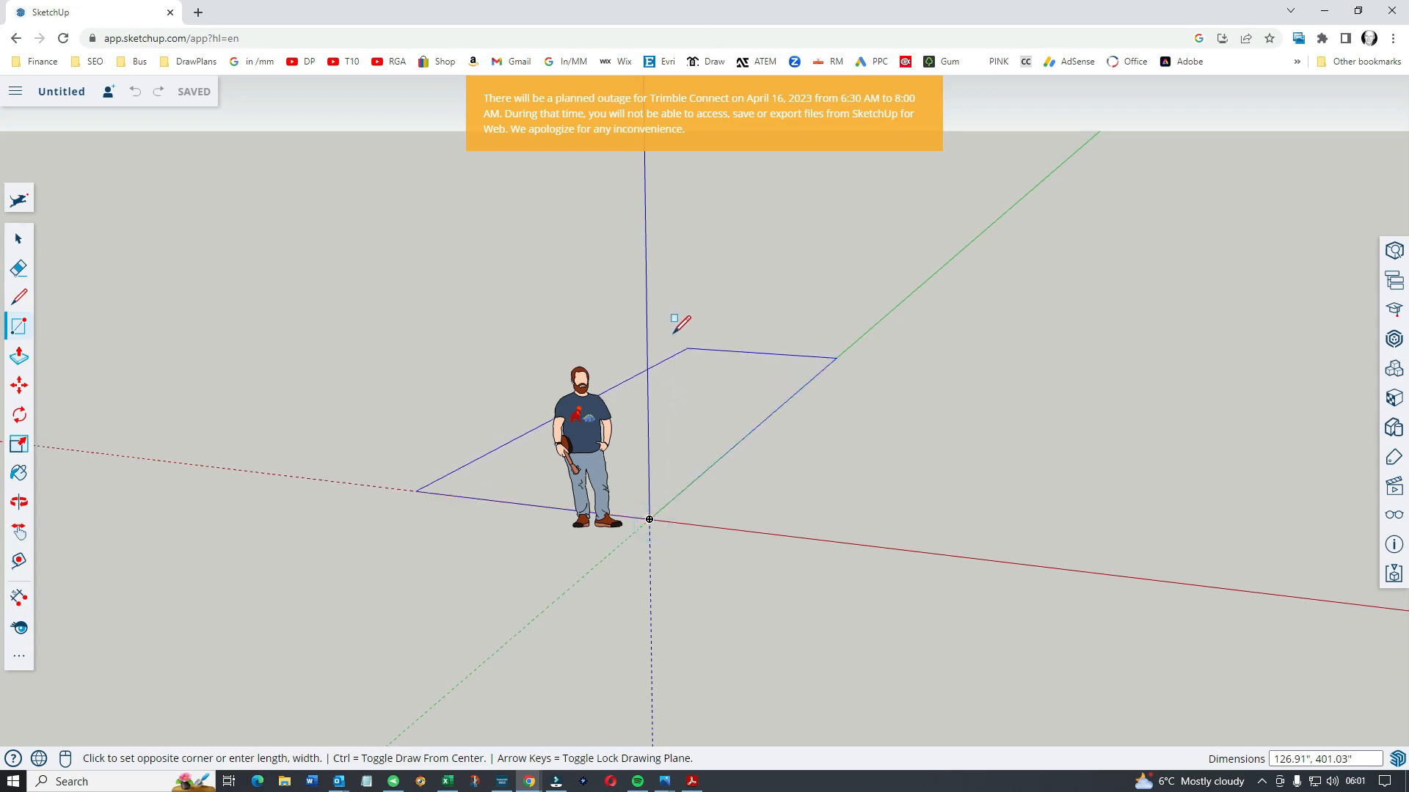
{"action": "mouse_move", "coordinate": [591, 307]}
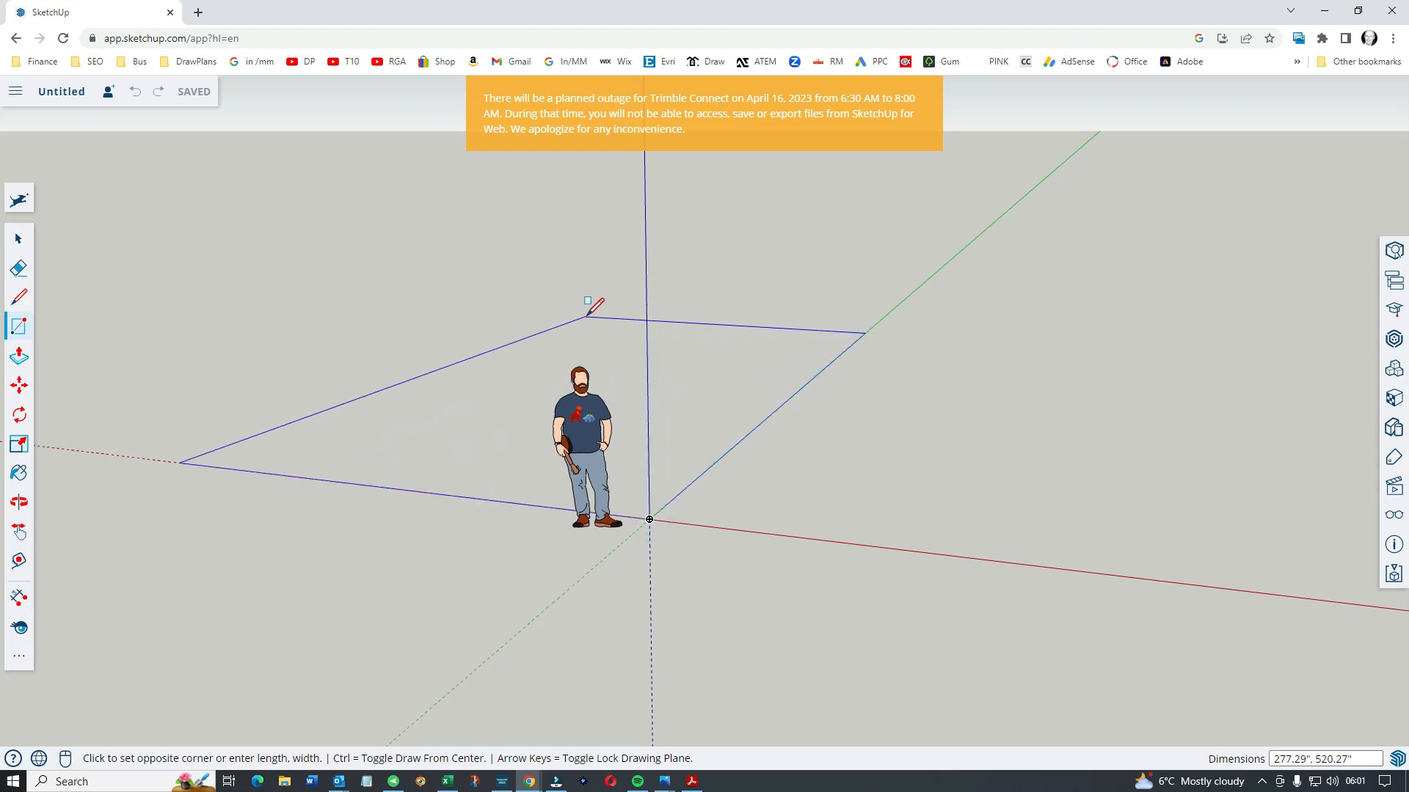
{"action": "mouse_move", "coordinate": [593, 301]}
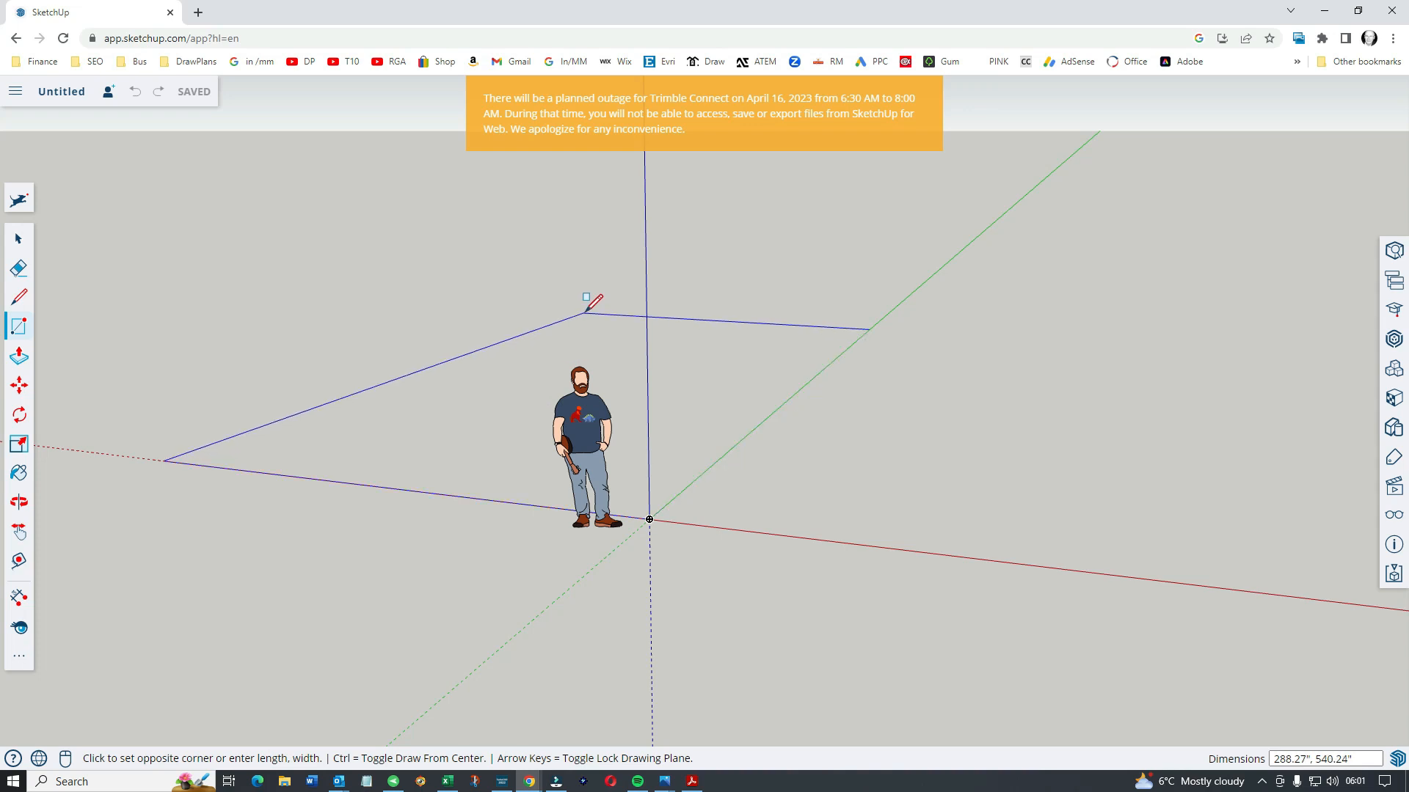
{"action": "left_click", "coordinate": [831, 384]}
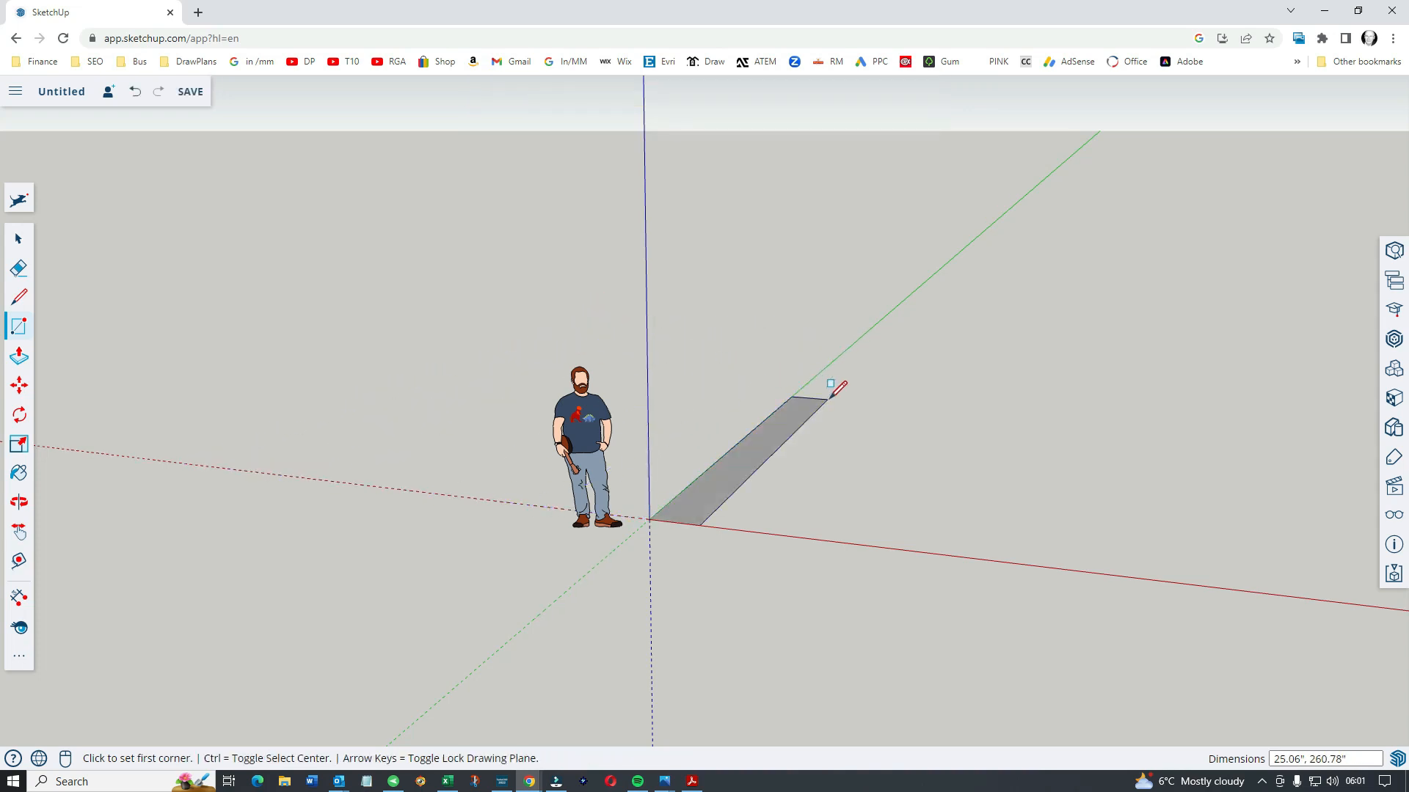
{"action": "left_click", "coordinate": [15, 91]}
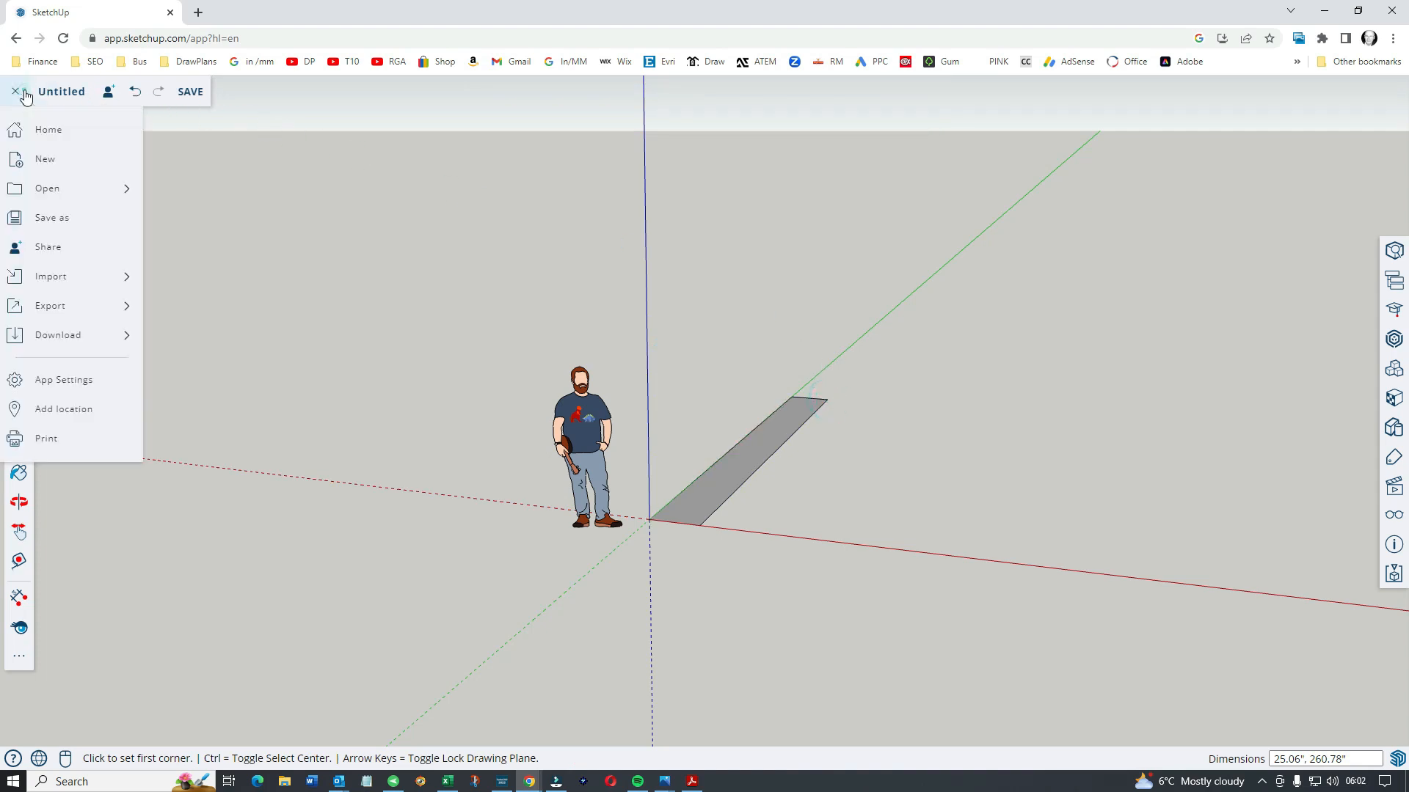
{"action": "mouse_move", "coordinate": [63, 378]}
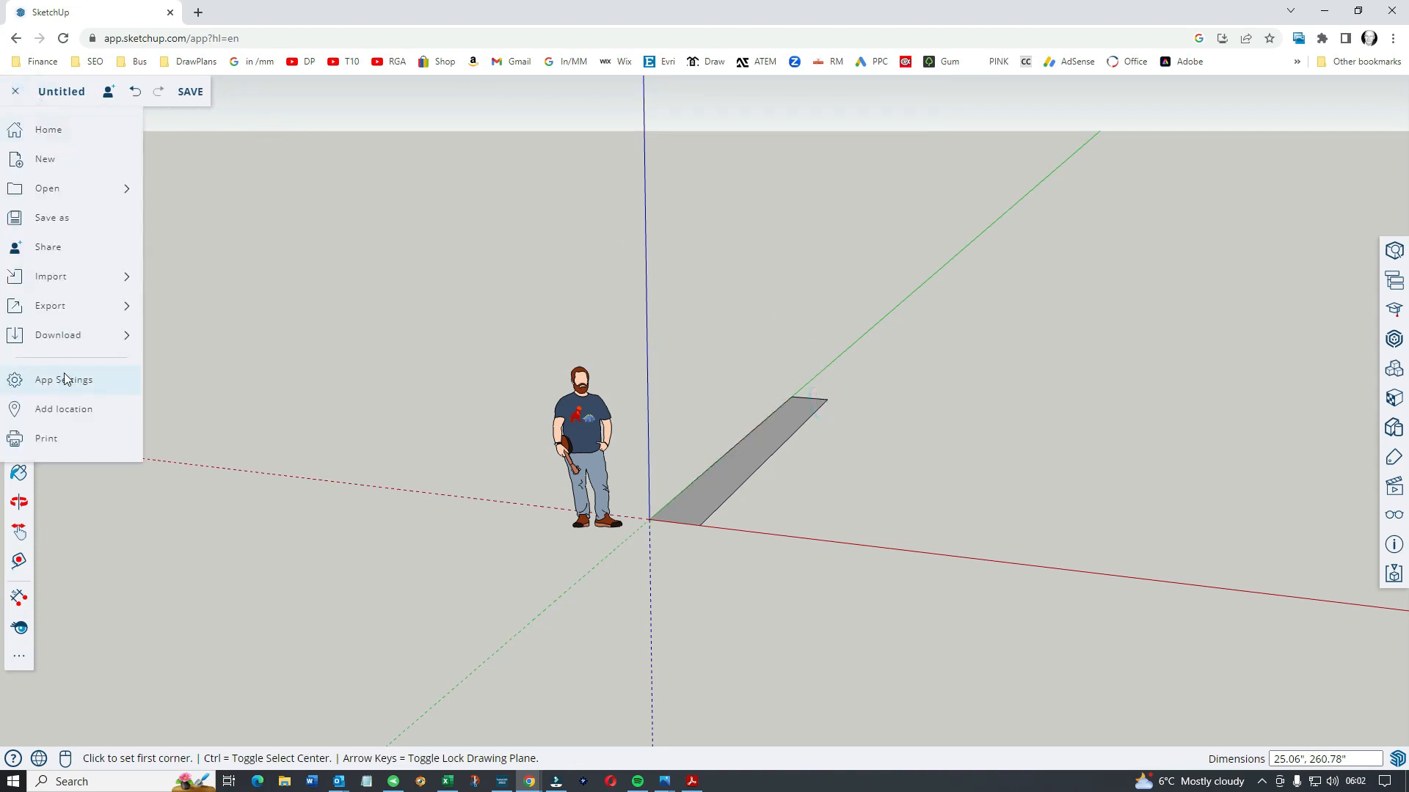
{"action": "left_click", "coordinate": [63, 379]}
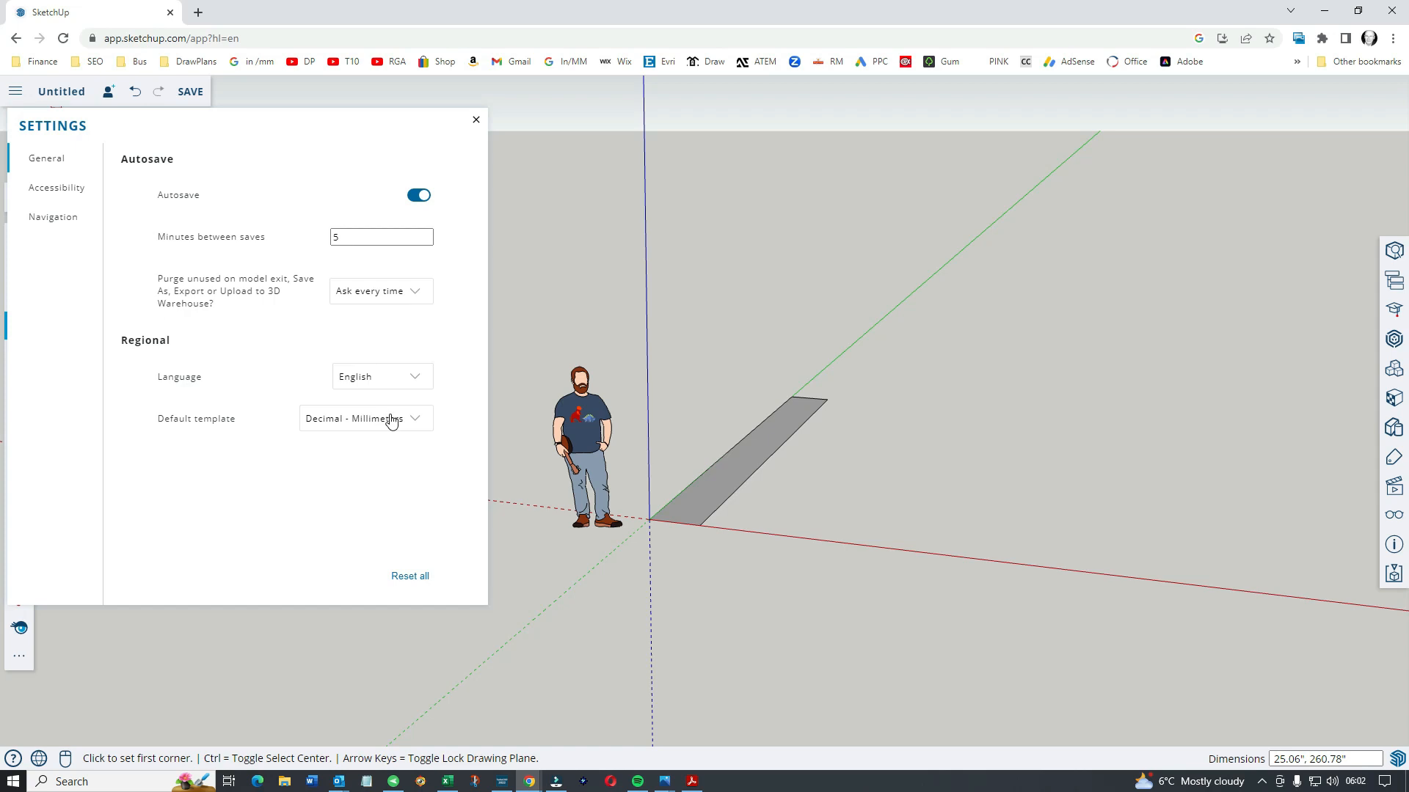
{"action": "mouse_move", "coordinate": [402, 346]}
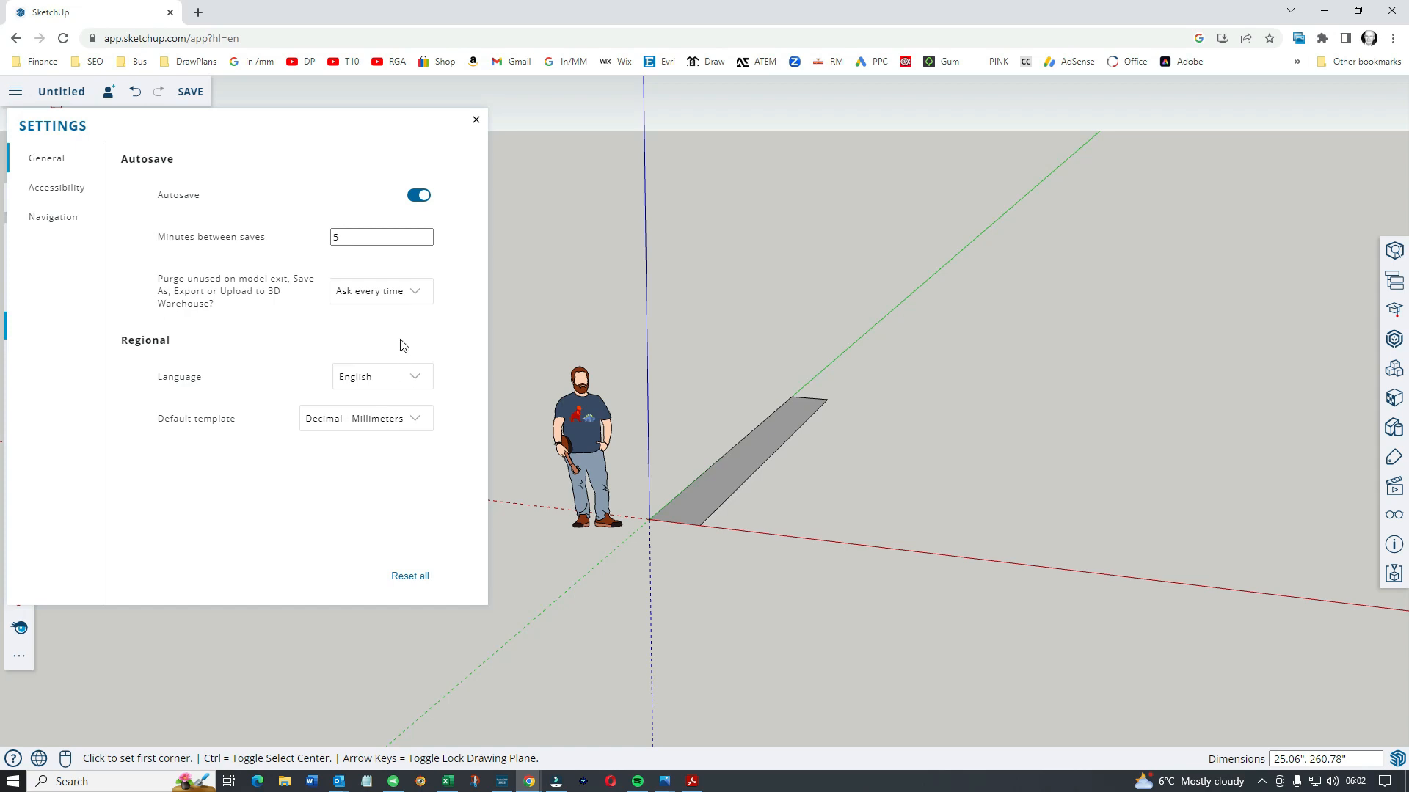
{"action": "mouse_move", "coordinate": [397, 427]}
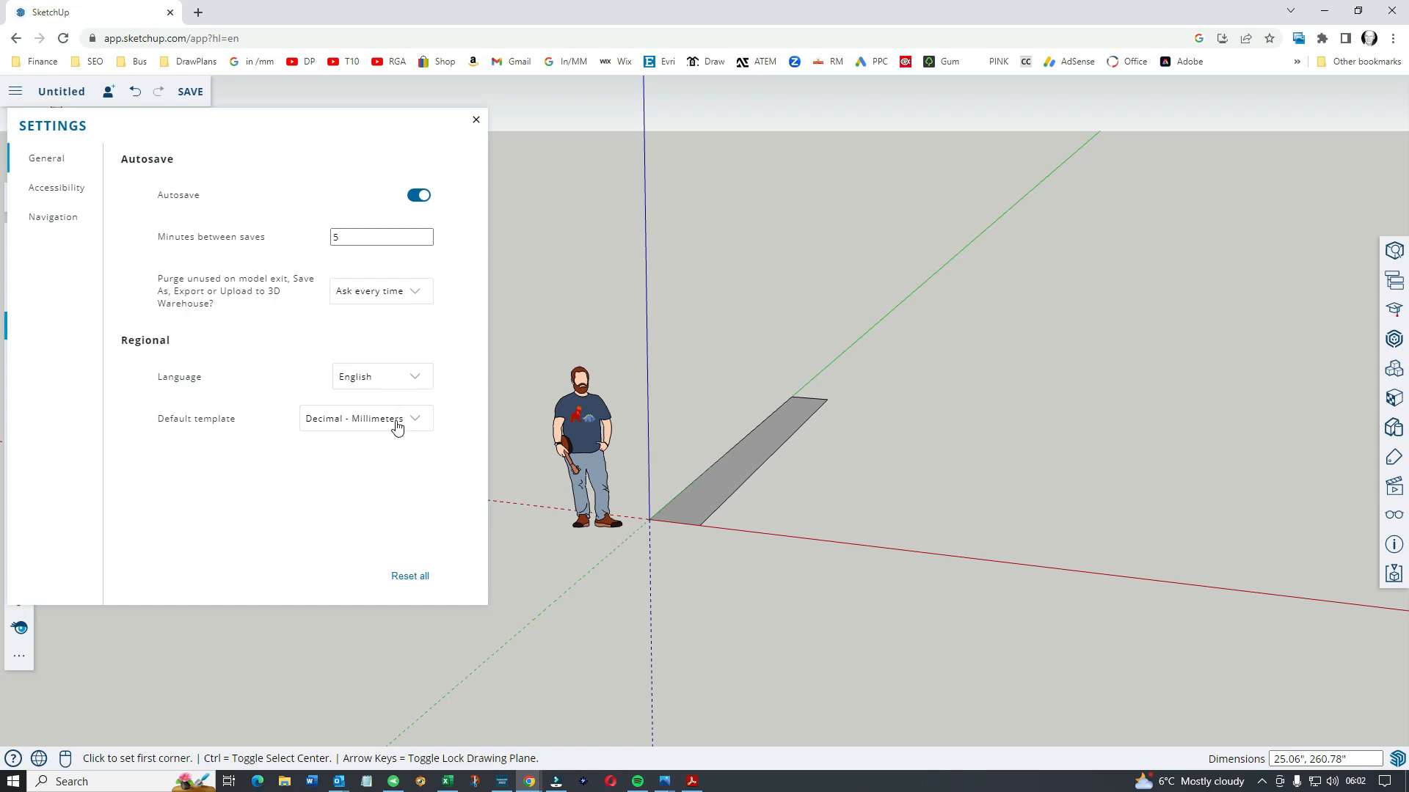
{"action": "left_click", "coordinate": [475, 119]}
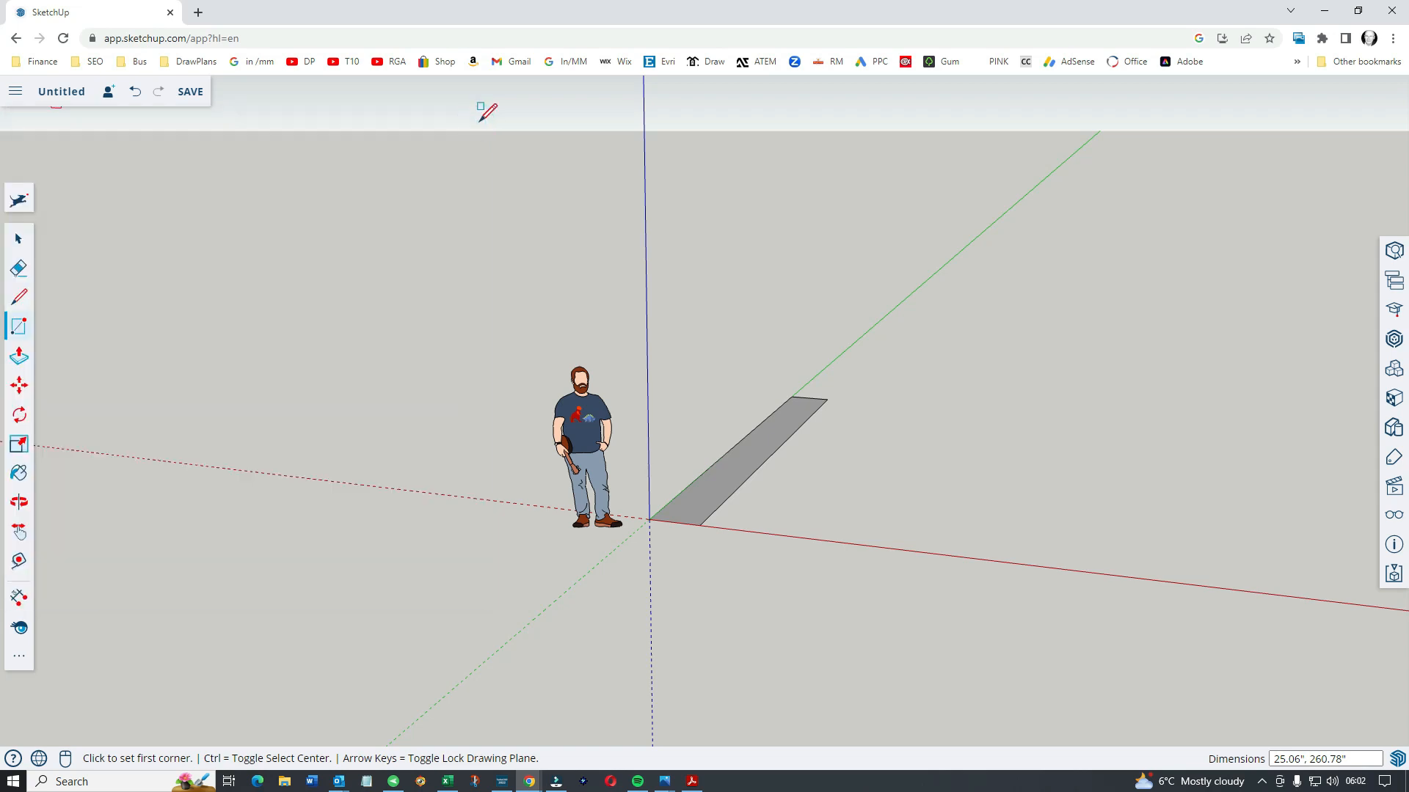
{"action": "mouse_move", "coordinate": [669, 381]}
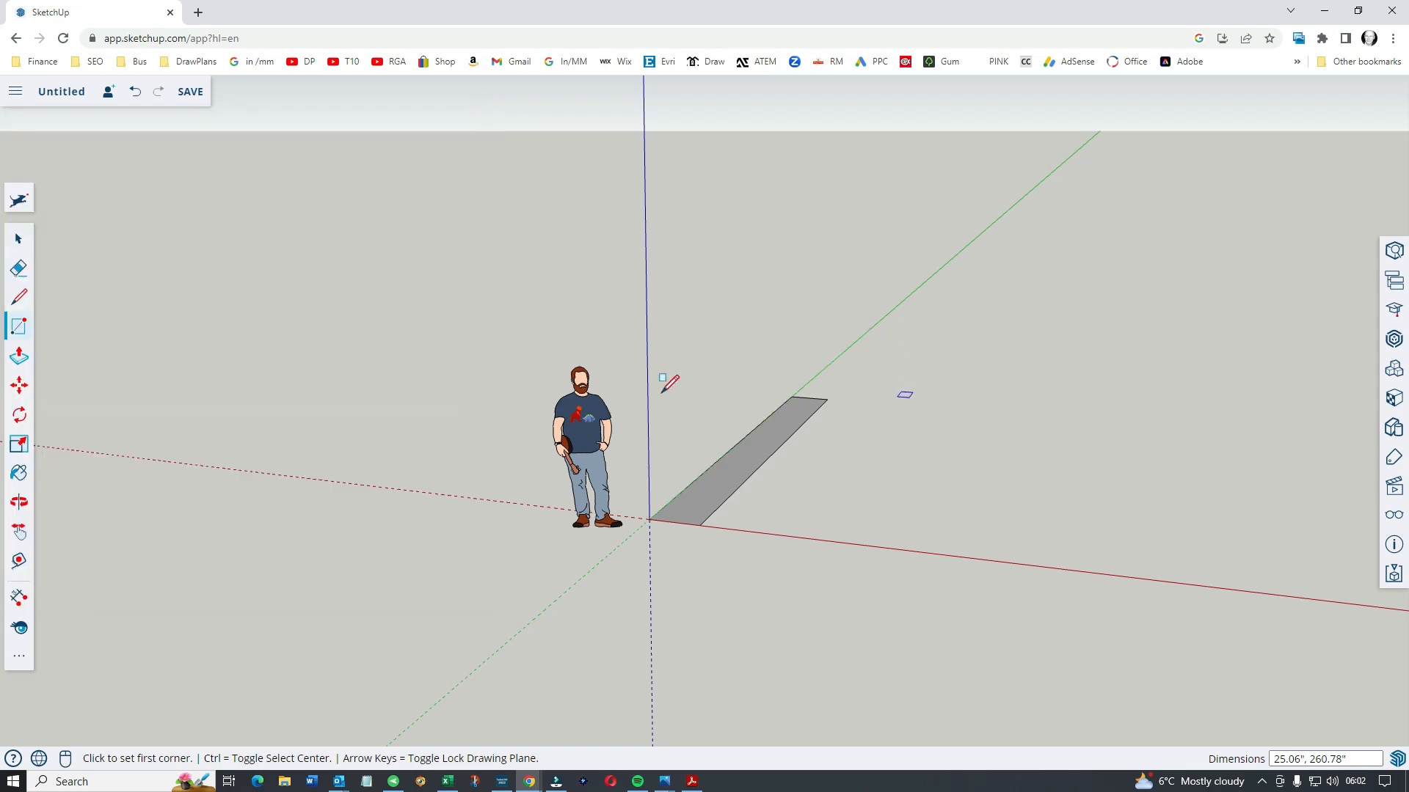
{"action": "mouse_move", "coordinate": [706, 524]}
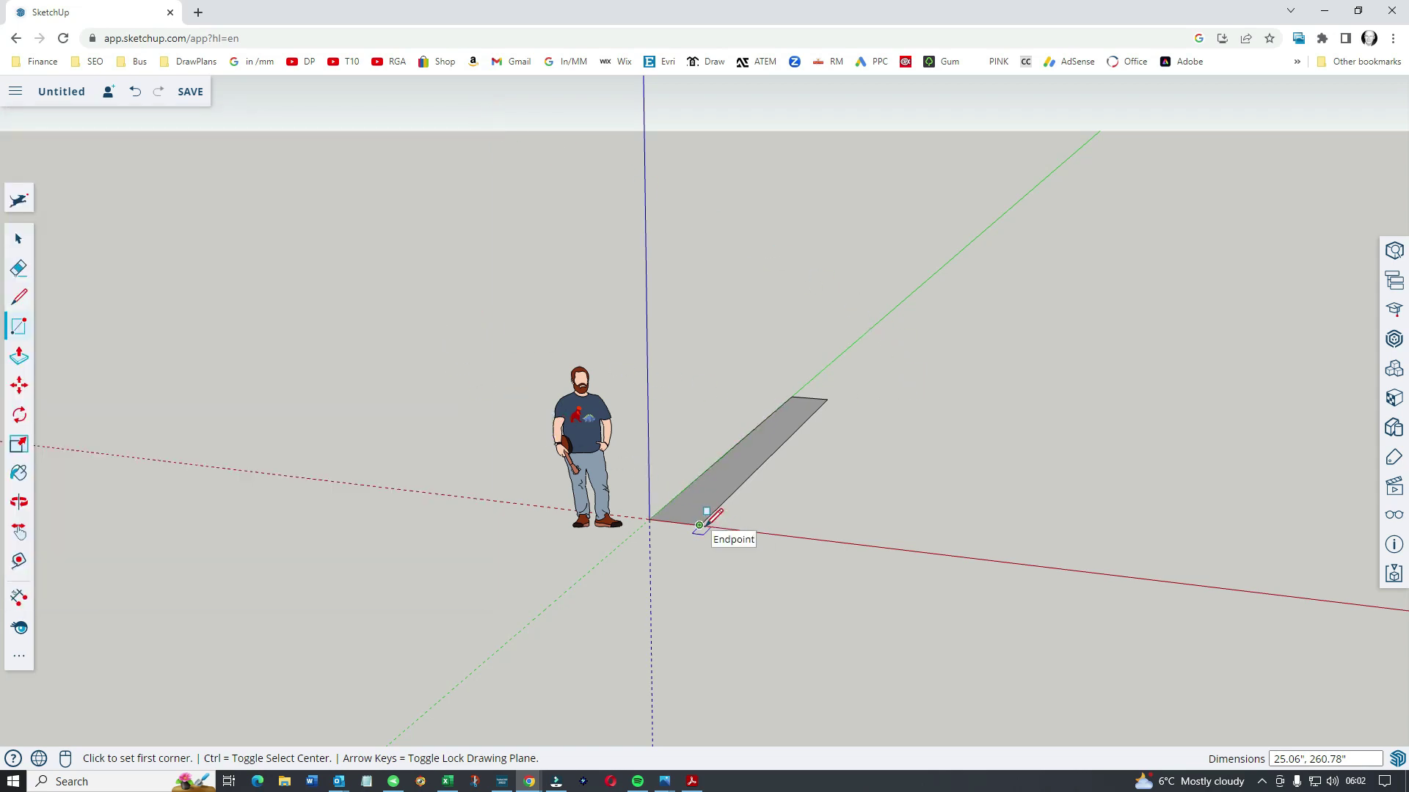
{"action": "mouse_move", "coordinate": [885, 537]}
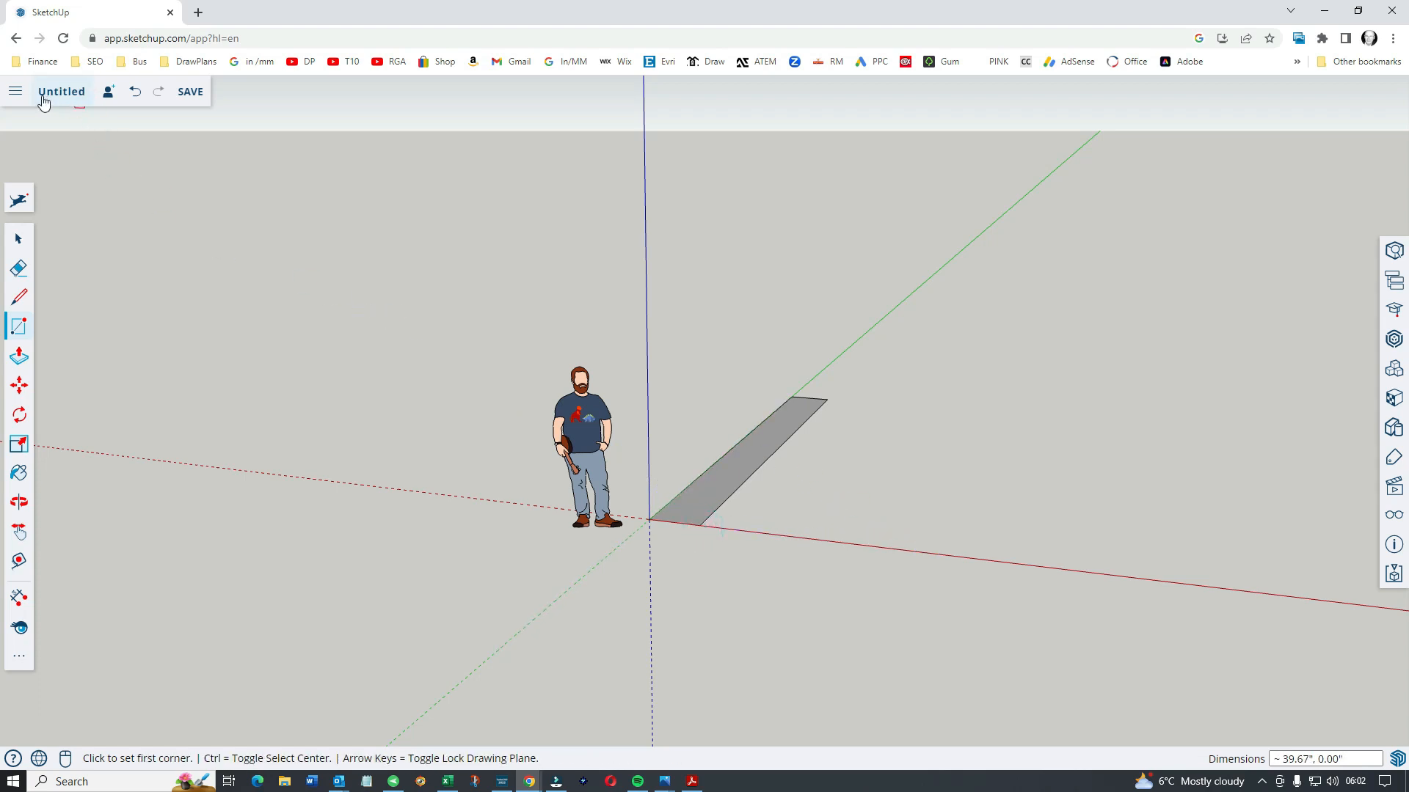
Undo the strip, draw a large floor rectangle from the origin and push it up into a box
{"action": "left_click", "coordinate": [190, 91]}
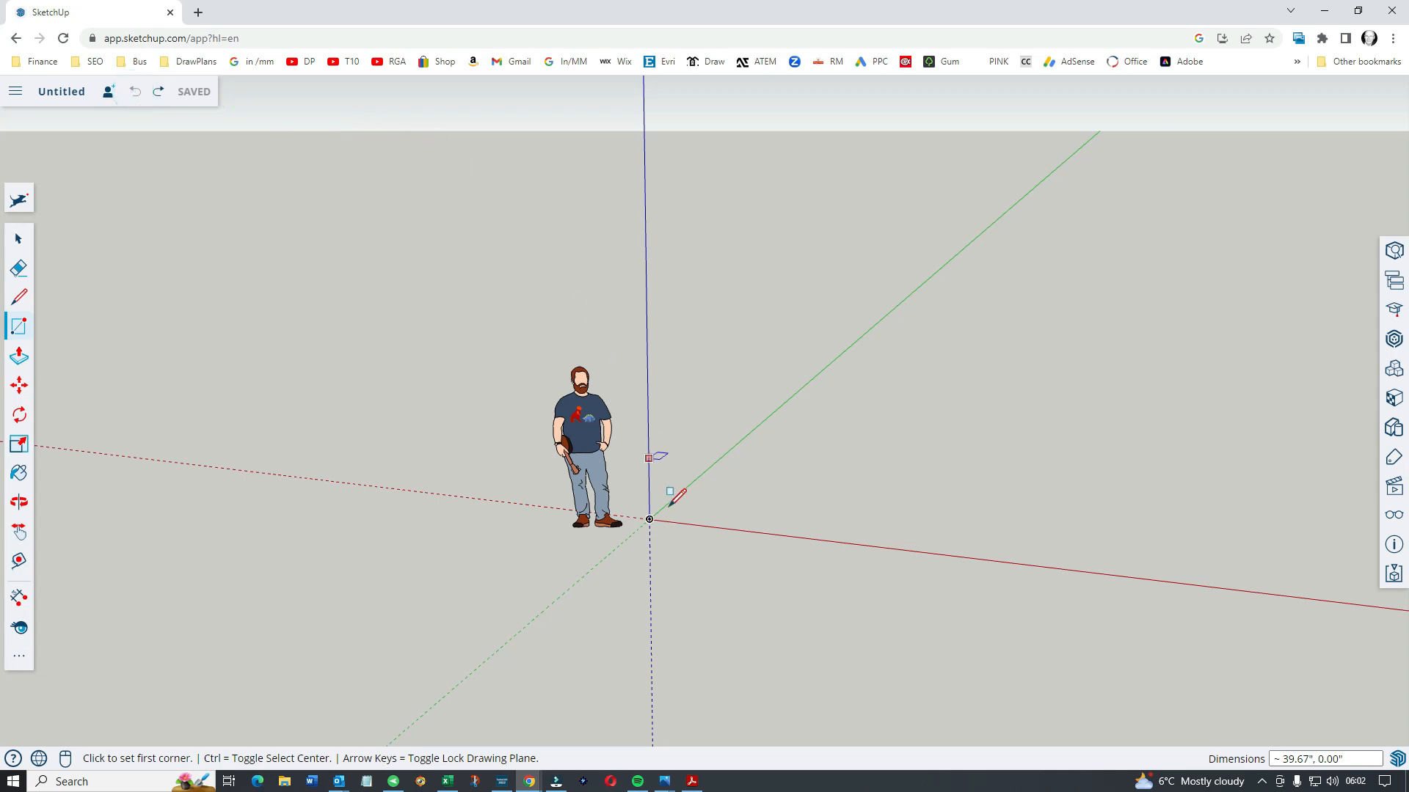
{"action": "left_click", "coordinate": [648, 520]}
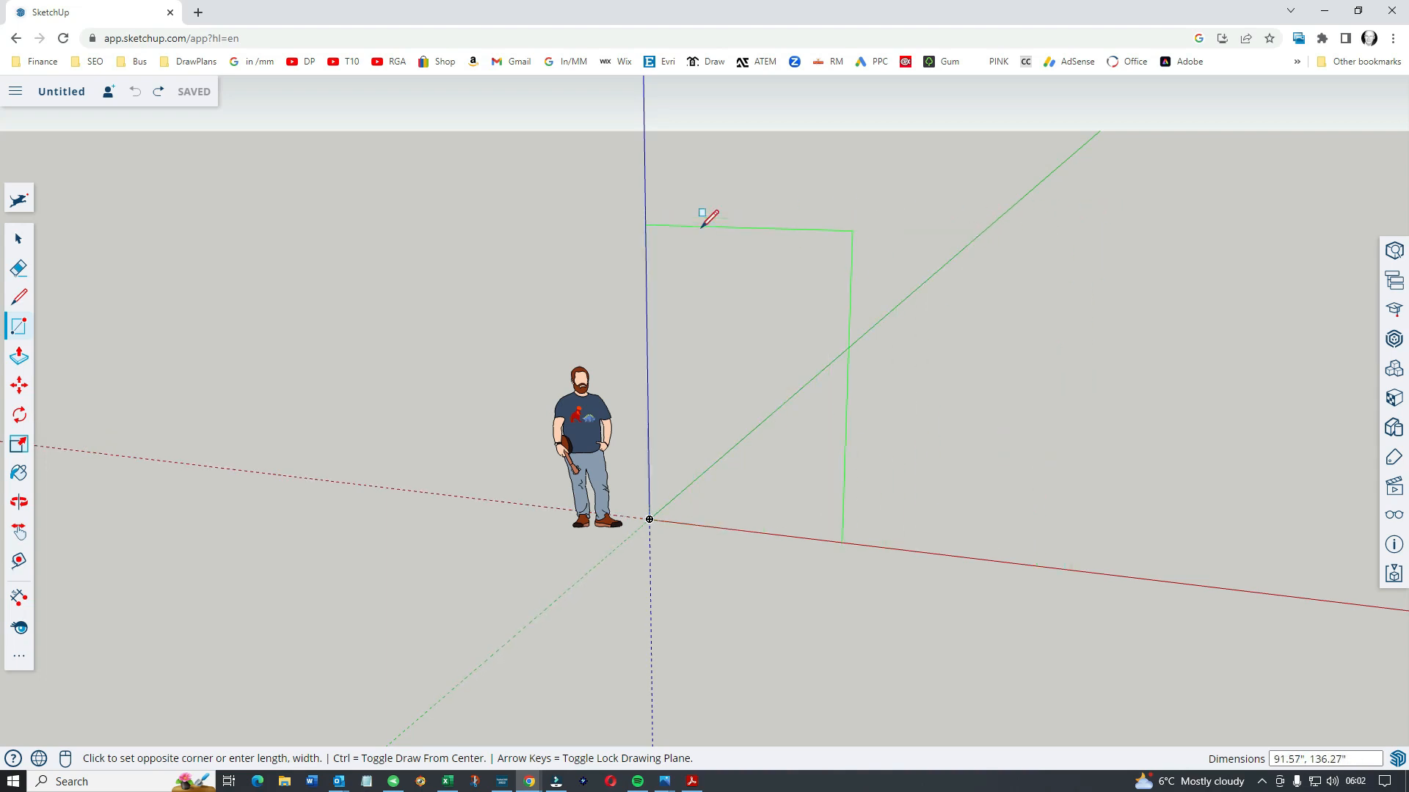
{"action": "mouse_move", "coordinate": [285, 314]}
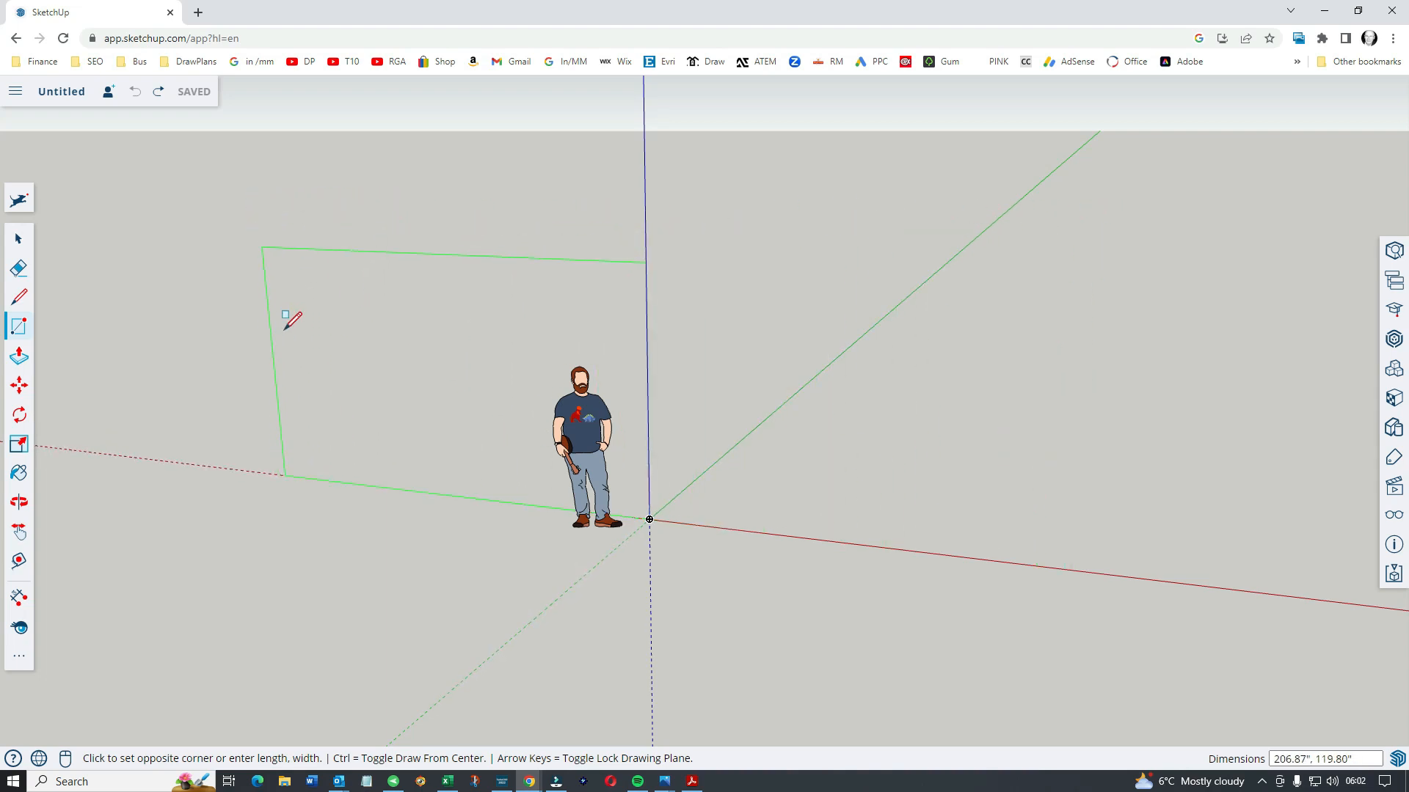
{"action": "mouse_move", "coordinate": [423, 283]}
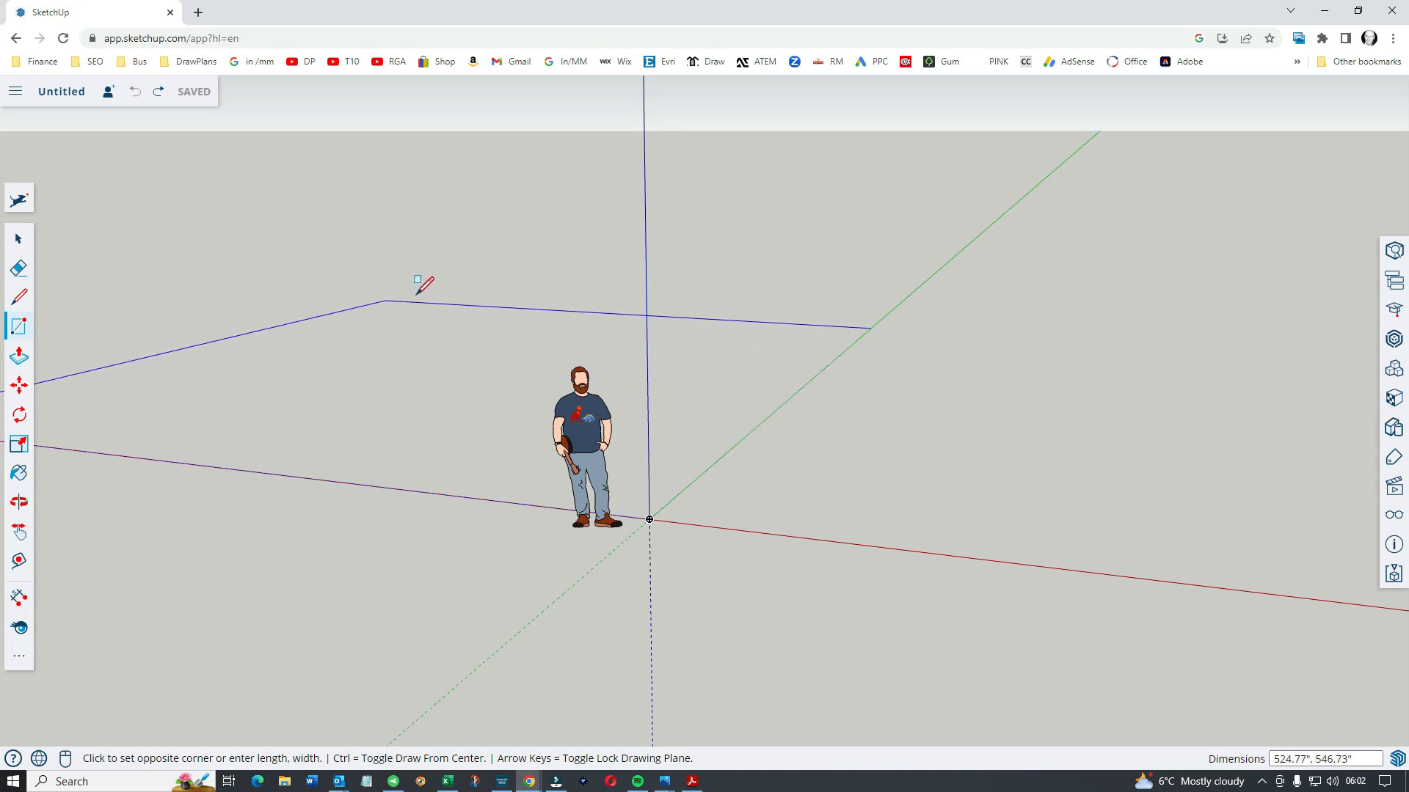
{"action": "mouse_move", "coordinate": [475, 262]}
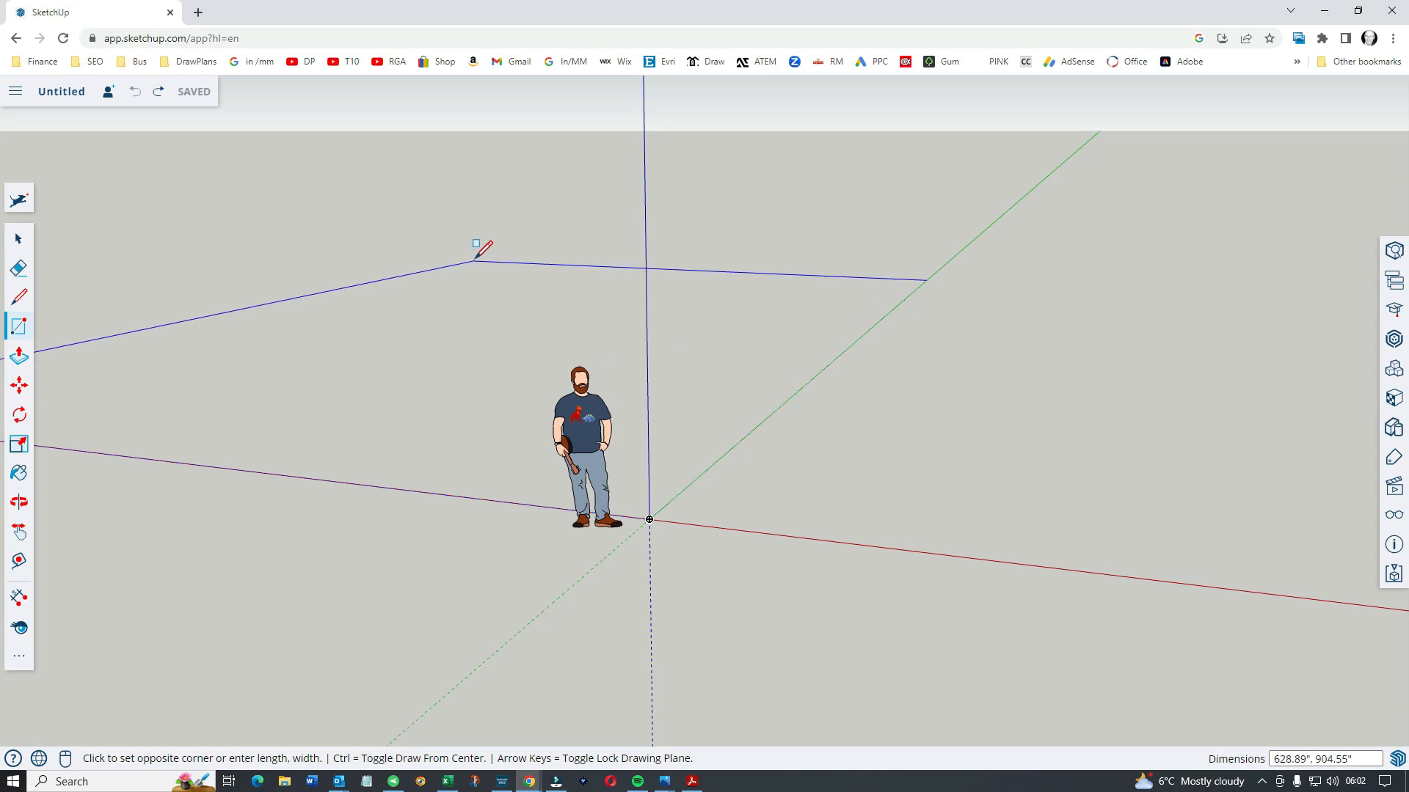
{"action": "left_click", "coordinate": [475, 249]}
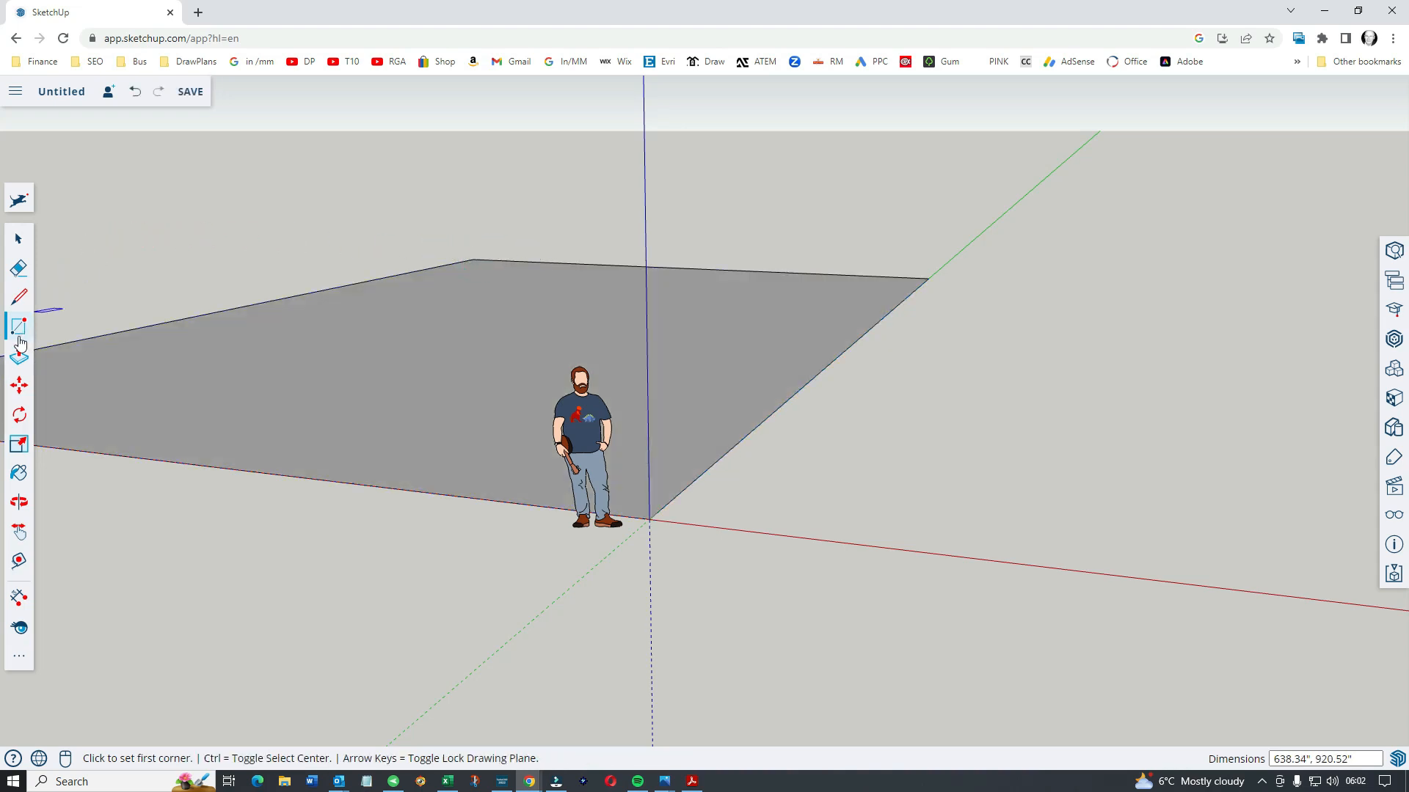
{"action": "left_click", "coordinate": [18, 355]}
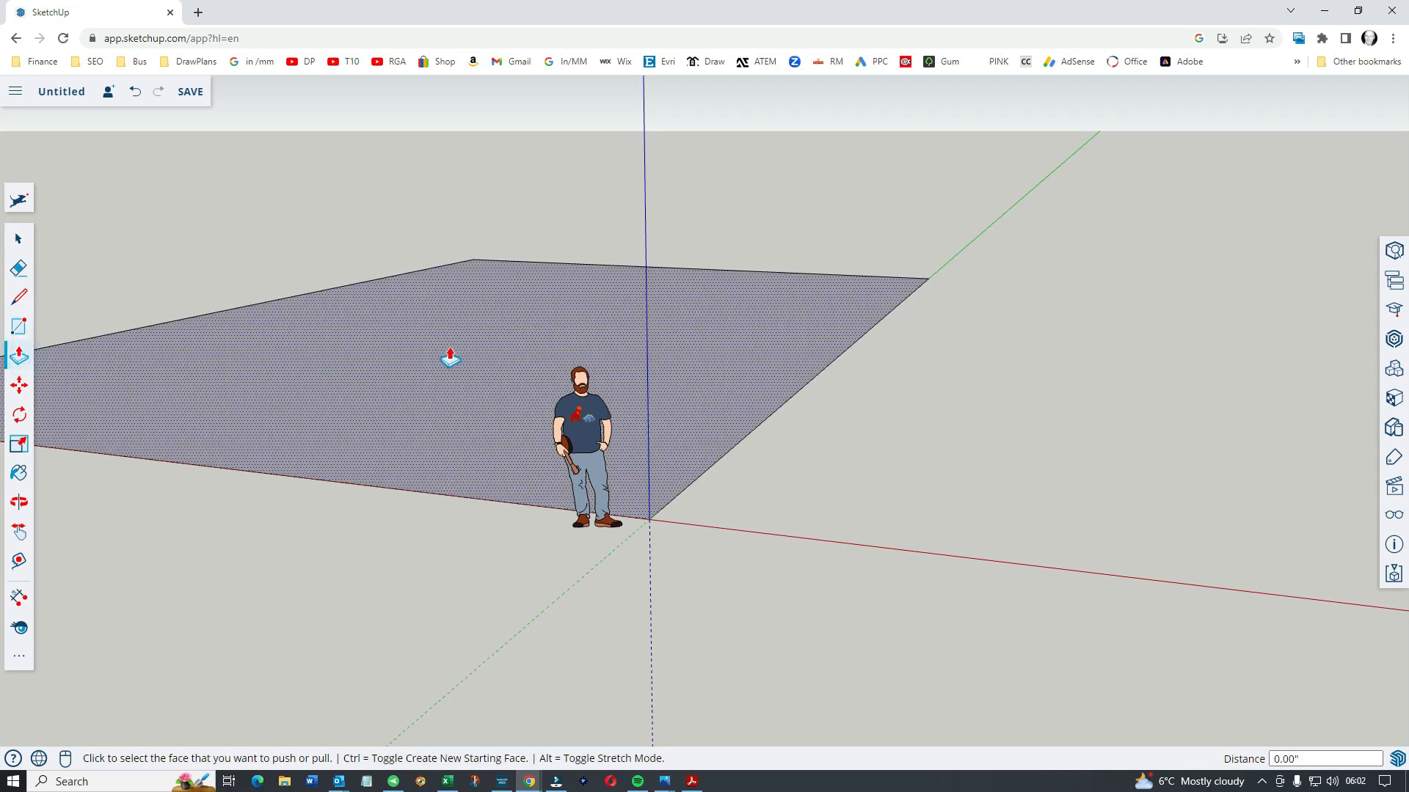
{"action": "left_click", "coordinate": [449, 355]}
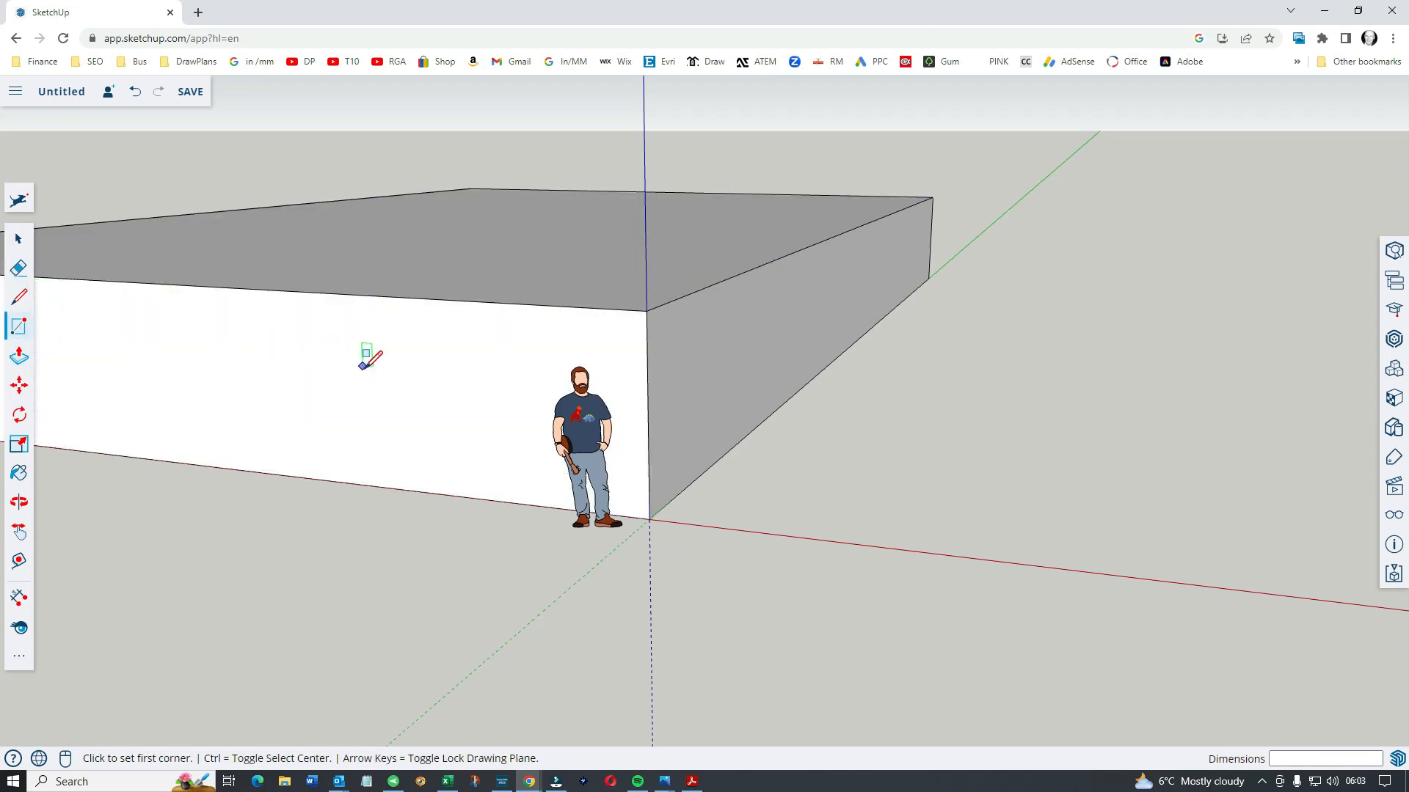
Start a doorway rectangle at the base of the front wall
{"action": "left_click", "coordinate": [346, 483]}
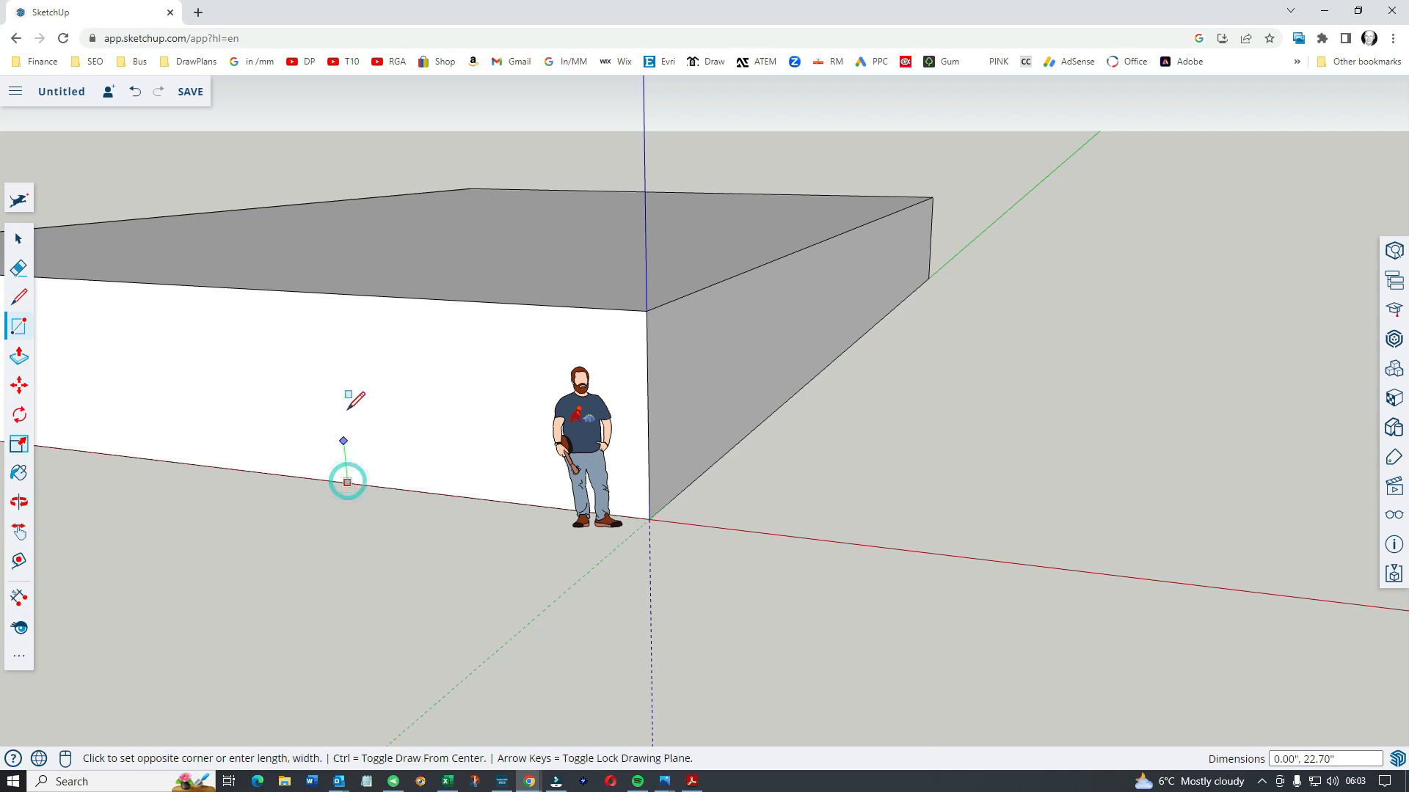
{"action": "mouse_move", "coordinate": [355, 372]}
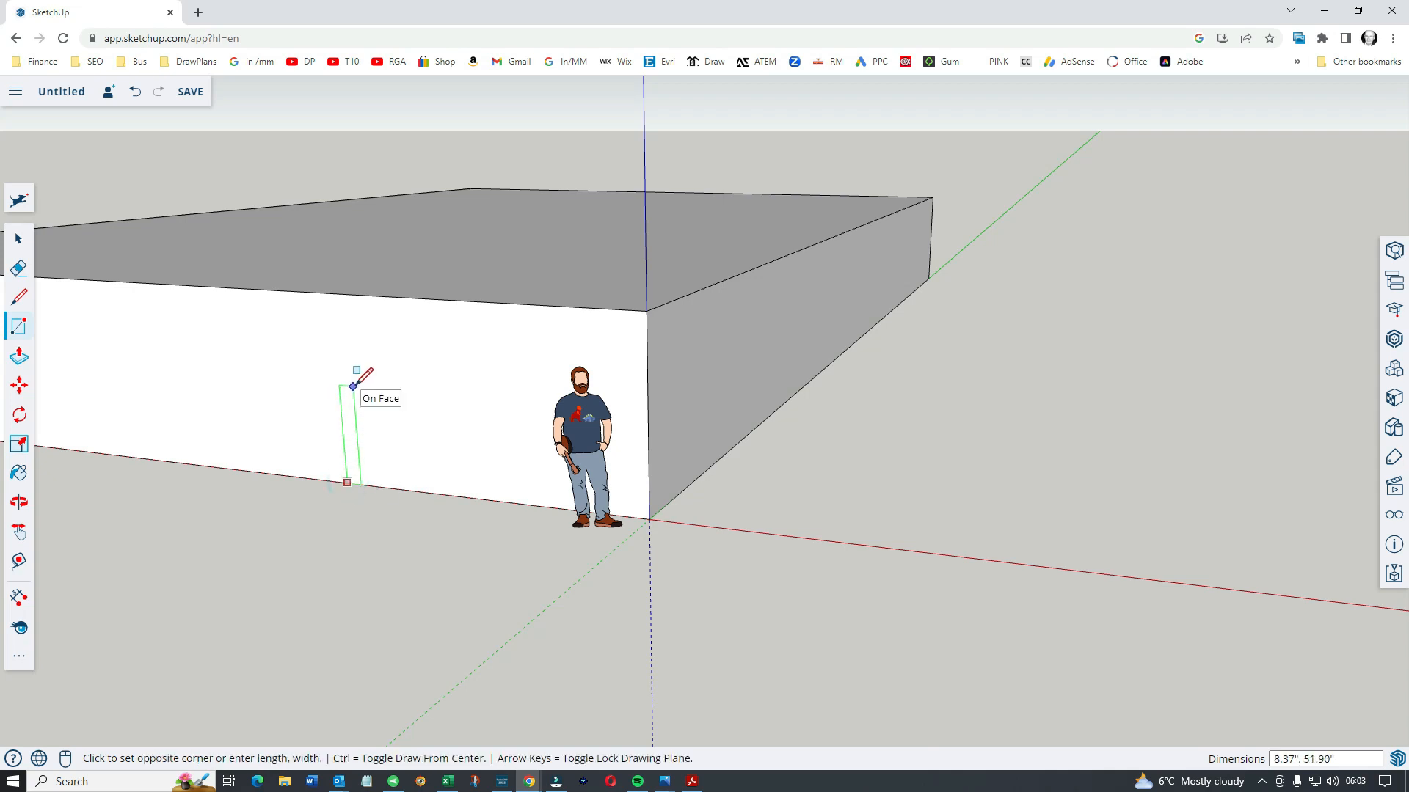
{"action": "mouse_move", "coordinate": [405, 385]}
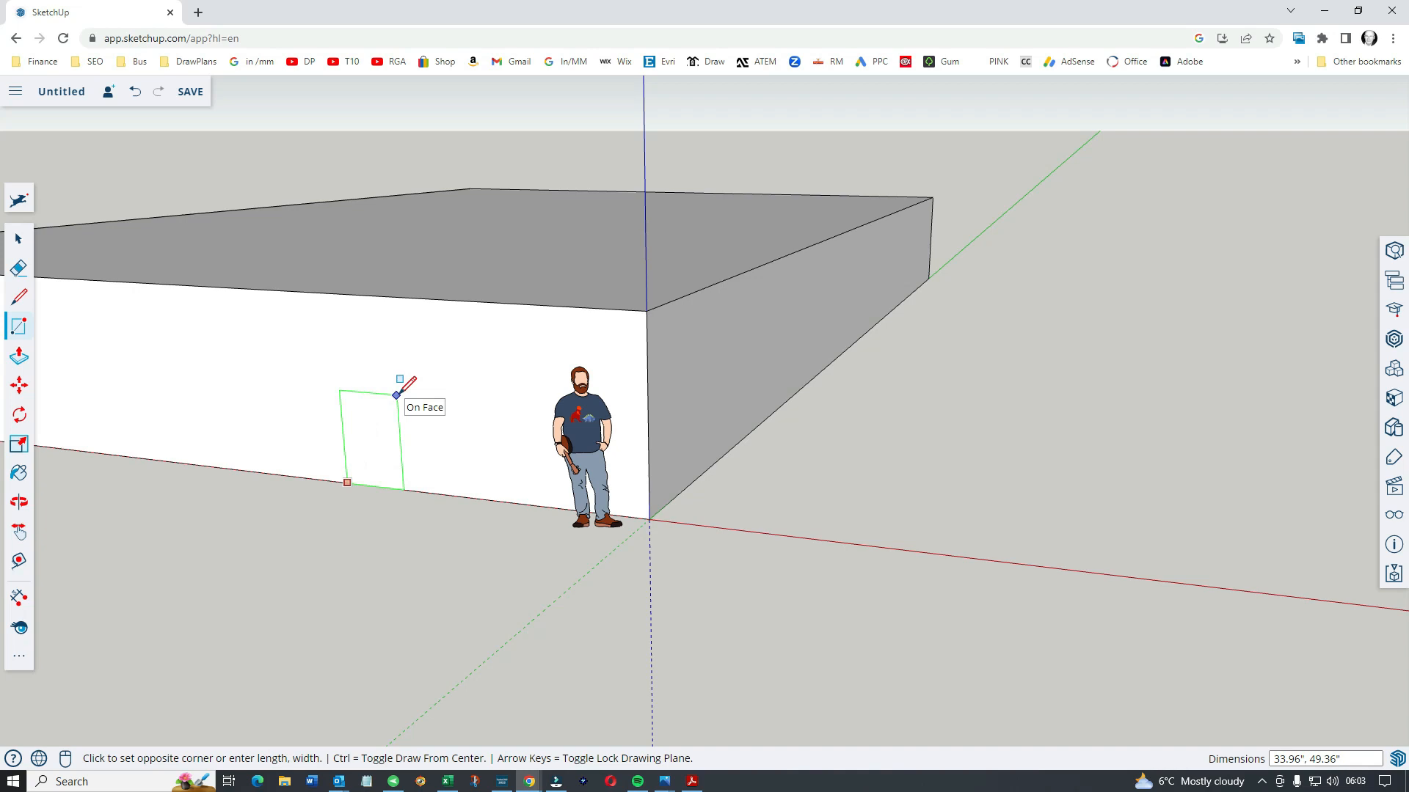
{"action": "mouse_move", "coordinate": [400, 386]}
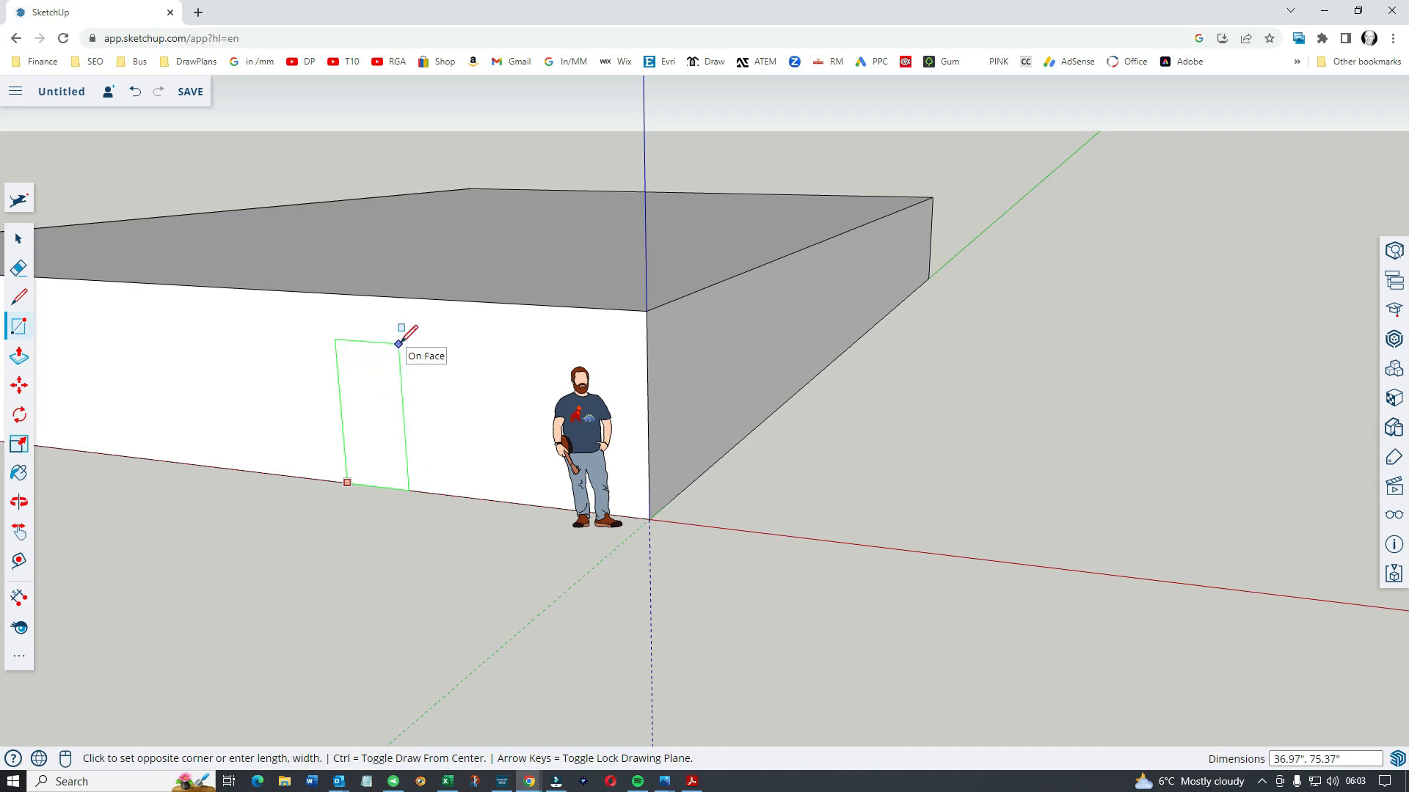
{"action": "mouse_move", "coordinate": [403, 322]}
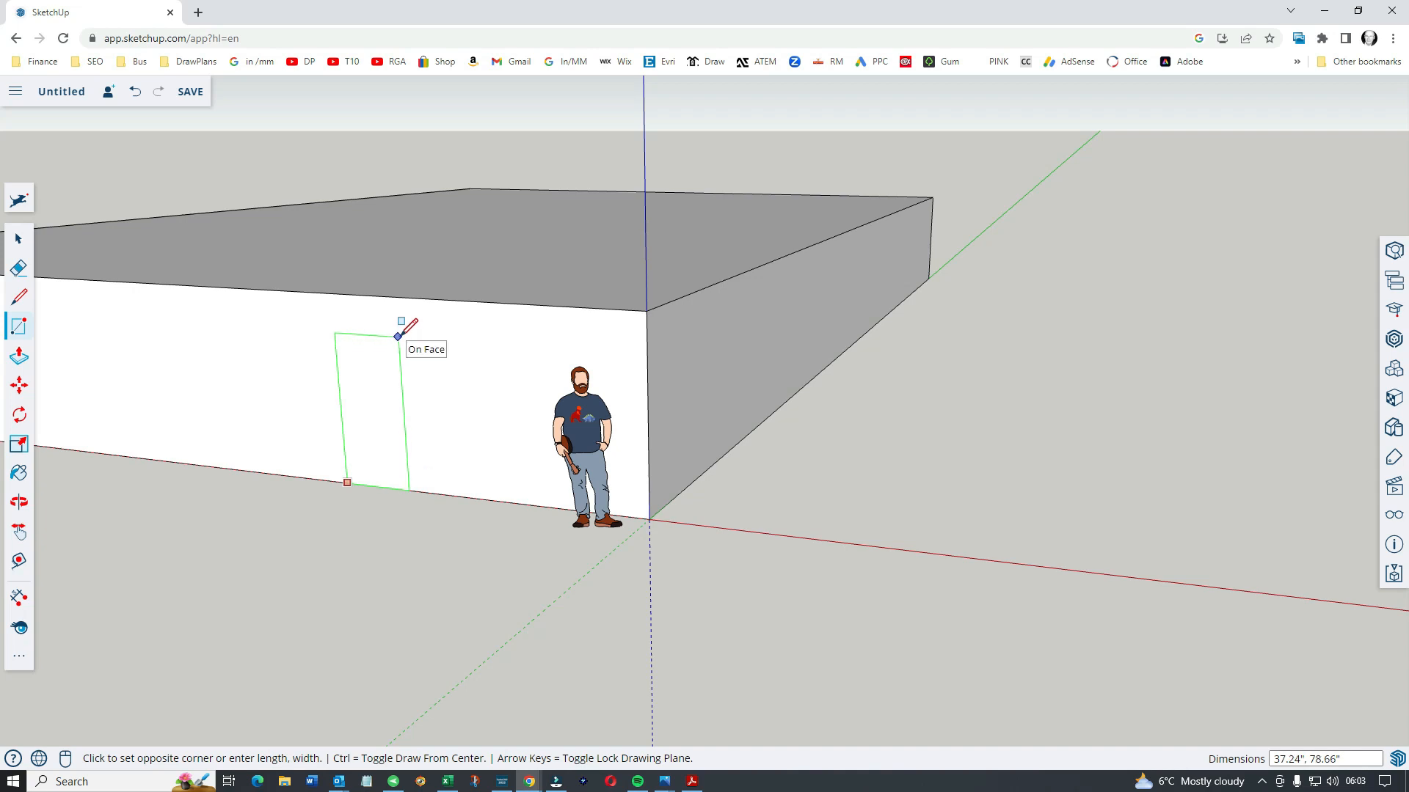
{"action": "mouse_move", "coordinate": [397, 330]}
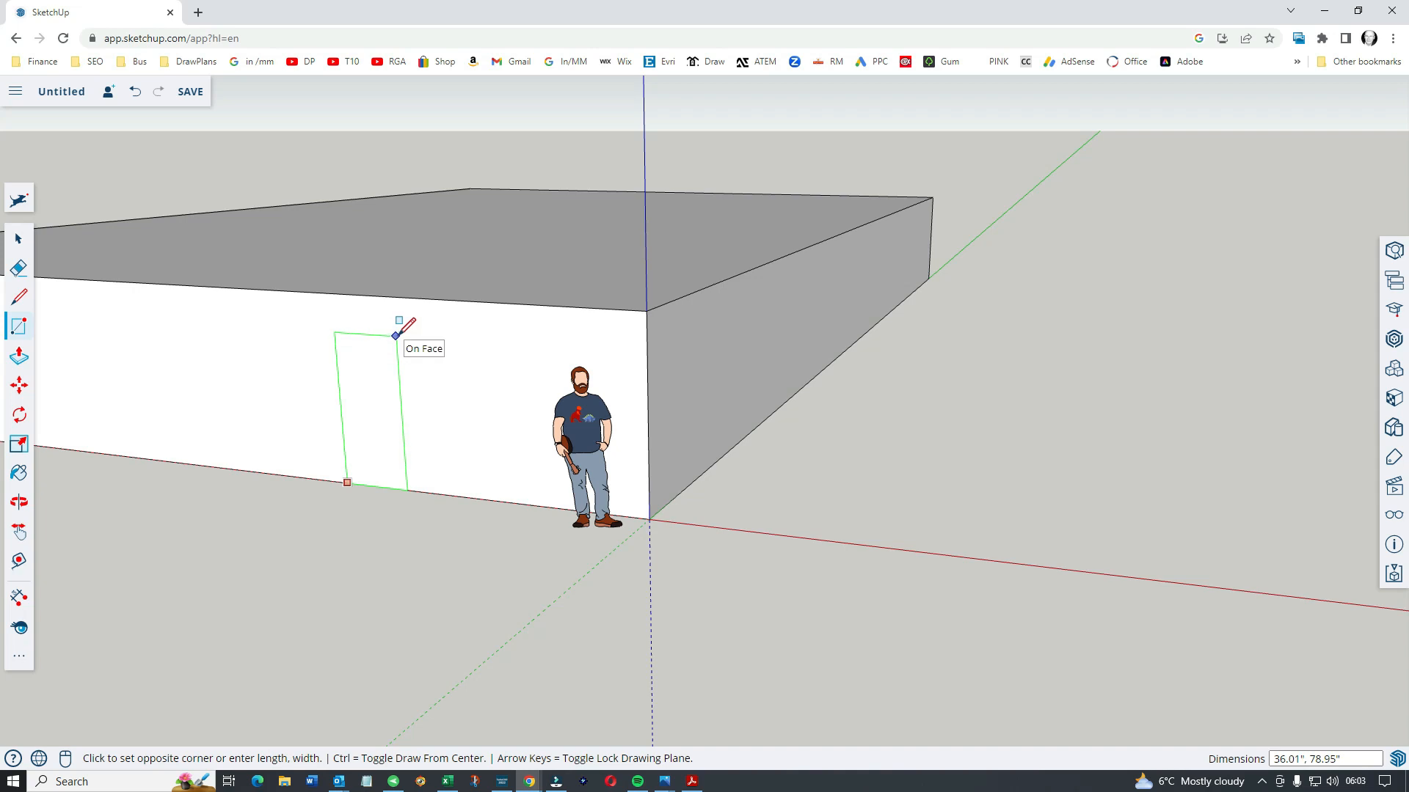
{"action": "mouse_move", "coordinate": [403, 325]}
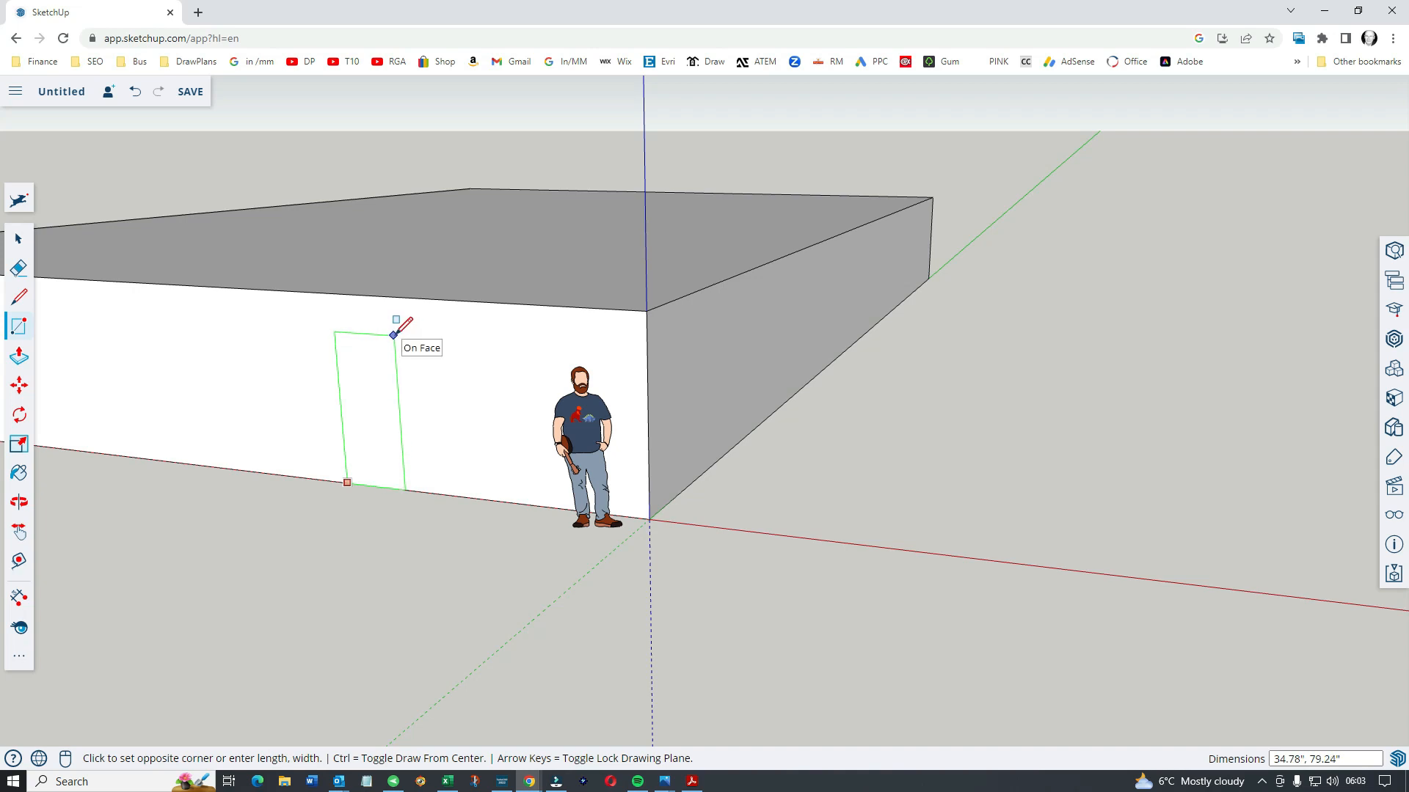
{"action": "mouse_move", "coordinate": [402, 326]}
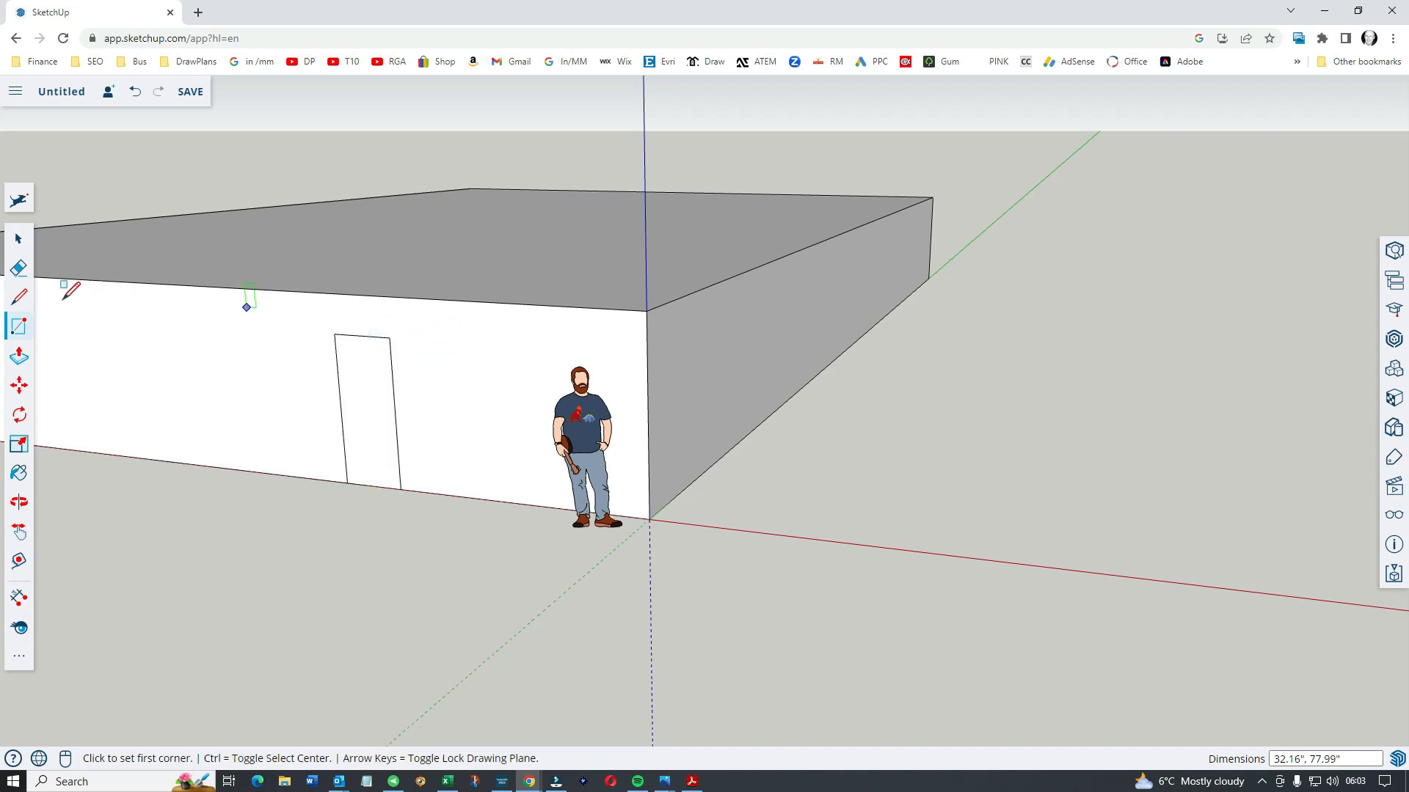
{"action": "mouse_move", "coordinate": [17, 443]}
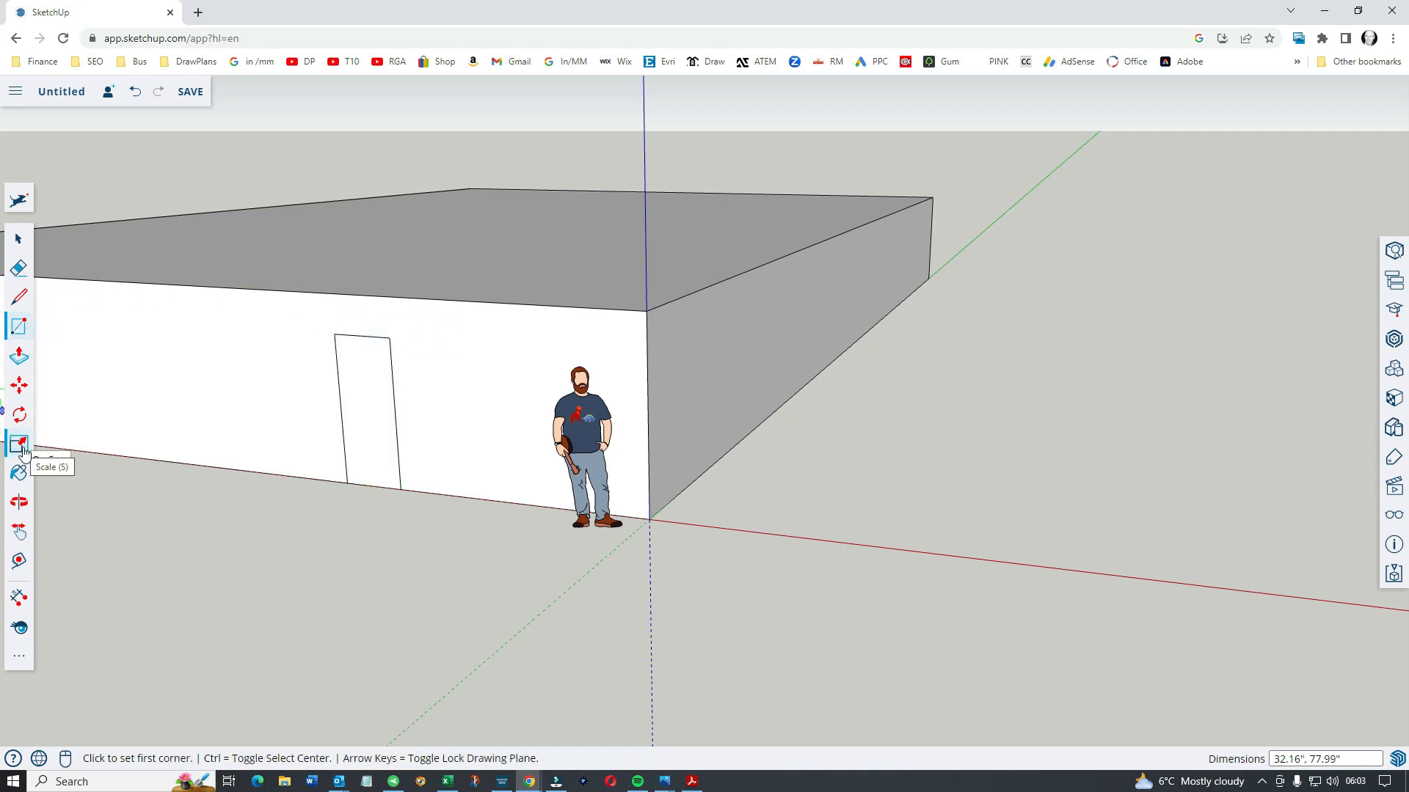
{"action": "mouse_move", "coordinate": [20, 326]}
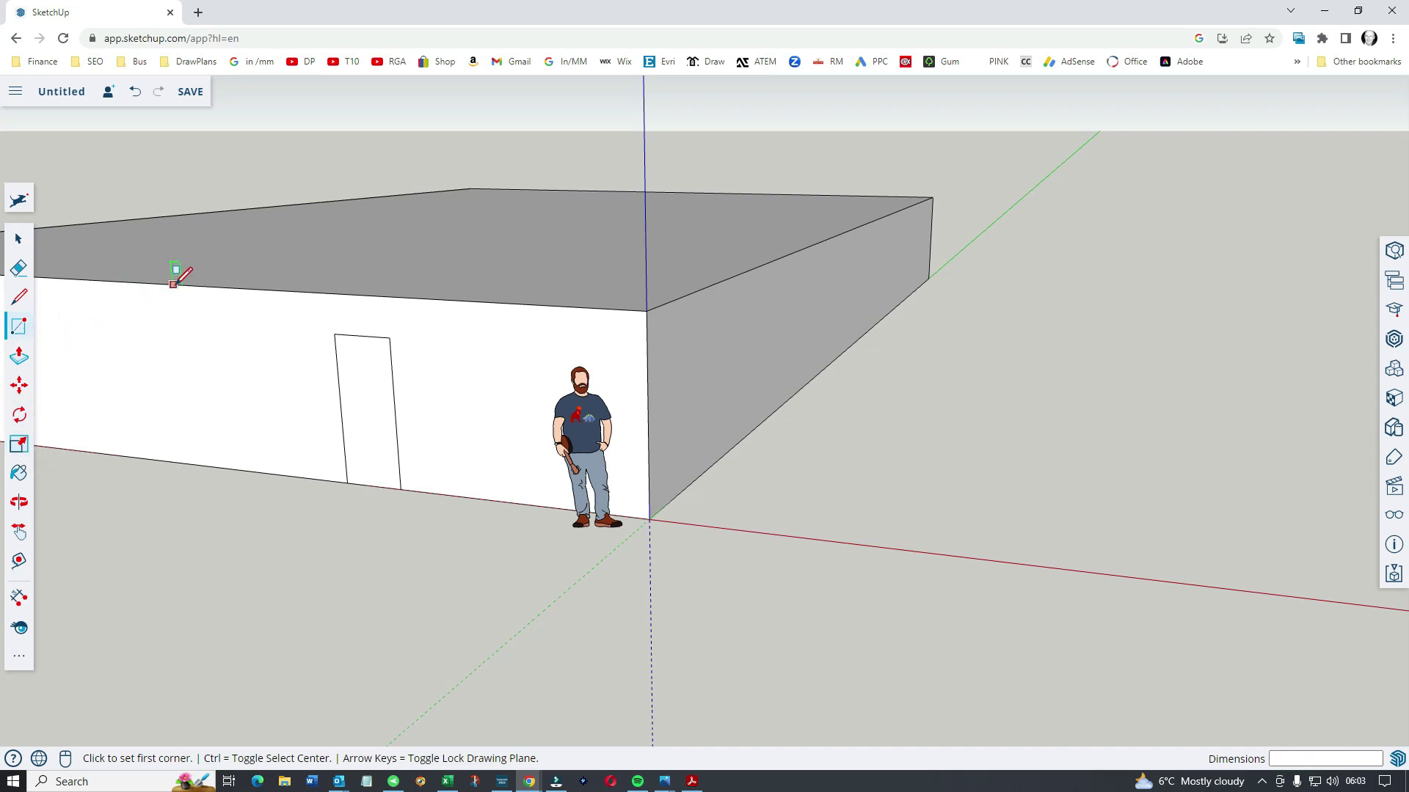
Divide the front wall with a wall-height rectangle and copy the doorway with Move
{"action": "left_click", "coordinate": [173, 283]}
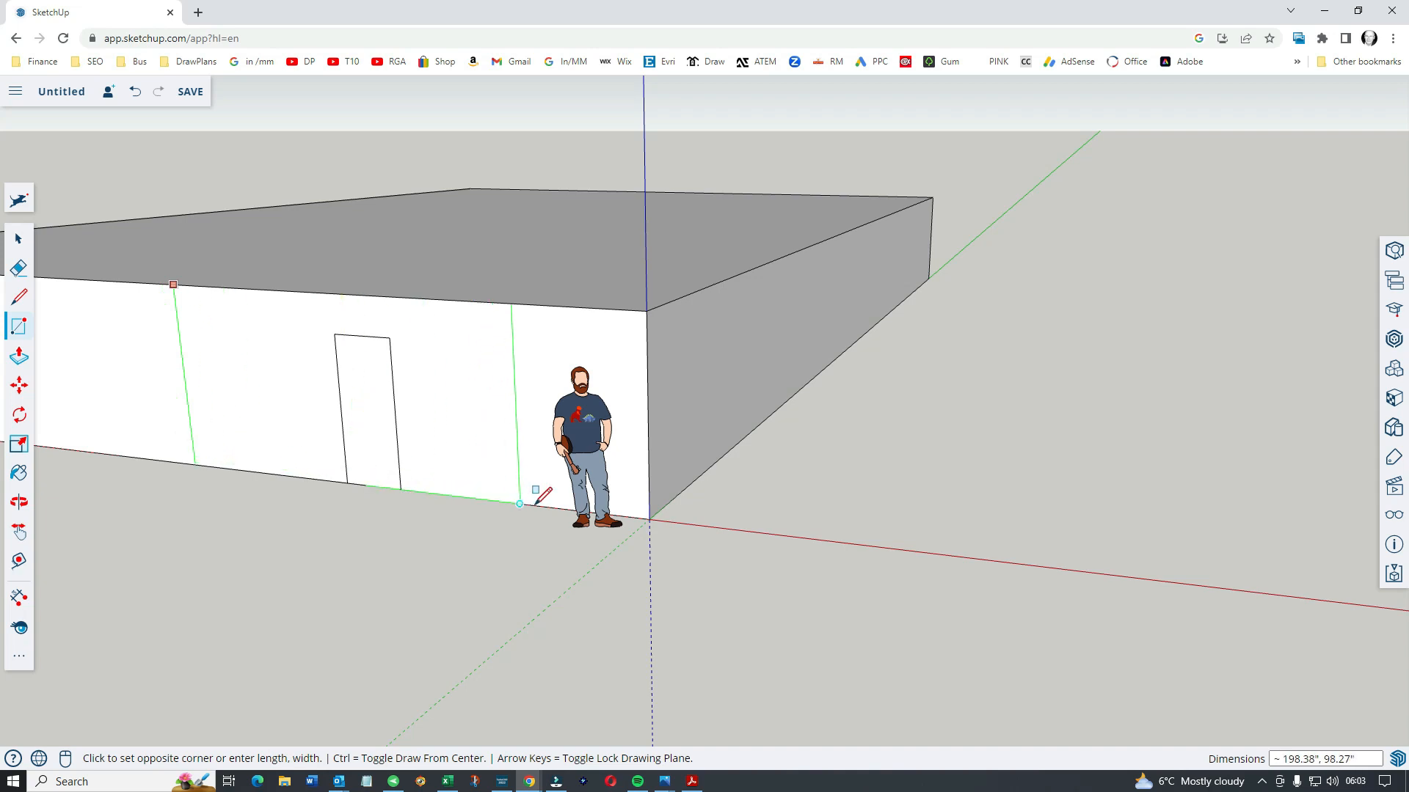
{"action": "left_click", "coordinate": [519, 504]}
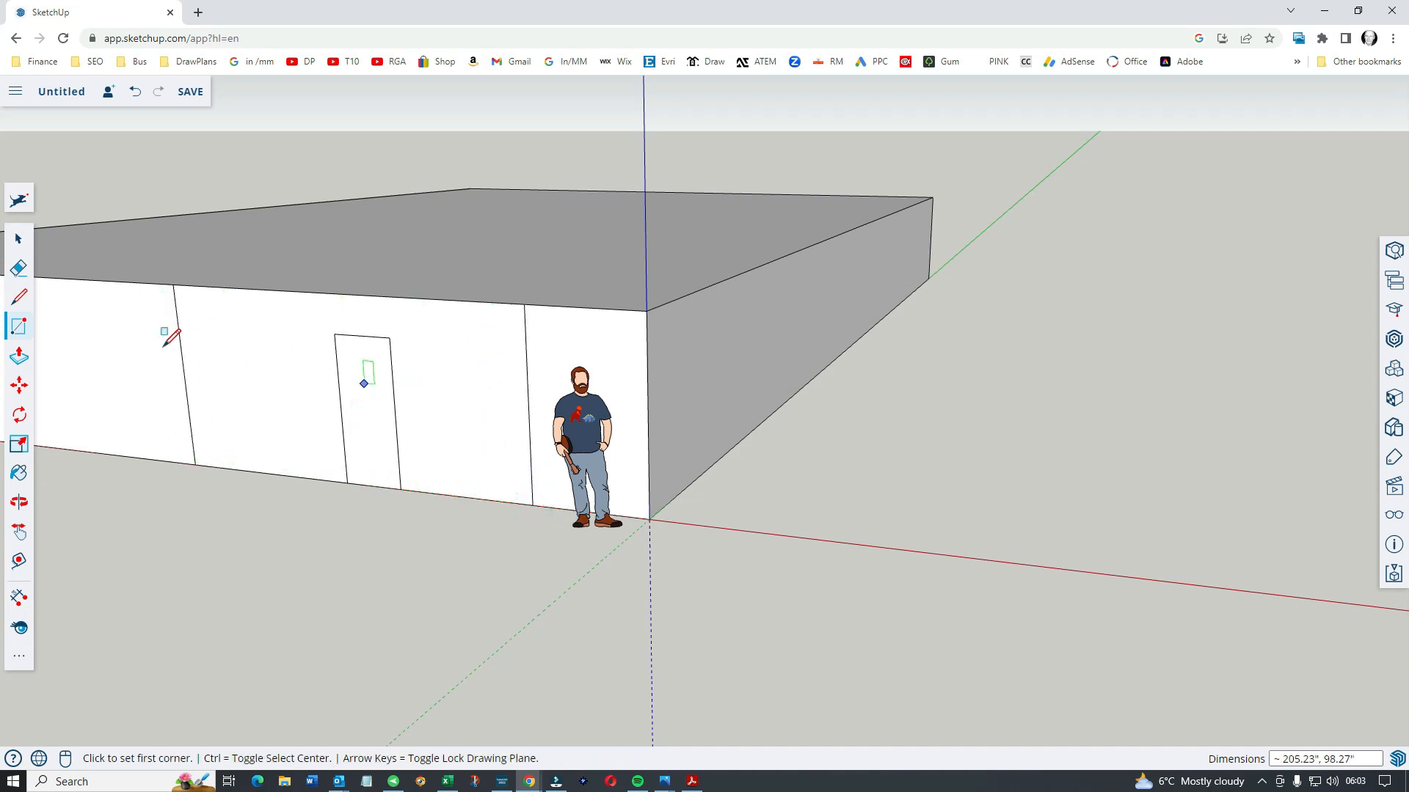
{"action": "left_click", "coordinate": [17, 356]}
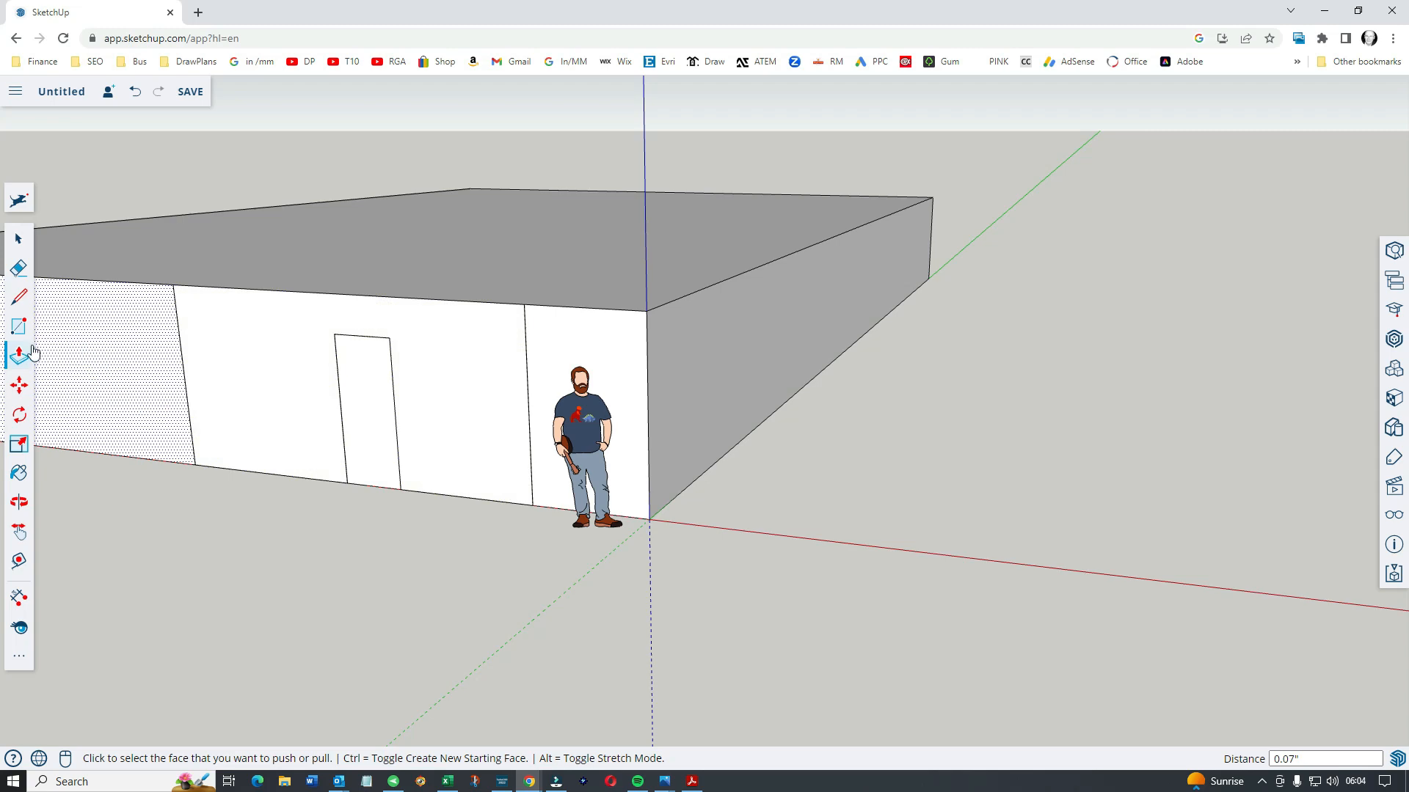
{"action": "mouse_move", "coordinate": [19, 386]}
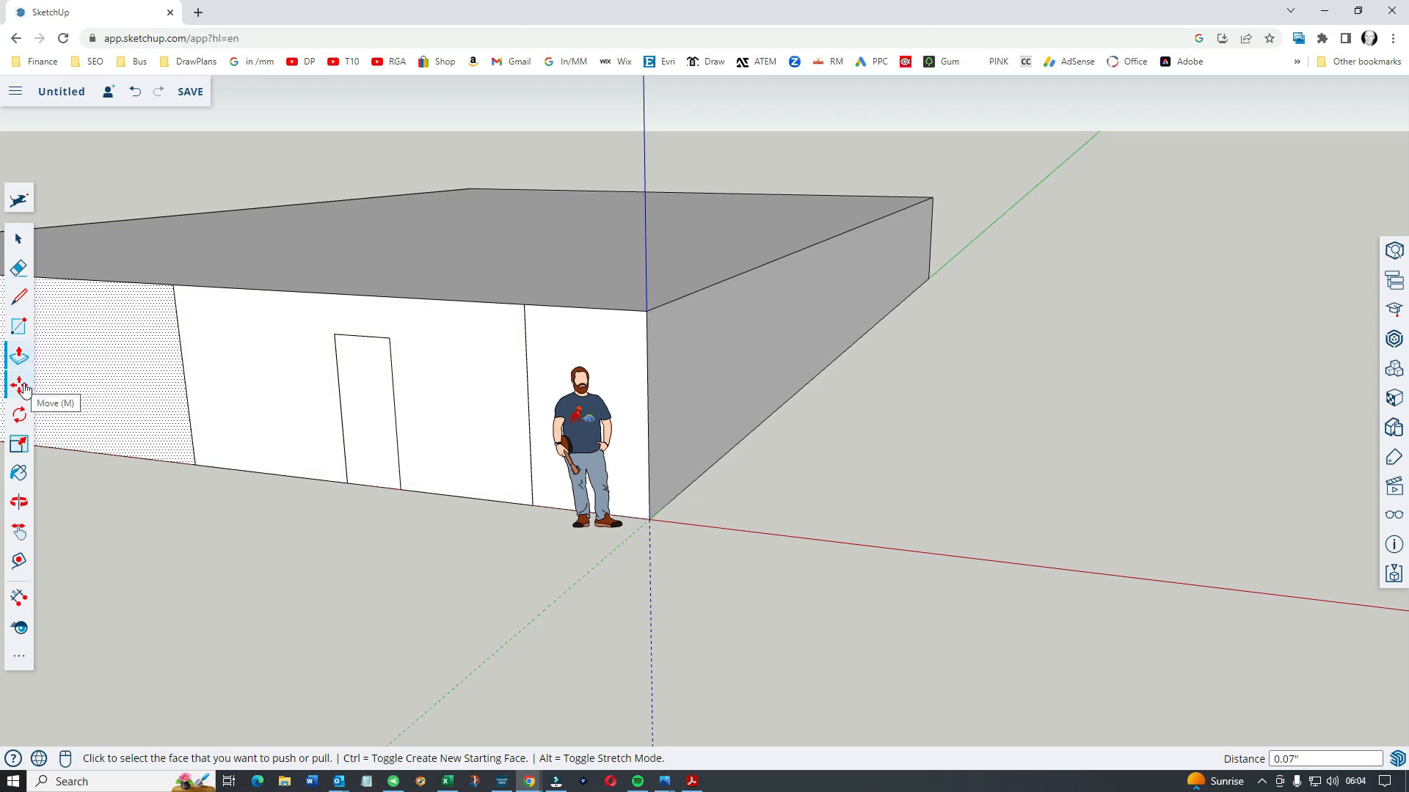
{"action": "left_click", "coordinate": [19, 384]}
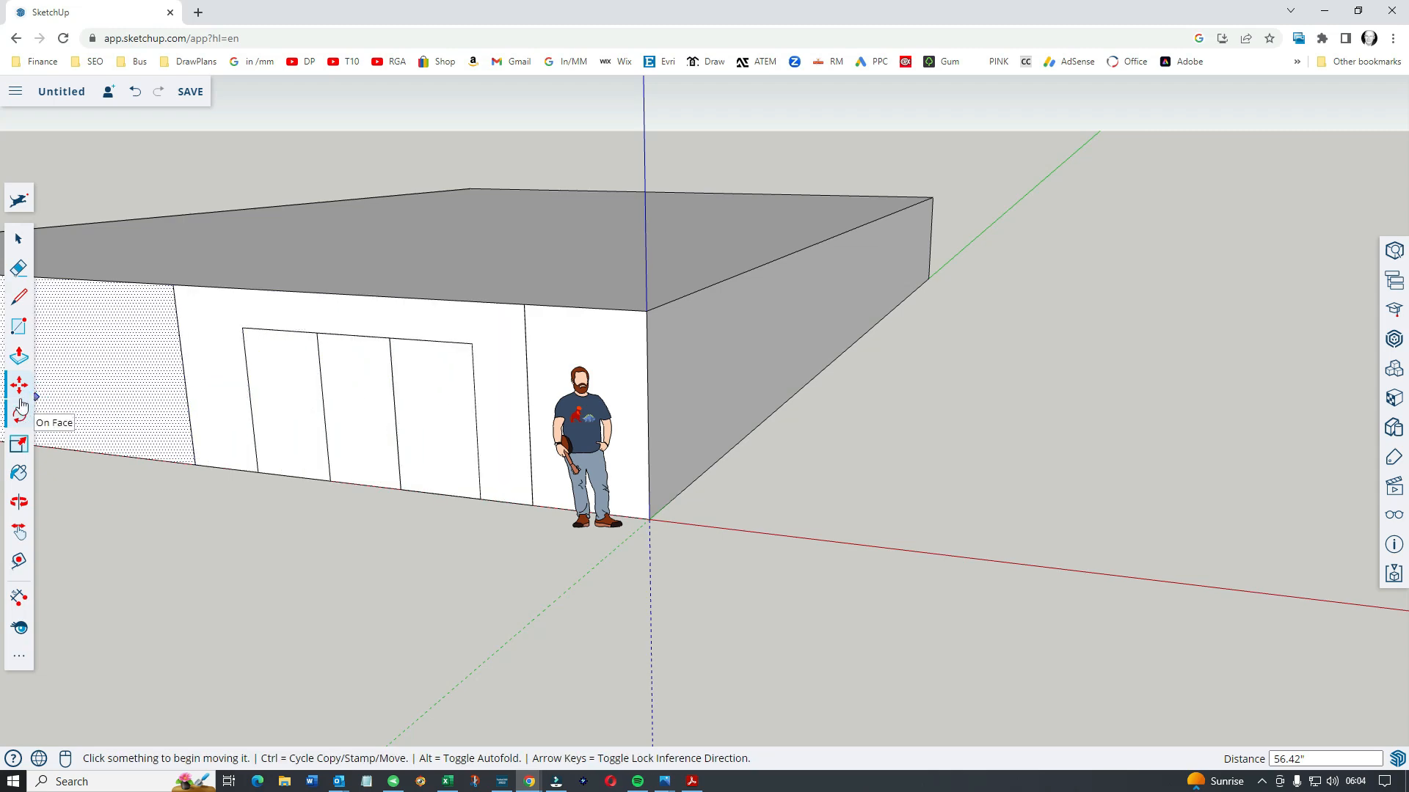
Push the doorway panel into the wall and pull the middle wall section forward
{"action": "left_click", "coordinate": [19, 357]}
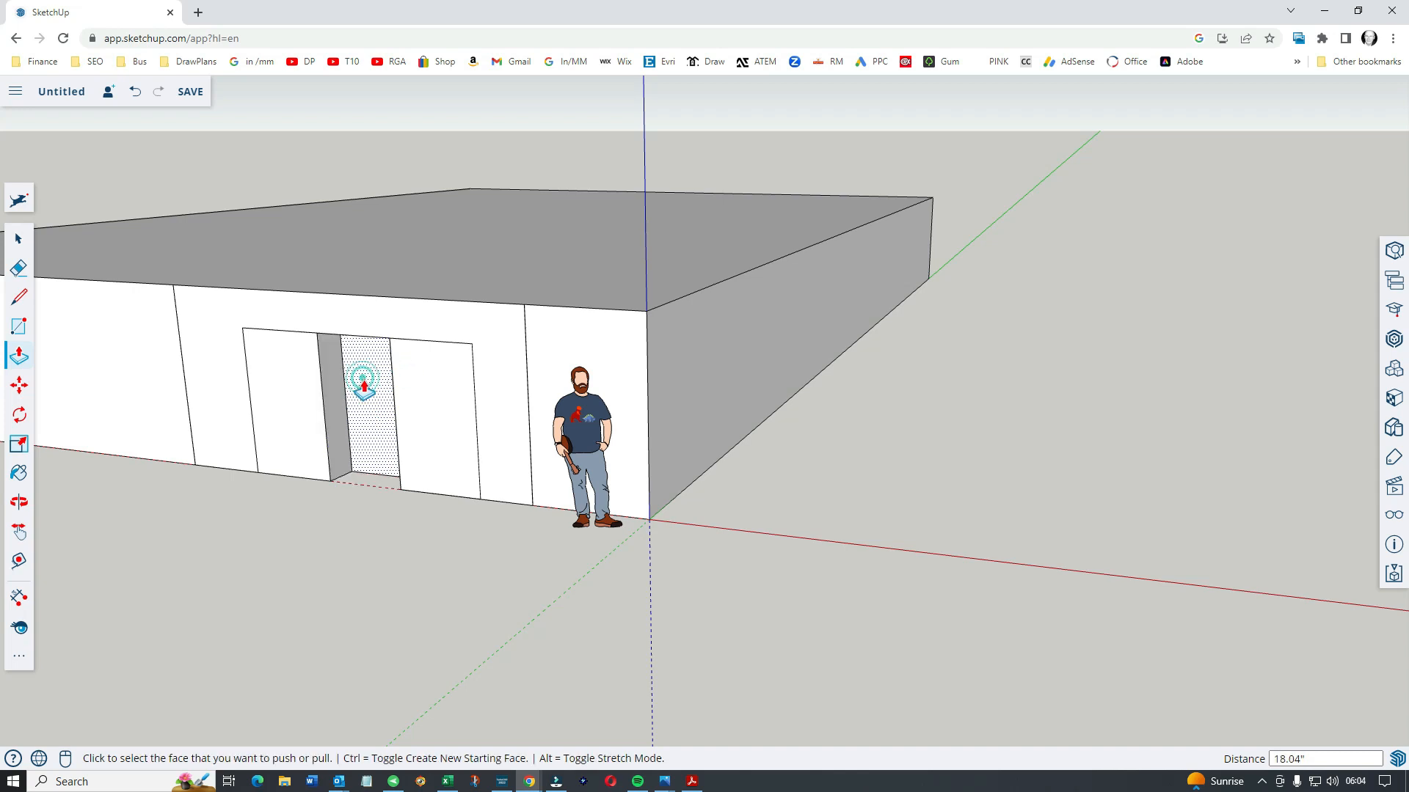
{"action": "left_click", "coordinate": [363, 386]}
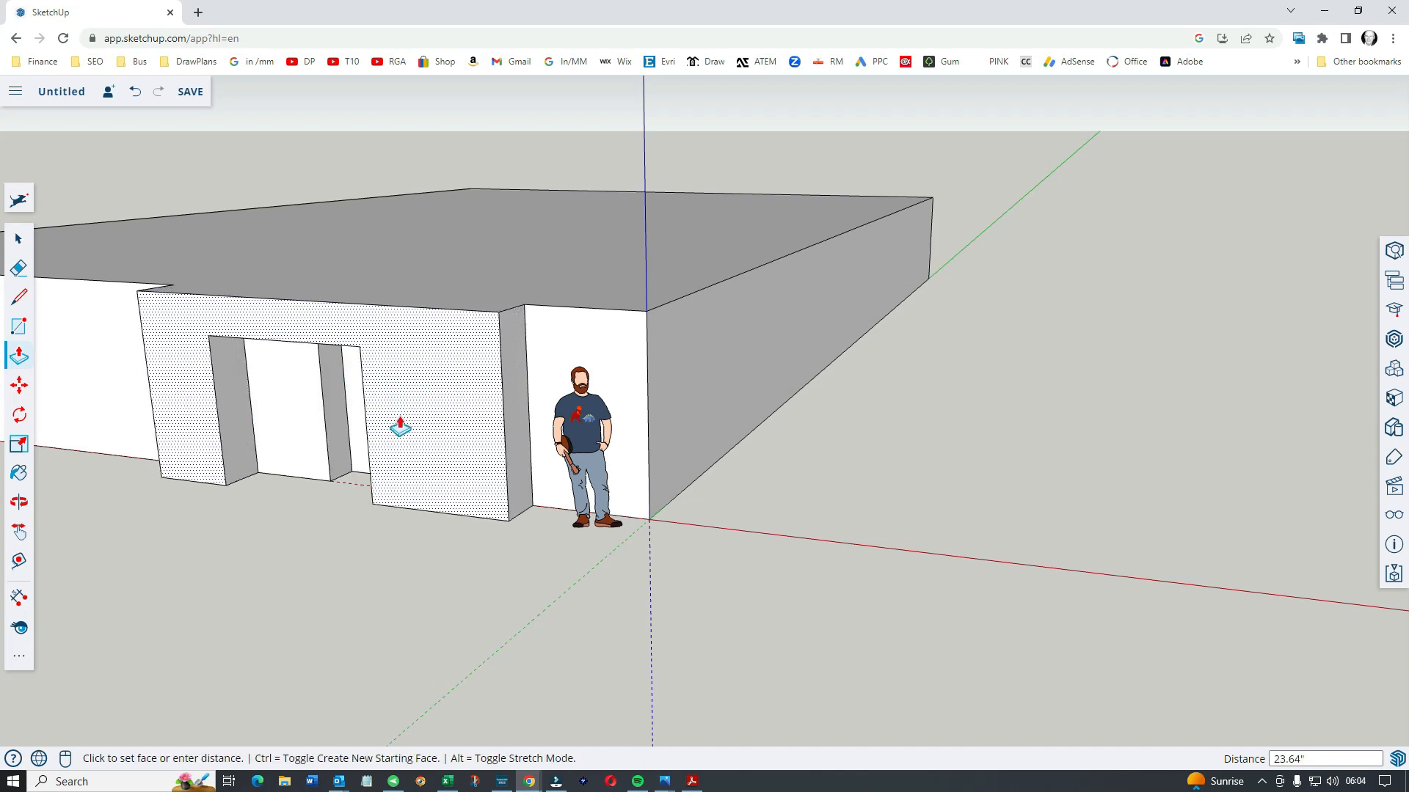
{"action": "left_click", "coordinate": [399, 427]}
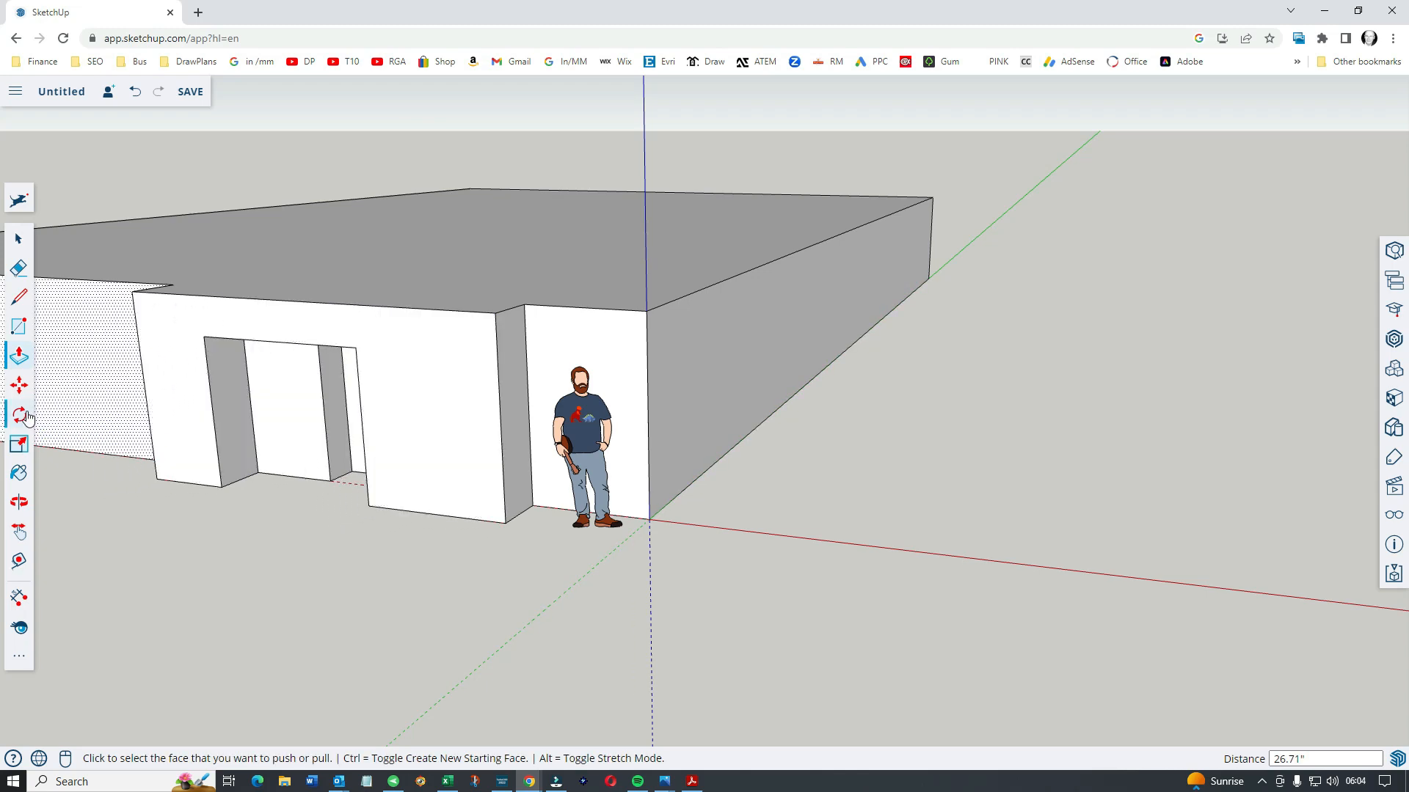
{"action": "left_click", "coordinate": [19, 414]}
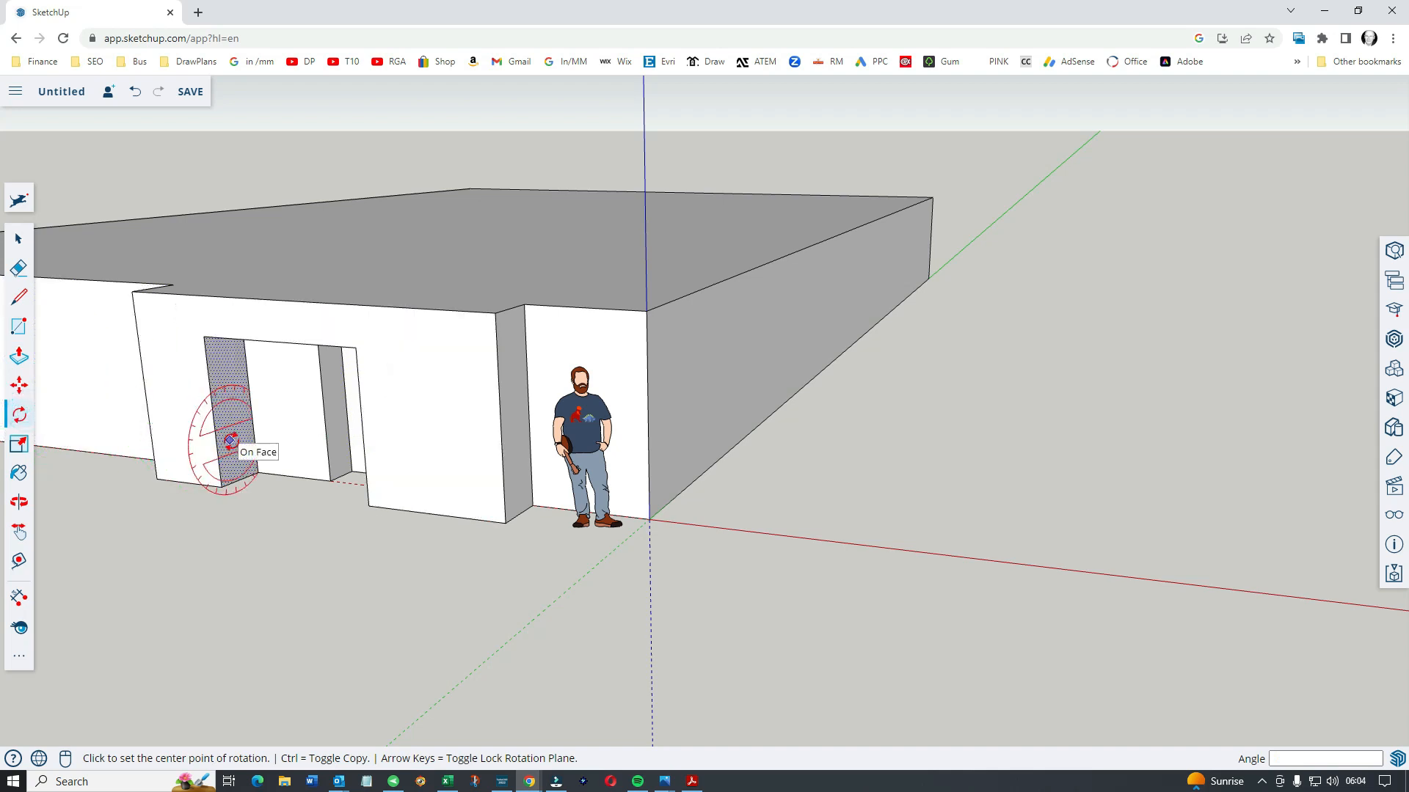
{"action": "left_click", "coordinate": [230, 438]}
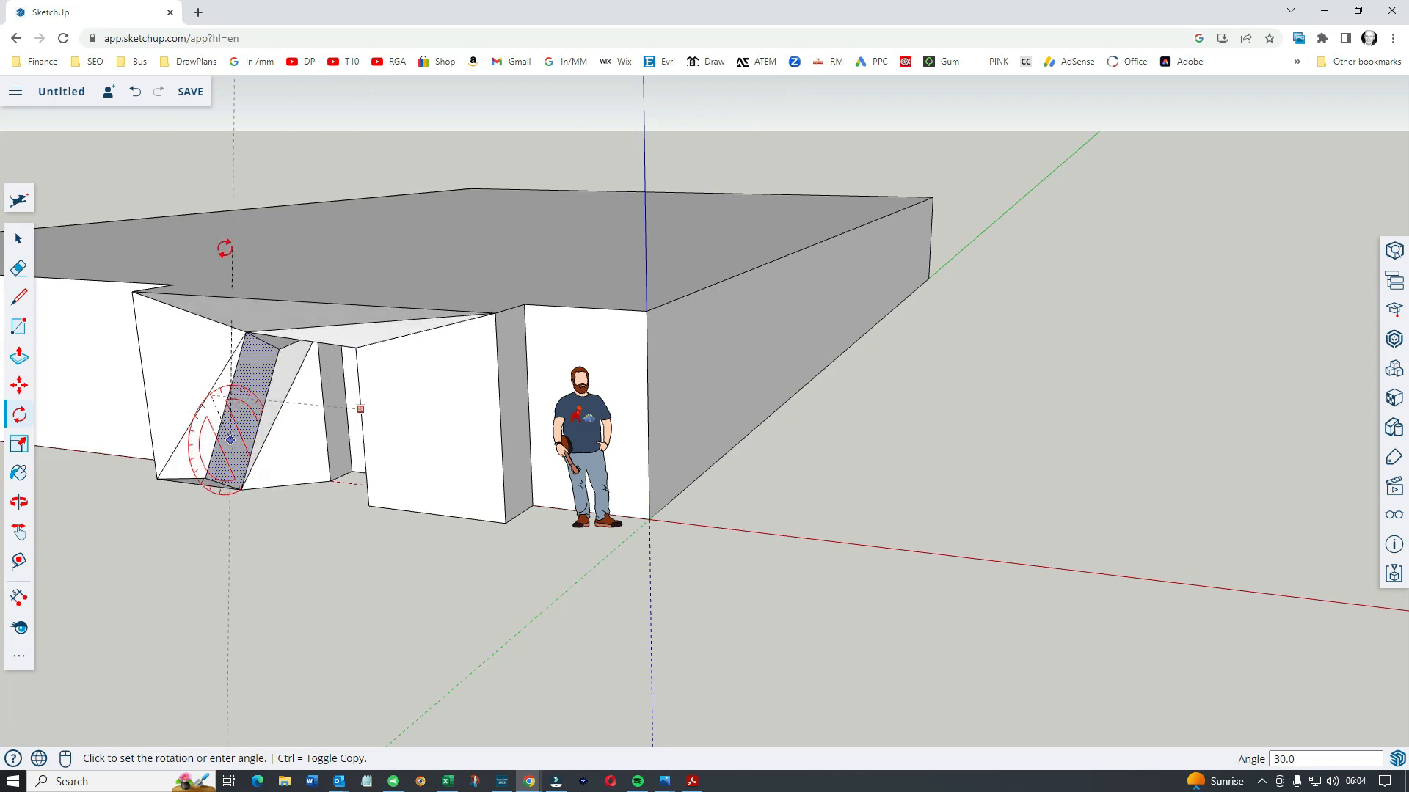
{"action": "left_click", "coordinate": [133, 91]}
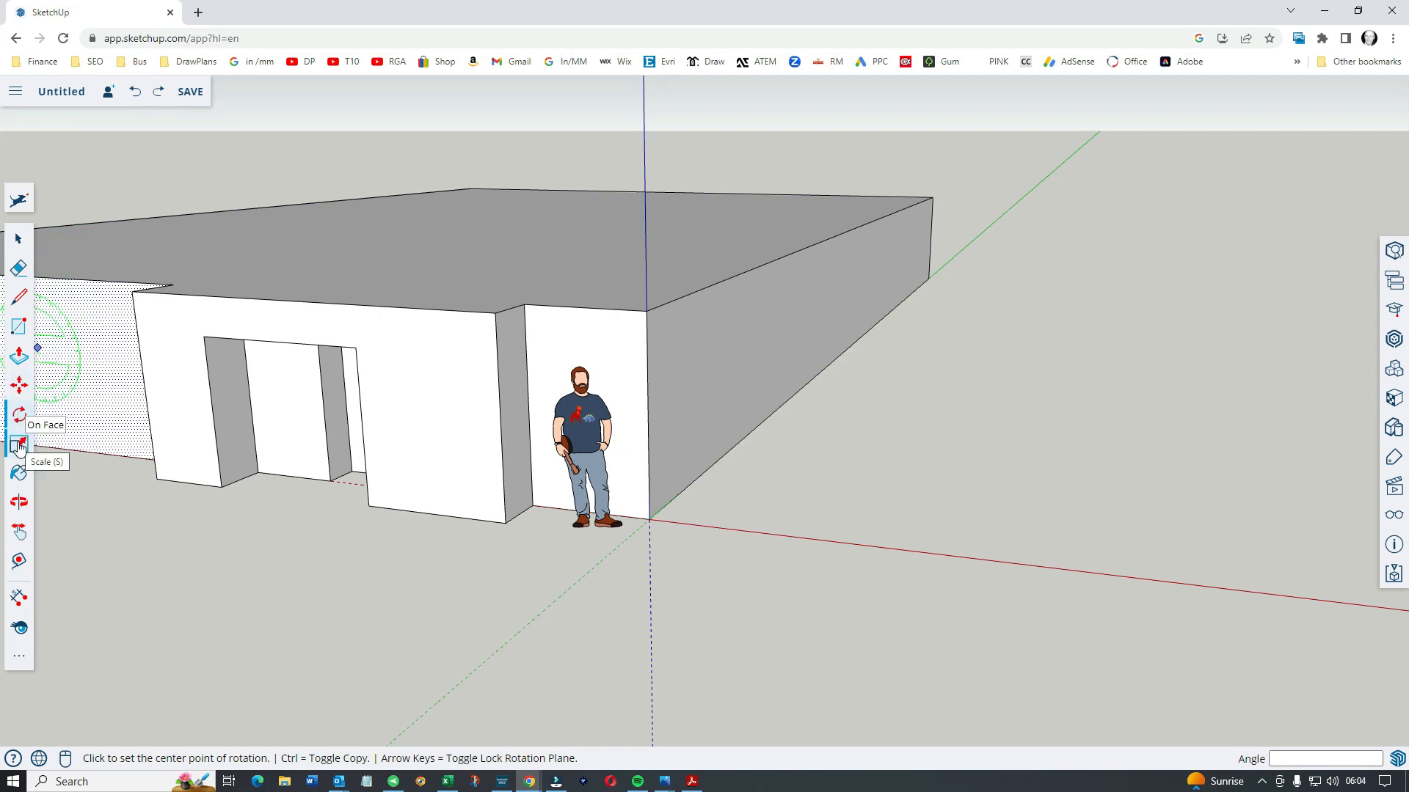
Paint the recessed wall panel behind the figure with the Ty_Orange material
{"action": "left_click", "coordinate": [17, 443]}
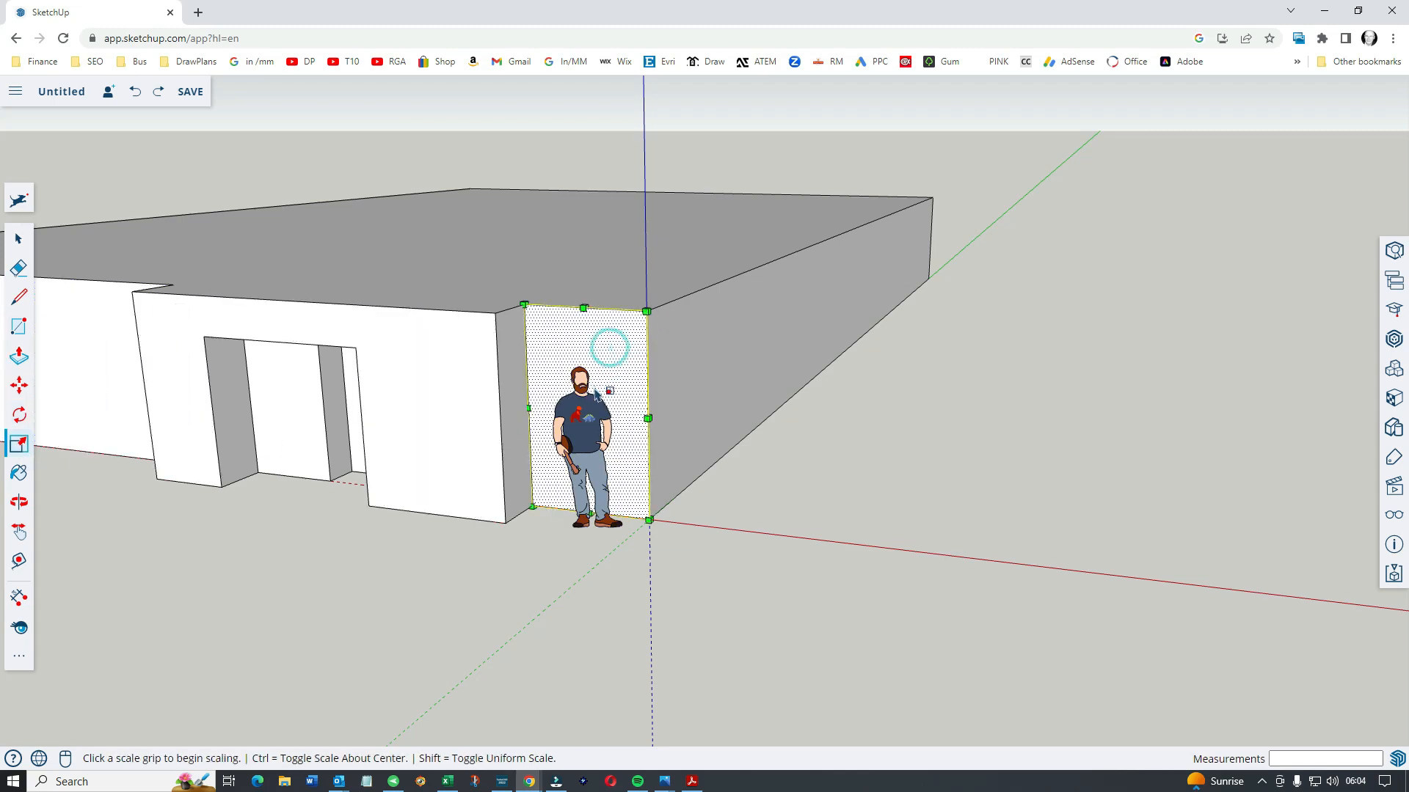
{"action": "mouse_move", "coordinate": [449, 311]}
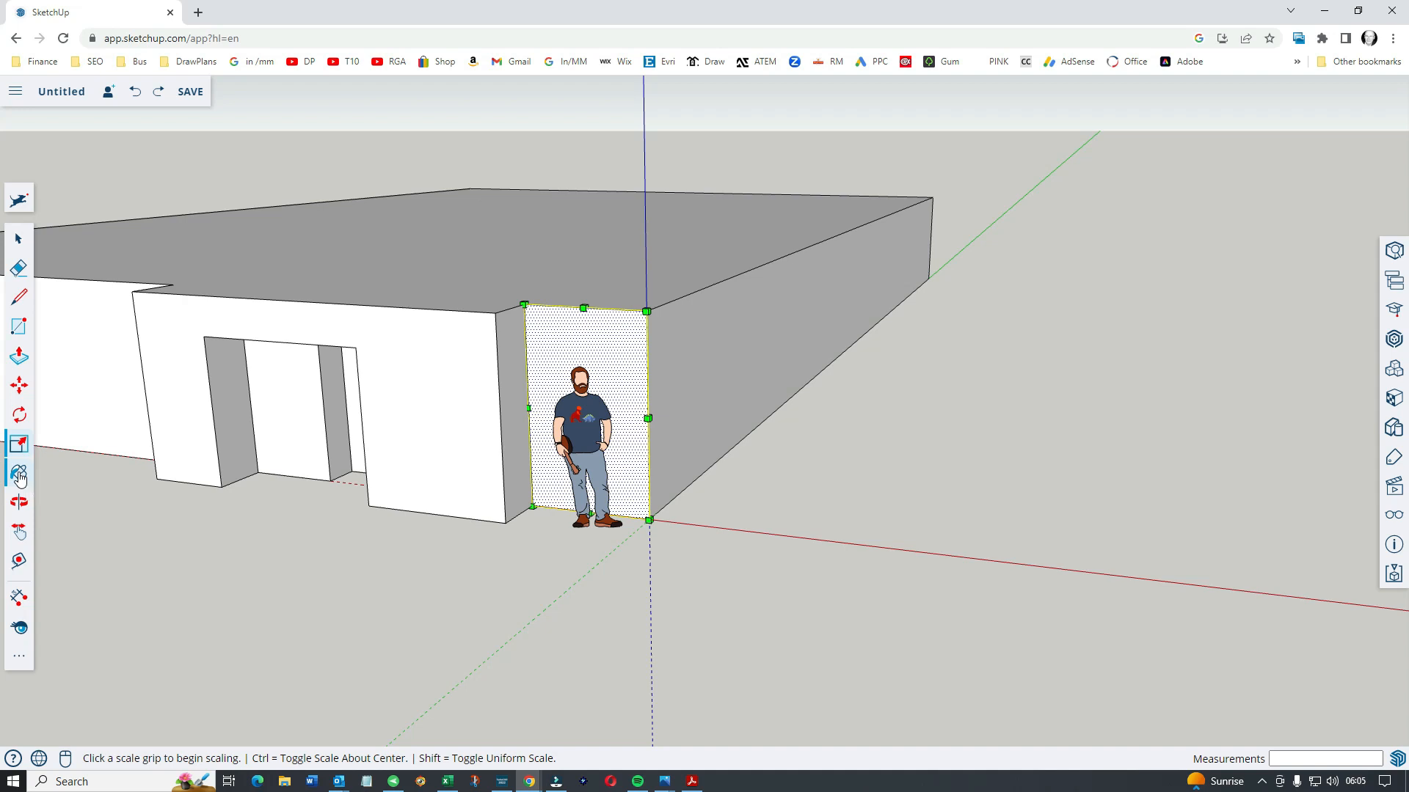
{"action": "left_click", "coordinate": [18, 474]}
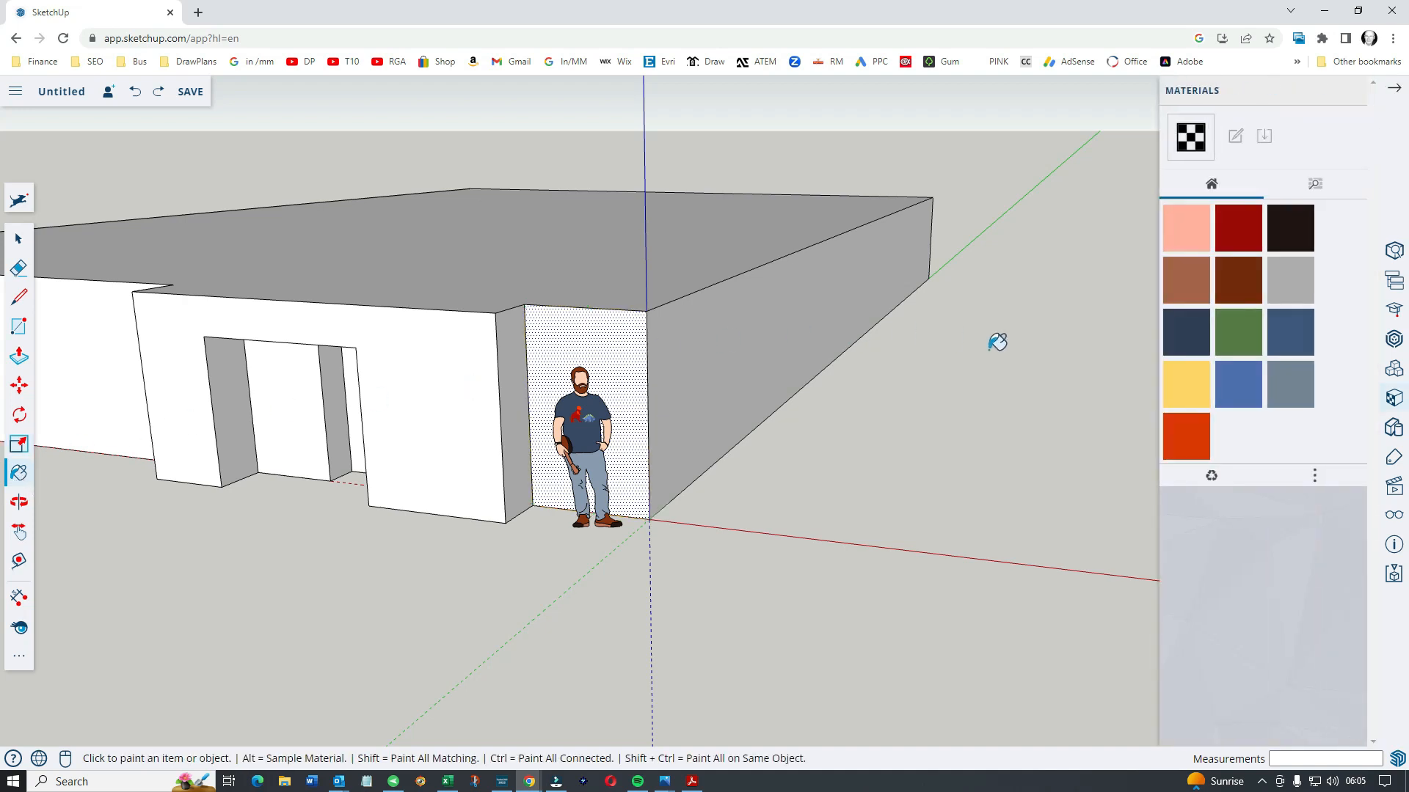
{"action": "left_click", "coordinate": [1186, 449]}
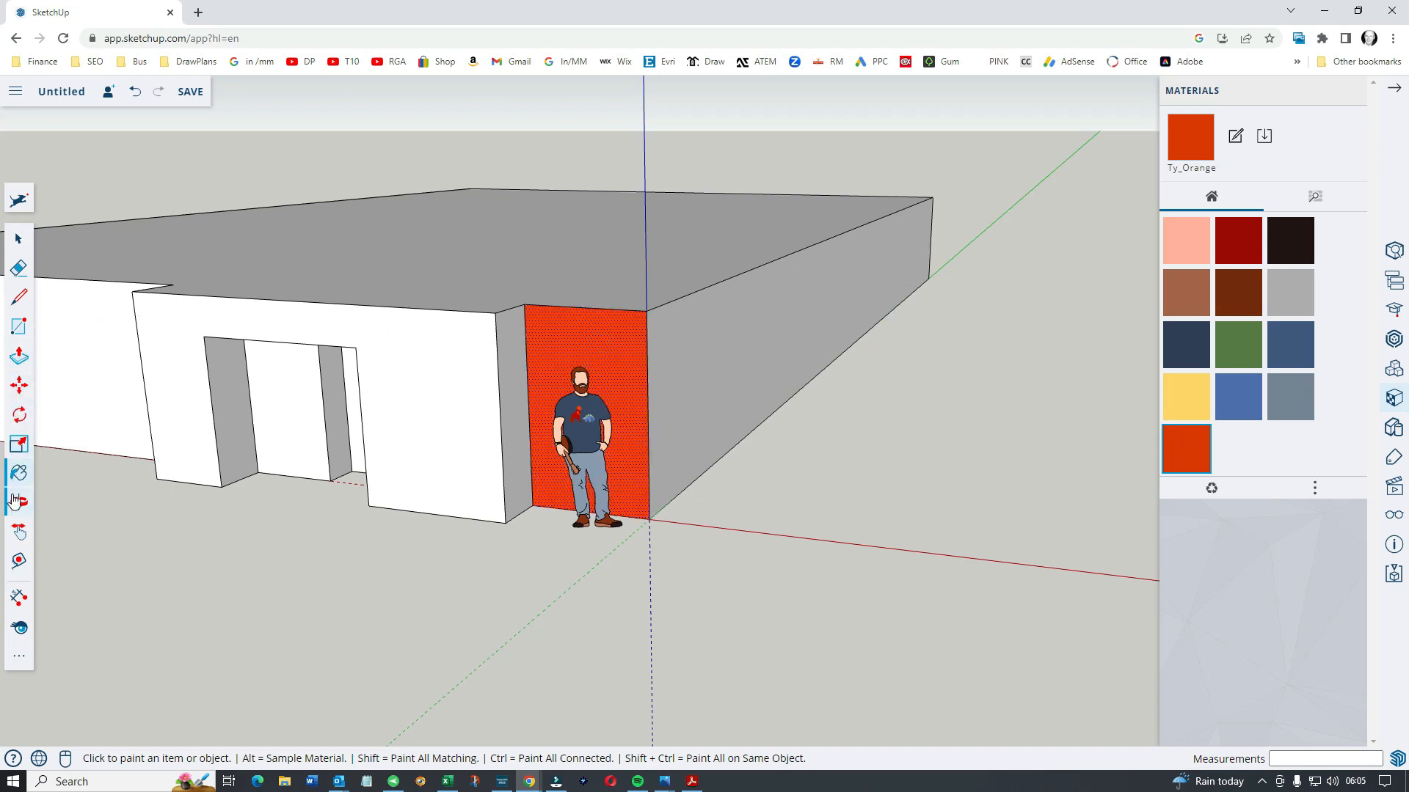
{"action": "mouse_move", "coordinate": [18, 504]}
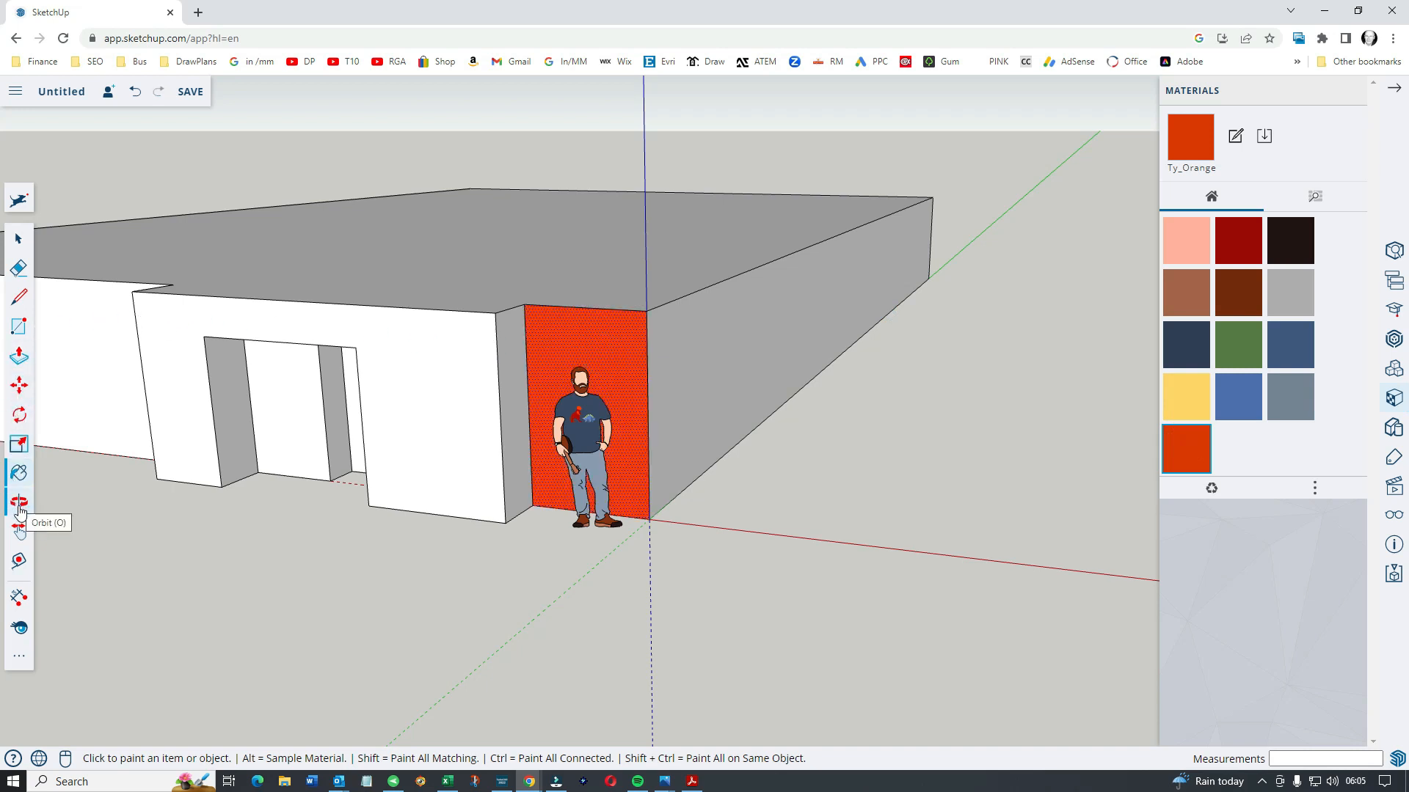
Orbit the view around to face the building's long side wall
{"action": "left_click", "coordinate": [18, 504]}
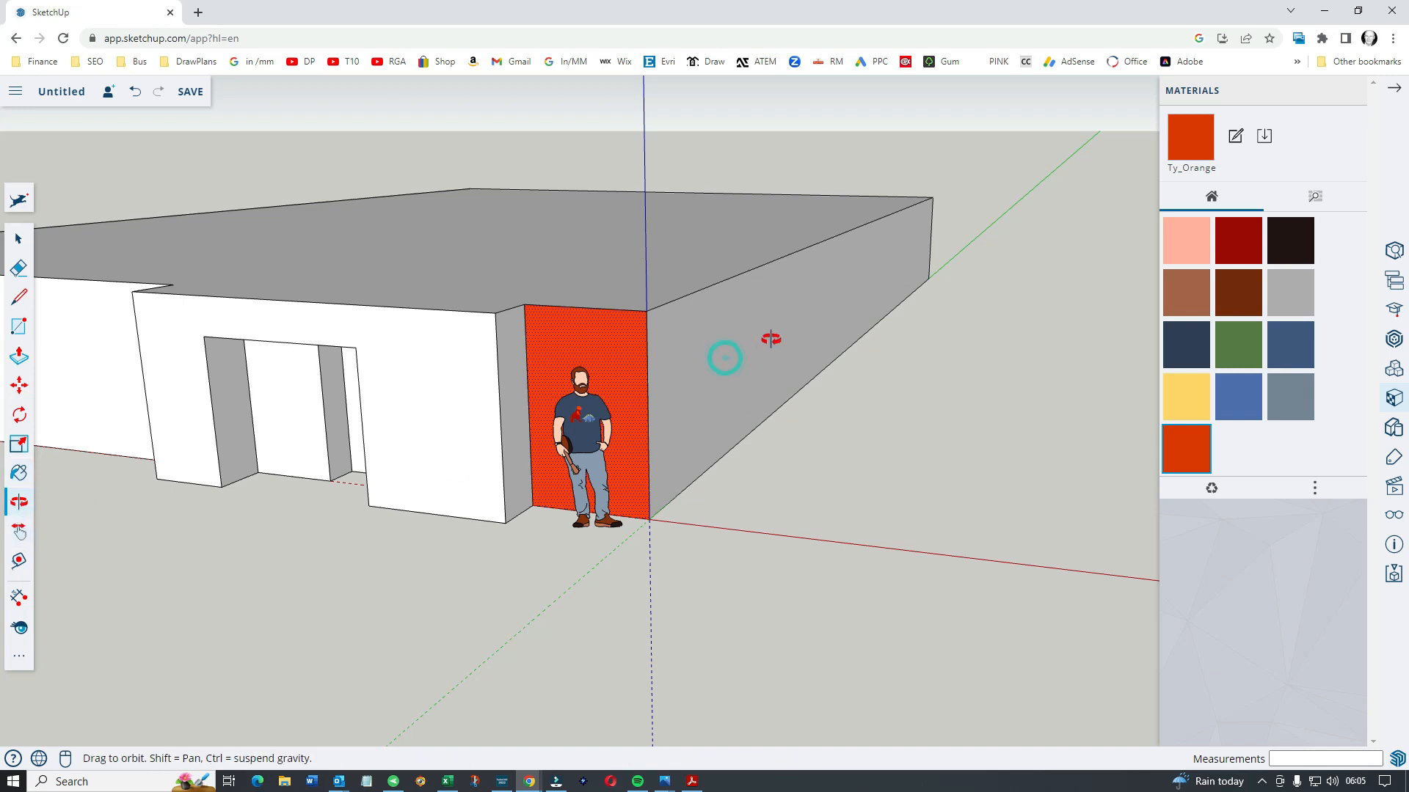
{"action": "mouse_move", "coordinate": [911, 242]}
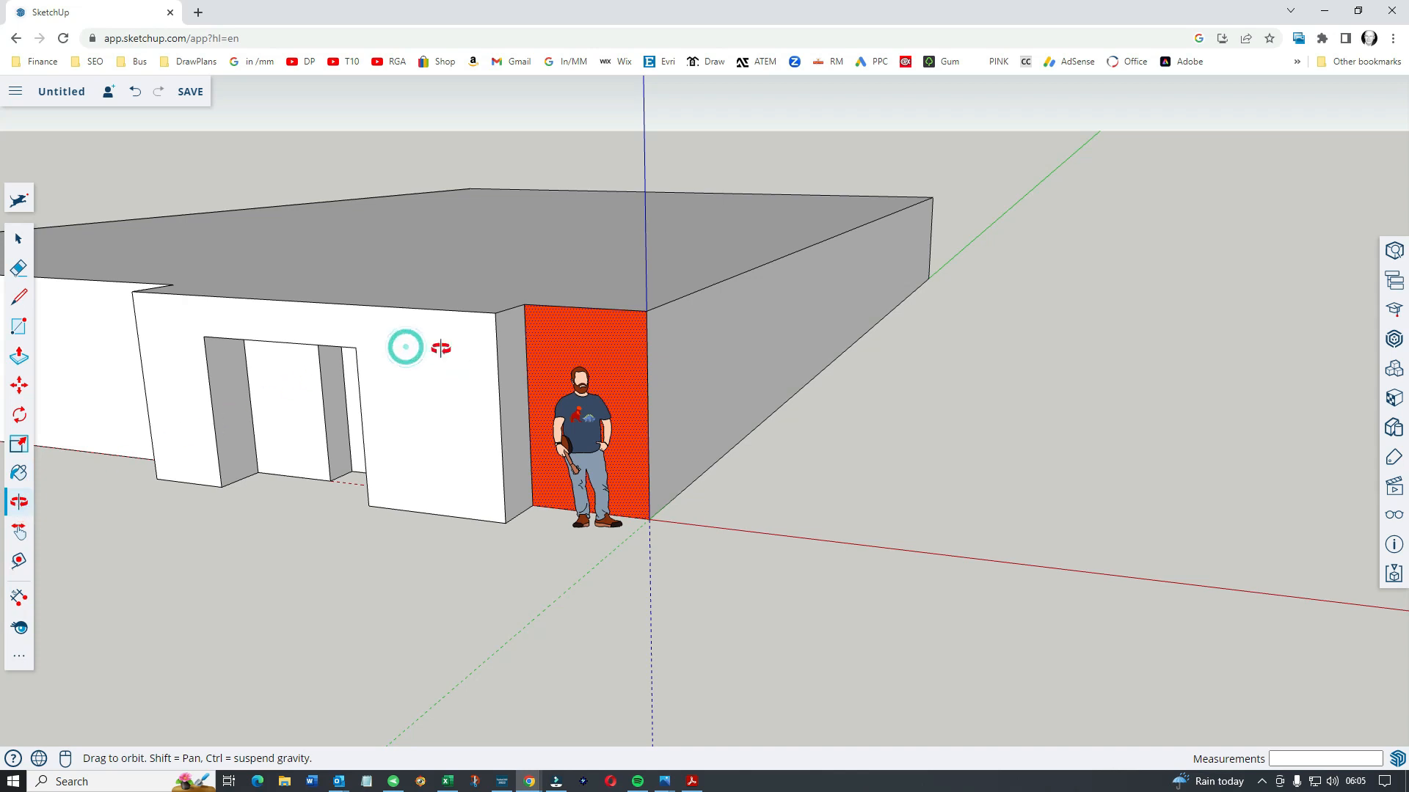
{"action": "mouse_move", "coordinate": [655, 167]}
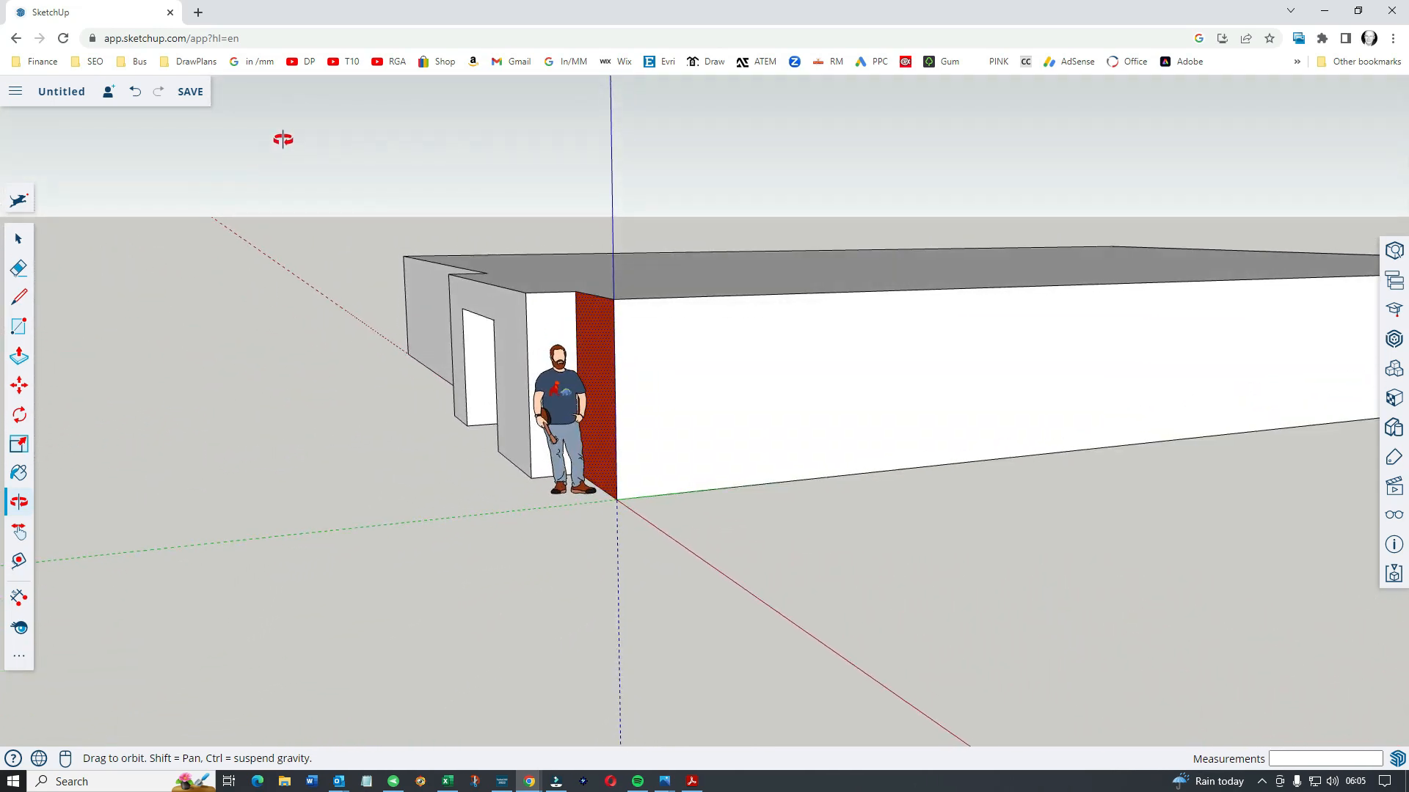
{"action": "left_click_drag", "start_coordinate": [284, 138], "coordinate": [76, 182]}
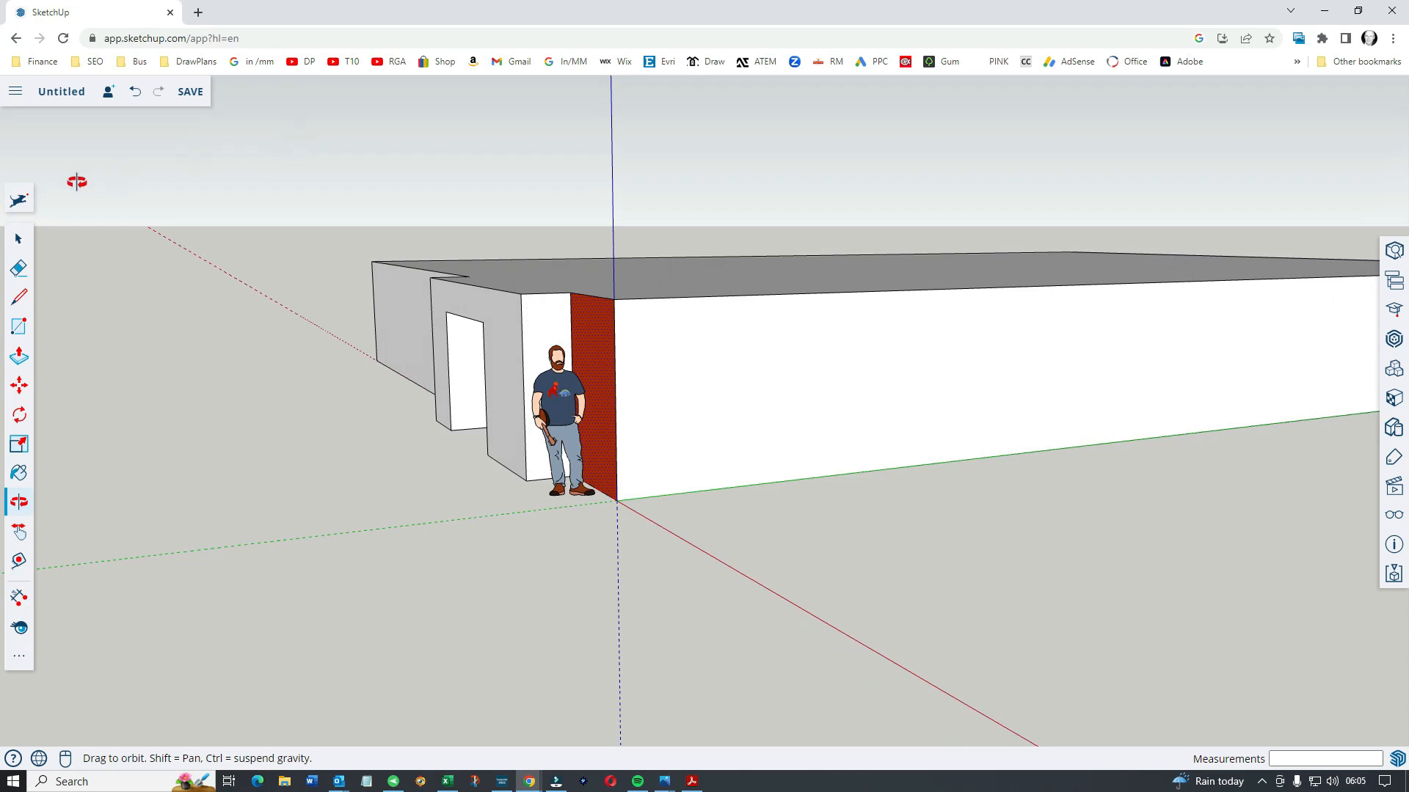
{"action": "left_click", "coordinate": [17, 326]}
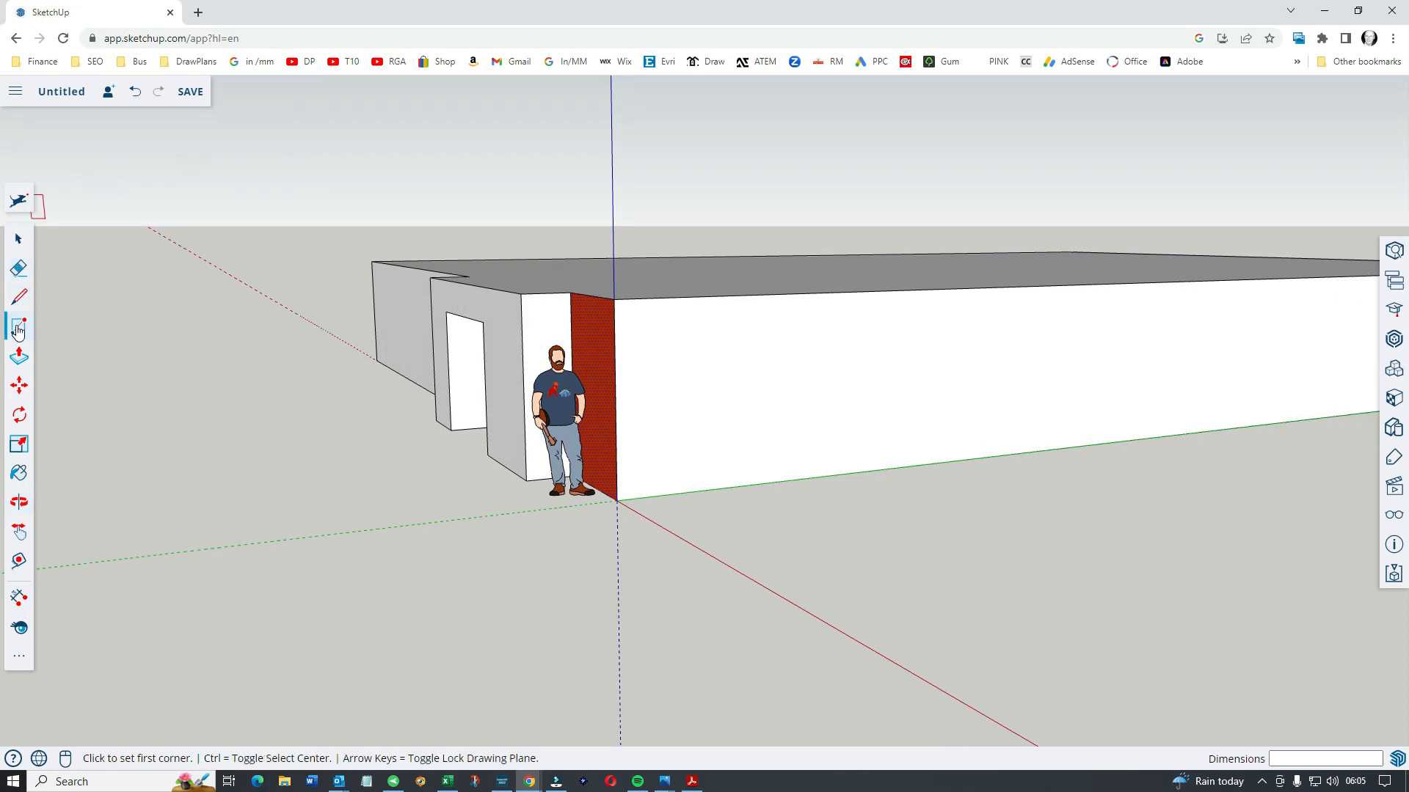
Draw a doorway rectangle at the base of the side wall
{"action": "left_click", "coordinate": [613, 299]}
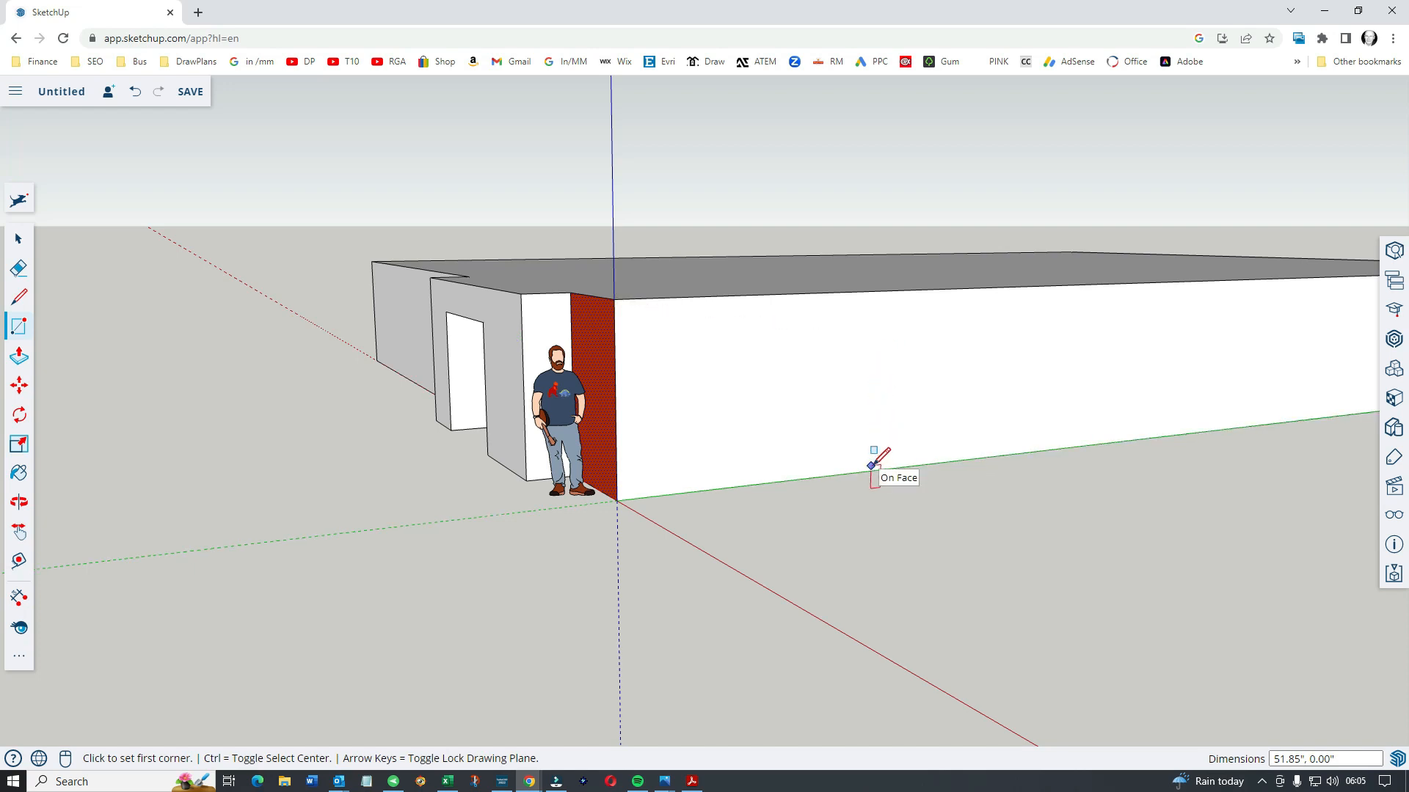
{"action": "left_click", "coordinate": [869, 466]}
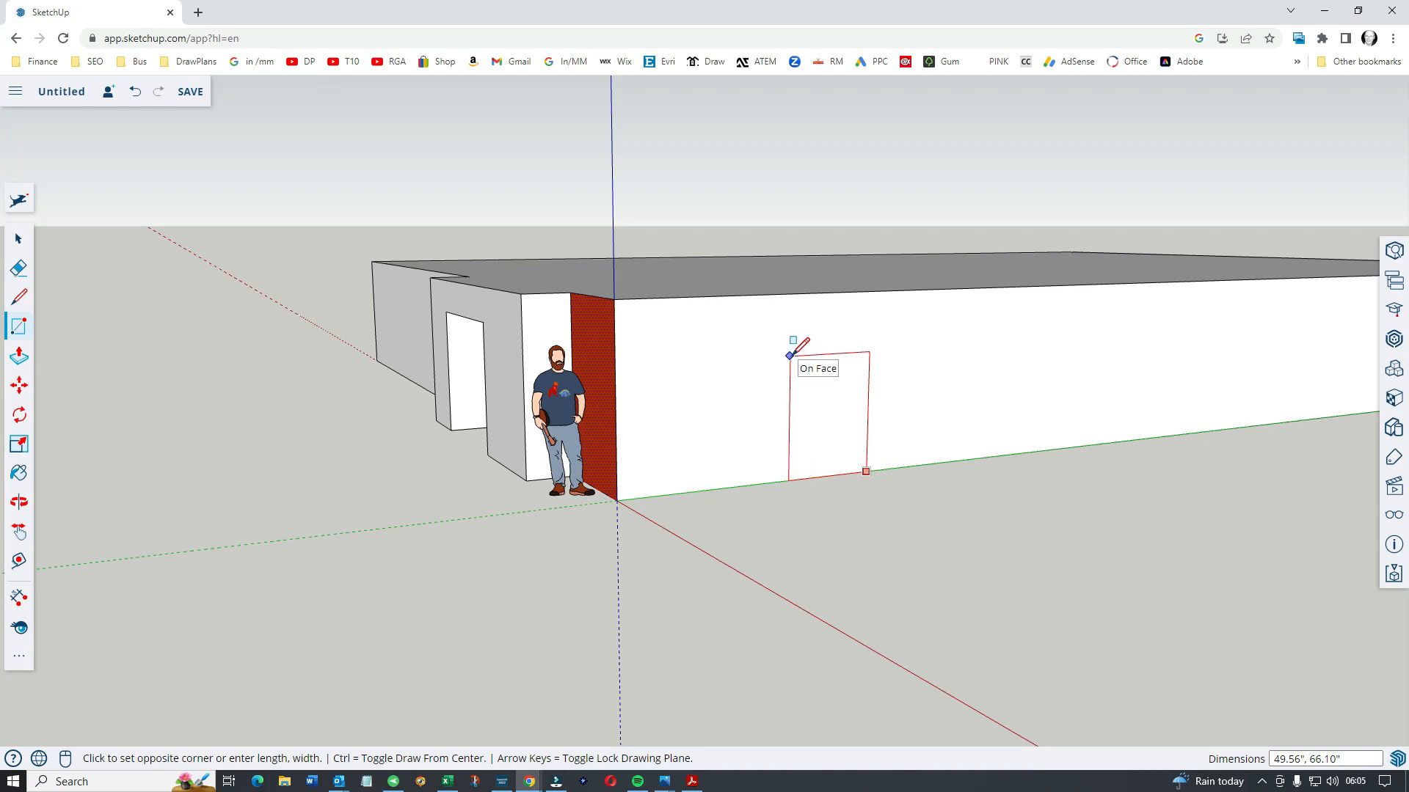
{"action": "left_click", "coordinate": [863, 471]}
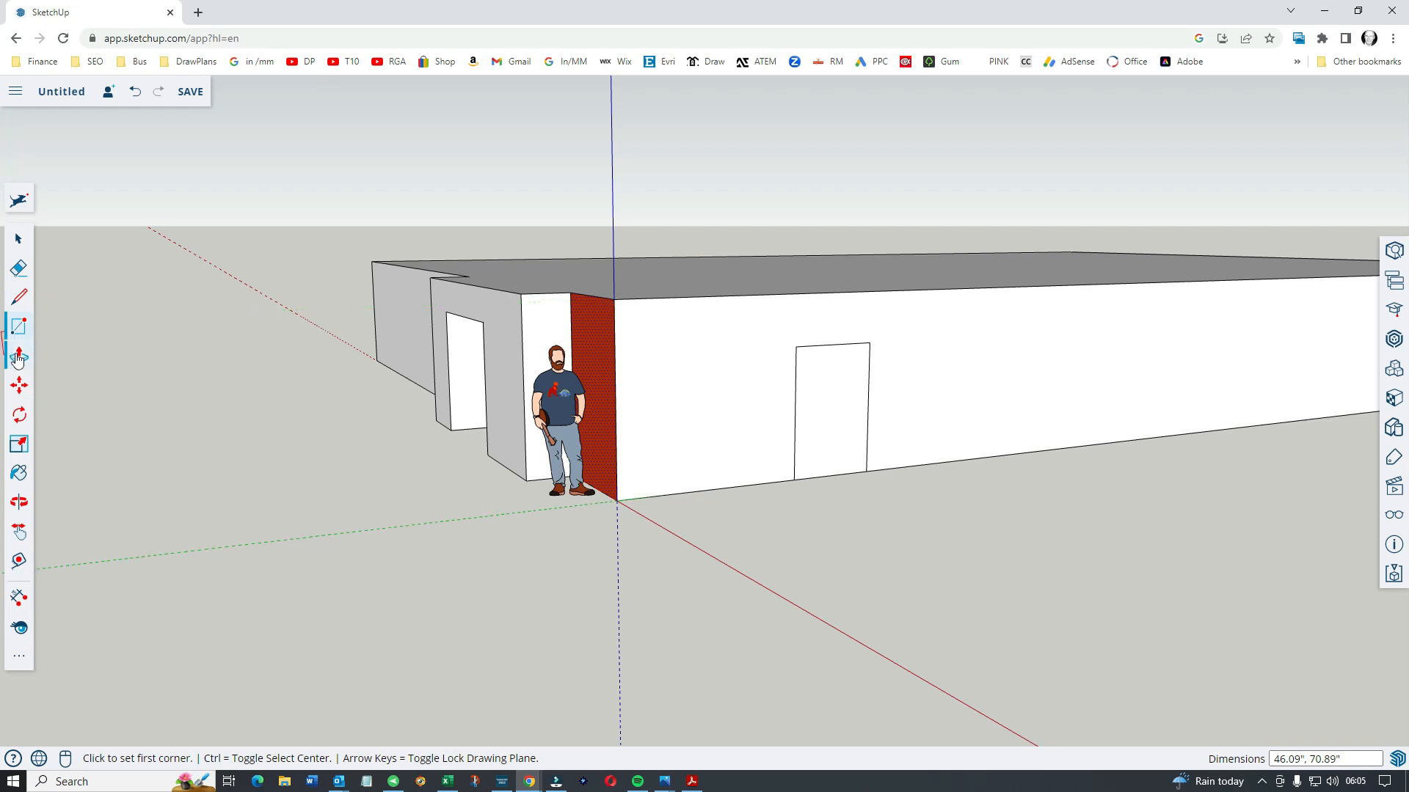
{"action": "left_click", "coordinate": [17, 358]}
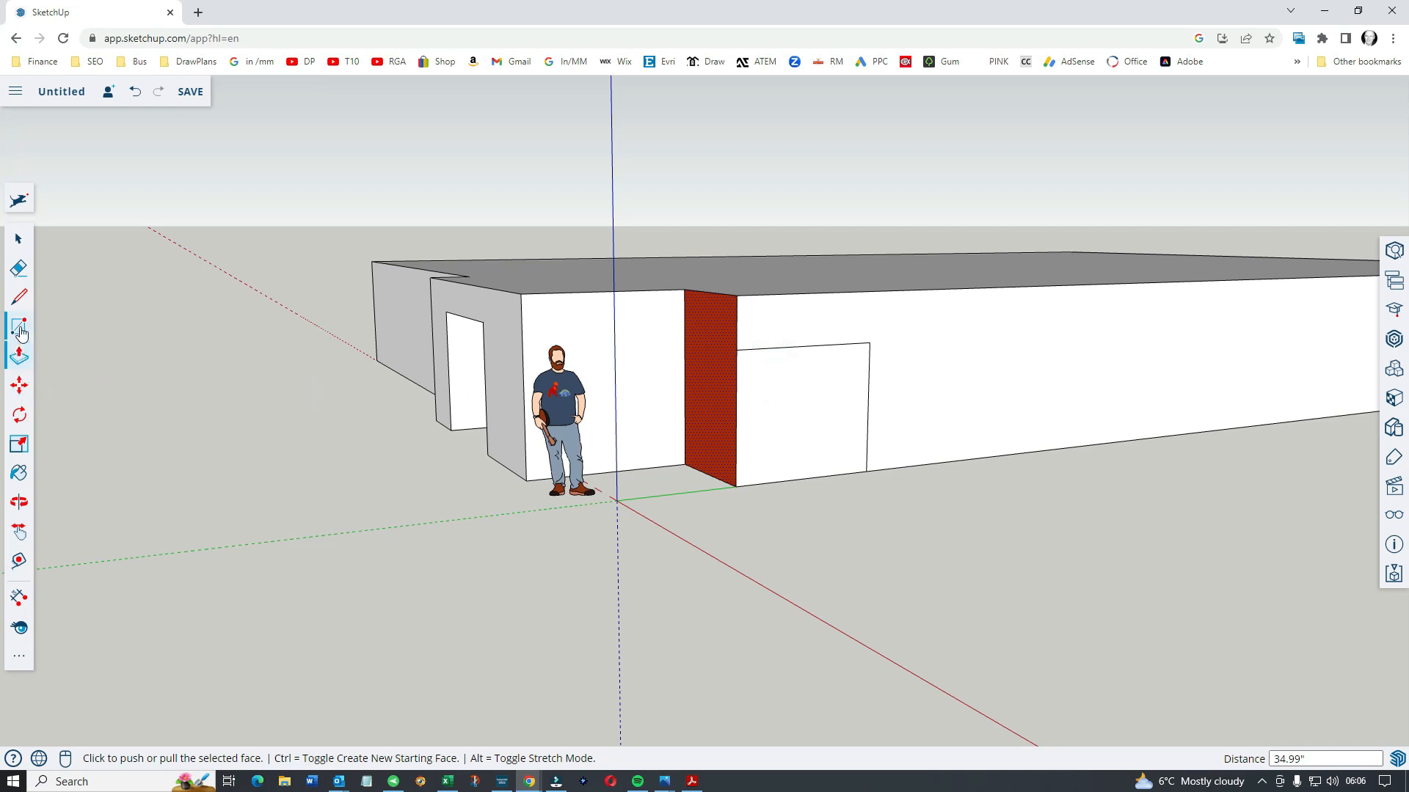
Draw a tall door-shaped rectangle on the long wall right of the wide opening
{"action": "left_click", "coordinate": [20, 326]}
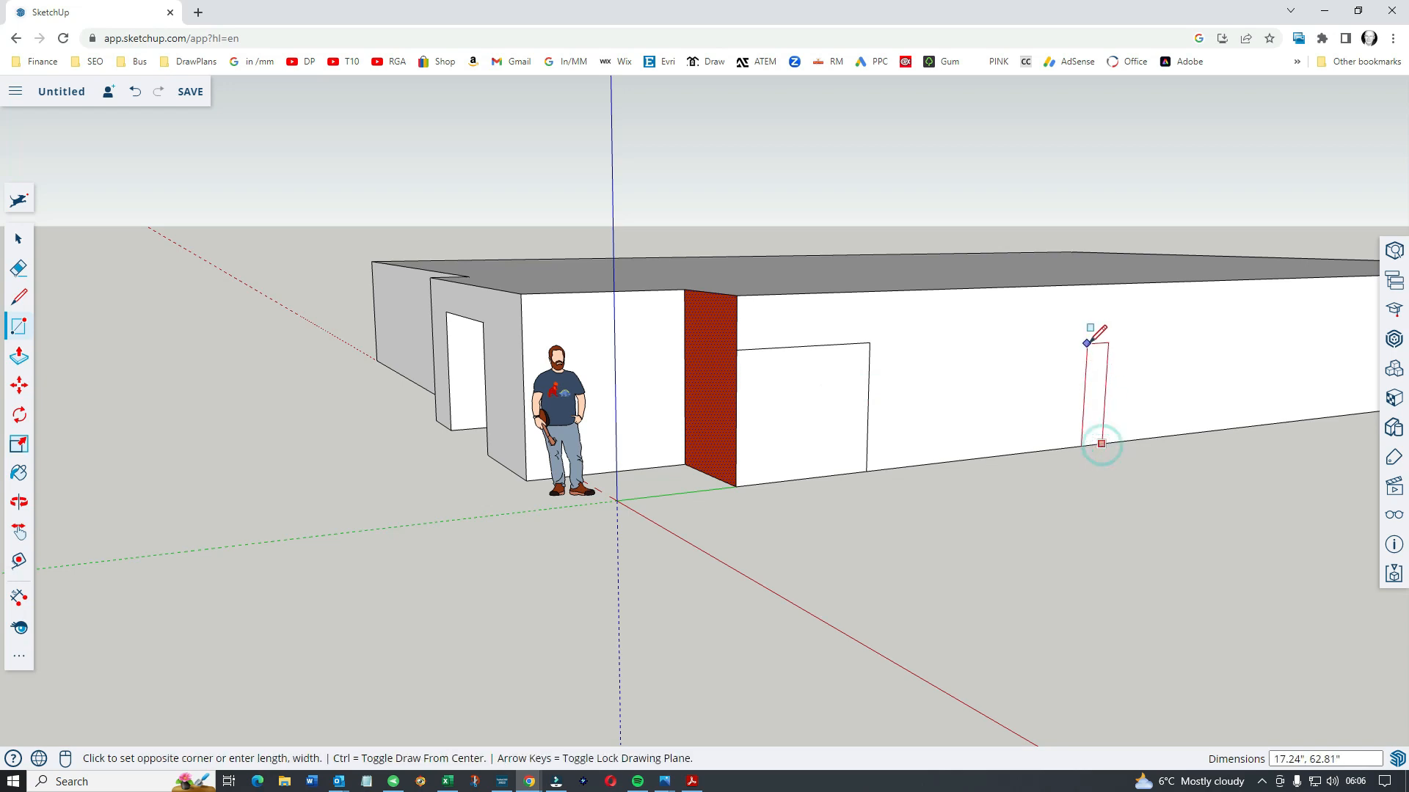
{"action": "left_click", "coordinate": [1101, 443]}
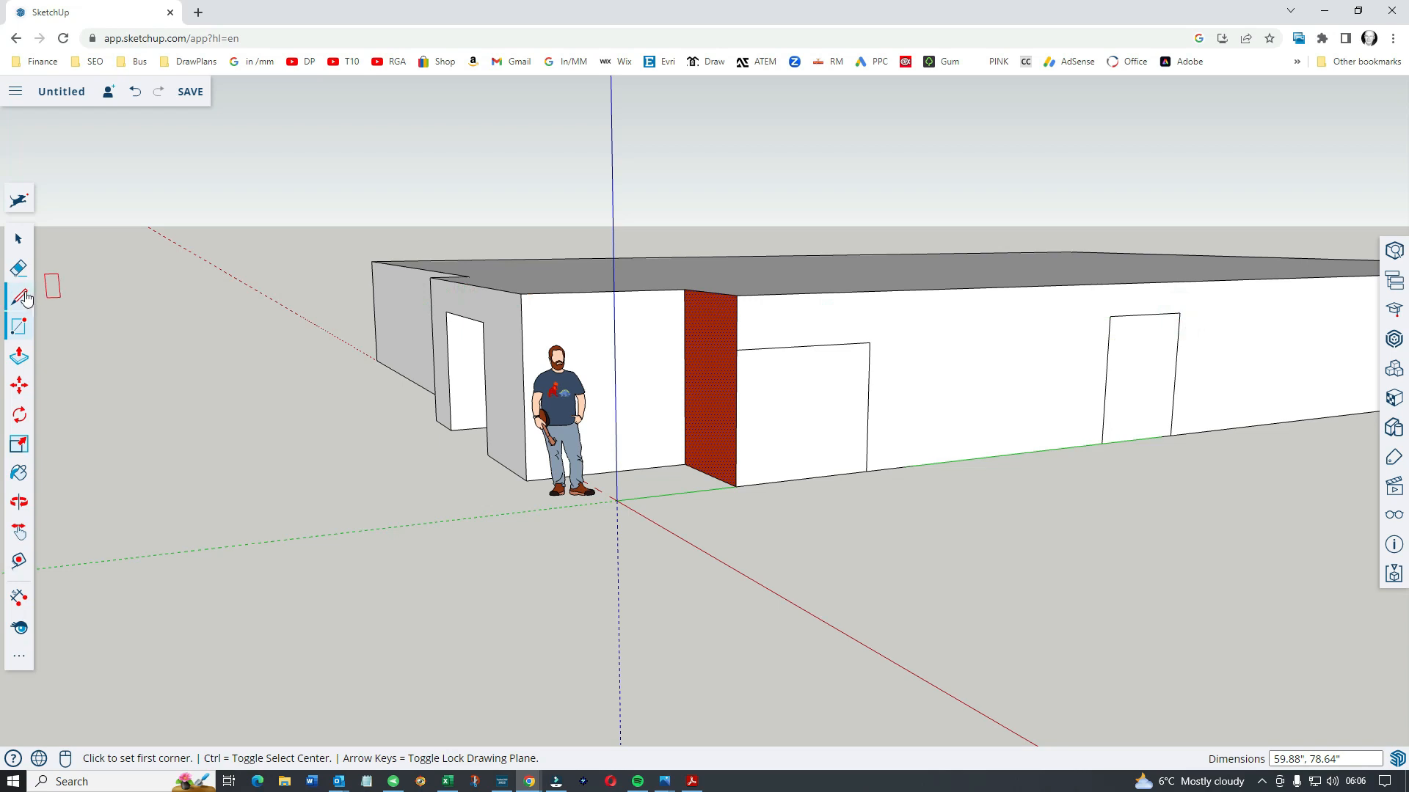
{"action": "mouse_move", "coordinate": [20, 359]}
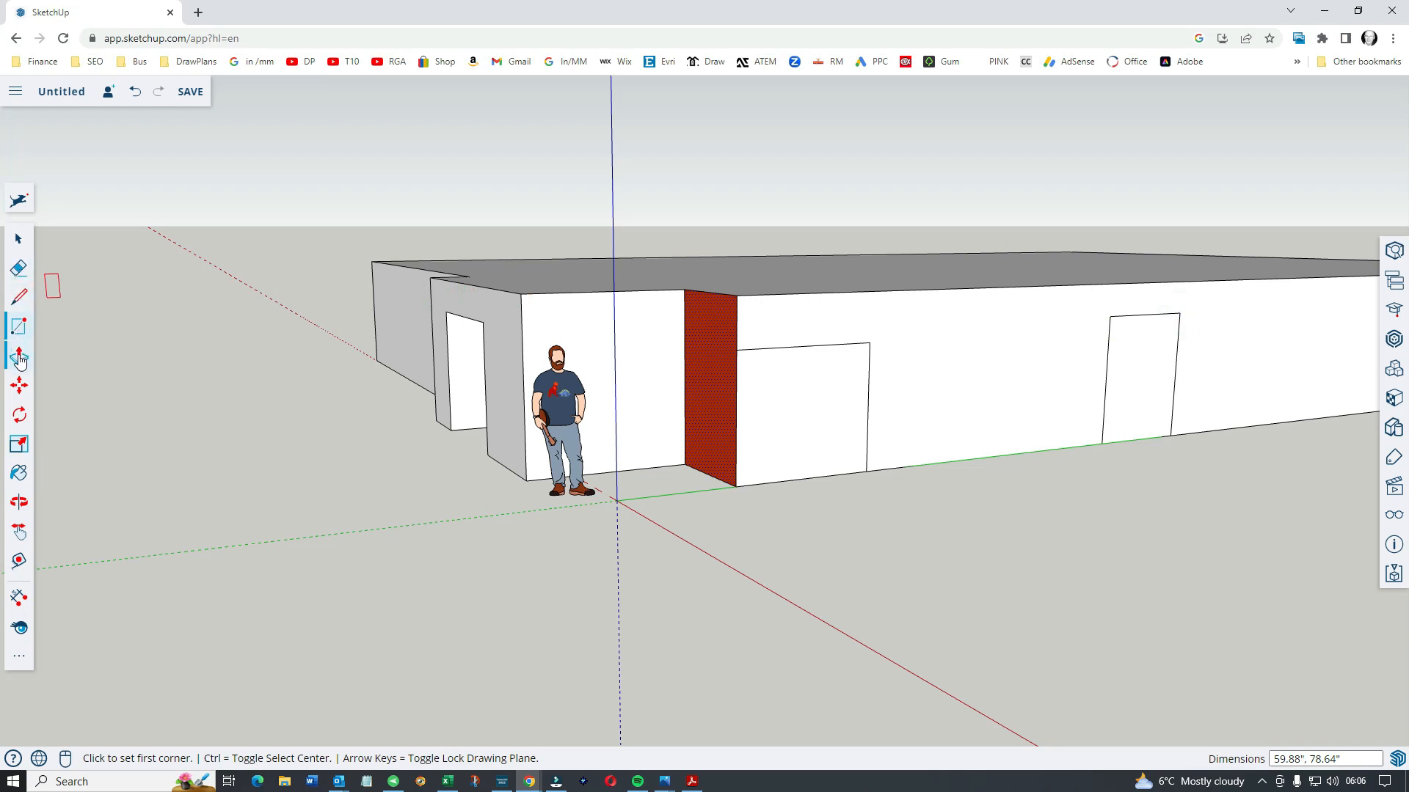
{"action": "left_click", "coordinate": [19, 357]}
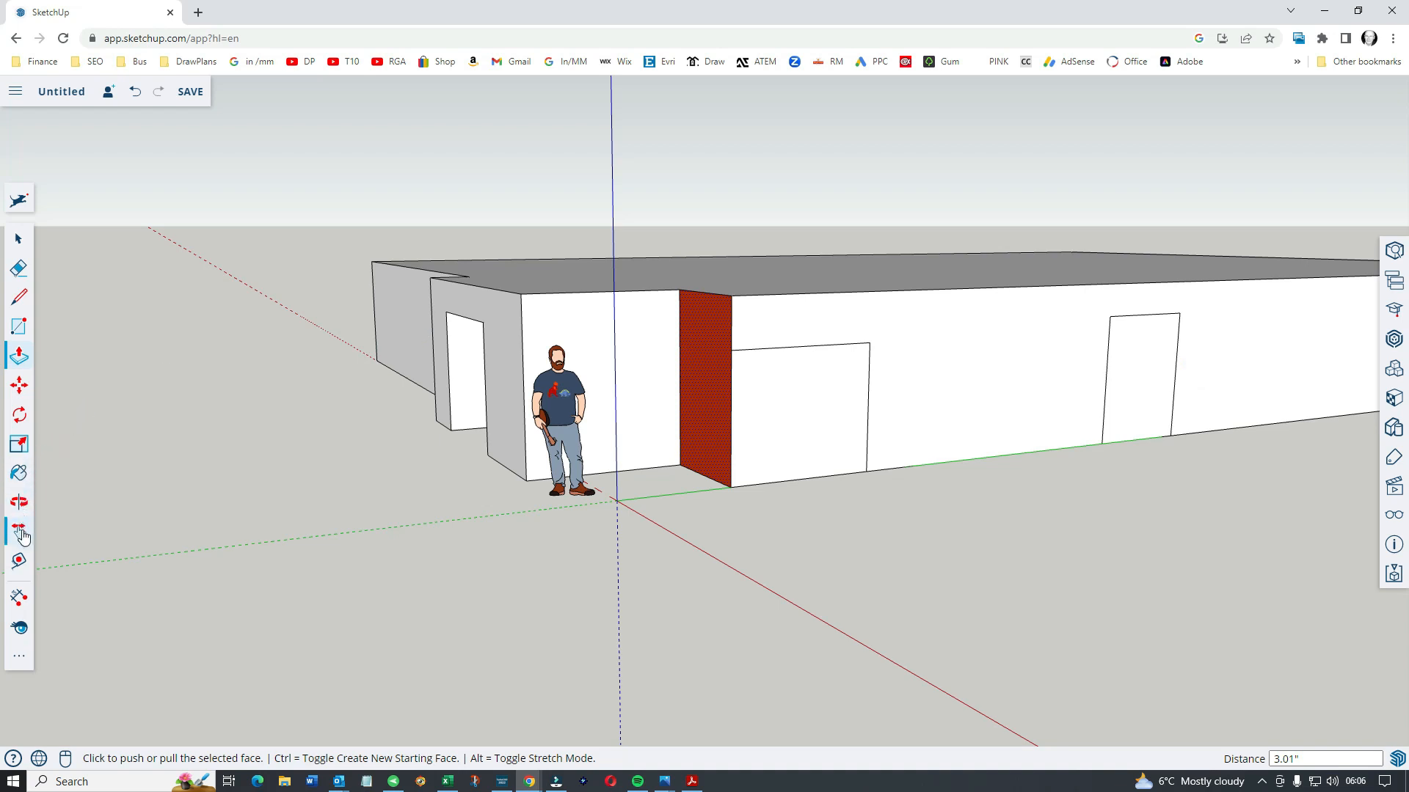
{"action": "left_click", "coordinate": [17, 533]}
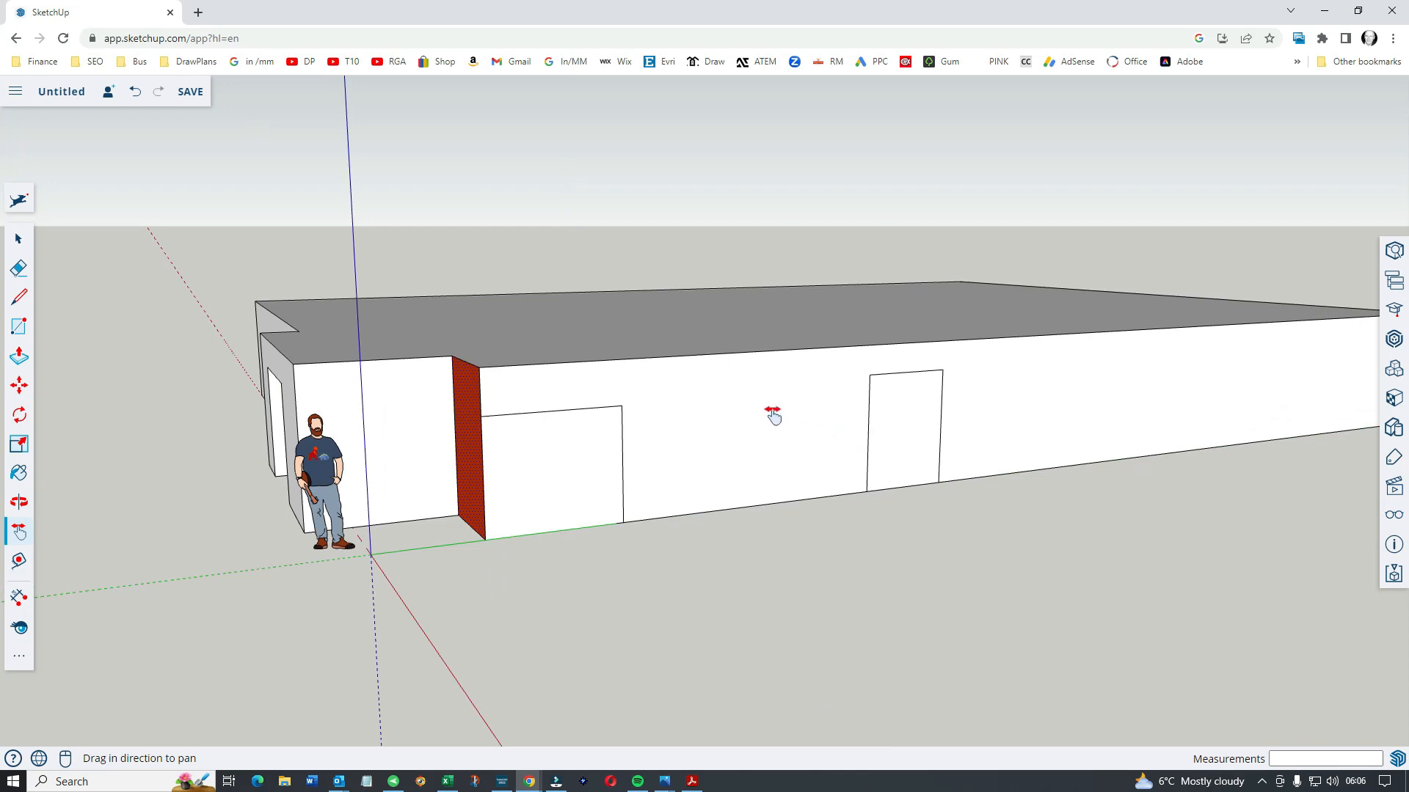
{"action": "mouse_move", "coordinate": [100, 418]}
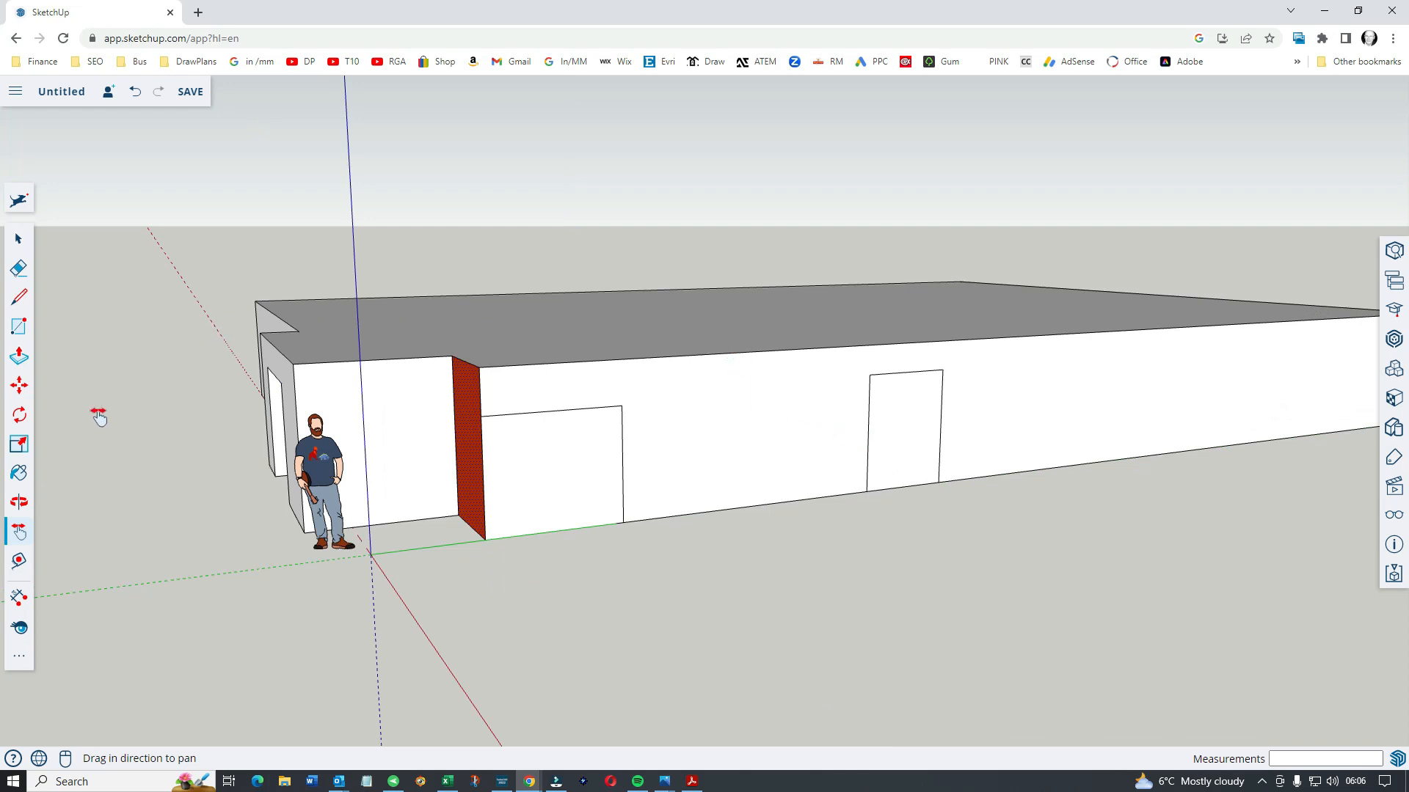
{"action": "mouse_move", "coordinate": [19, 563]}
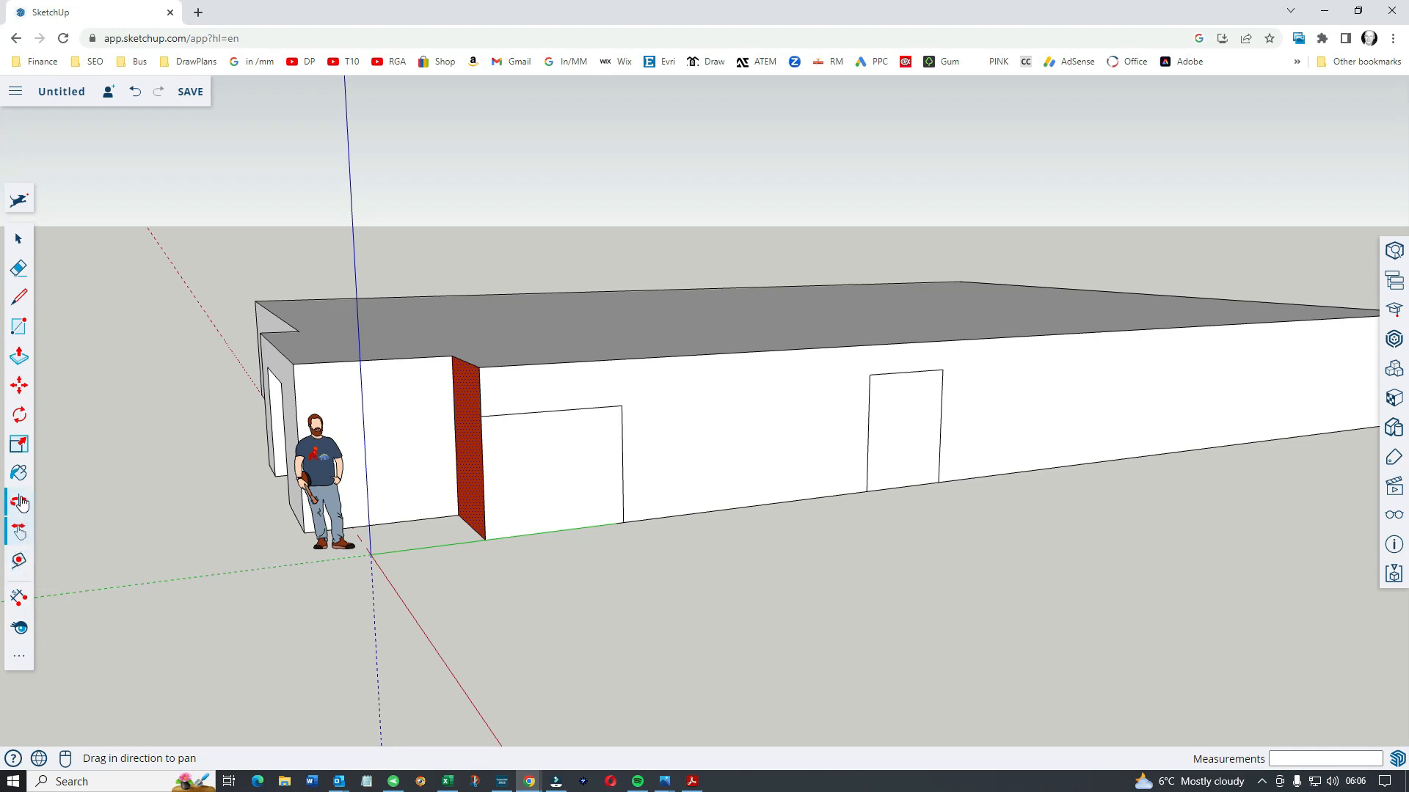
Orbit to the building's end and push the orange corner face inward about 259 units
{"action": "left_click", "coordinate": [19, 502]}
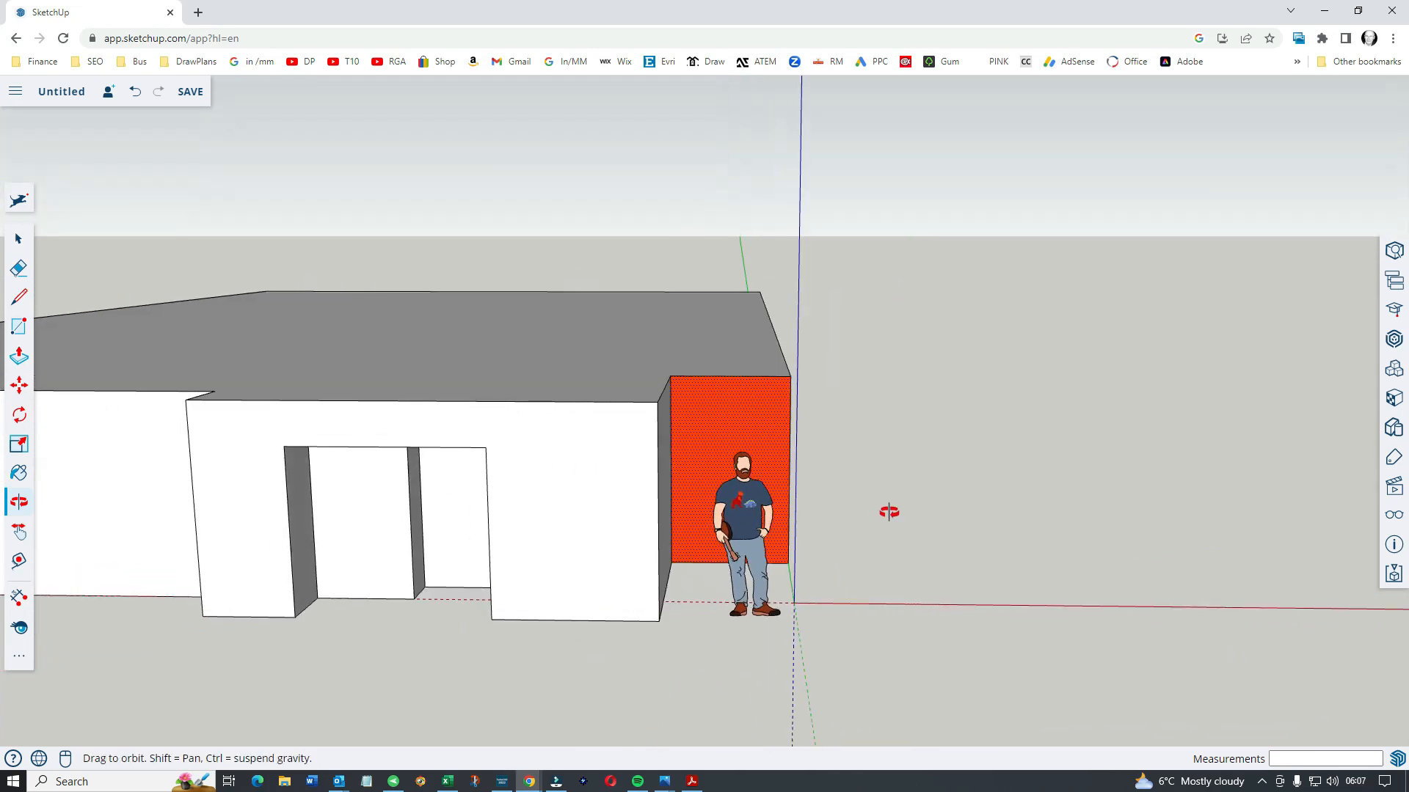
{"action": "left_click", "coordinate": [20, 356]}
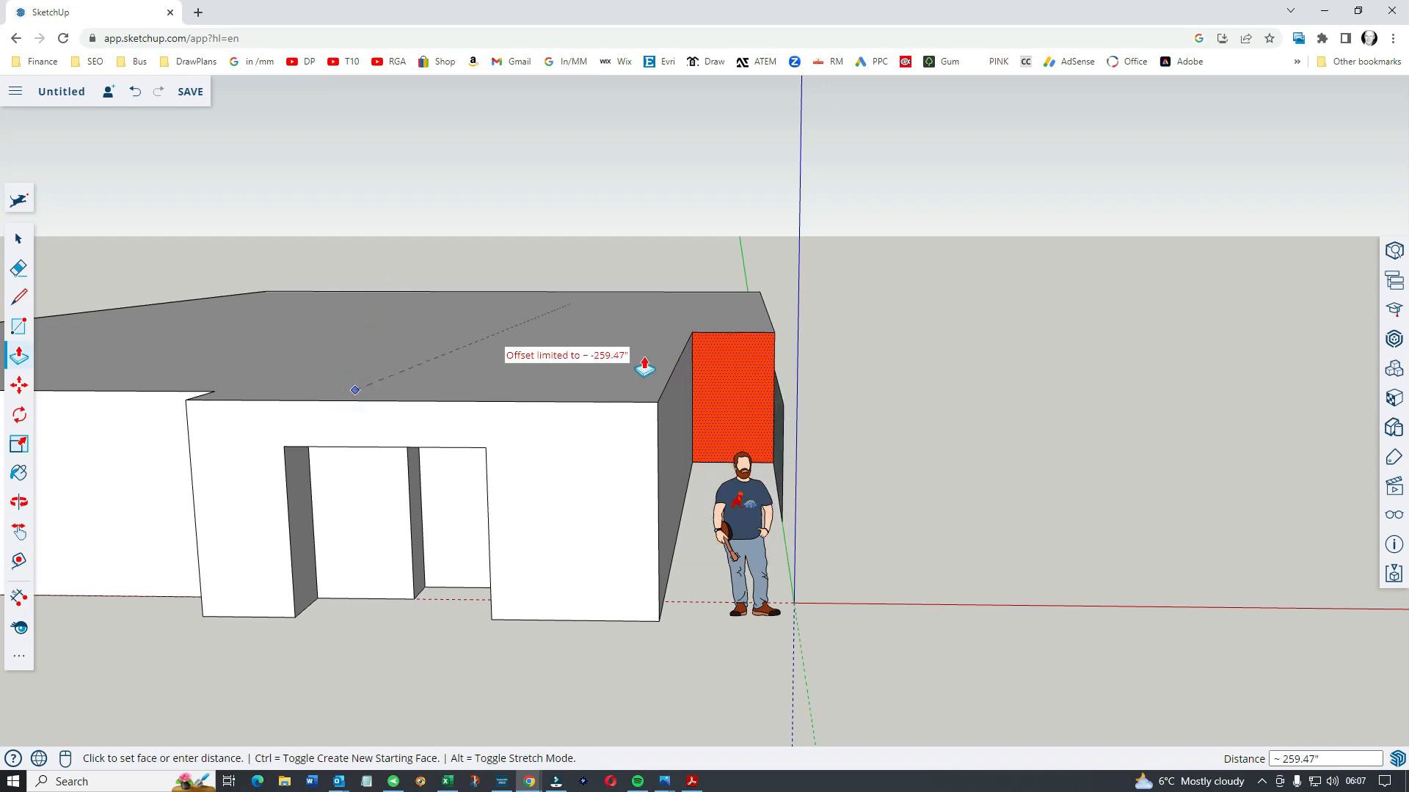
{"action": "mouse_move", "coordinate": [645, 402]}
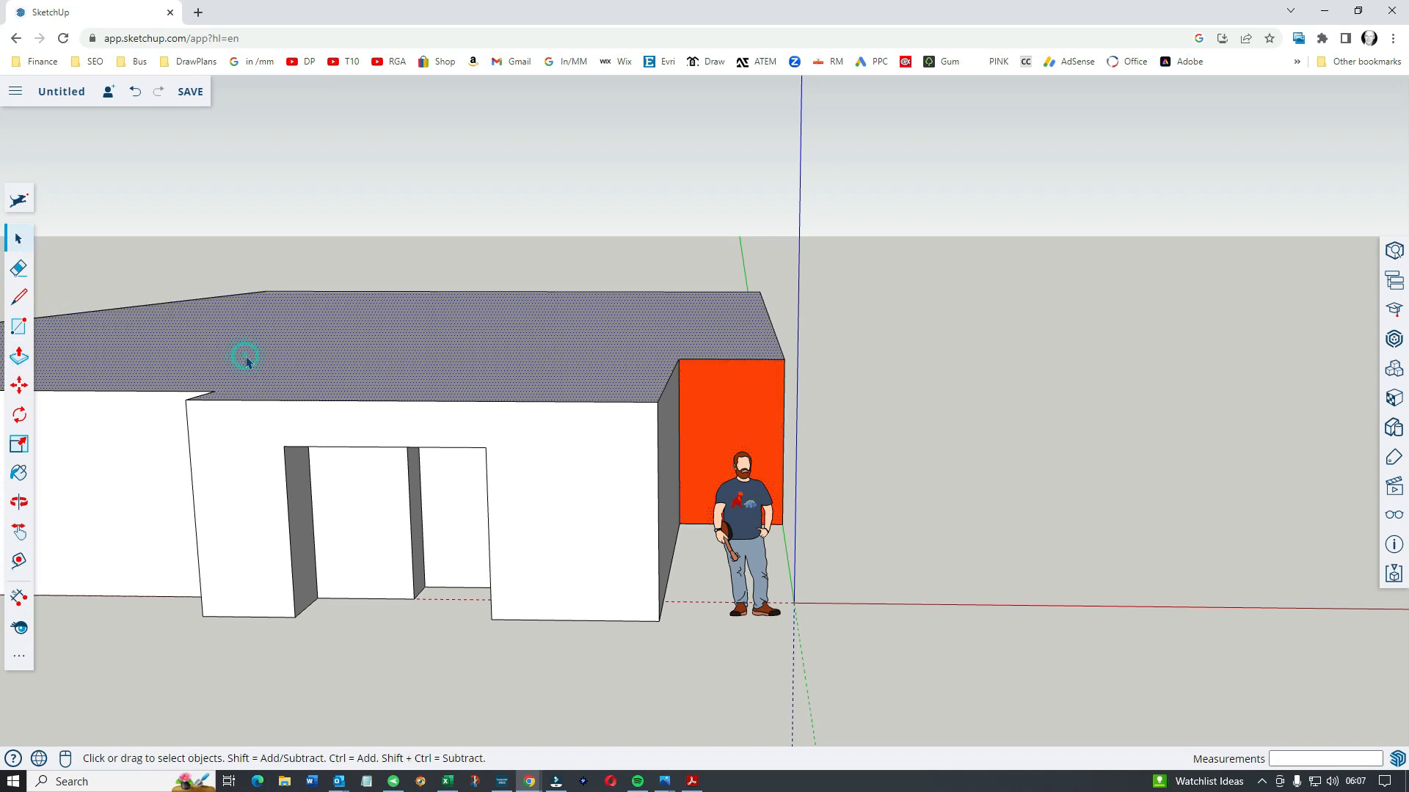
Select the end wall with the two doorways and pull it outward about 78 inches
{"action": "left_click", "coordinate": [18, 353]}
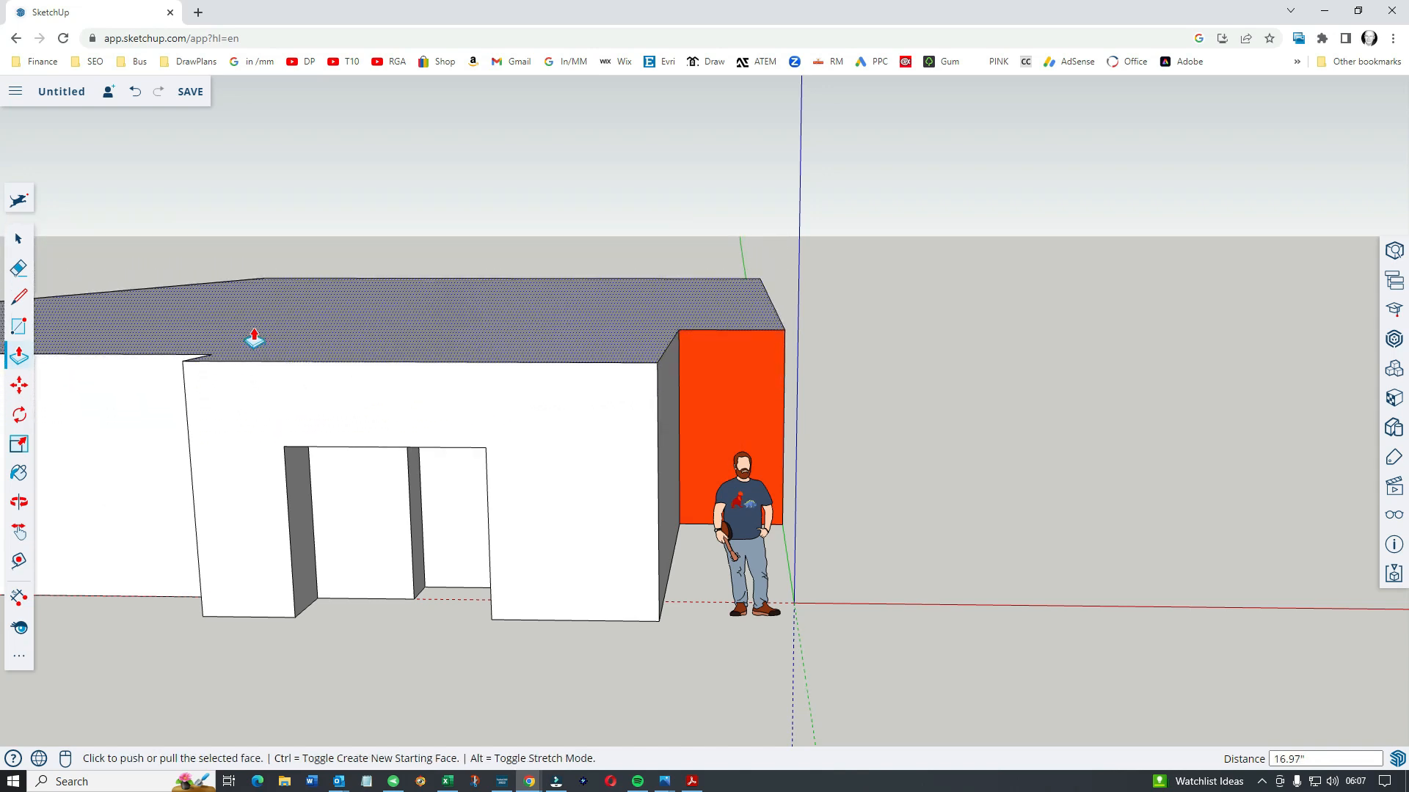
{"action": "left_click", "coordinate": [17, 240]}
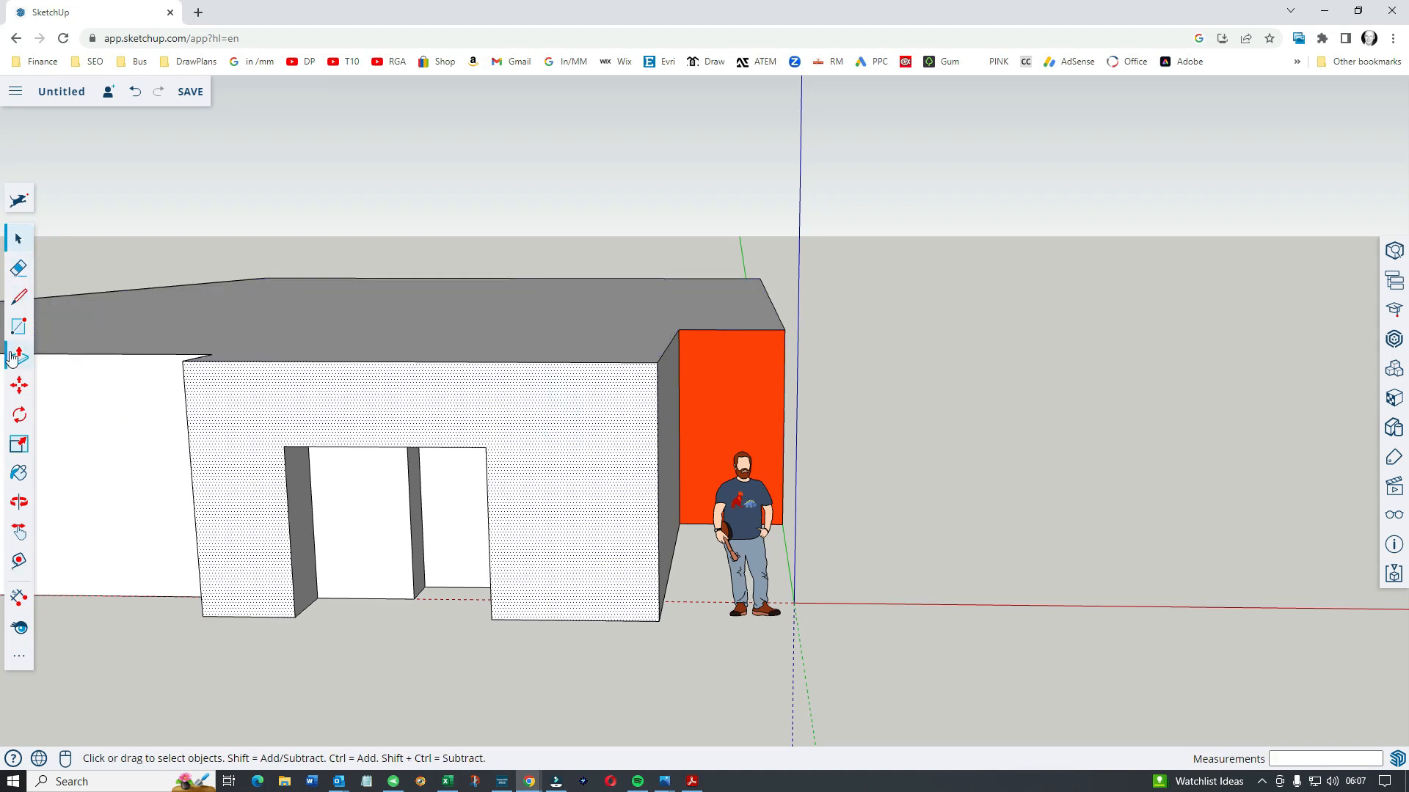
{"action": "left_click", "coordinate": [19, 356]}
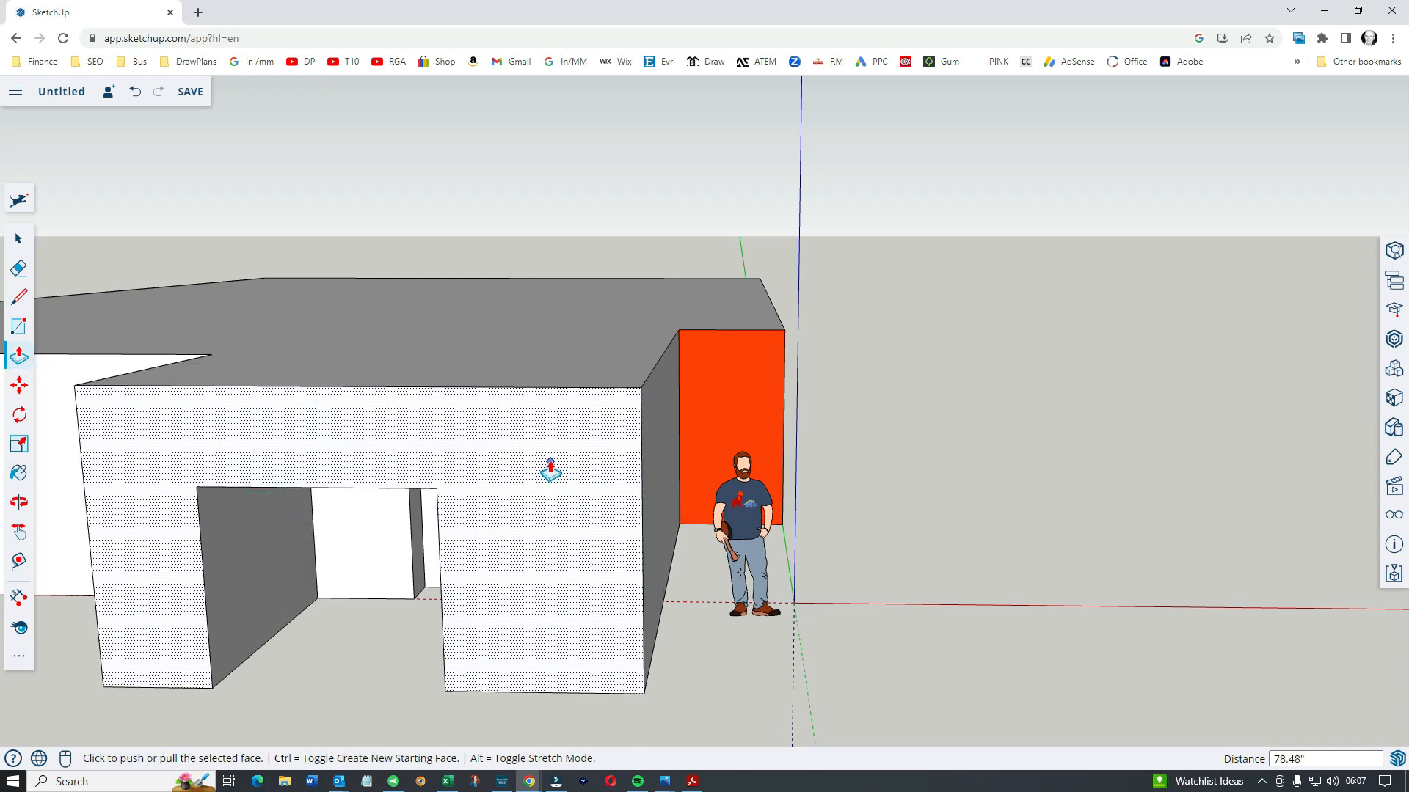
{"action": "left_click", "coordinate": [19, 239]}
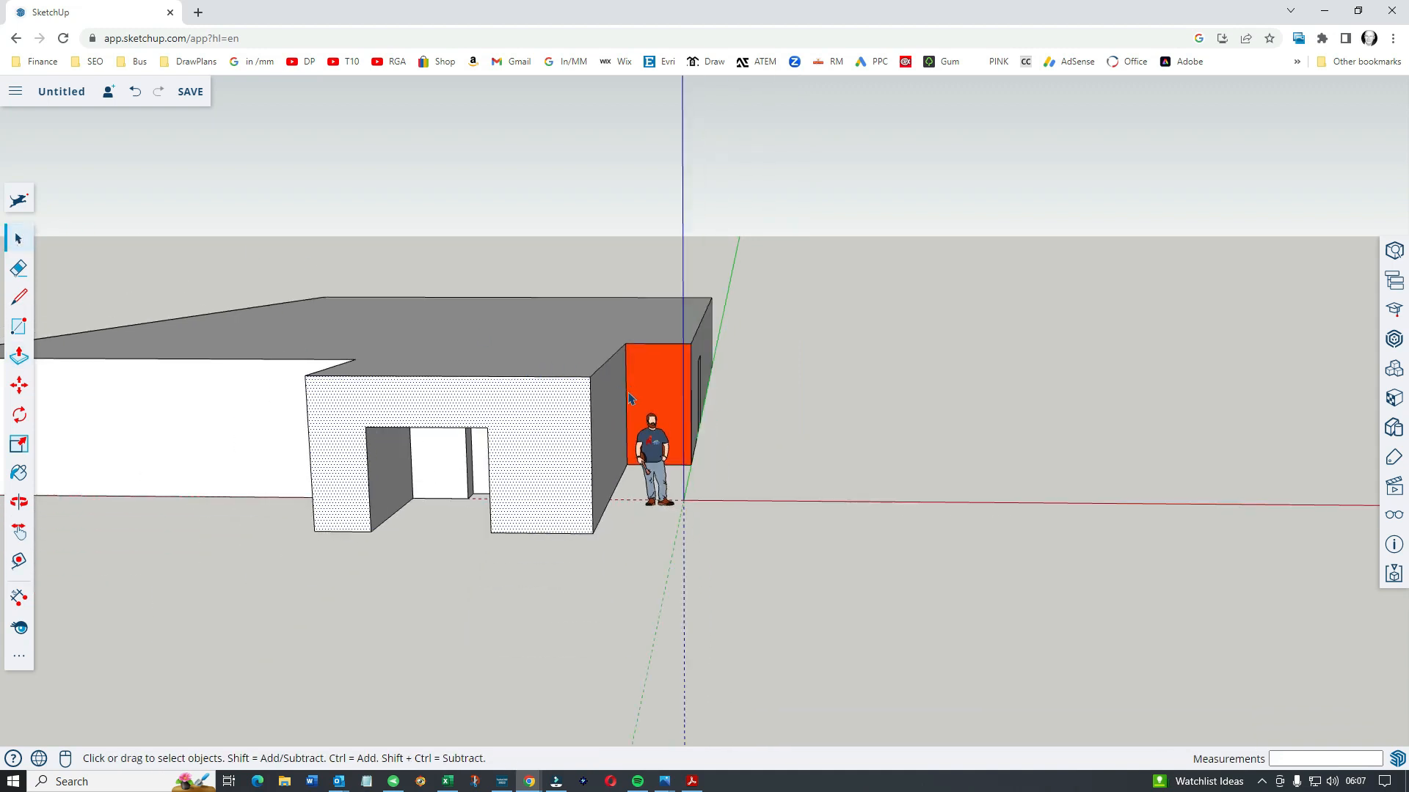
Rotate the jutting doorway wall section about 173.7° from a centre on the roof
{"action": "left_click", "coordinate": [19, 414]}
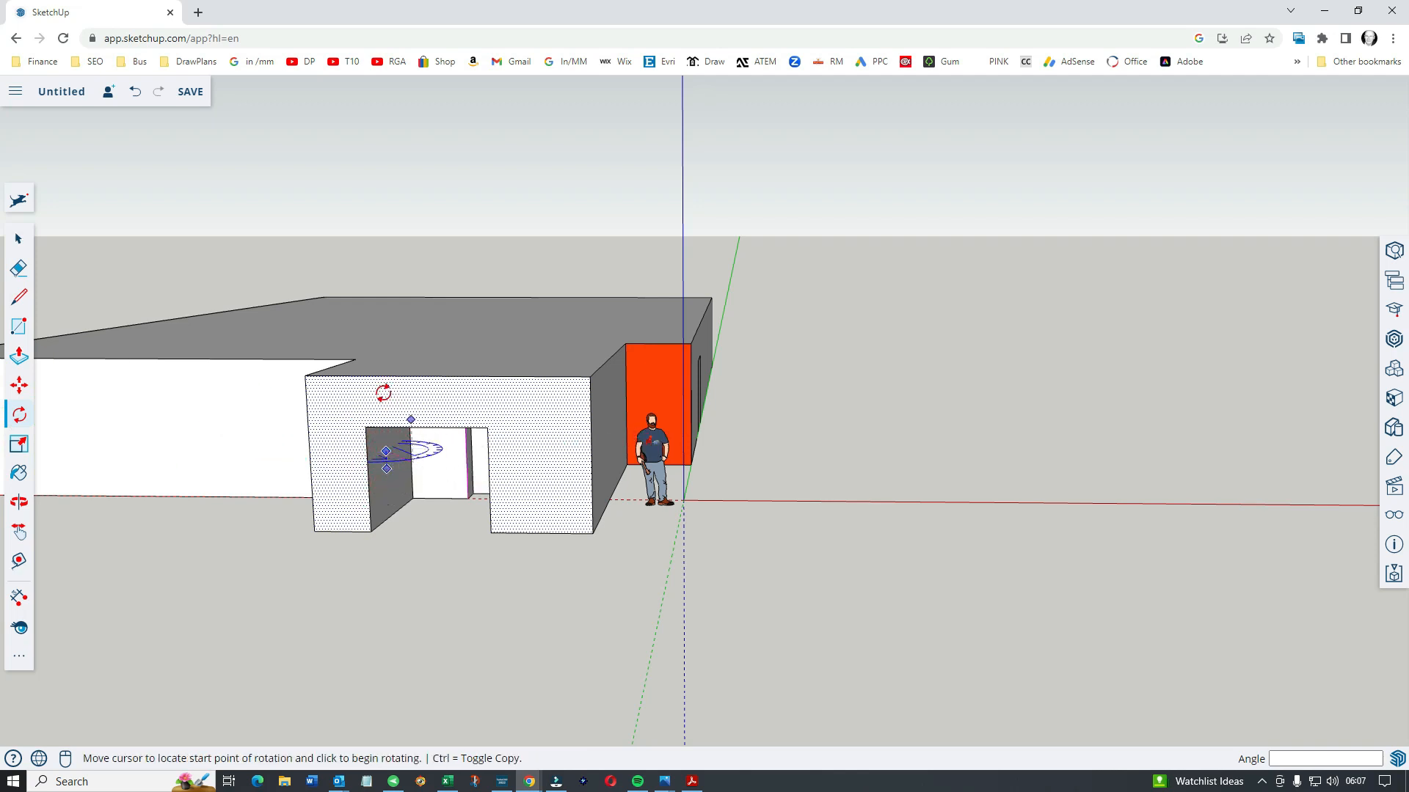
{"action": "mouse_move", "coordinate": [377, 339]}
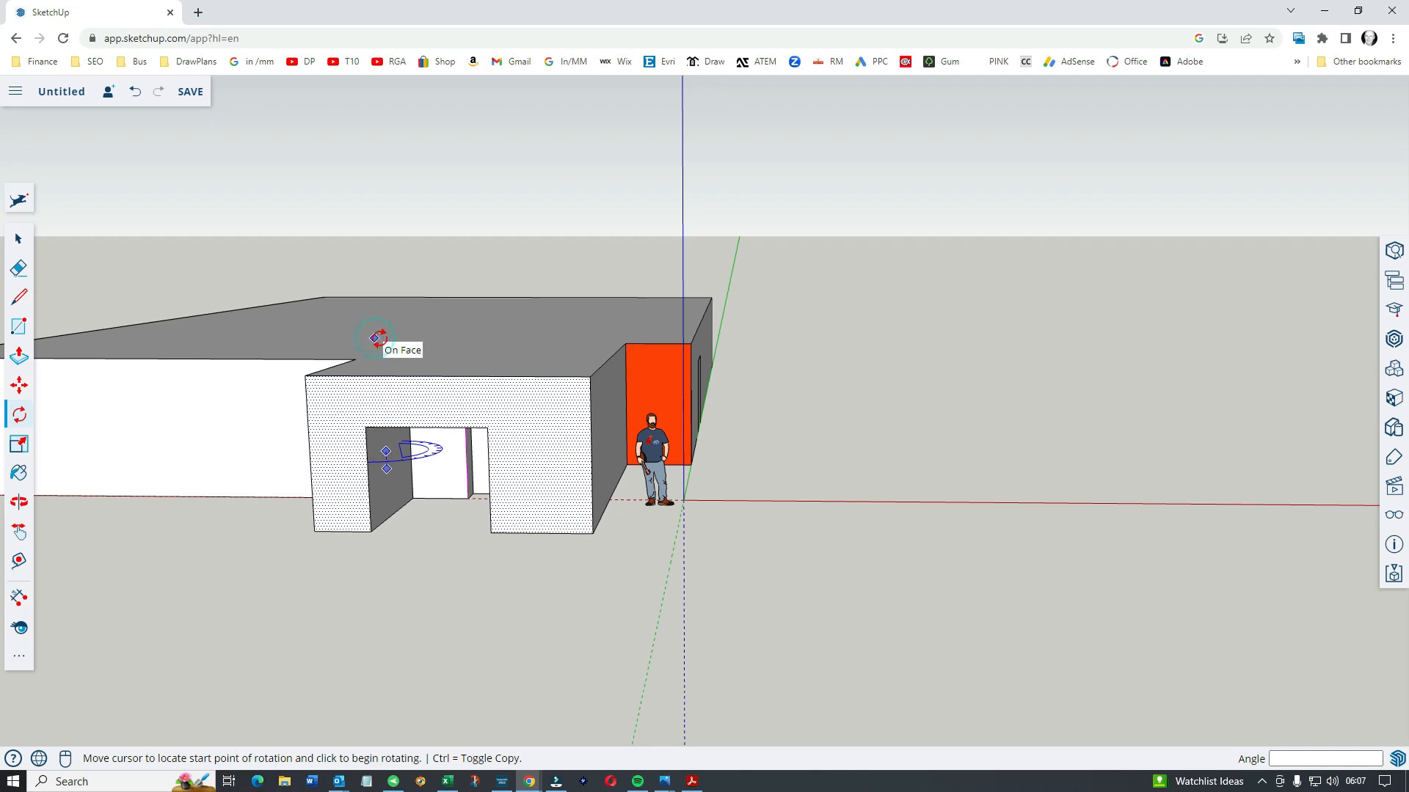
{"action": "left_click", "coordinate": [373, 339]}
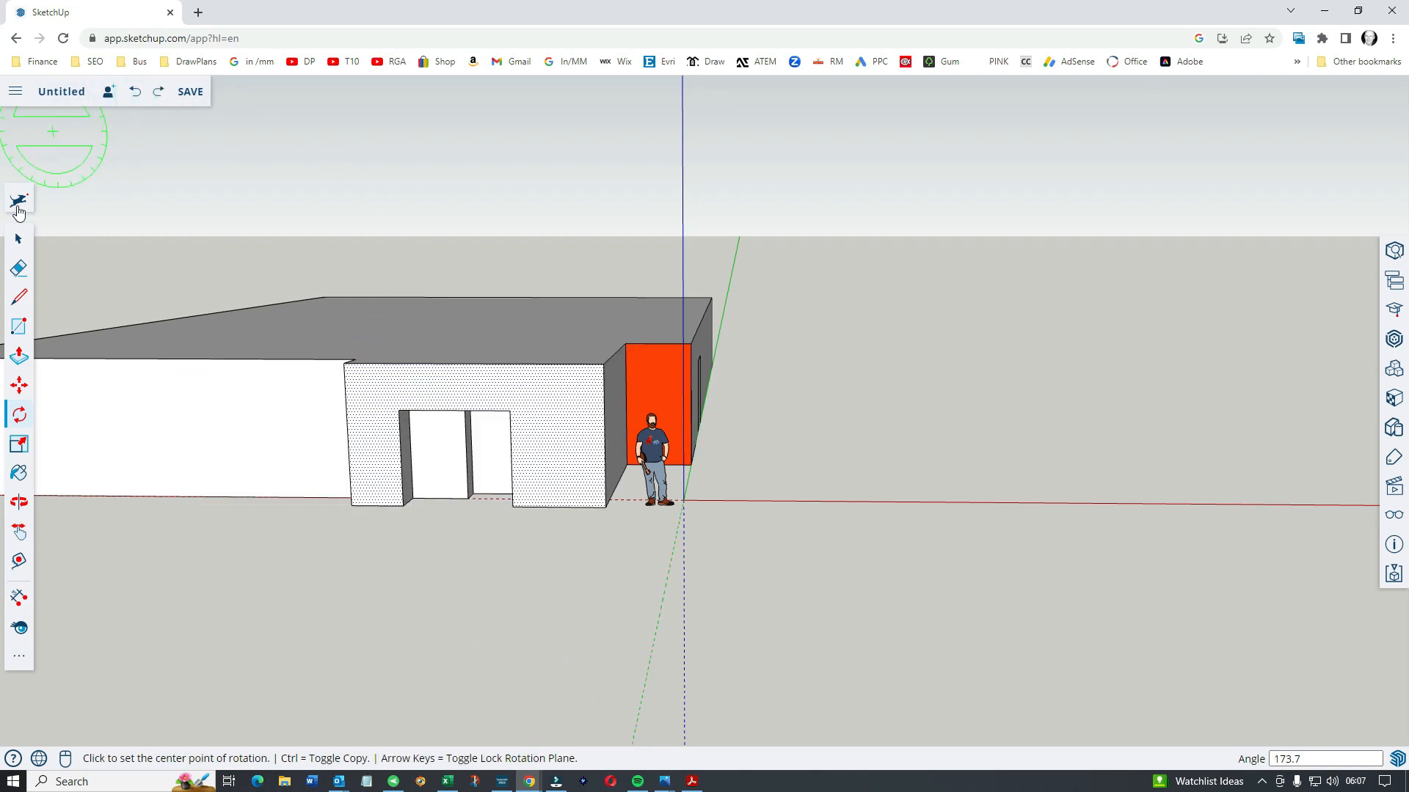
{"action": "mouse_move", "coordinate": [17, 443]}
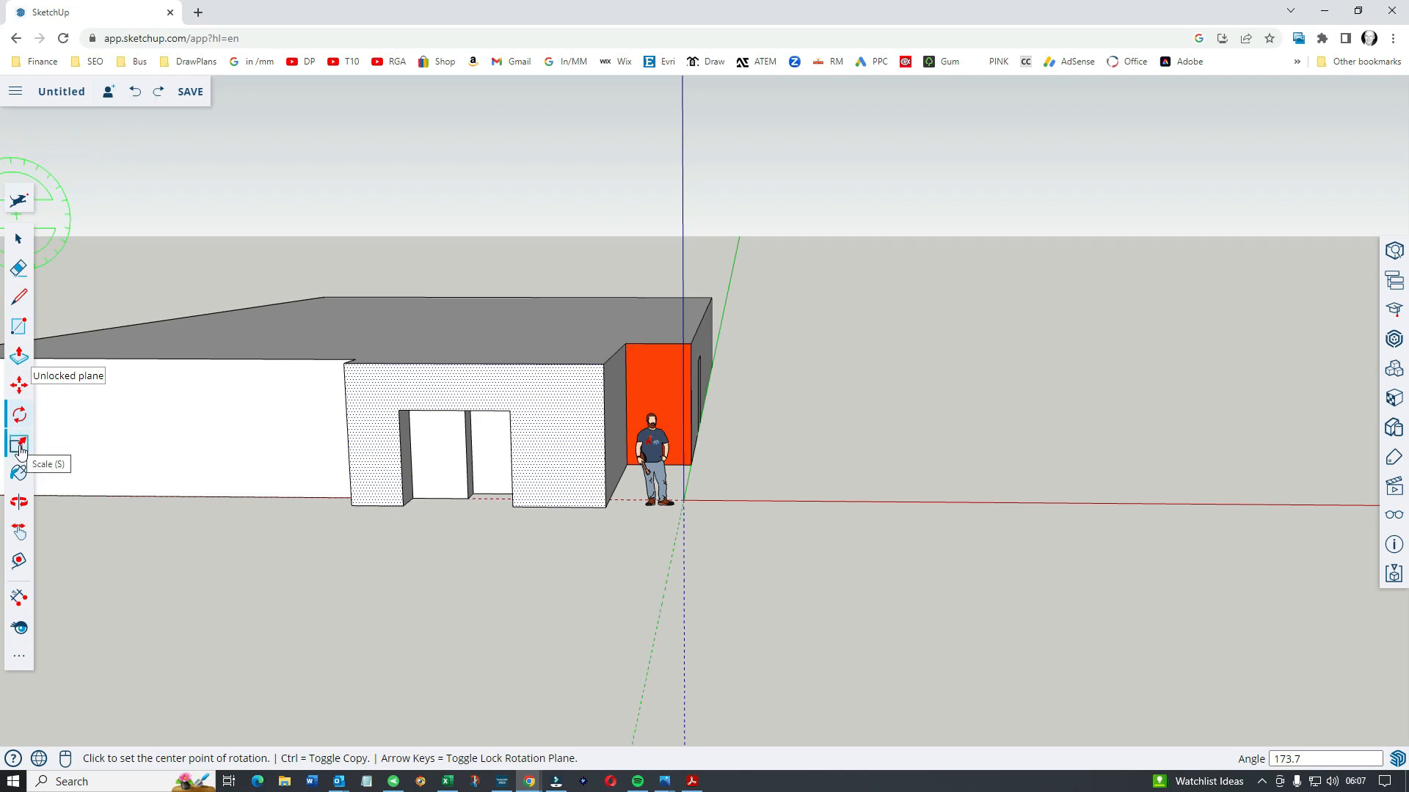
{"action": "mouse_move", "coordinate": [18, 504]}
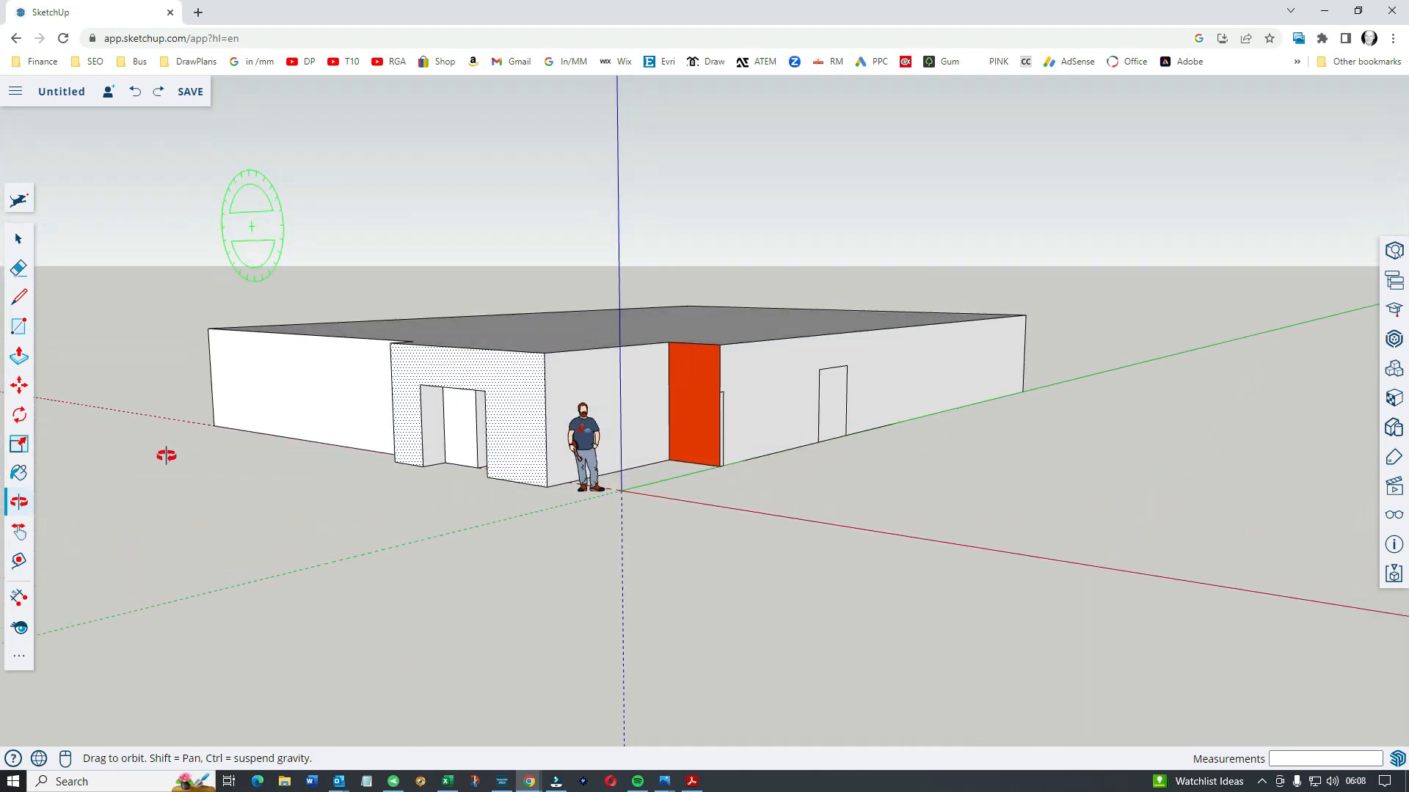
{"action": "mouse_move", "coordinate": [35, 220]}
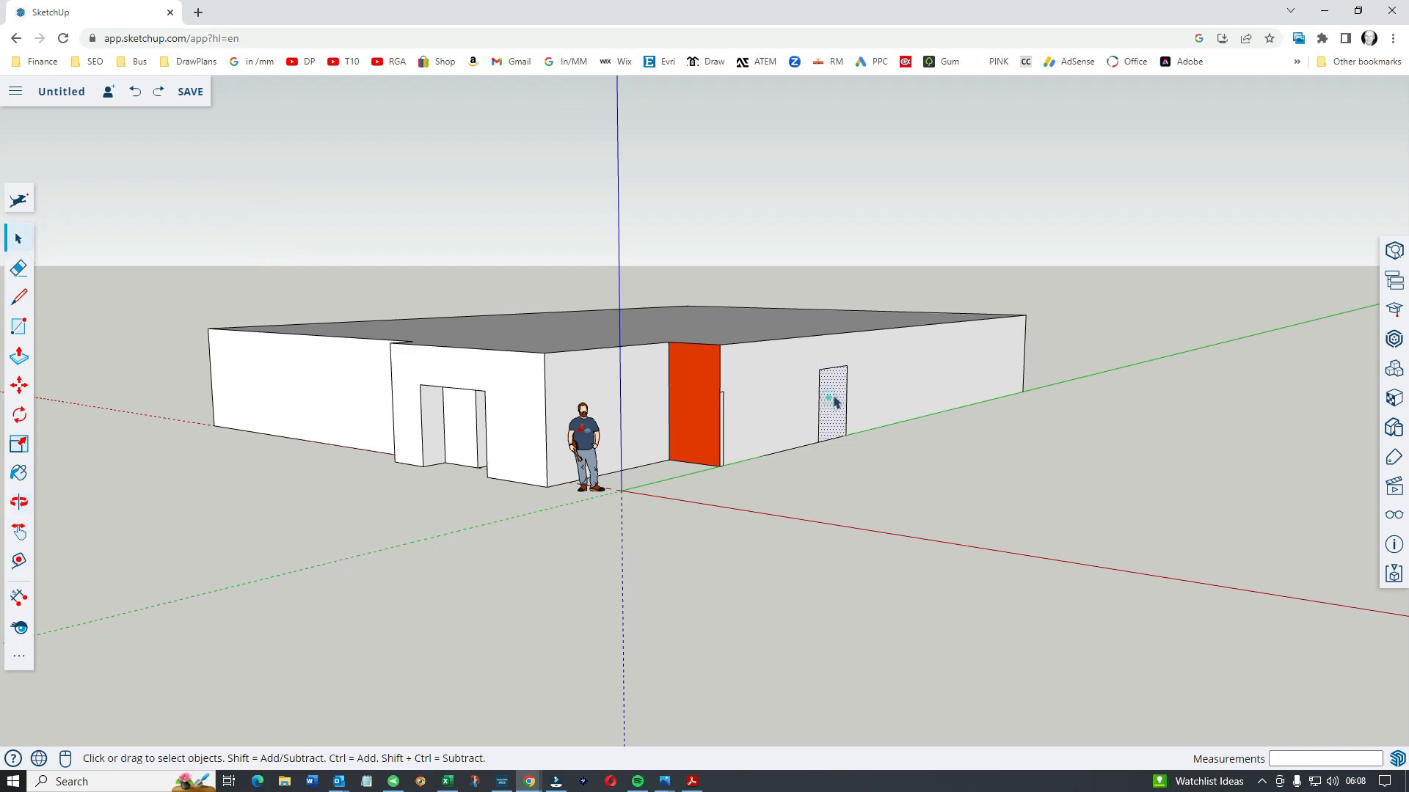
Push the small door outline face into the long wall
{"action": "left_click", "coordinate": [18, 357]}
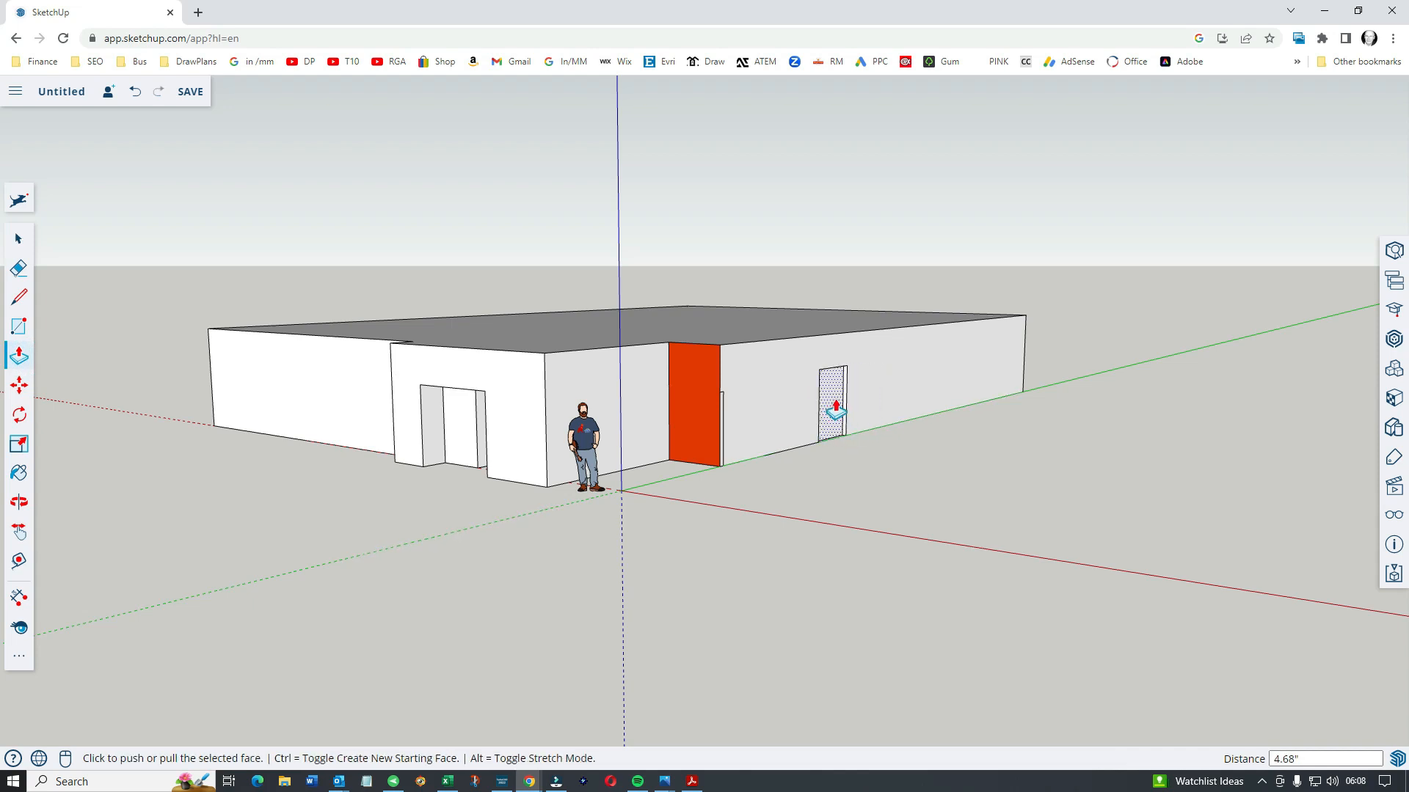
{"action": "left_click", "coordinate": [831, 405]}
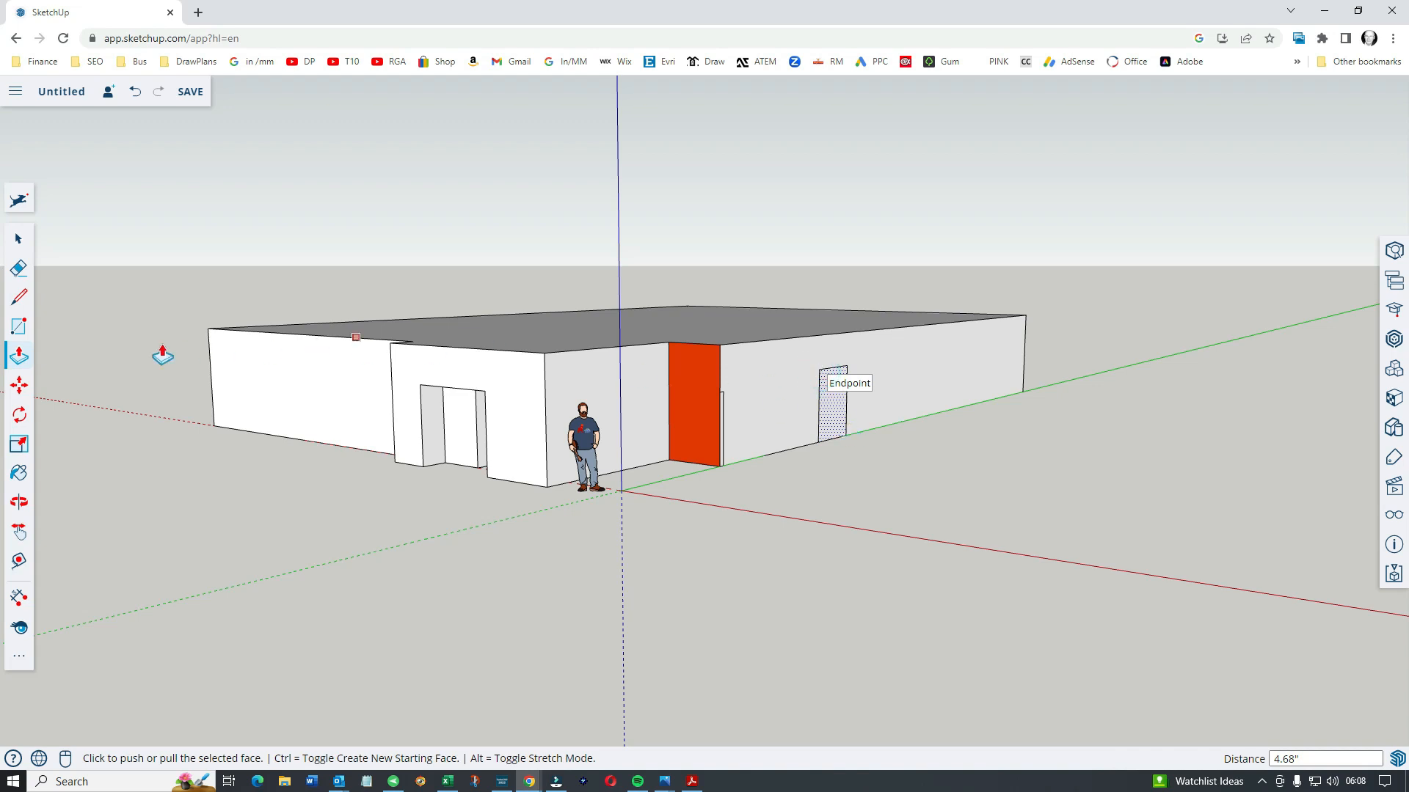
Split off the long wall's far end with a rectangle and pull it outward about 162 inches
{"action": "left_click", "coordinate": [19, 326]}
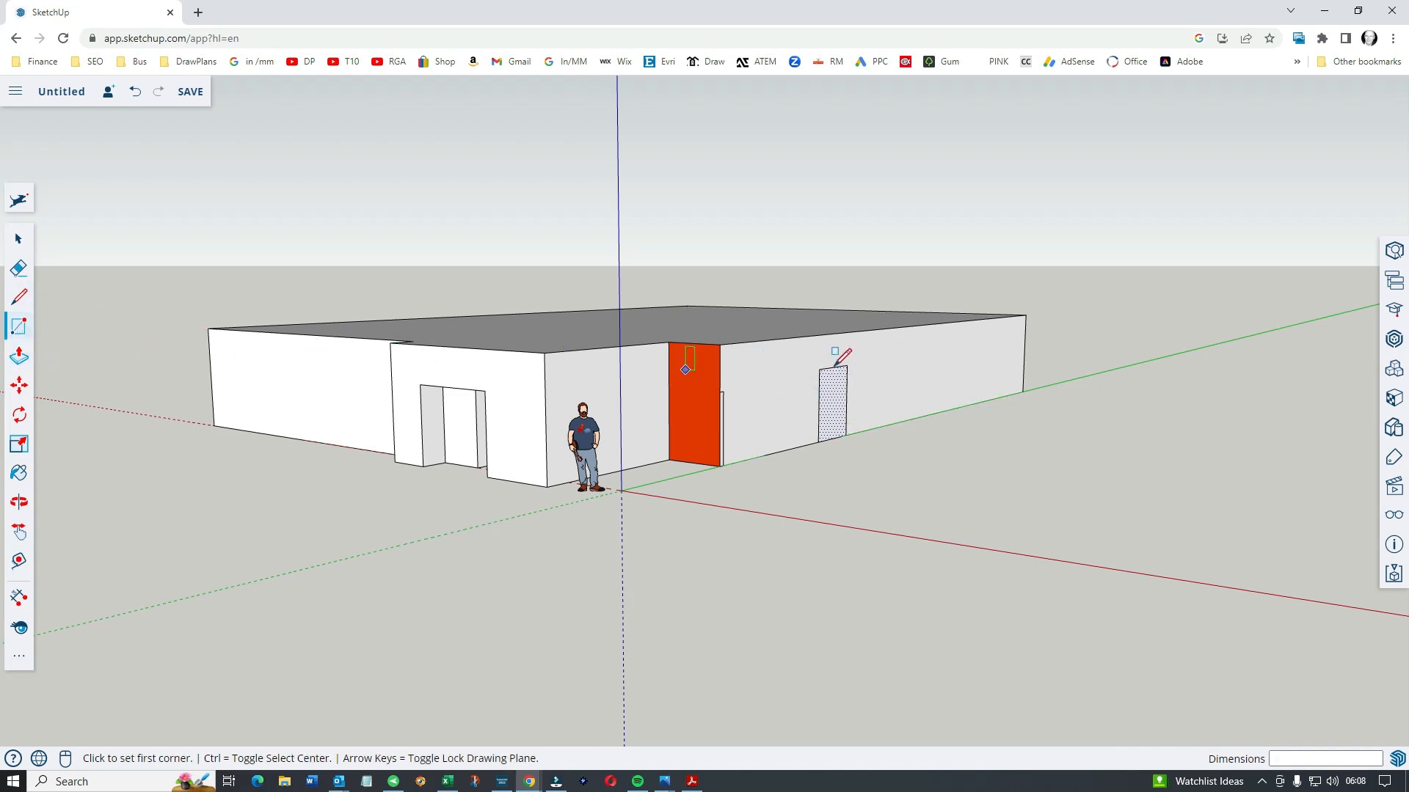
{"action": "left_click", "coordinate": [838, 368]}
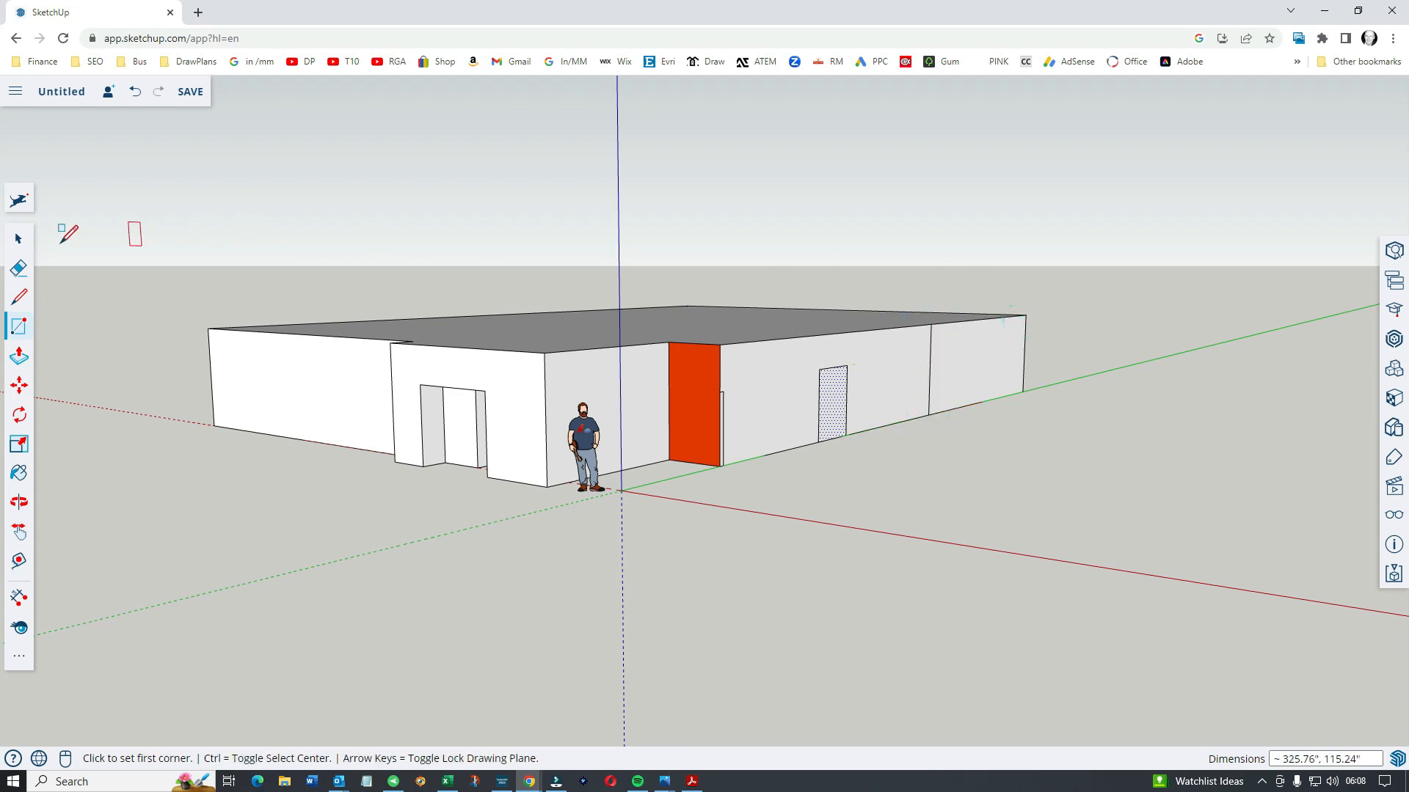
{"action": "left_click", "coordinate": [17, 239]}
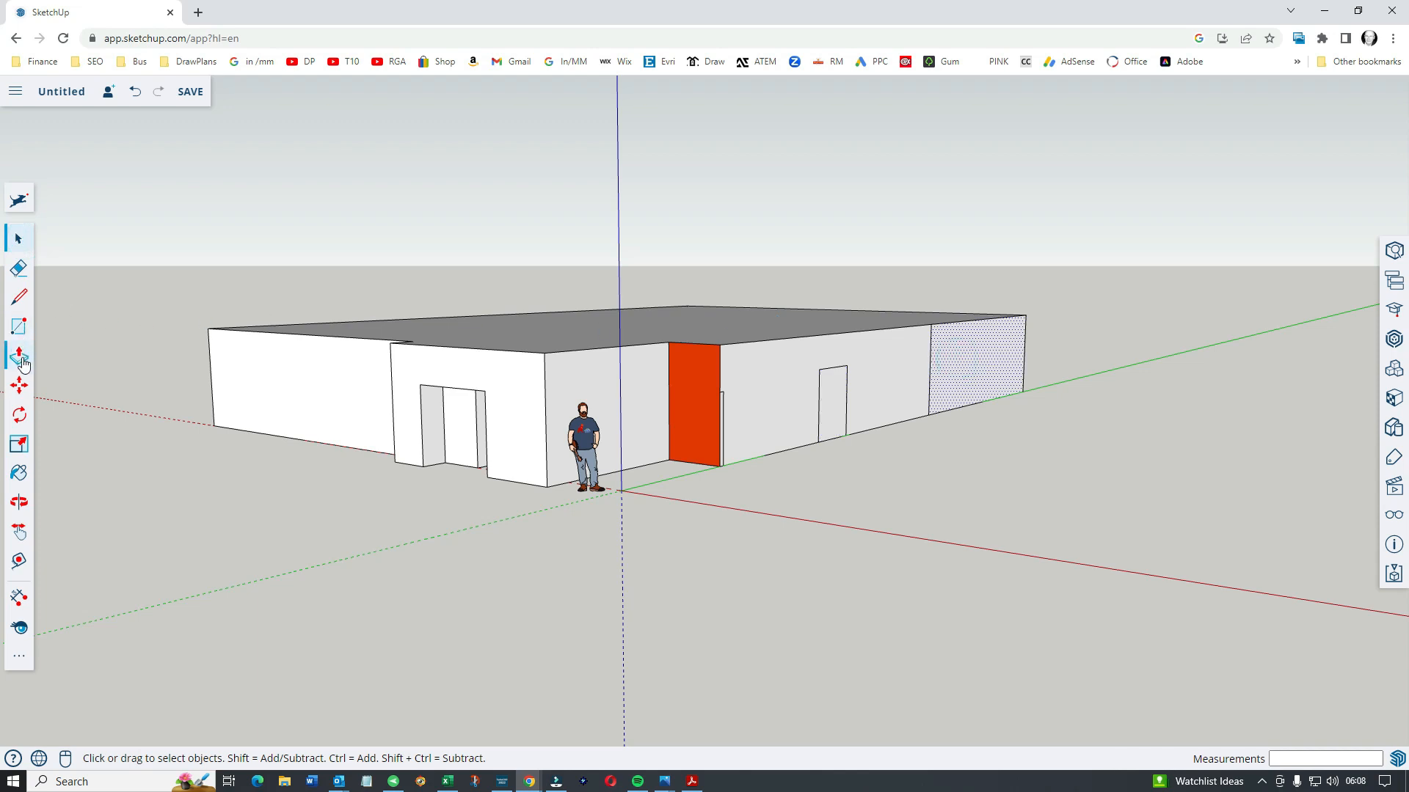
{"action": "left_click", "coordinate": [18, 357]}
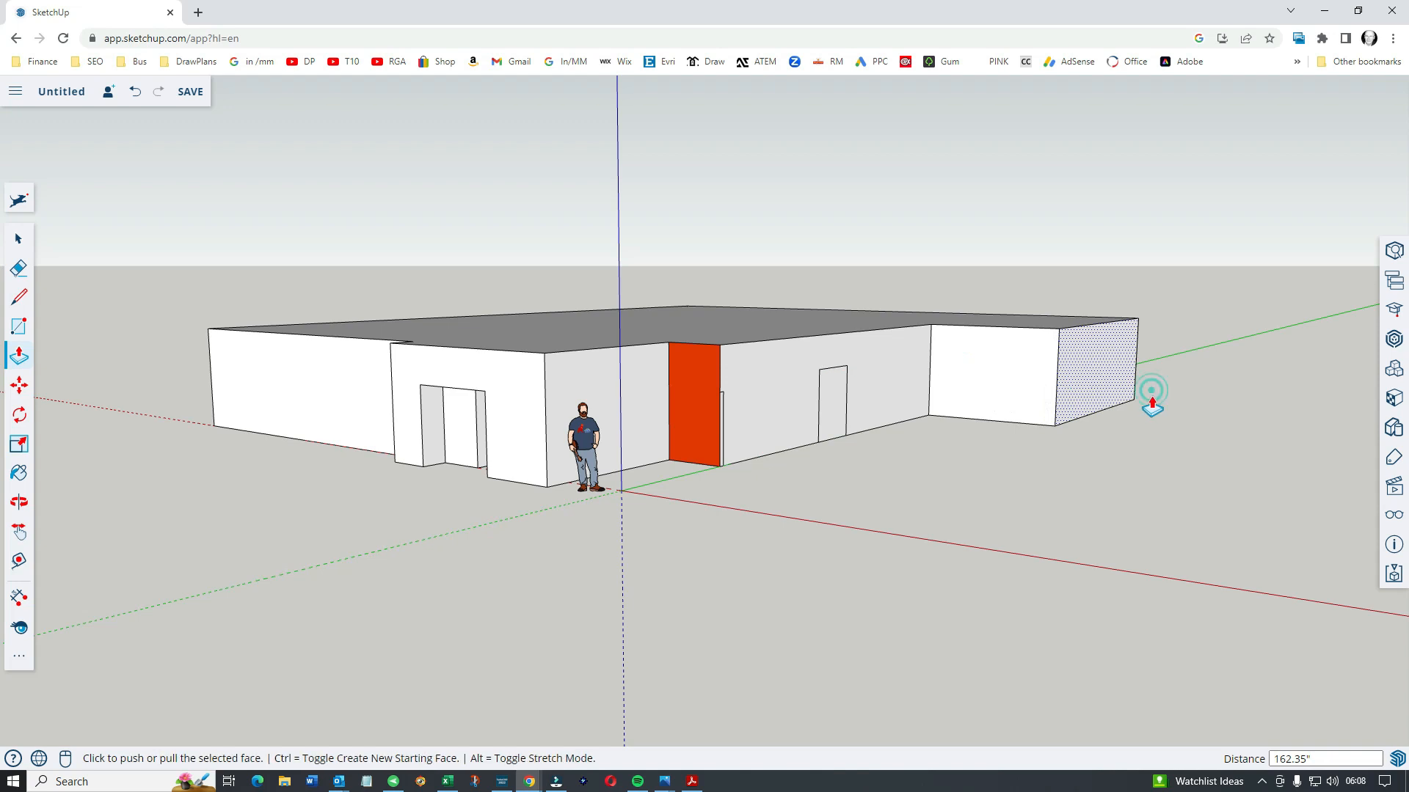
{"action": "mouse_move", "coordinate": [1151, 482]}
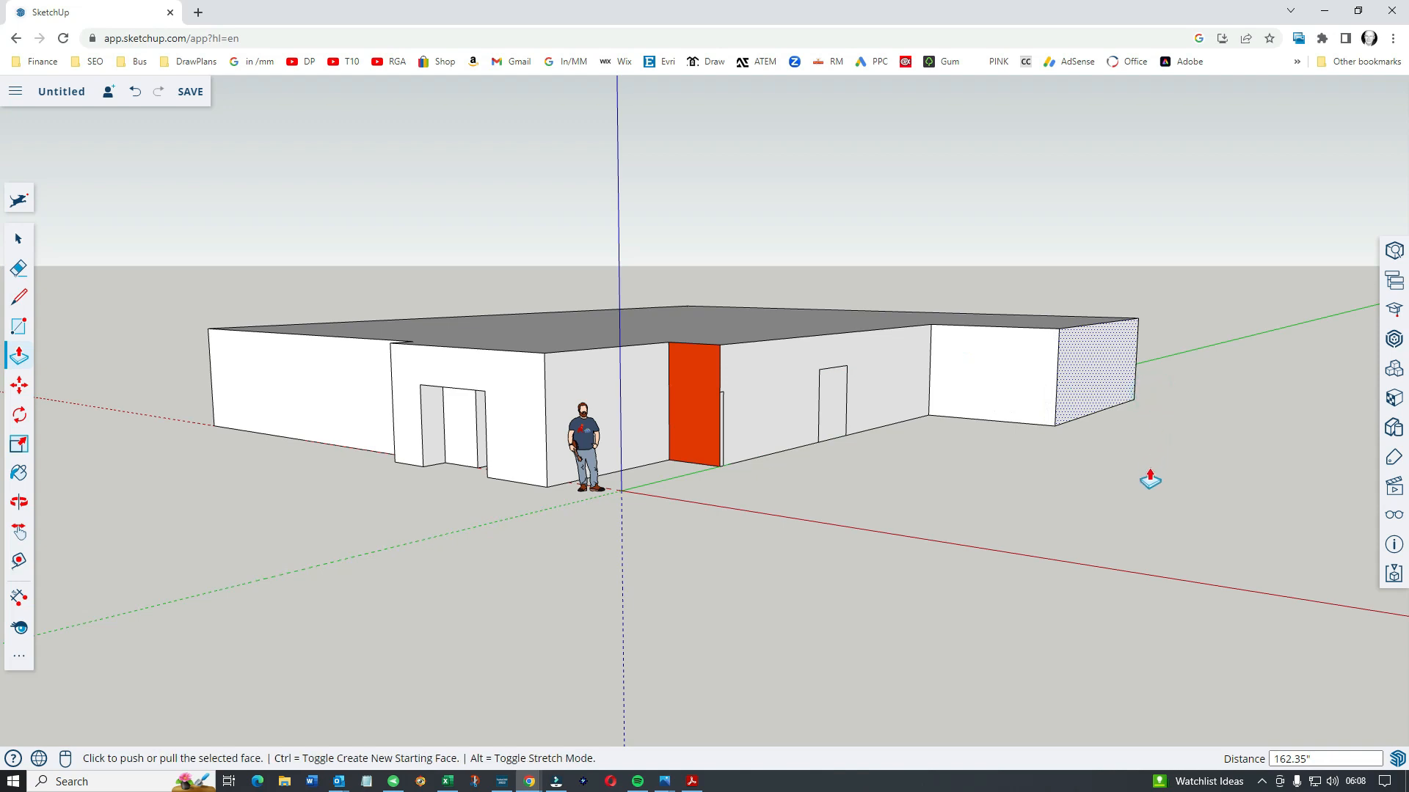
{"action": "mouse_move", "coordinate": [1079, 495]}
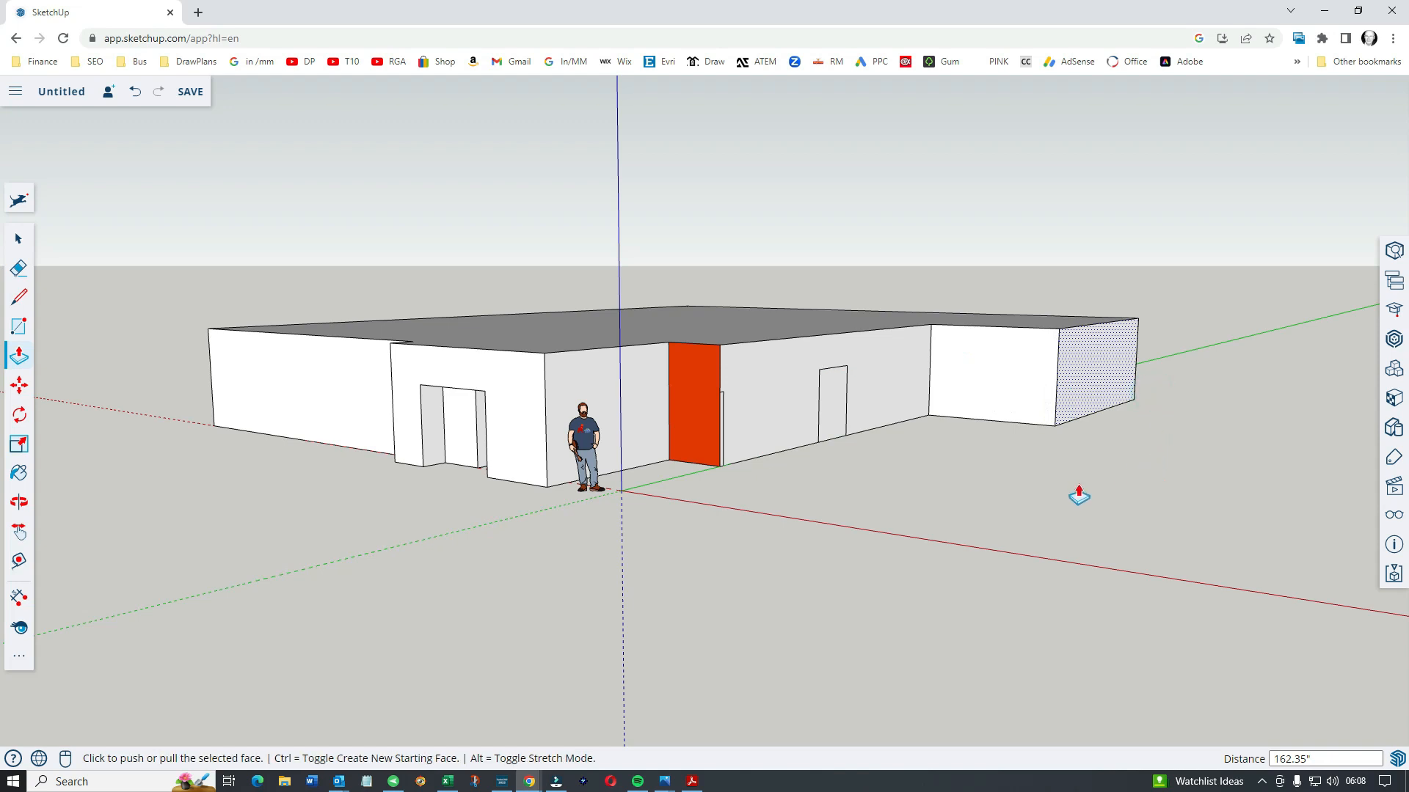
{"action": "mouse_move", "coordinate": [131, 124]}
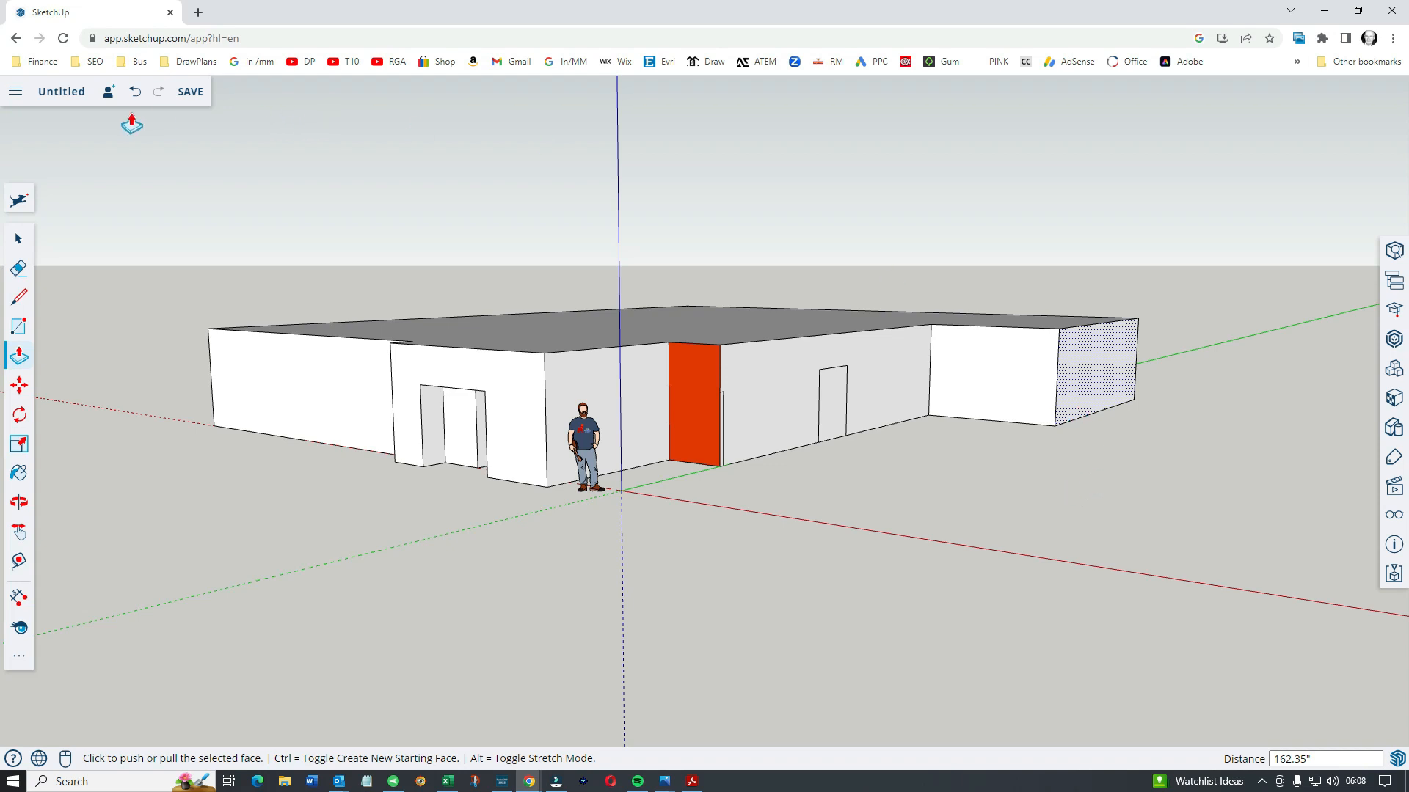
{"action": "mouse_move", "coordinate": [1394, 252]}
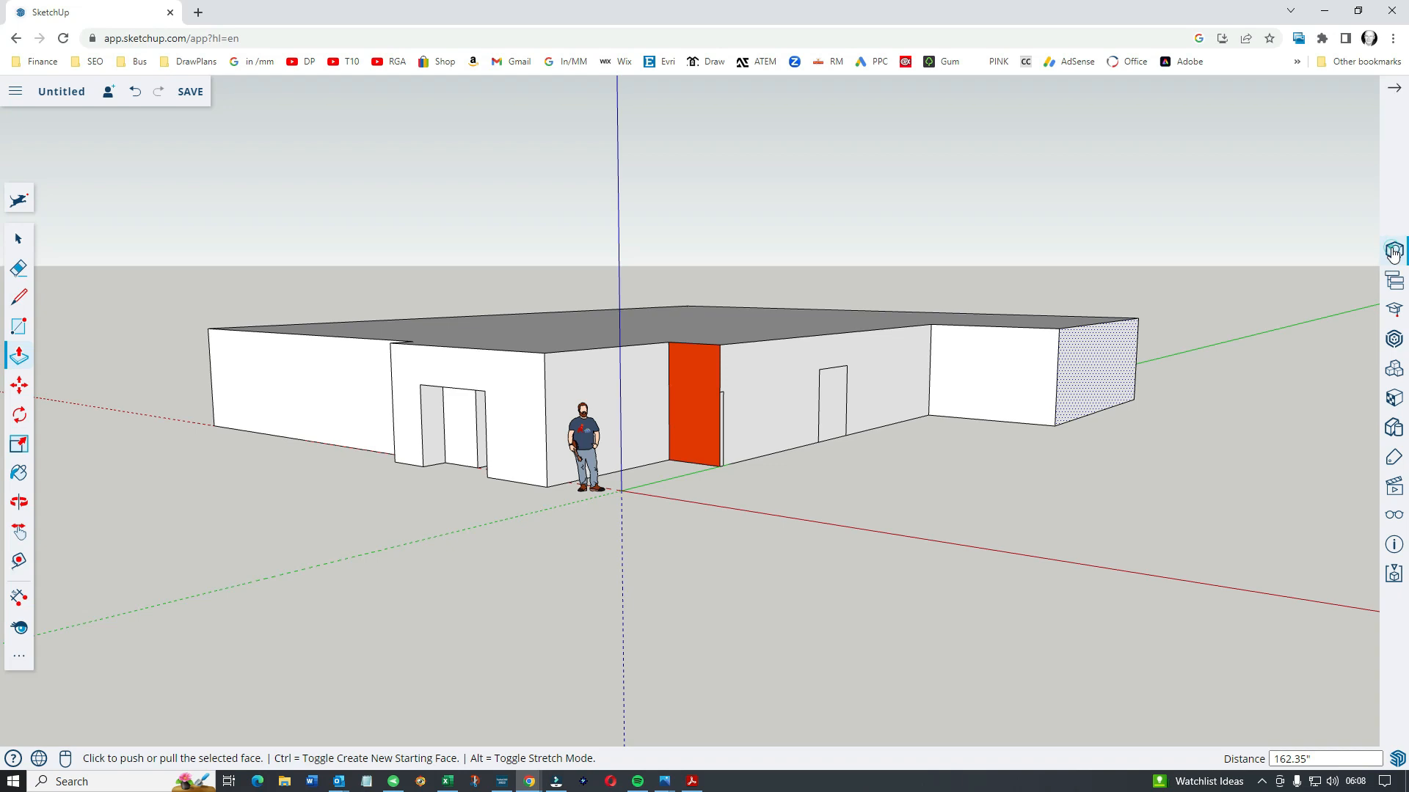
Show the Outliner then the Instructor guidance panel beside the materials, collapsing and reopening the tray
{"action": "left_click", "coordinate": [1394, 250]}
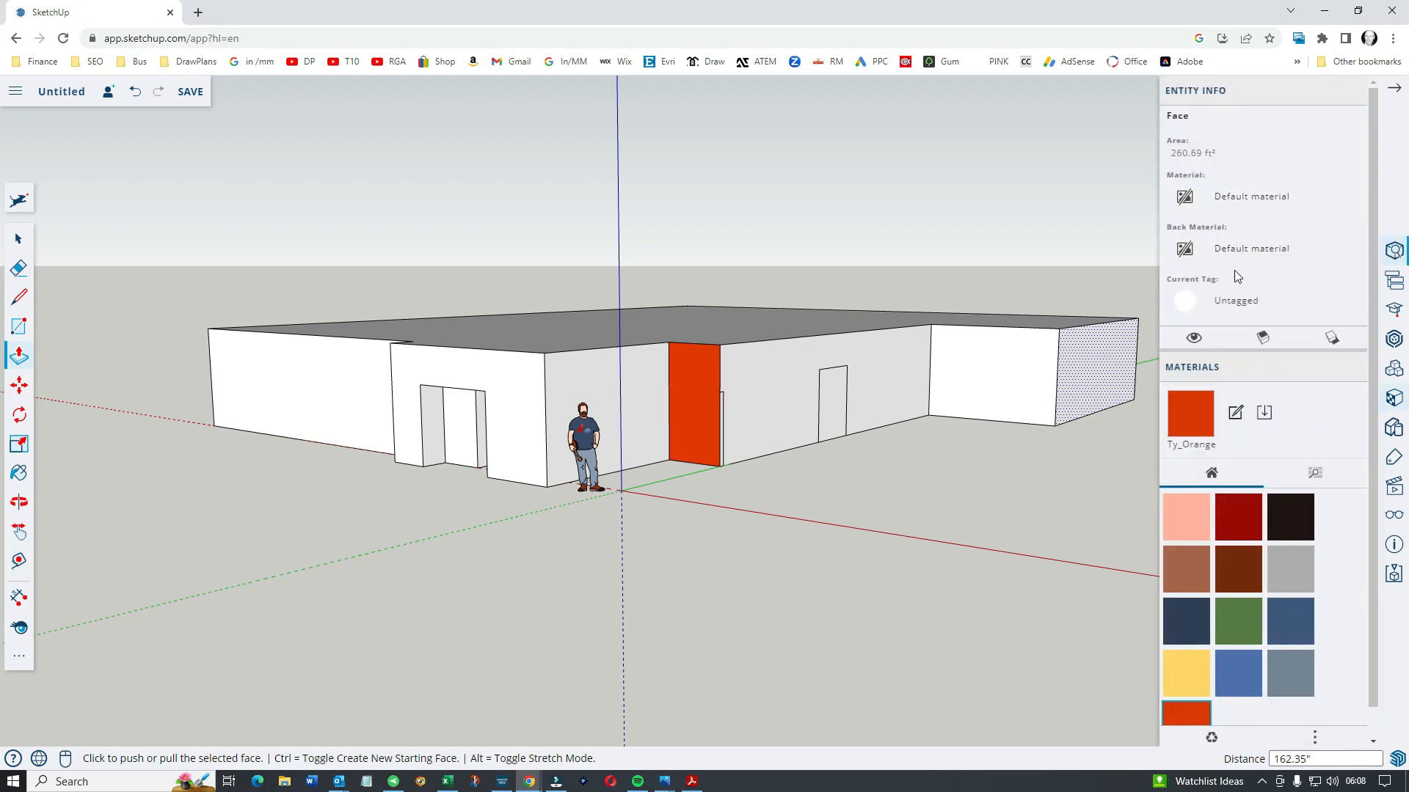
{"action": "mouse_move", "coordinate": [1260, 159]}
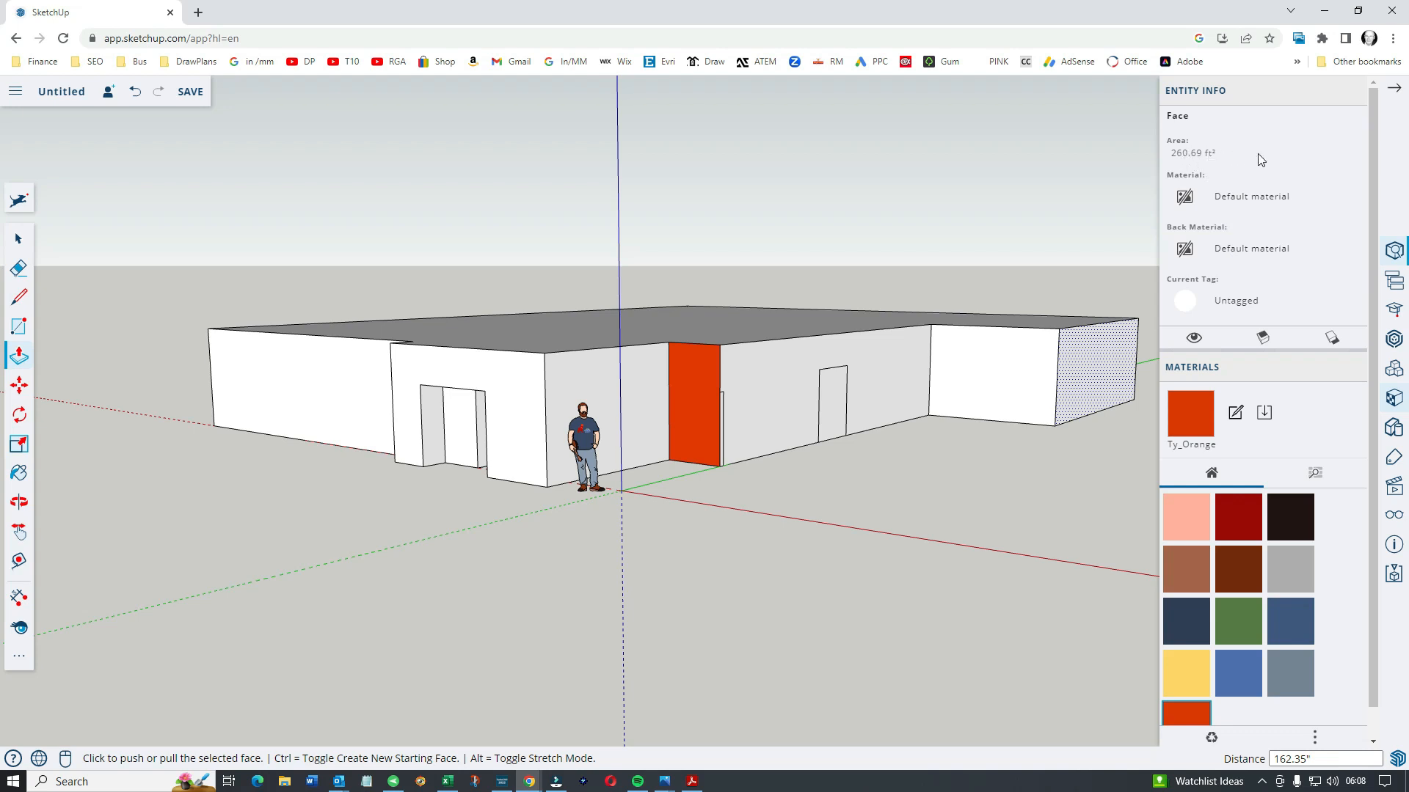
{"action": "left_click", "coordinate": [1396, 279]}
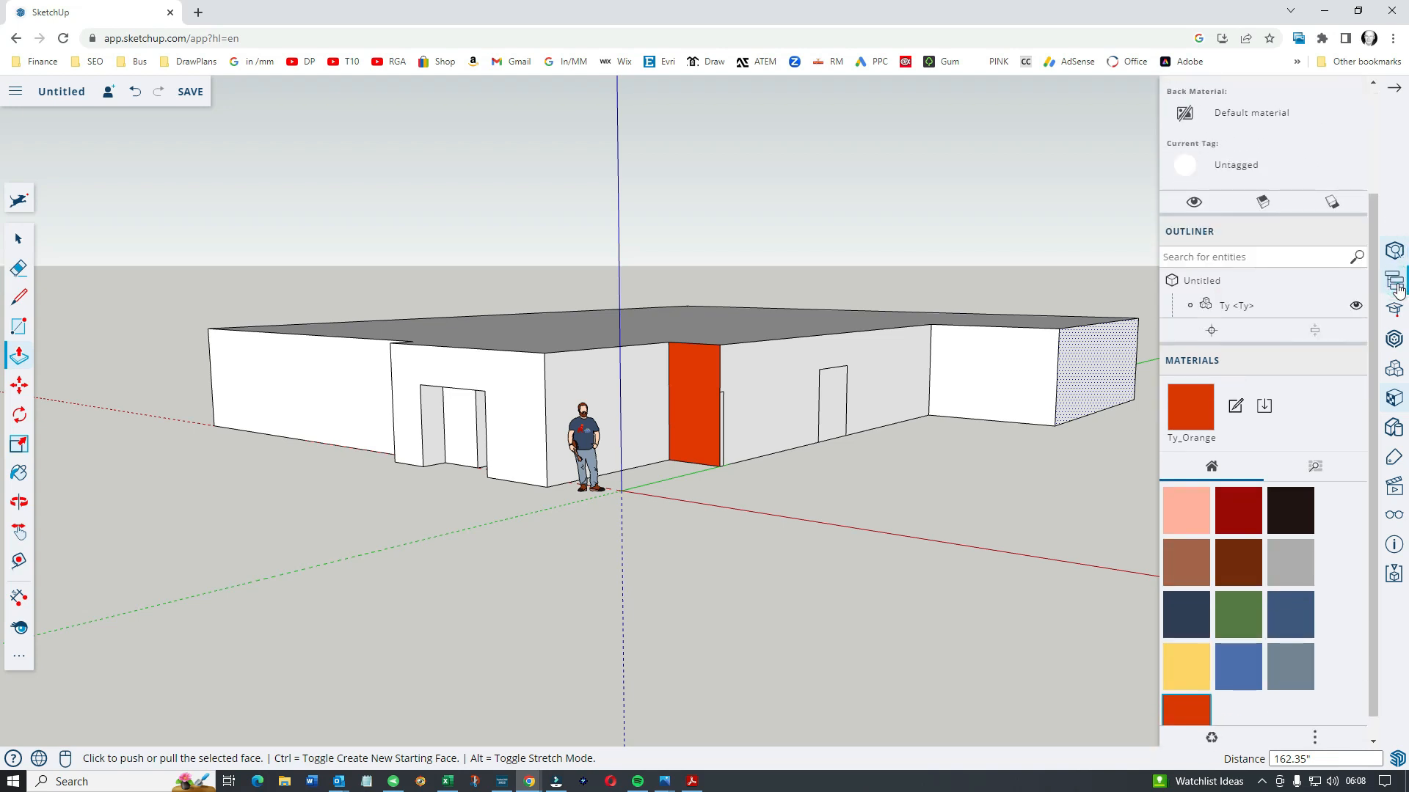
{"action": "left_click", "coordinate": [1394, 312]}
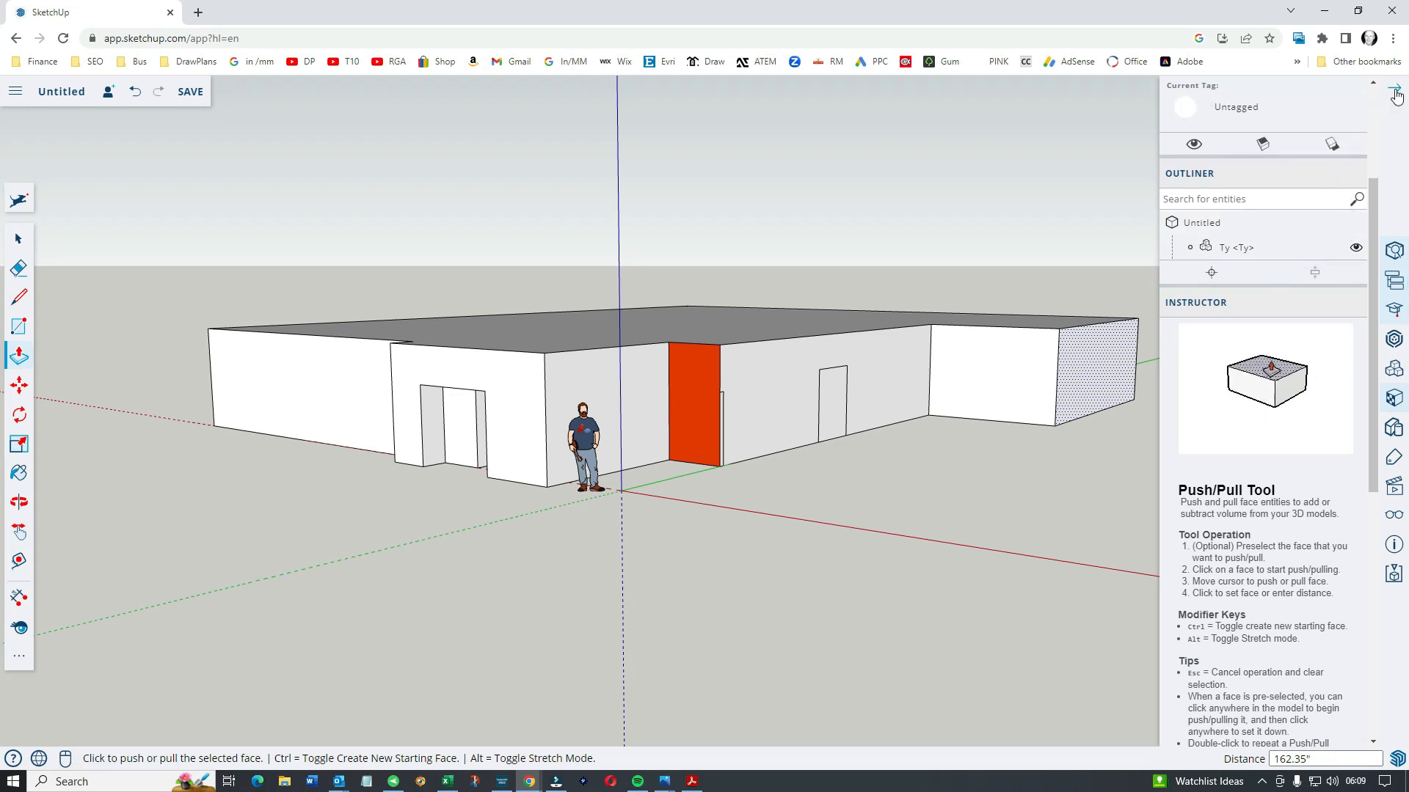
{"action": "left_click", "coordinate": [1395, 96]}
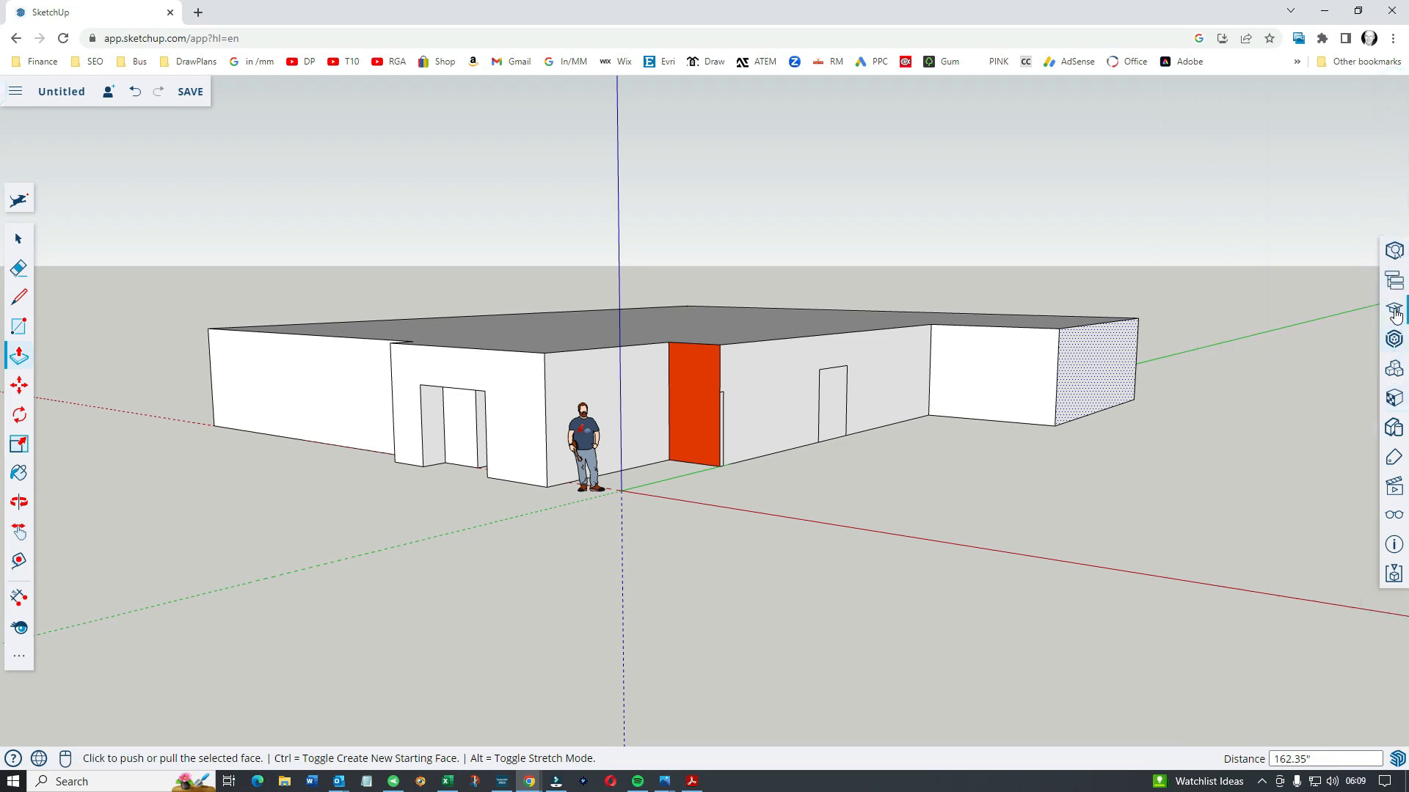
{"action": "left_click", "coordinate": [1394, 311]}
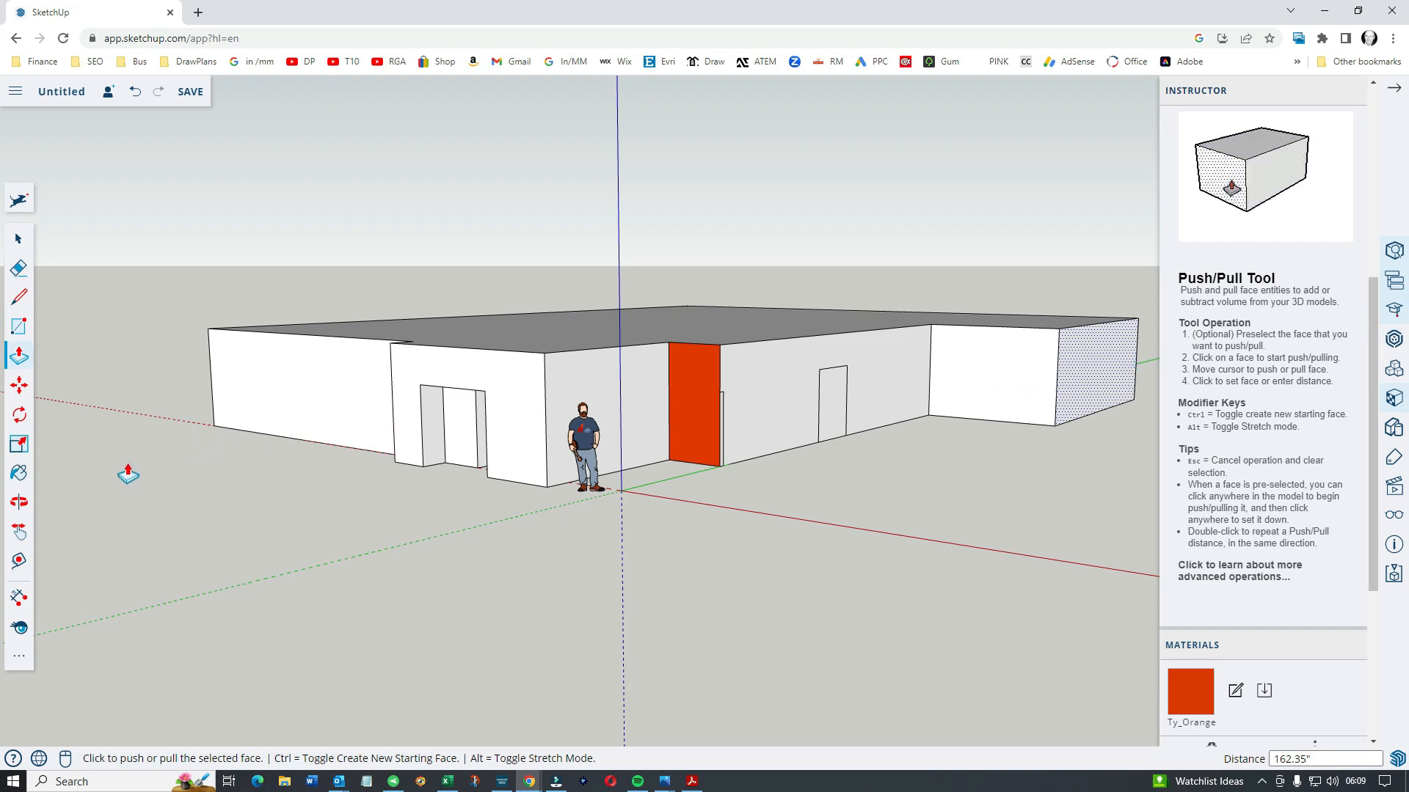
{"action": "left_click", "coordinate": [18, 326]}
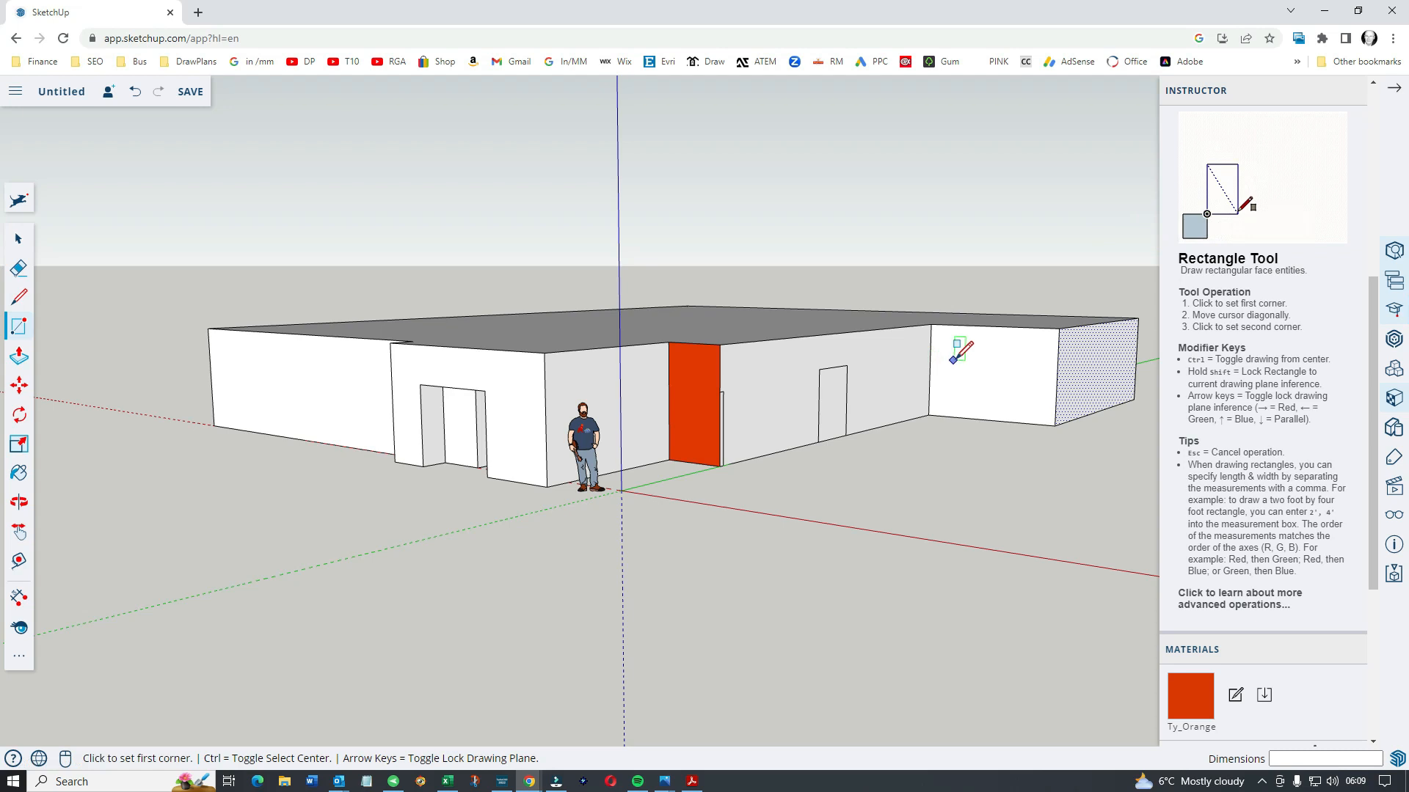
Draw a small rectangle high on the rightmost wall section above its doorway
{"action": "left_click", "coordinate": [949, 361]}
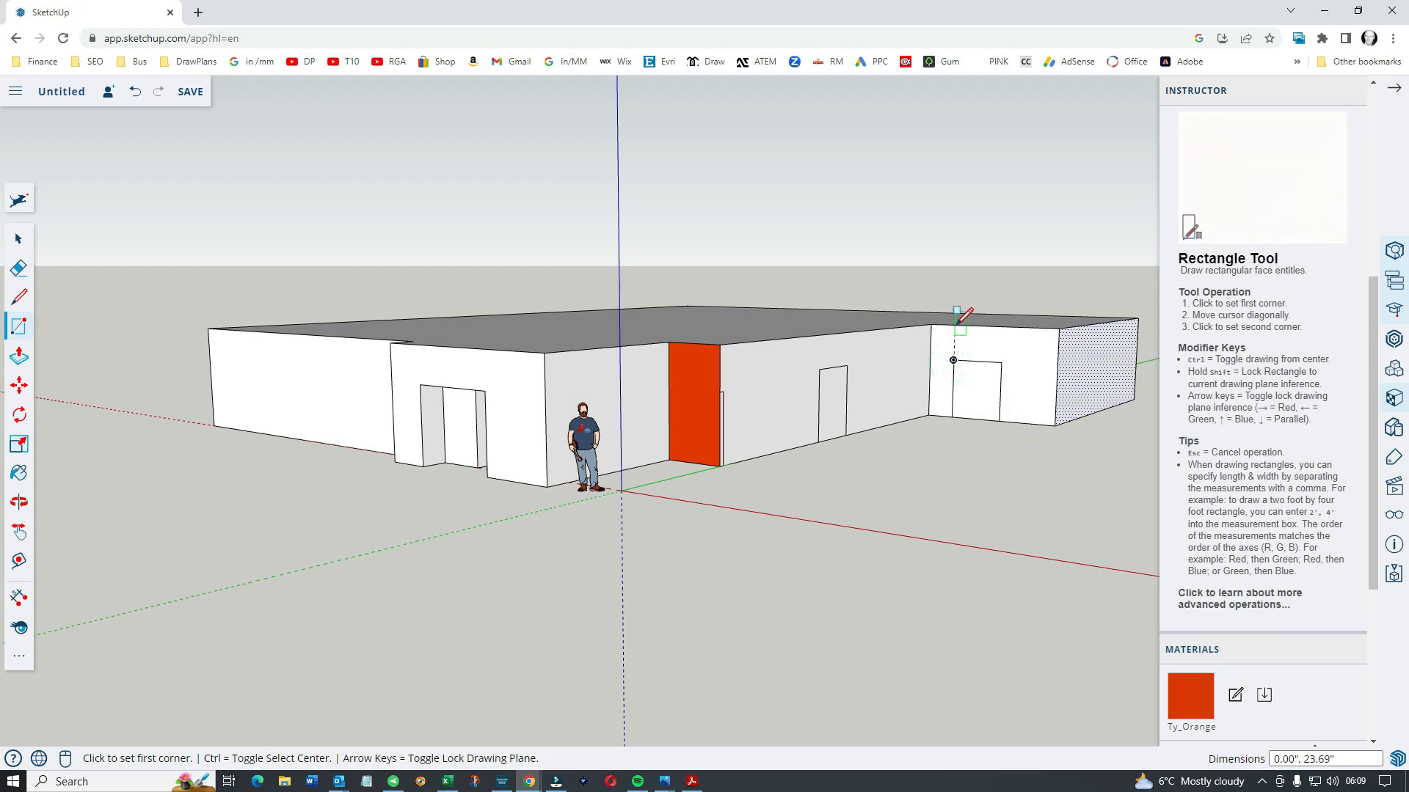
{"action": "mouse_move", "coordinate": [1004, 360]}
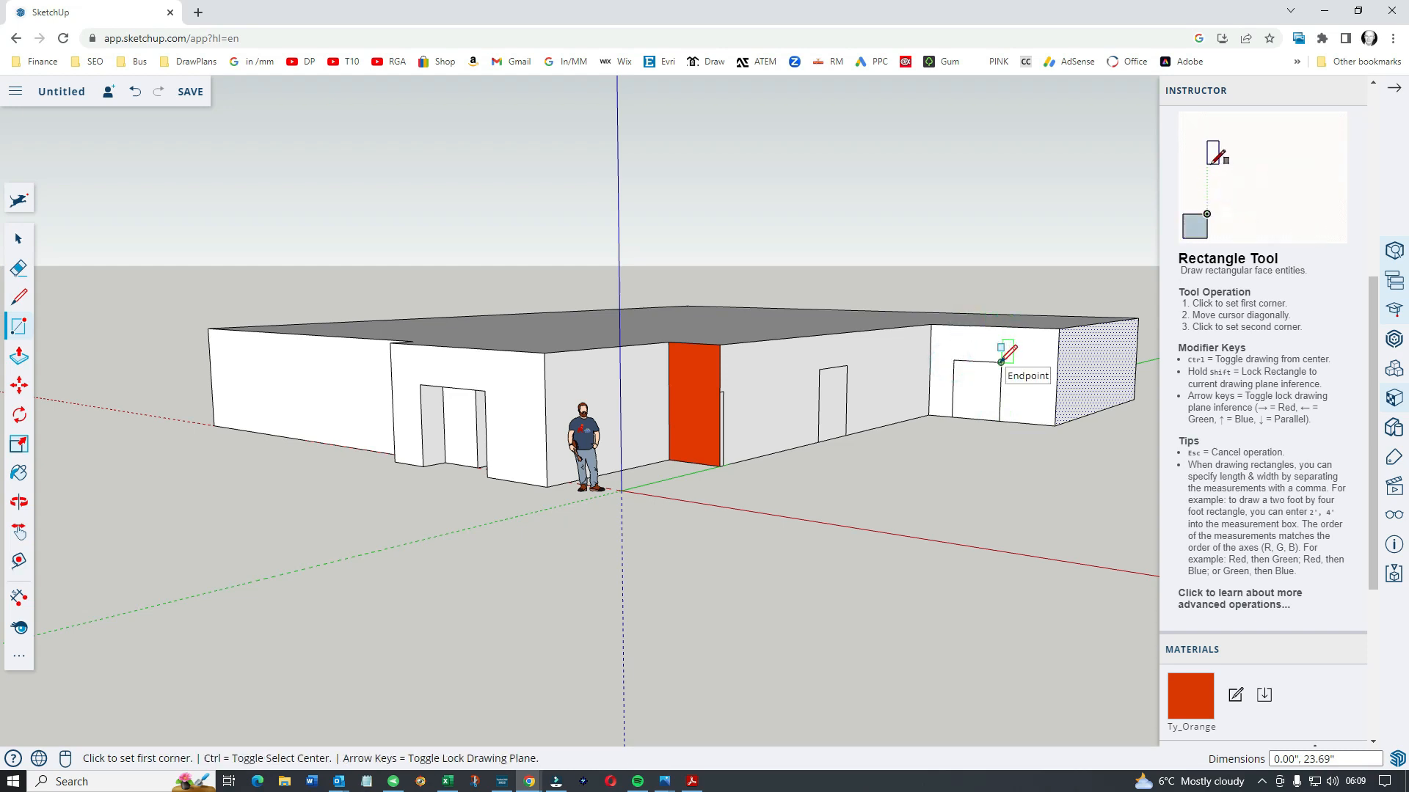
{"action": "left_click", "coordinate": [999, 346]}
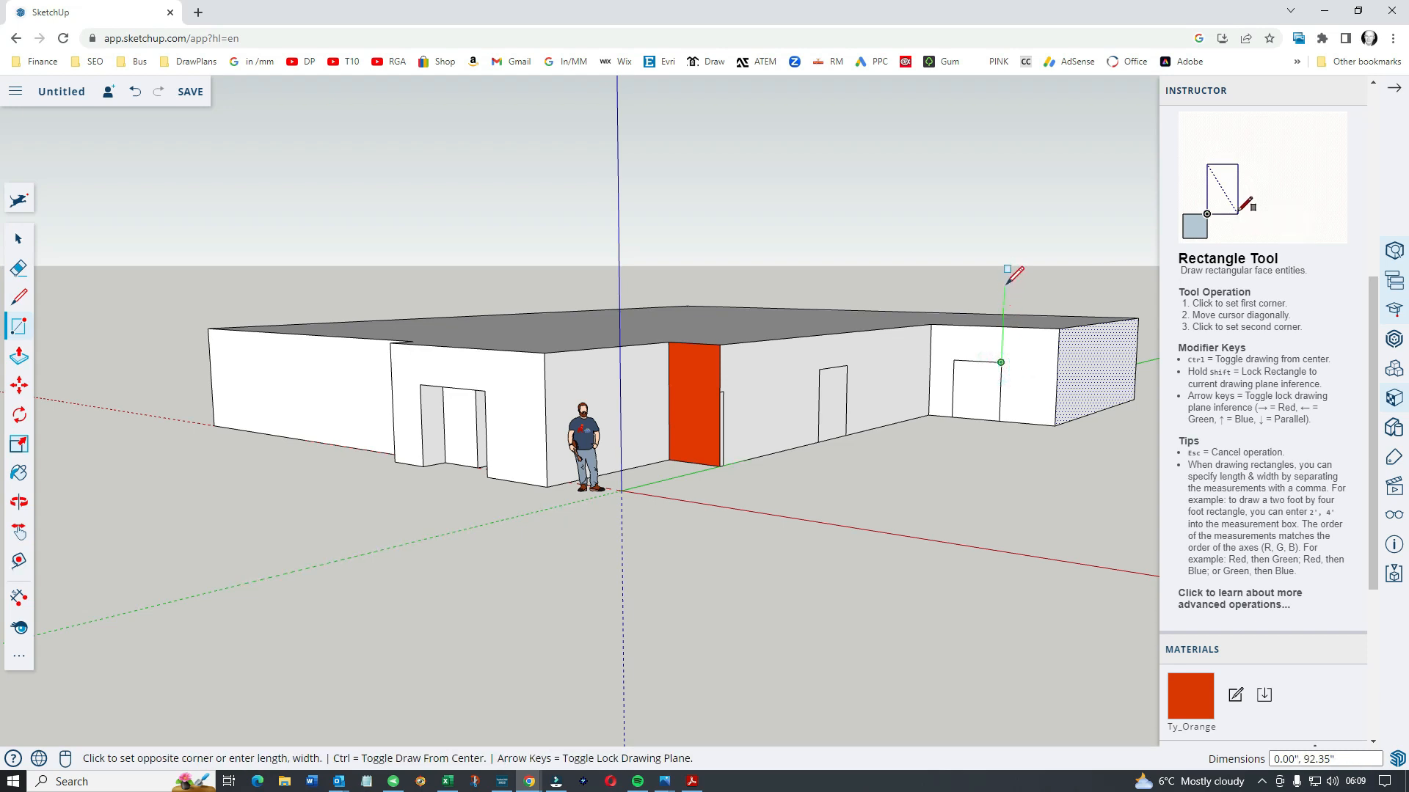
{"action": "mouse_move", "coordinate": [1033, 323]}
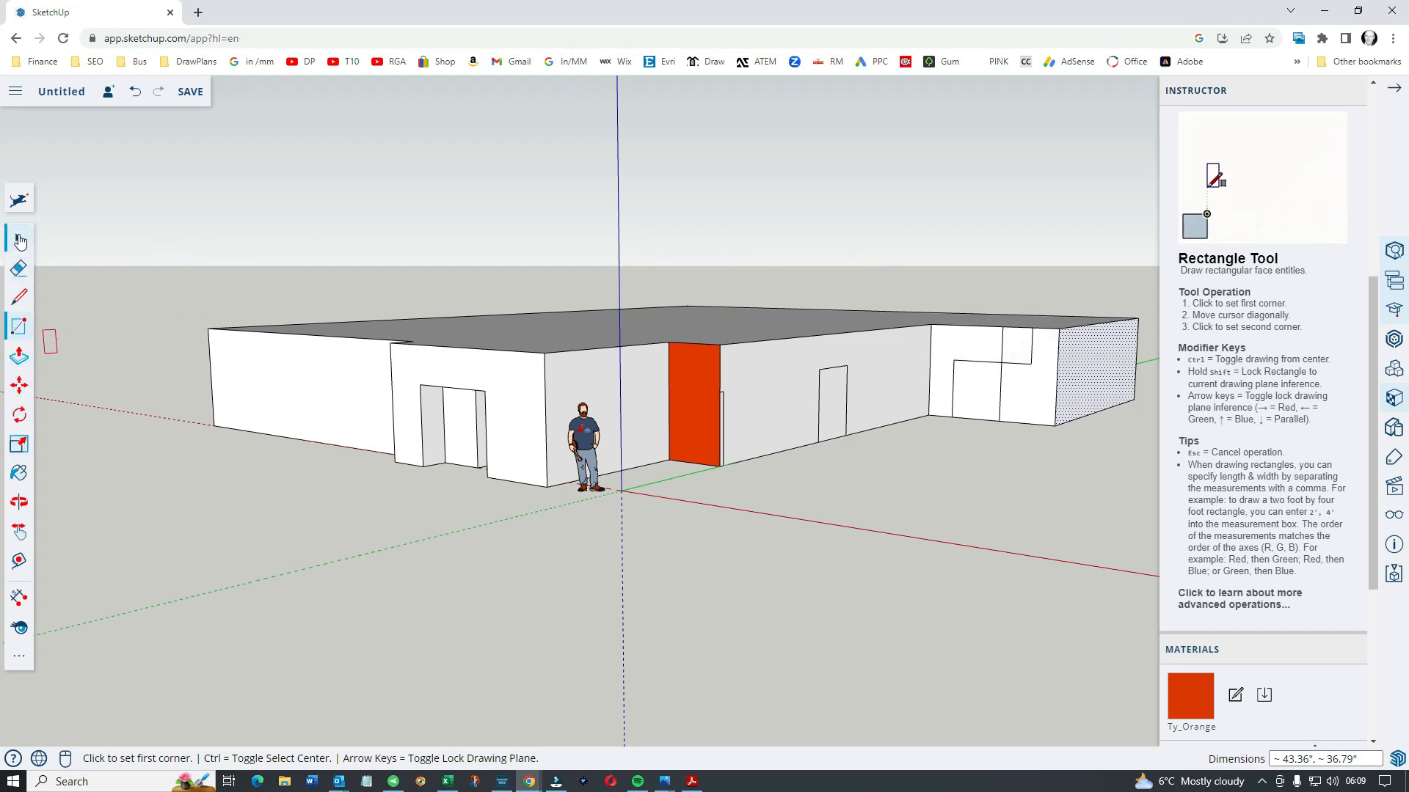
{"action": "left_click", "coordinate": [20, 237]}
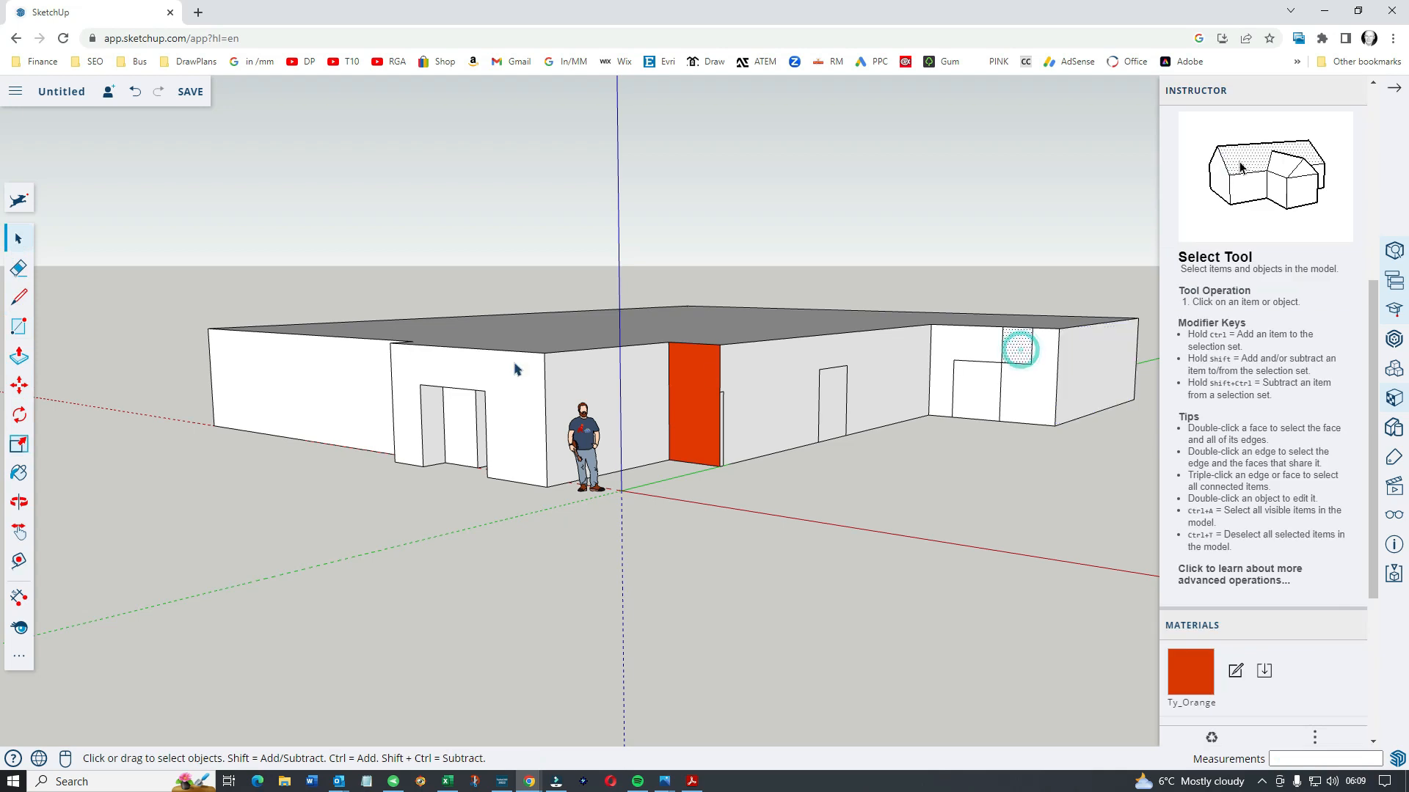
Try extruding the new rectangle, then bring it back flush with the wall
{"action": "left_click", "coordinate": [18, 356]}
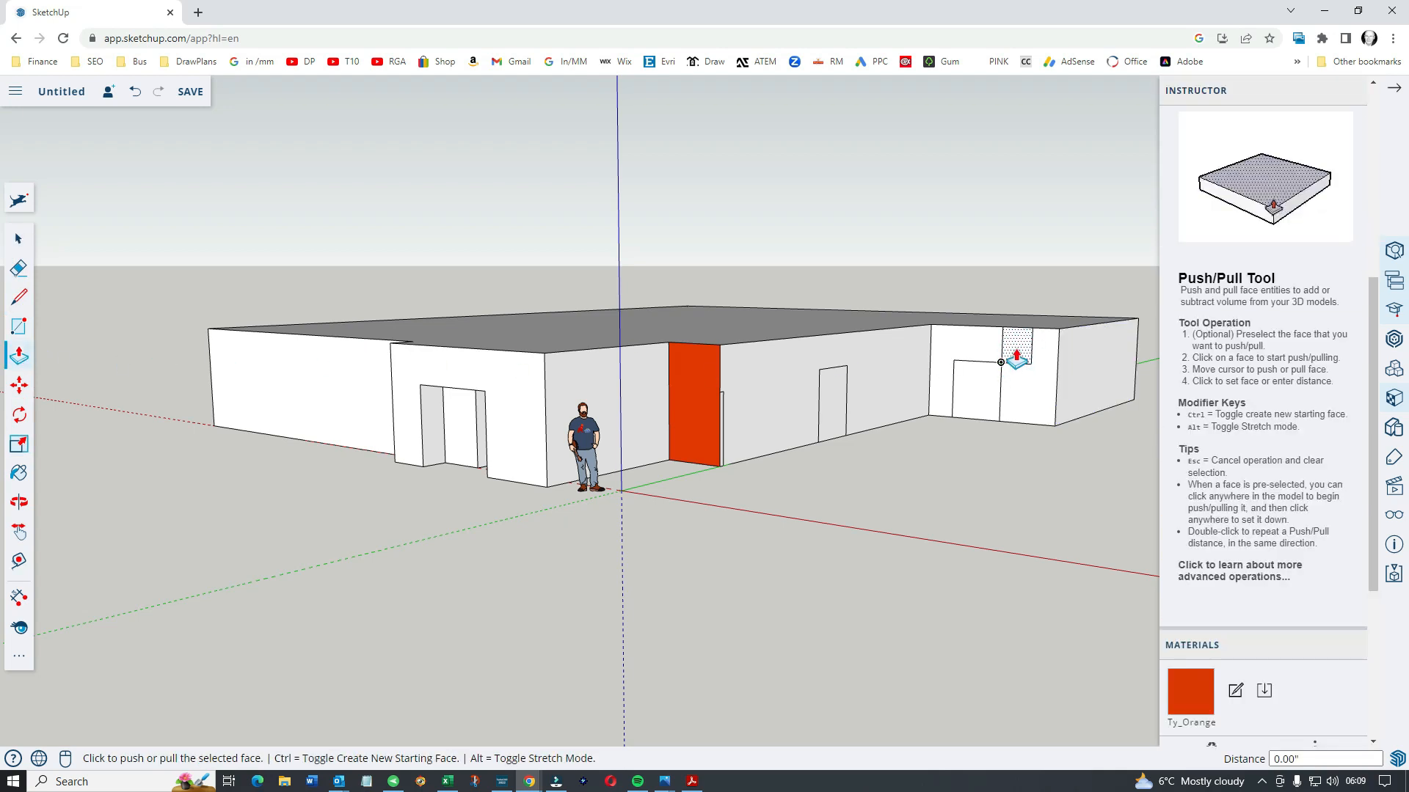
{"action": "left_click", "coordinate": [1015, 355]}
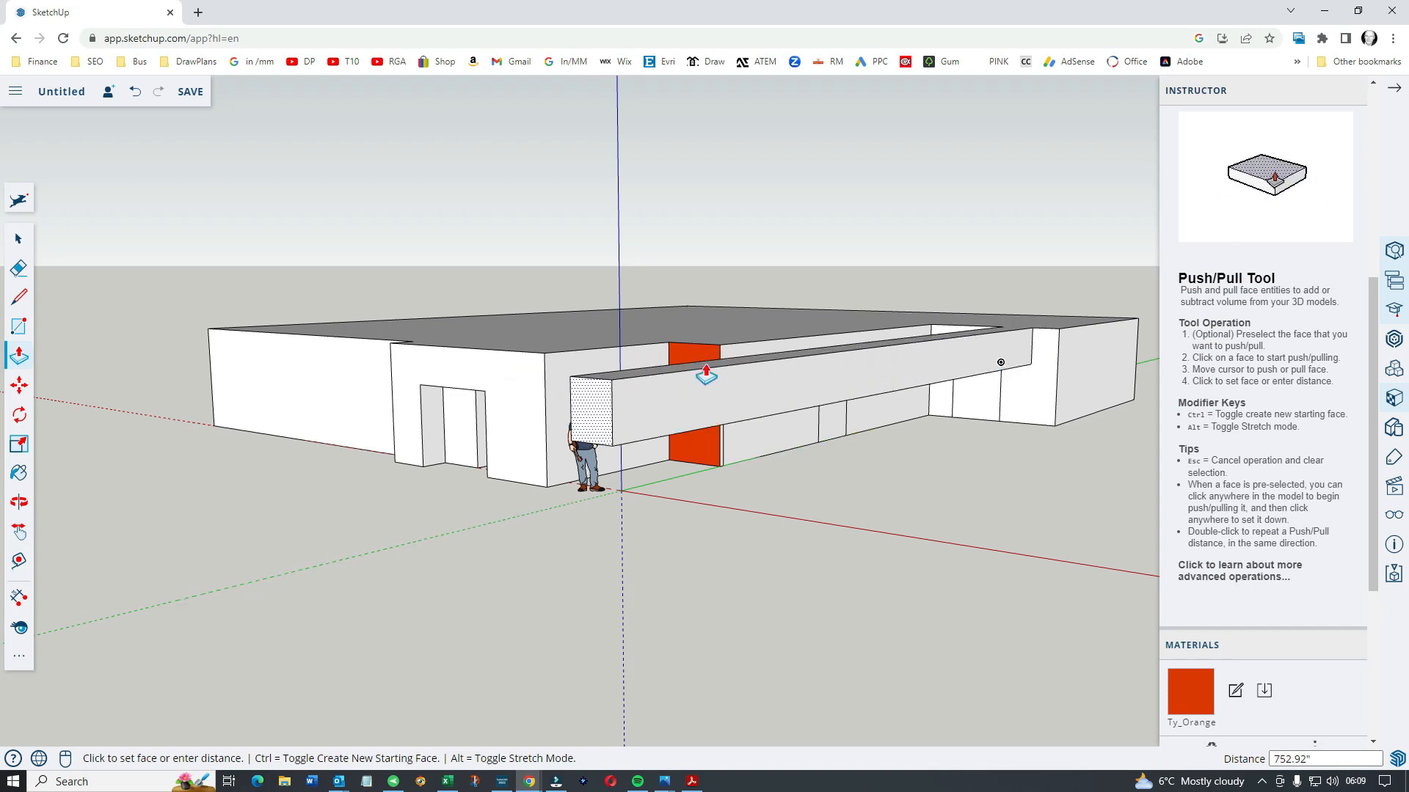
{"action": "left_click", "coordinate": [706, 372]}
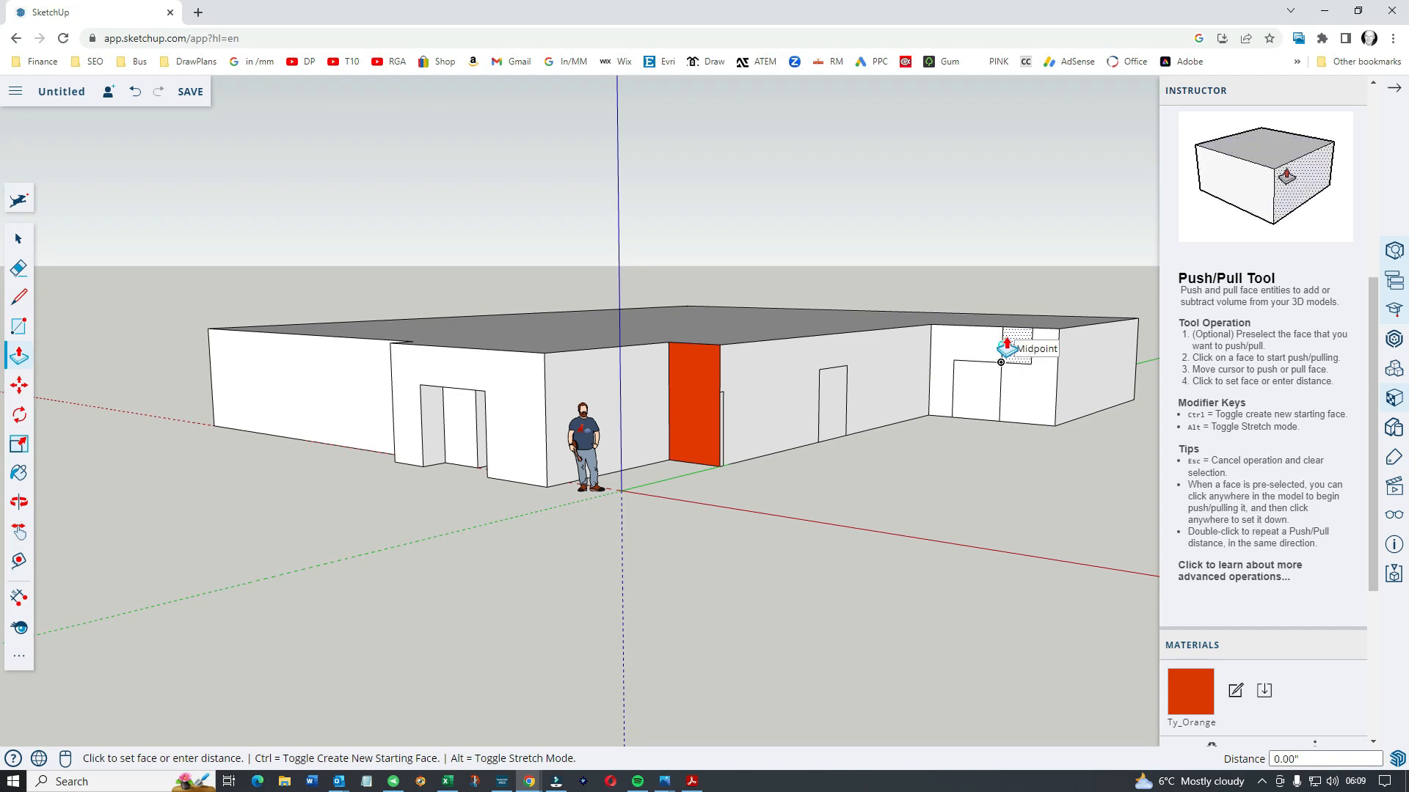
{"action": "mouse_move", "coordinate": [833, 444]}
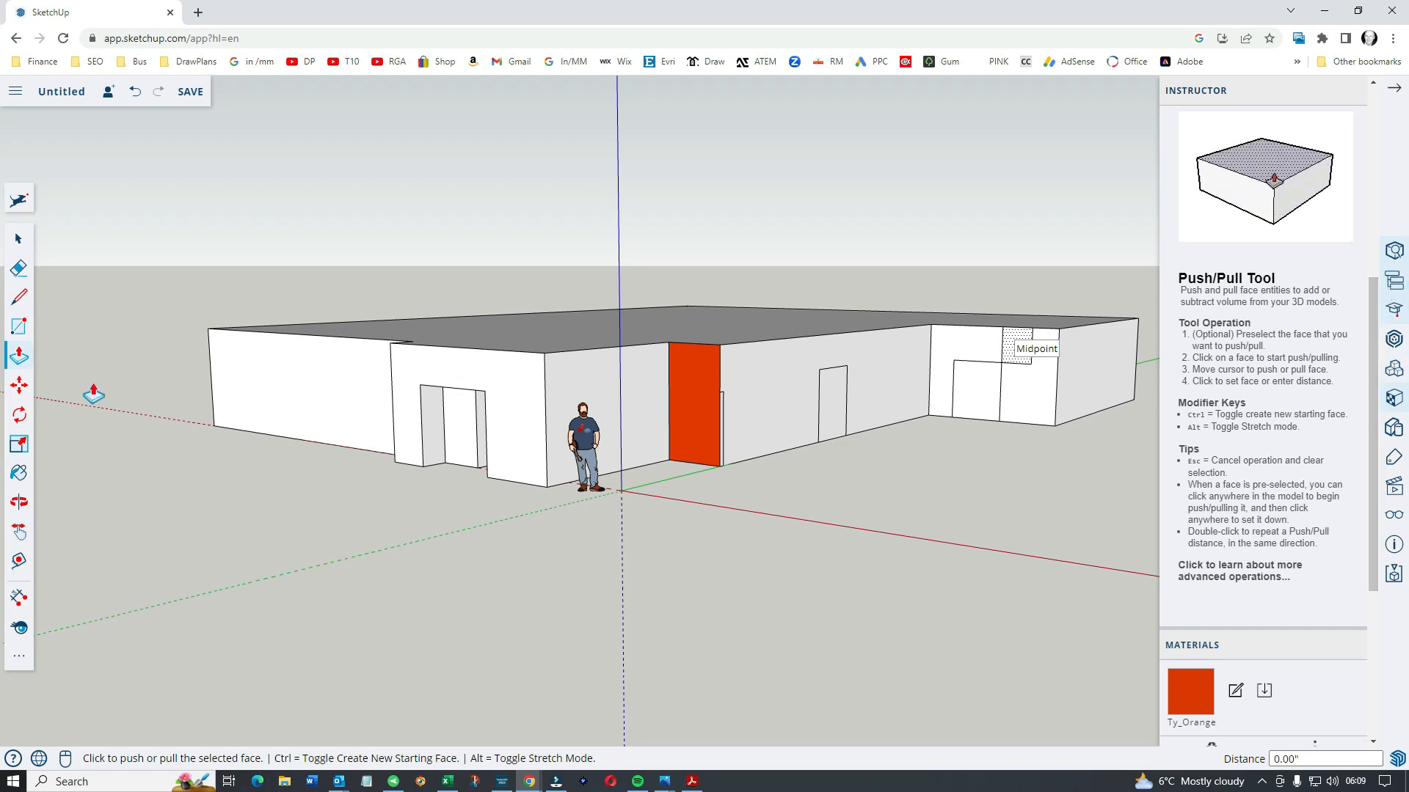
{"action": "left_click", "coordinate": [17, 387]}
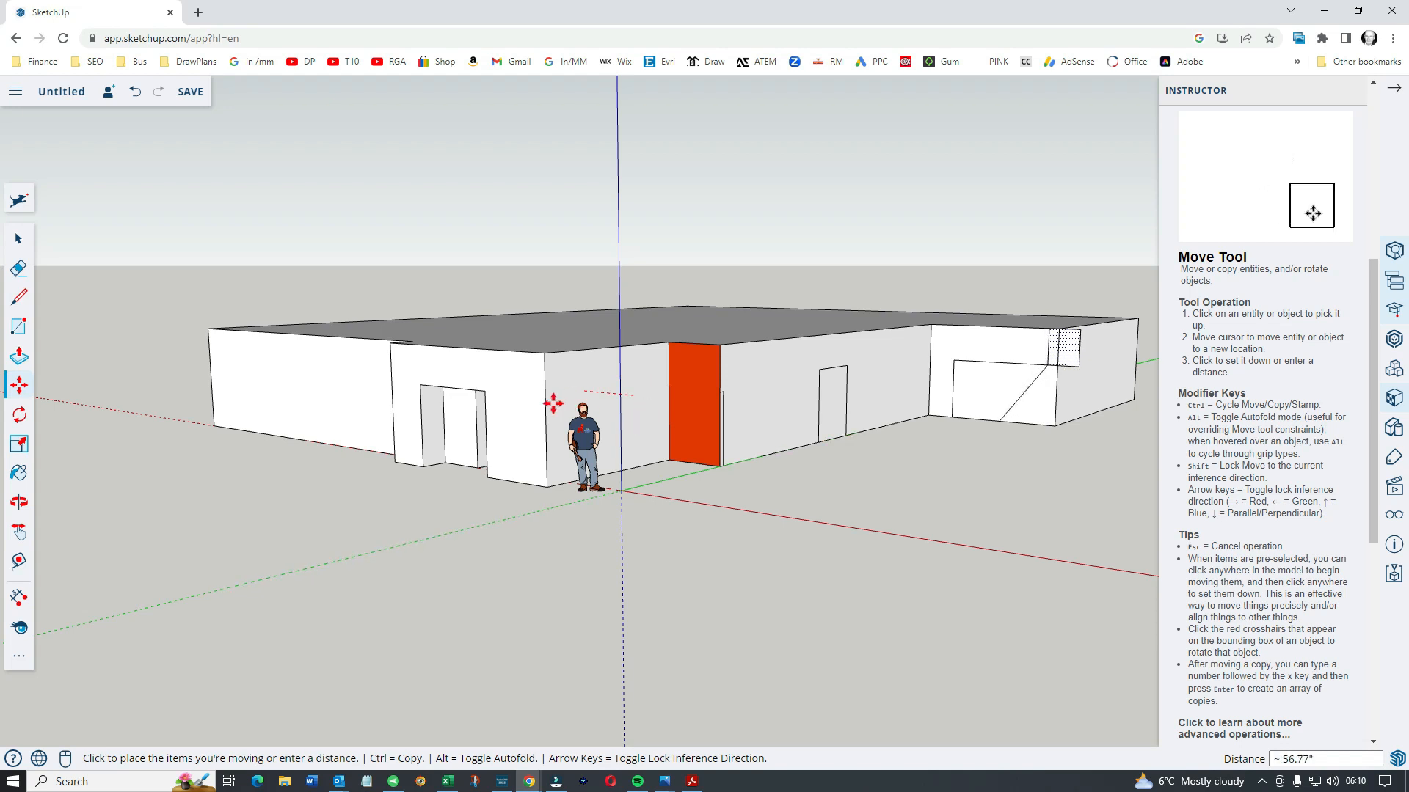
{"action": "mouse_move", "coordinate": [631, 426]}
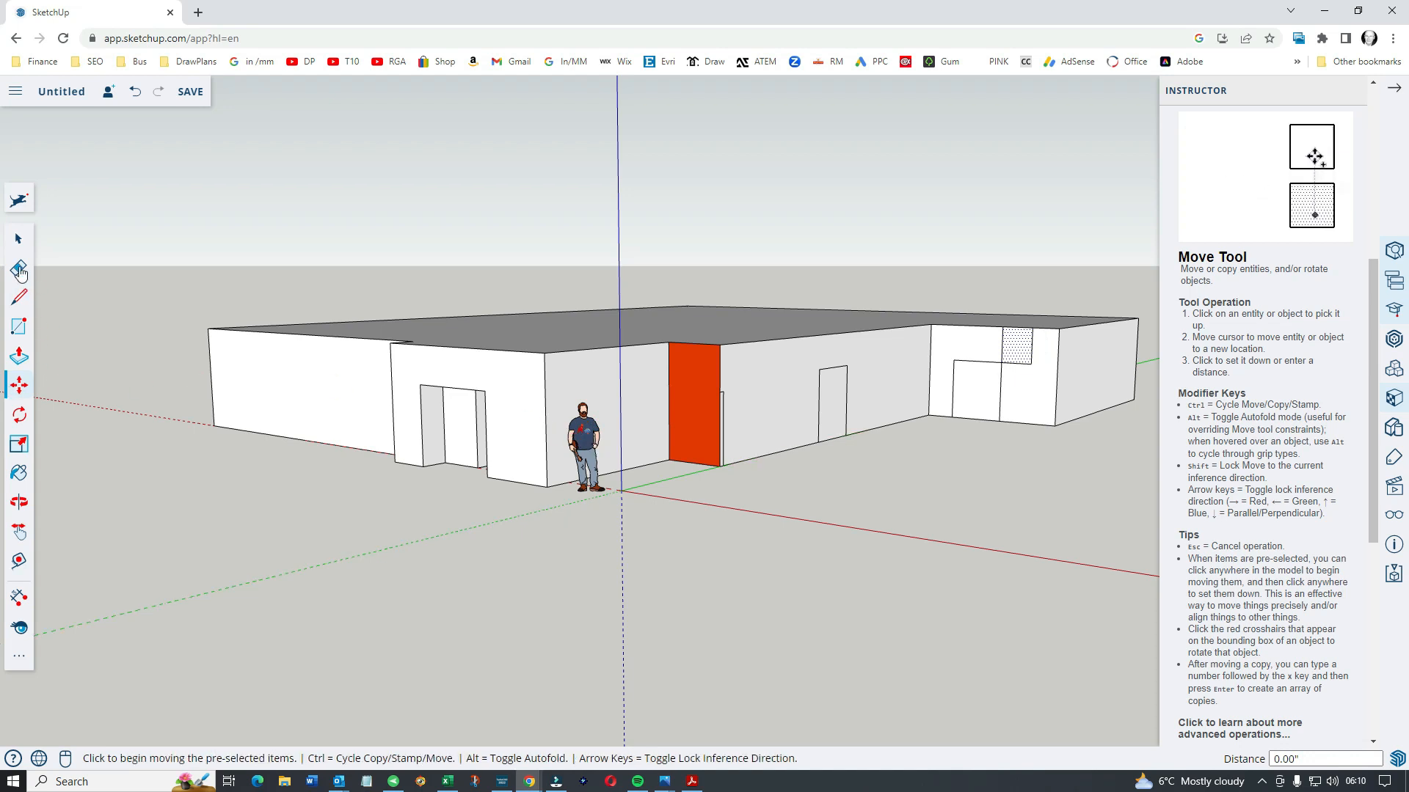
Nudge the leftmost wall face with Move, then pick a material with the Paint Bucket
{"action": "left_click", "coordinate": [17, 239]}
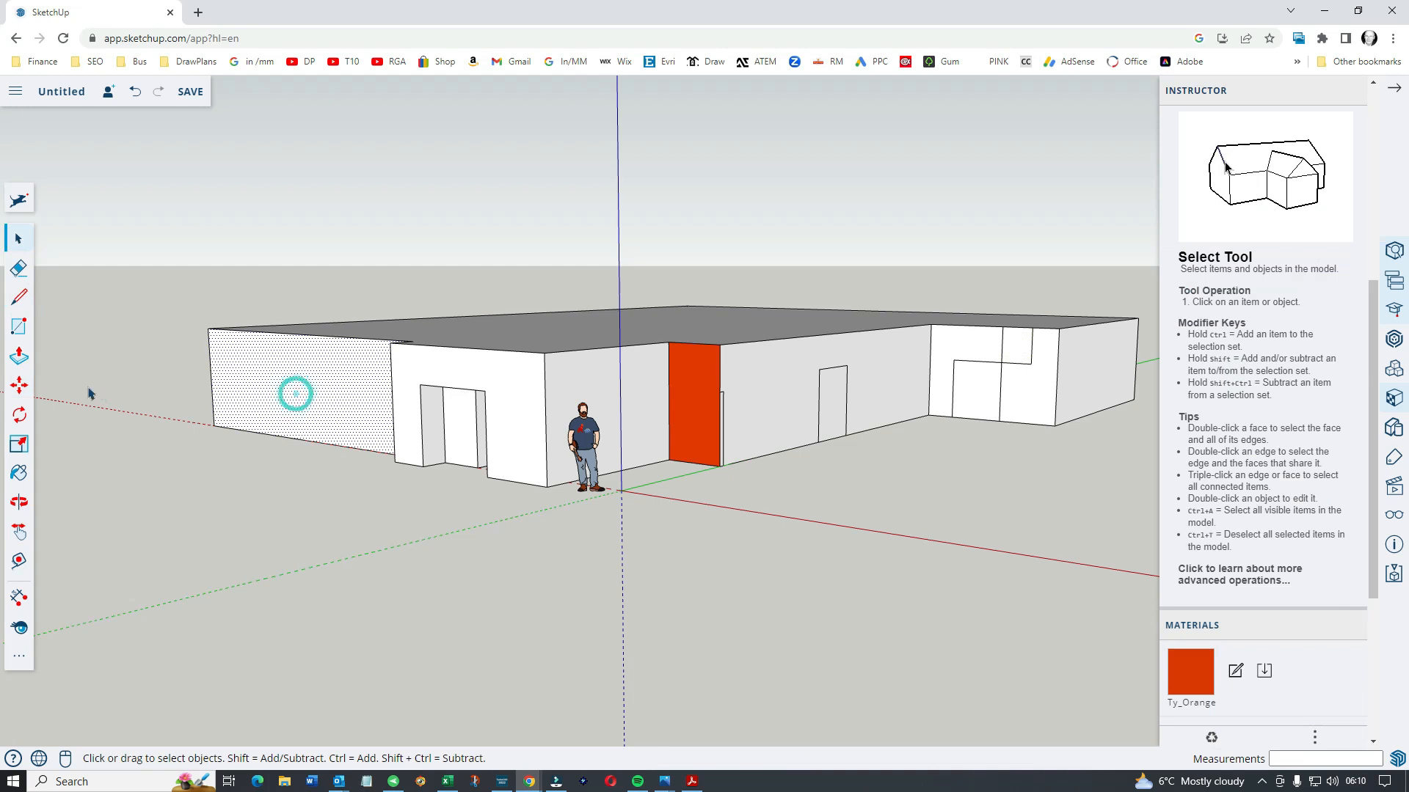
{"action": "left_click", "coordinate": [19, 385]}
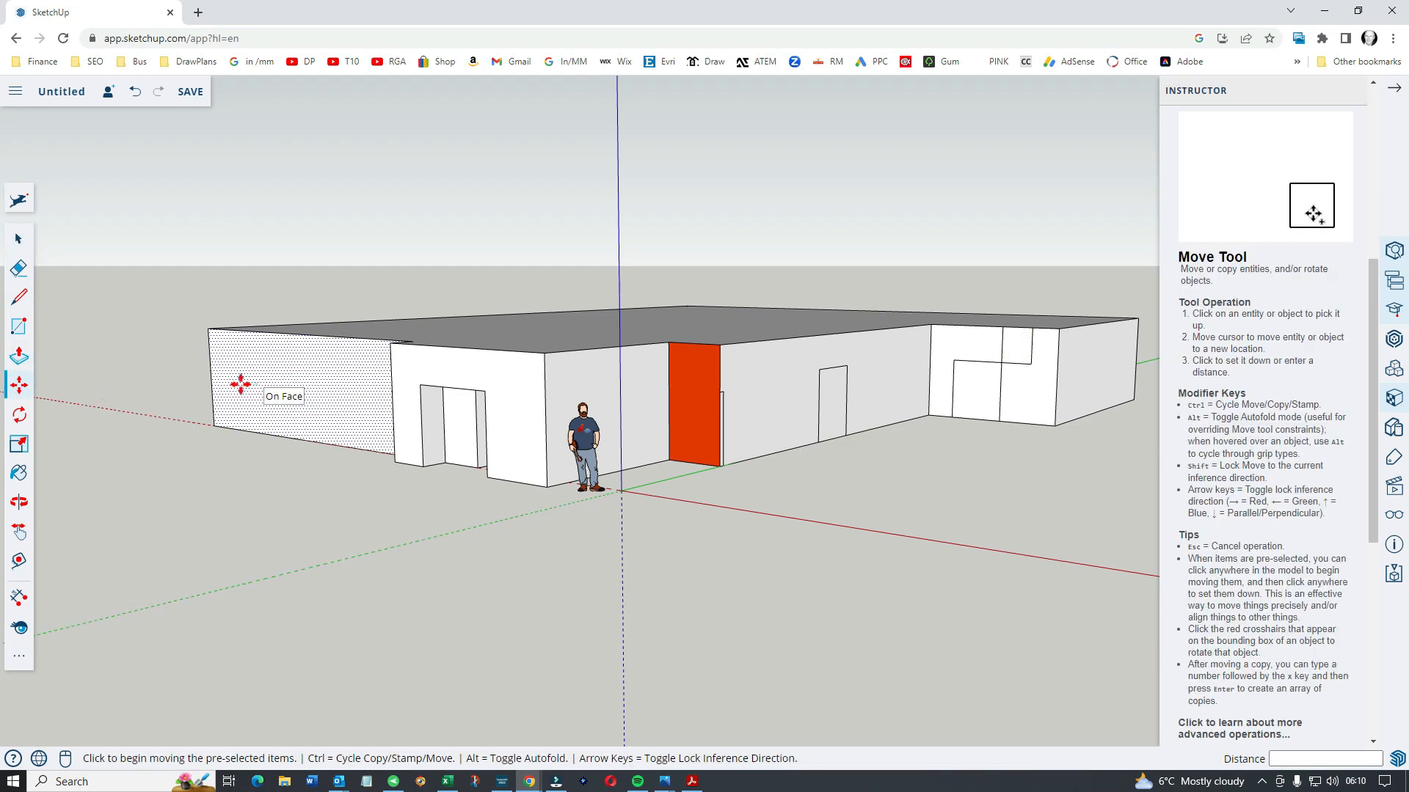
{"action": "left_click", "coordinate": [240, 384]}
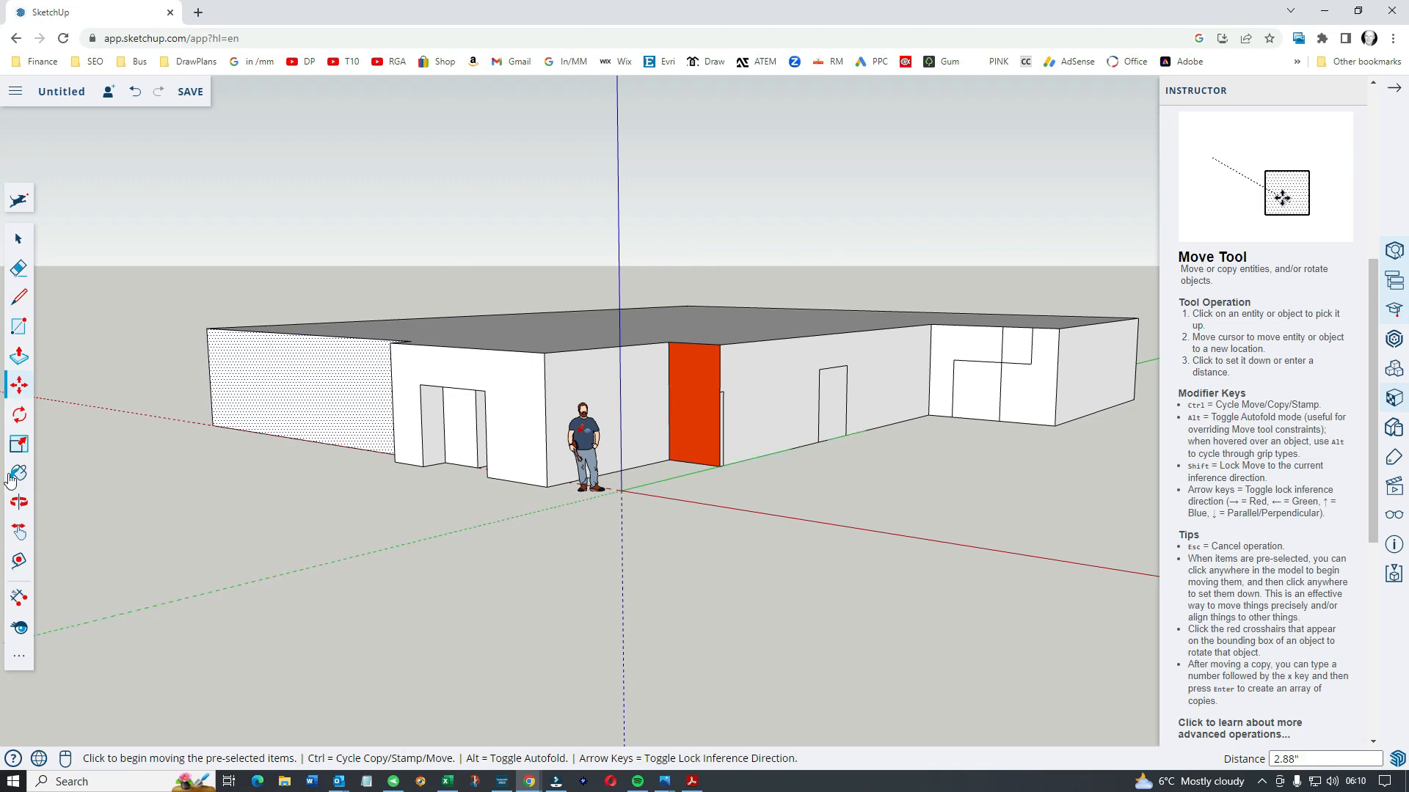
{"action": "left_click", "coordinate": [18, 474]}
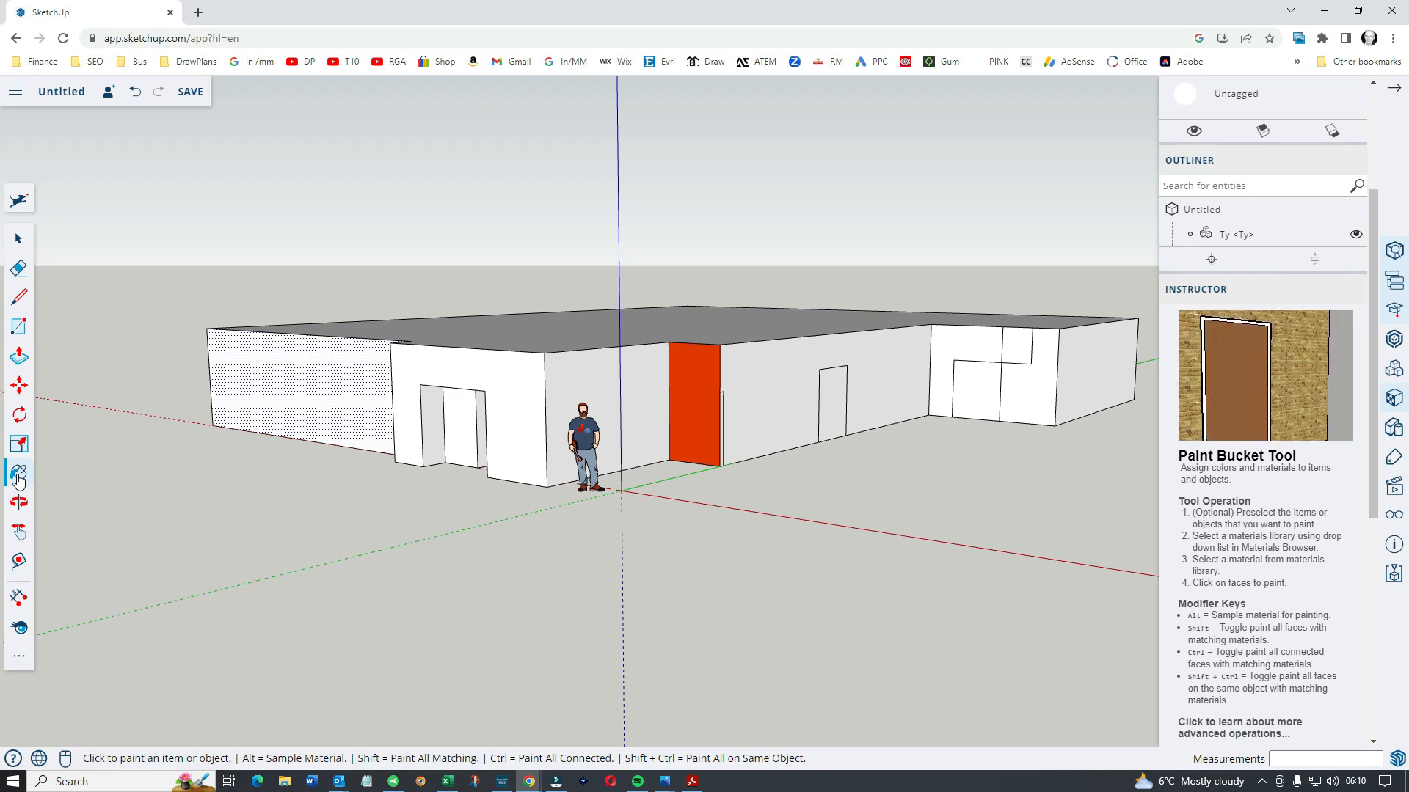
{"action": "mouse_move", "coordinate": [893, 335]}
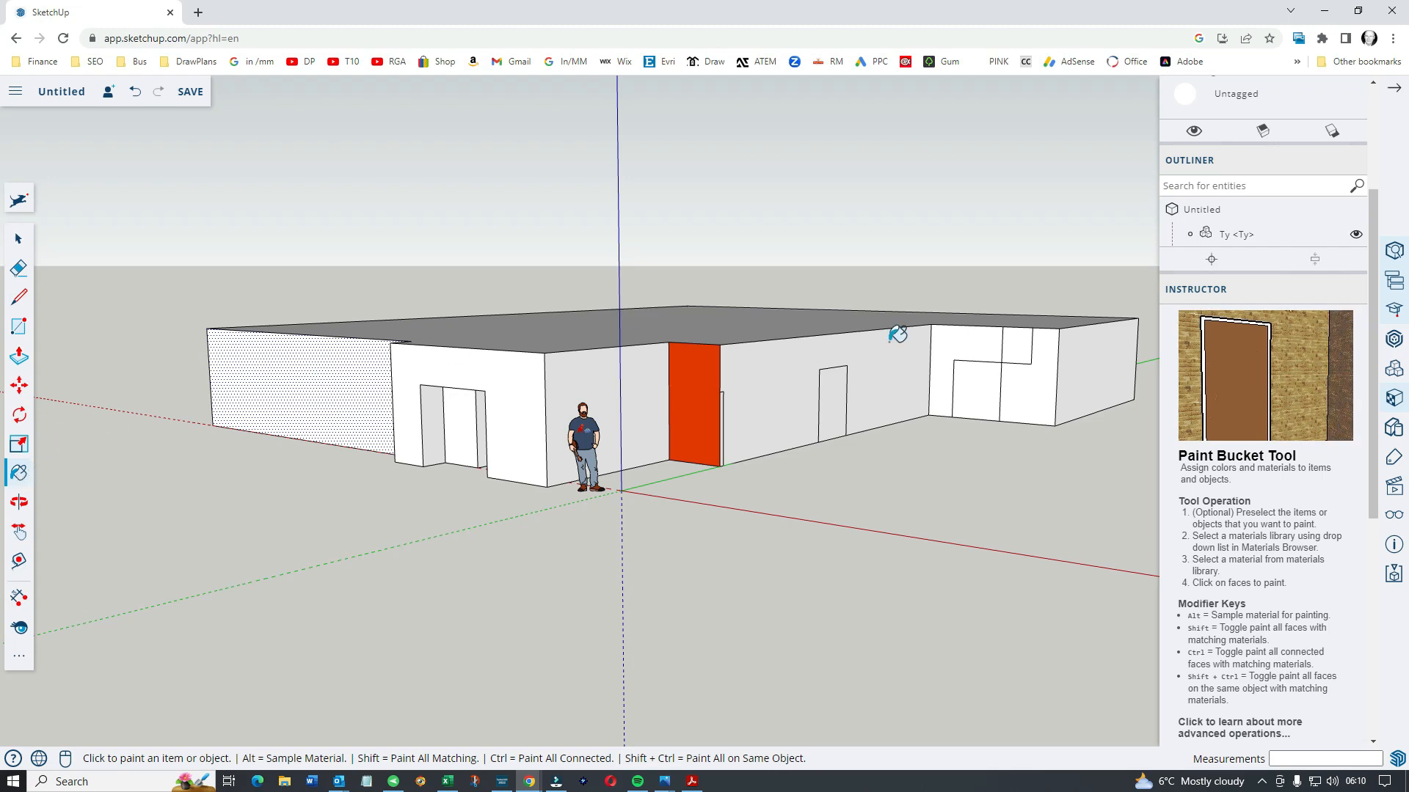
{"action": "mouse_move", "coordinate": [19, 474]}
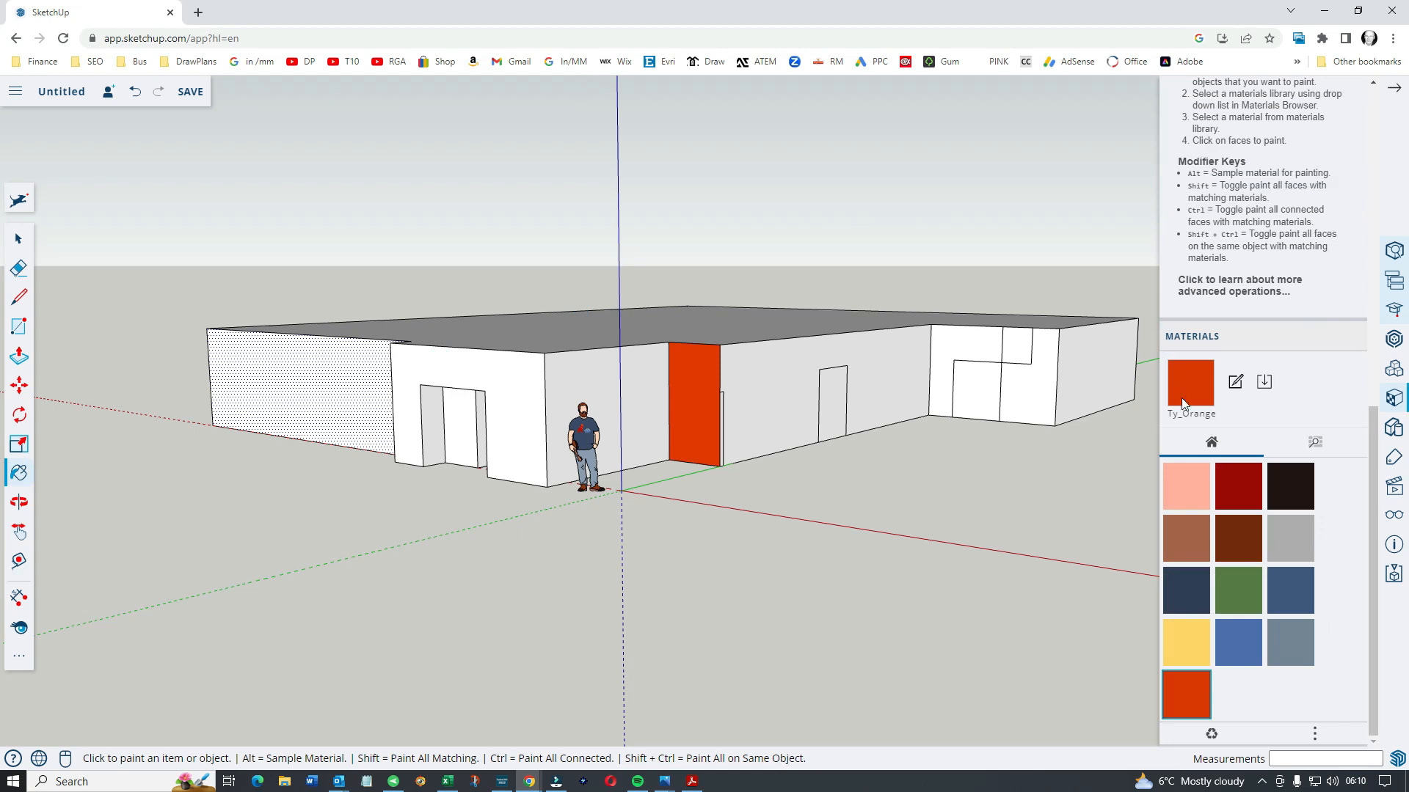
{"action": "left_click", "coordinate": [1290, 539]}
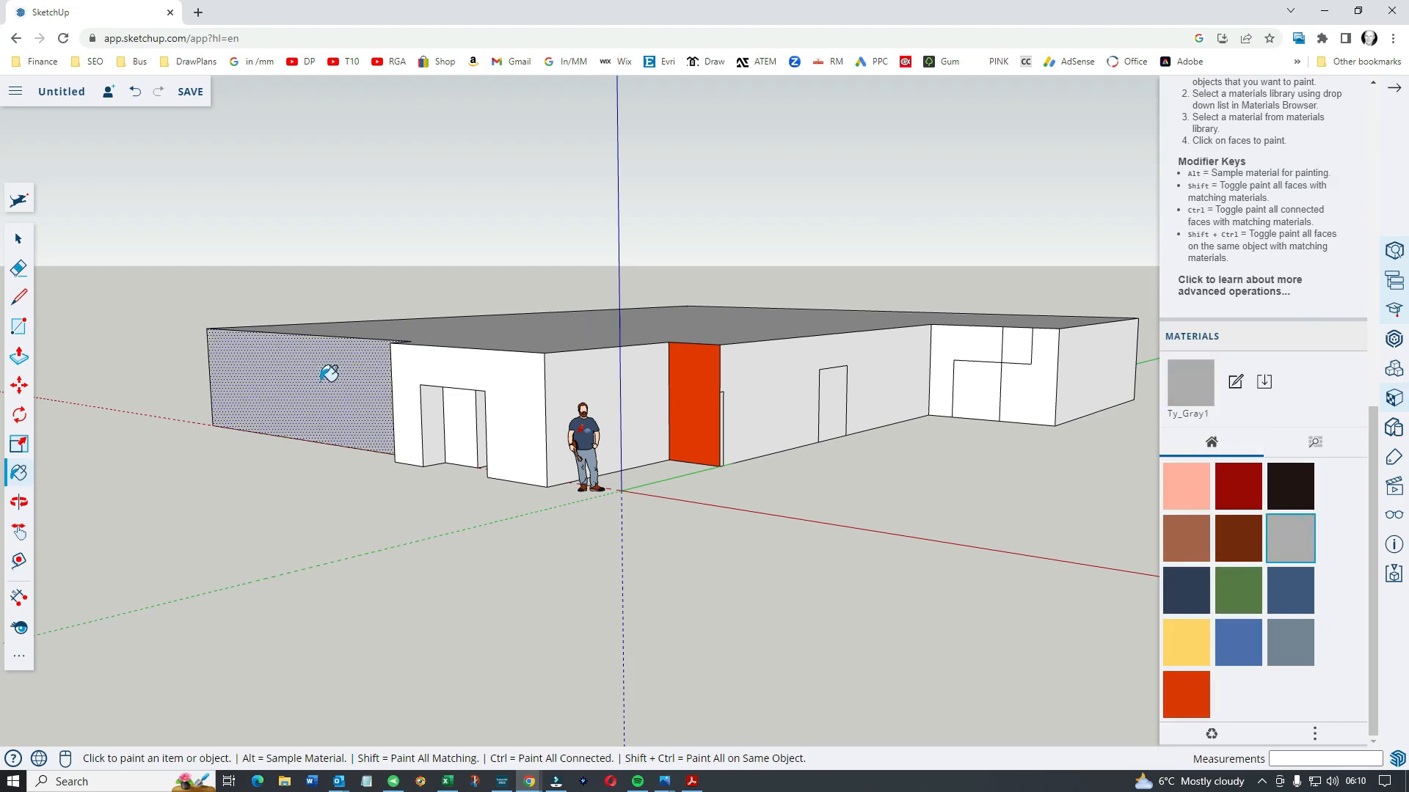
{"action": "mouse_move", "coordinate": [123, 327]}
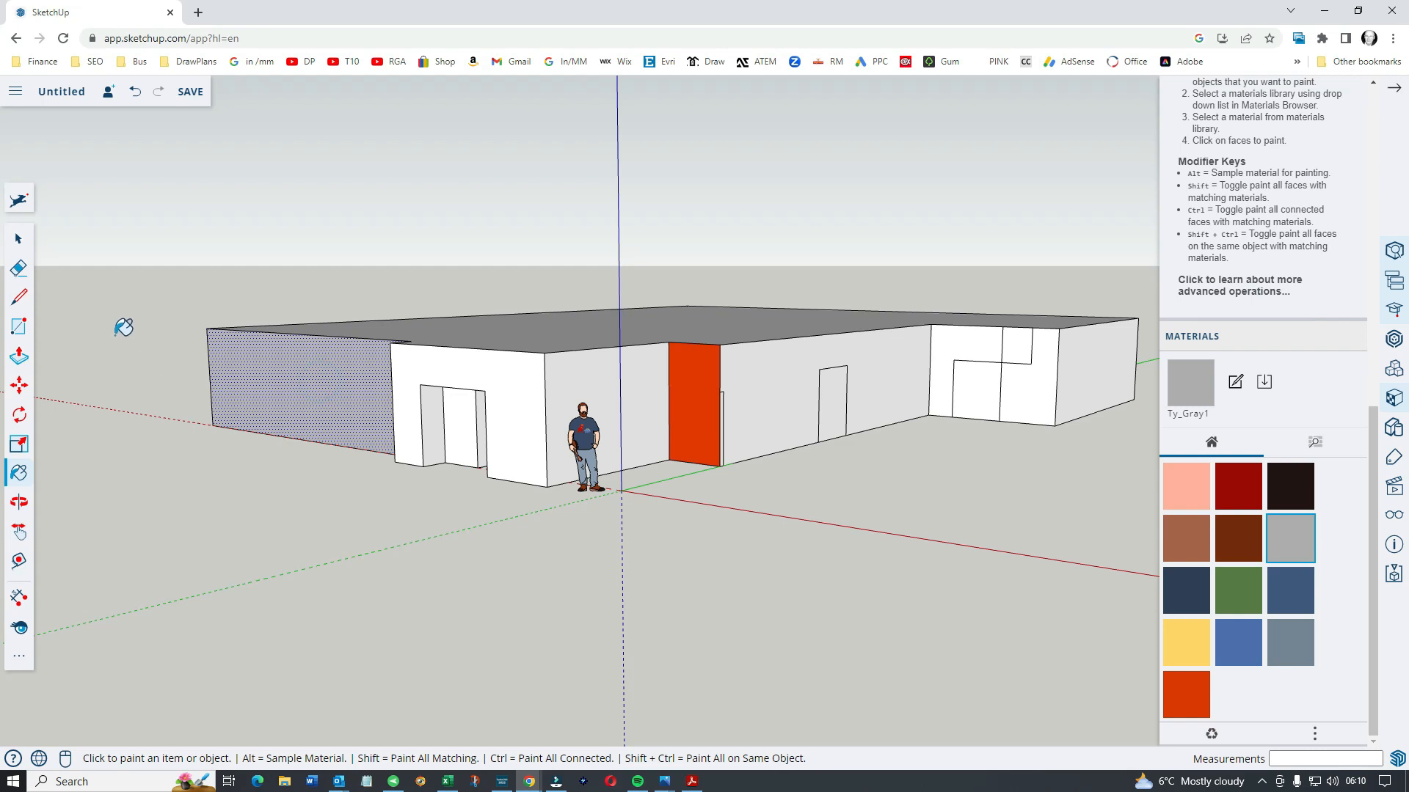
Paint the doorway wall section with the Ty_Blue2 material and orbit to check it
{"action": "left_click", "coordinate": [17, 239]}
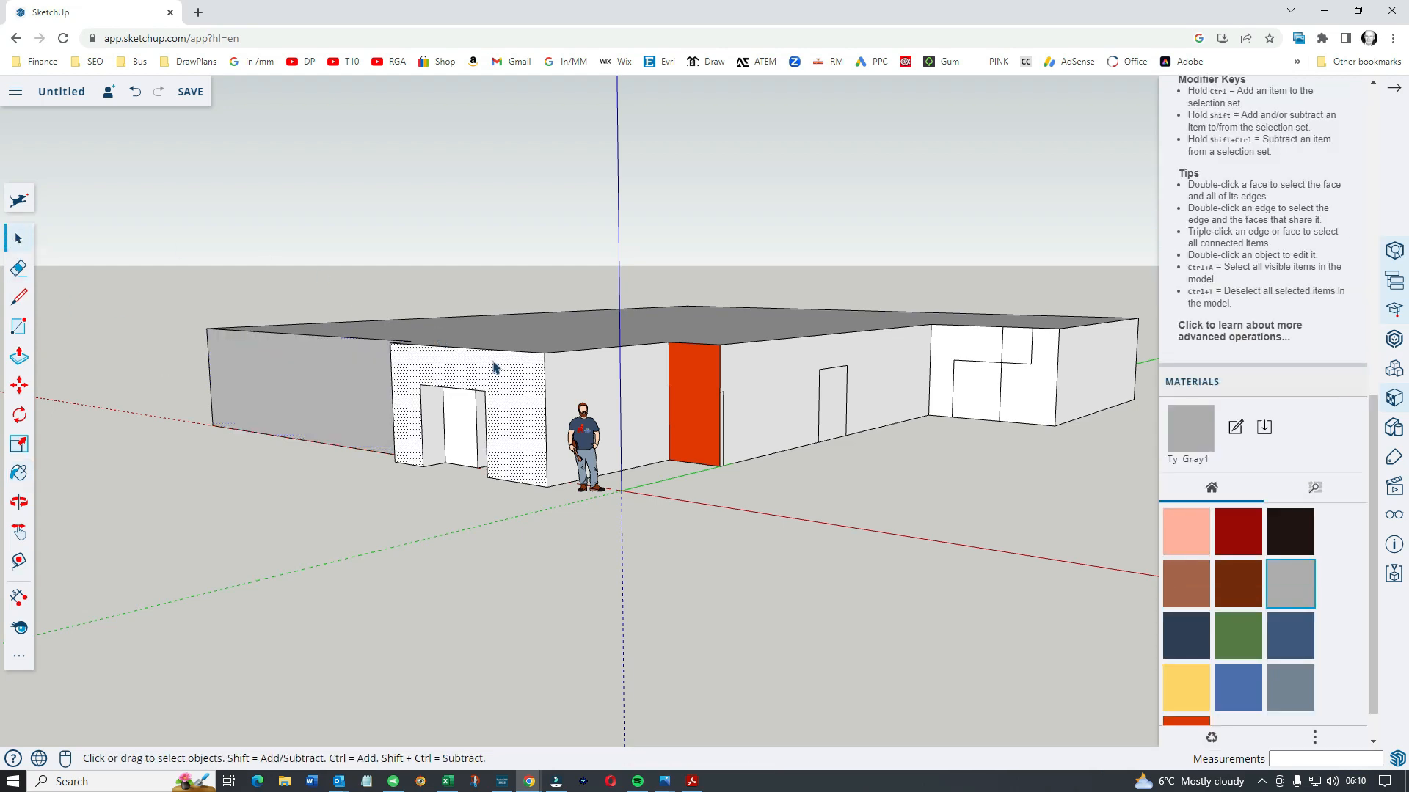
{"action": "mouse_move", "coordinate": [1238, 529]}
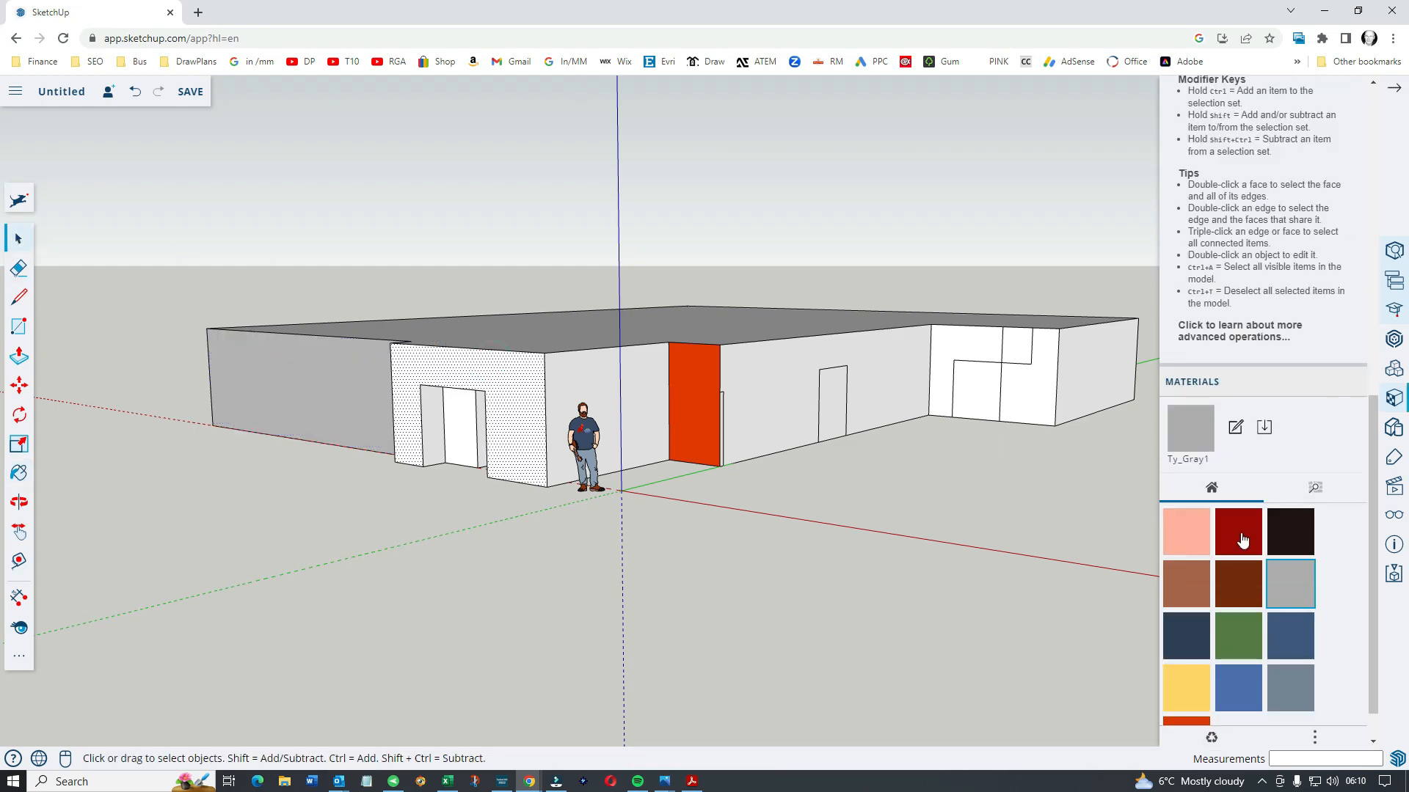
{"action": "mouse_move", "coordinate": [1239, 686]}
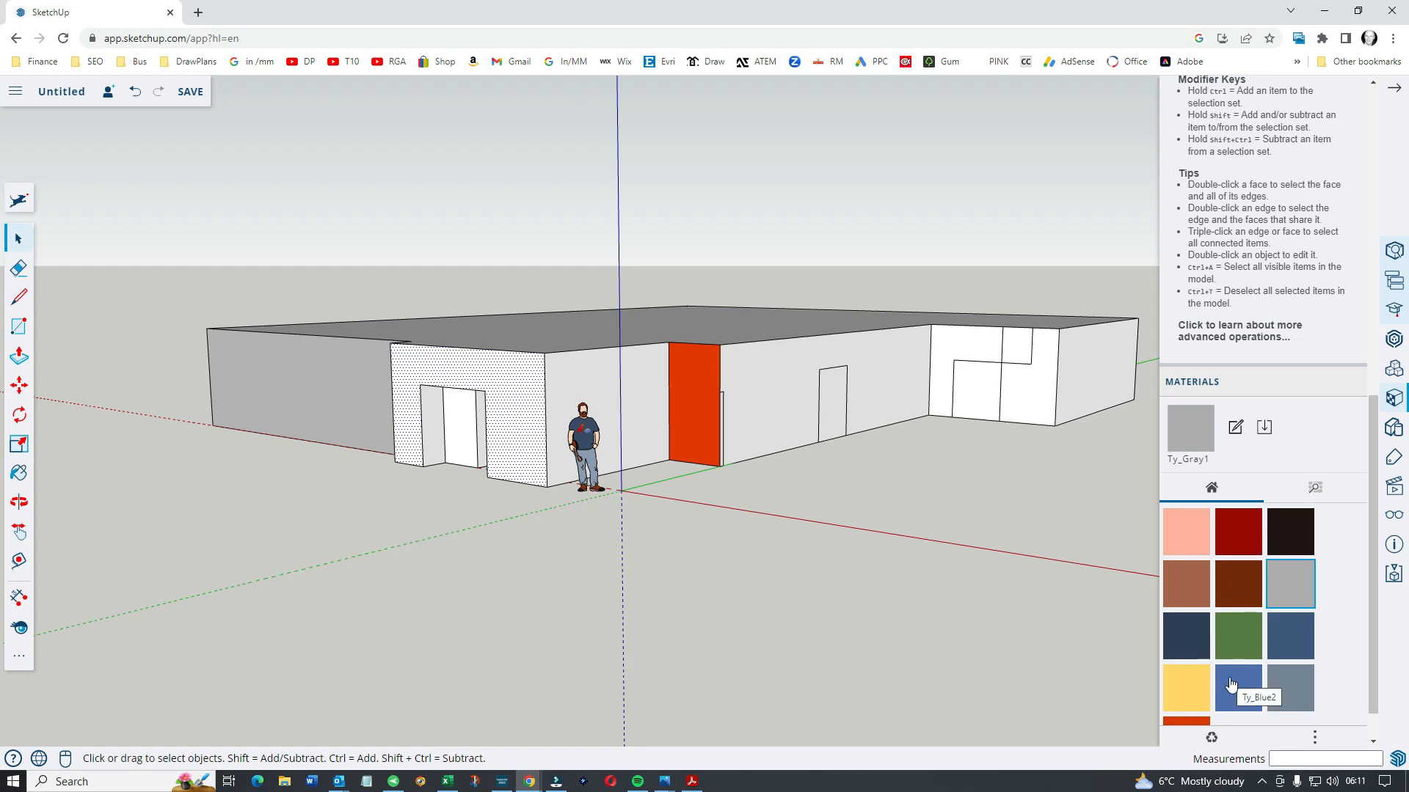
{"action": "mouse_move", "coordinate": [35, 475]}
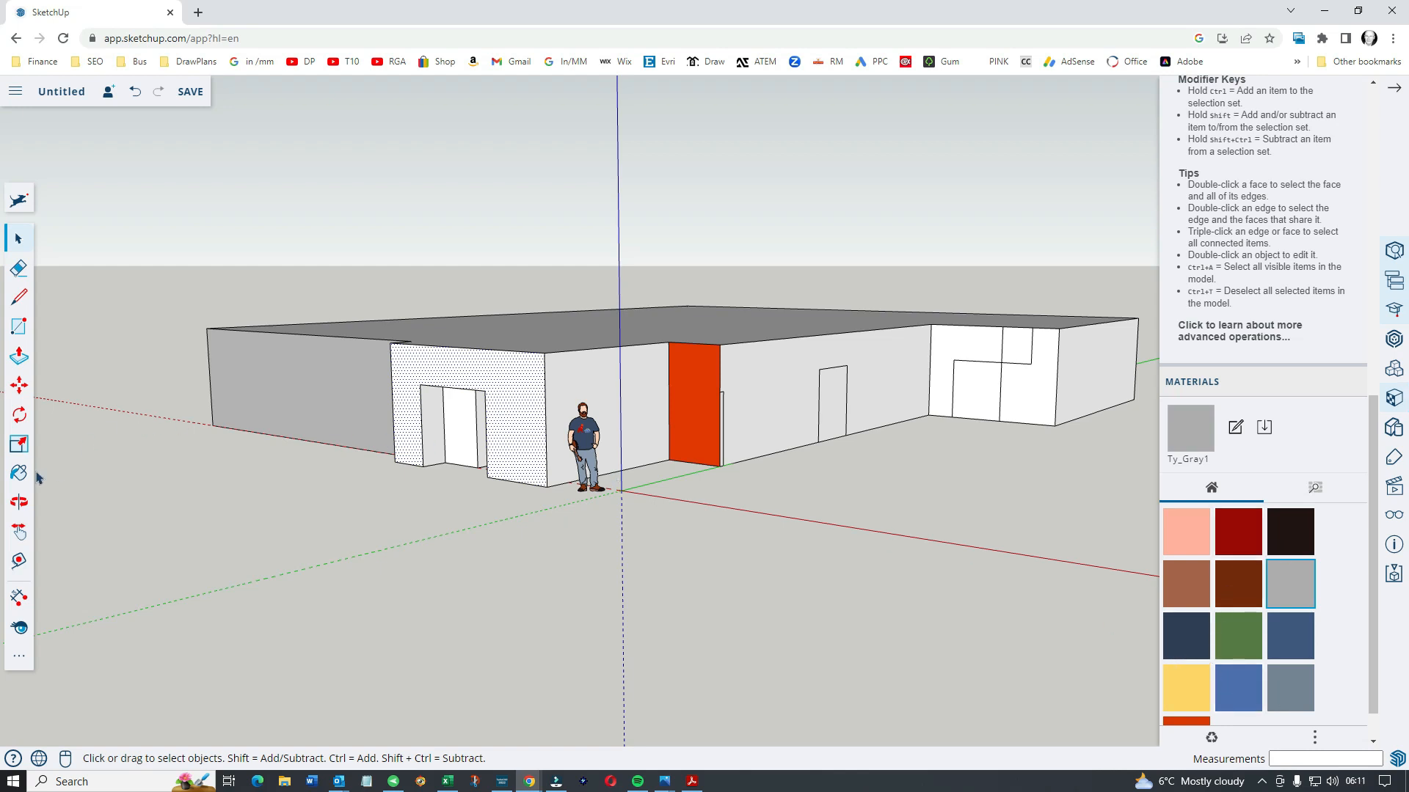
{"action": "left_click", "coordinate": [18, 474]}
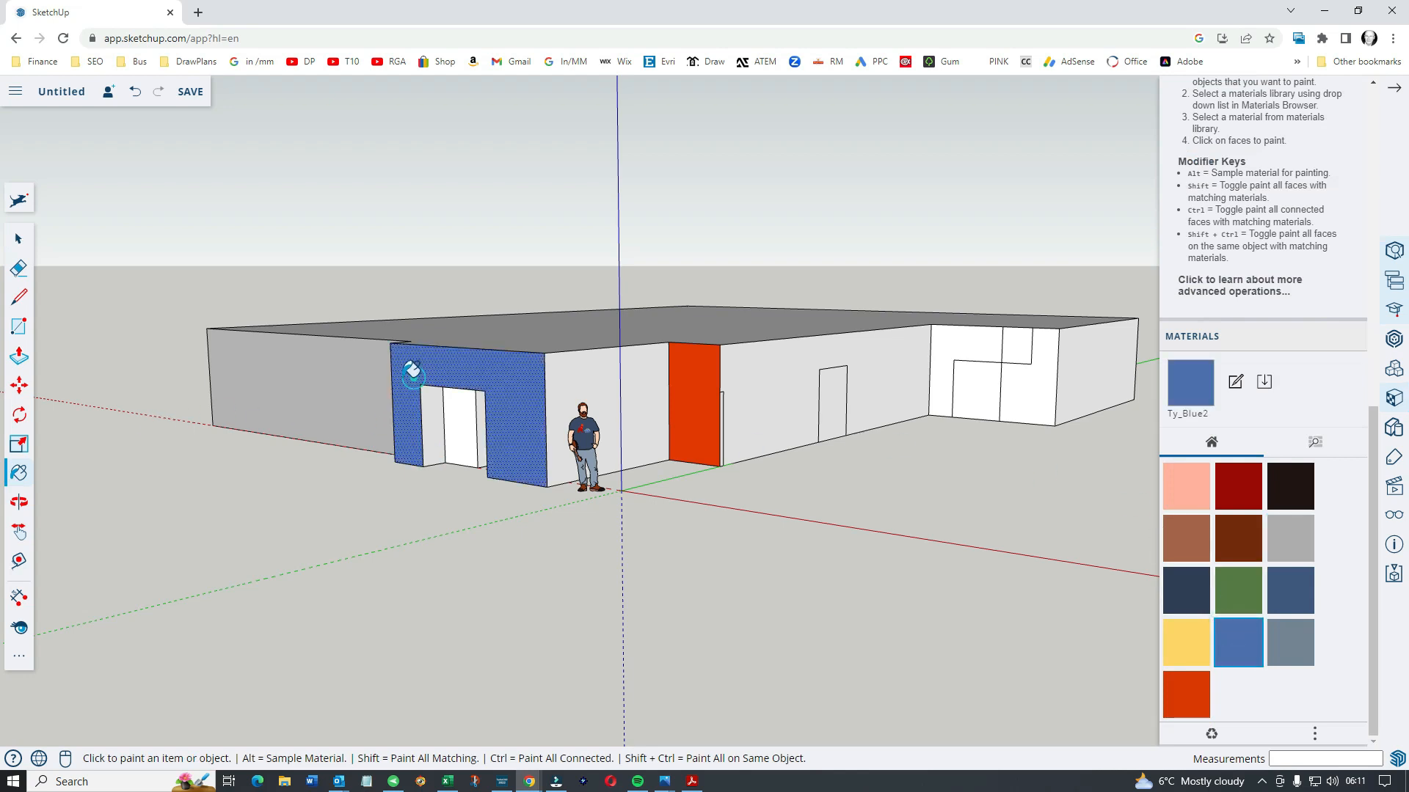
{"action": "left_click", "coordinate": [16, 239]}
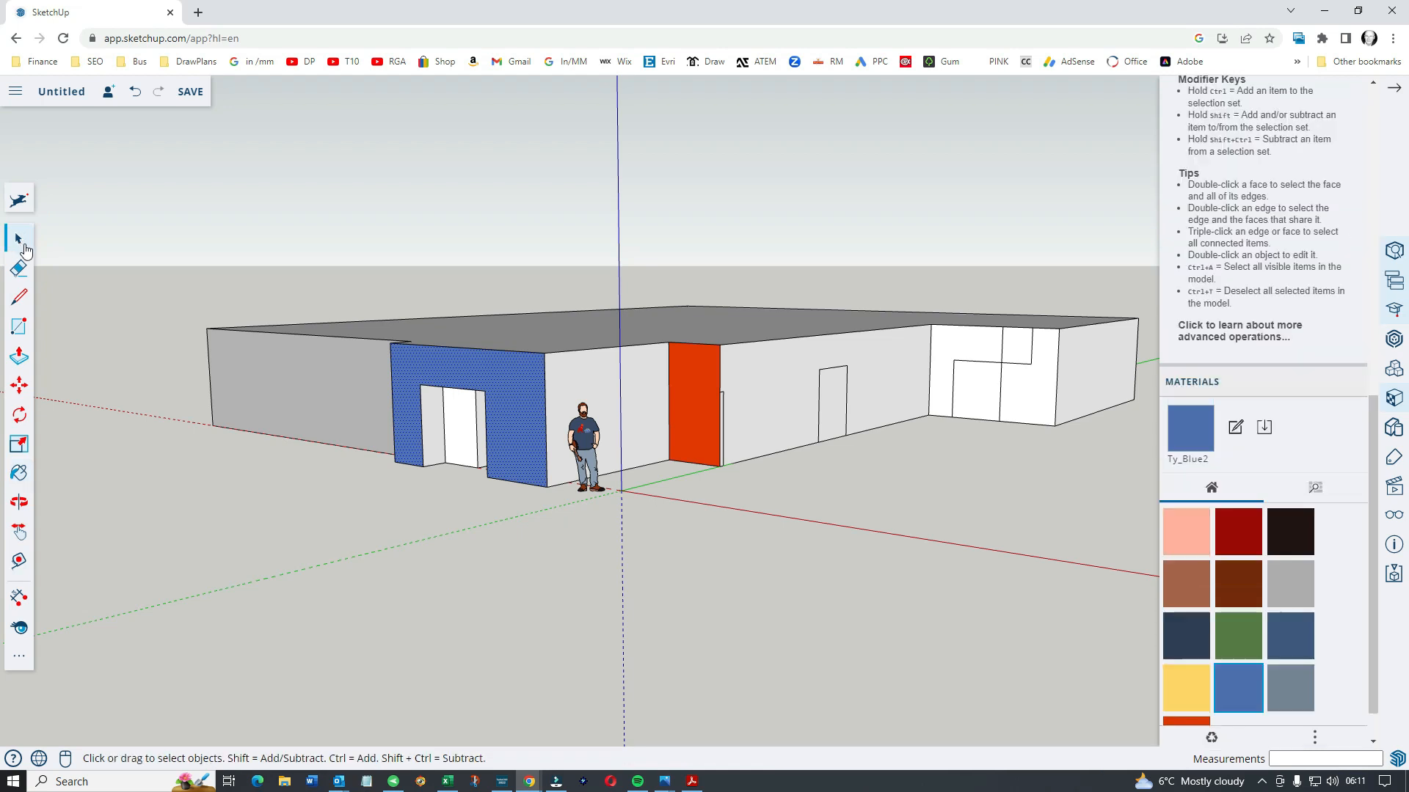
{"action": "mouse_move", "coordinate": [225, 361]}
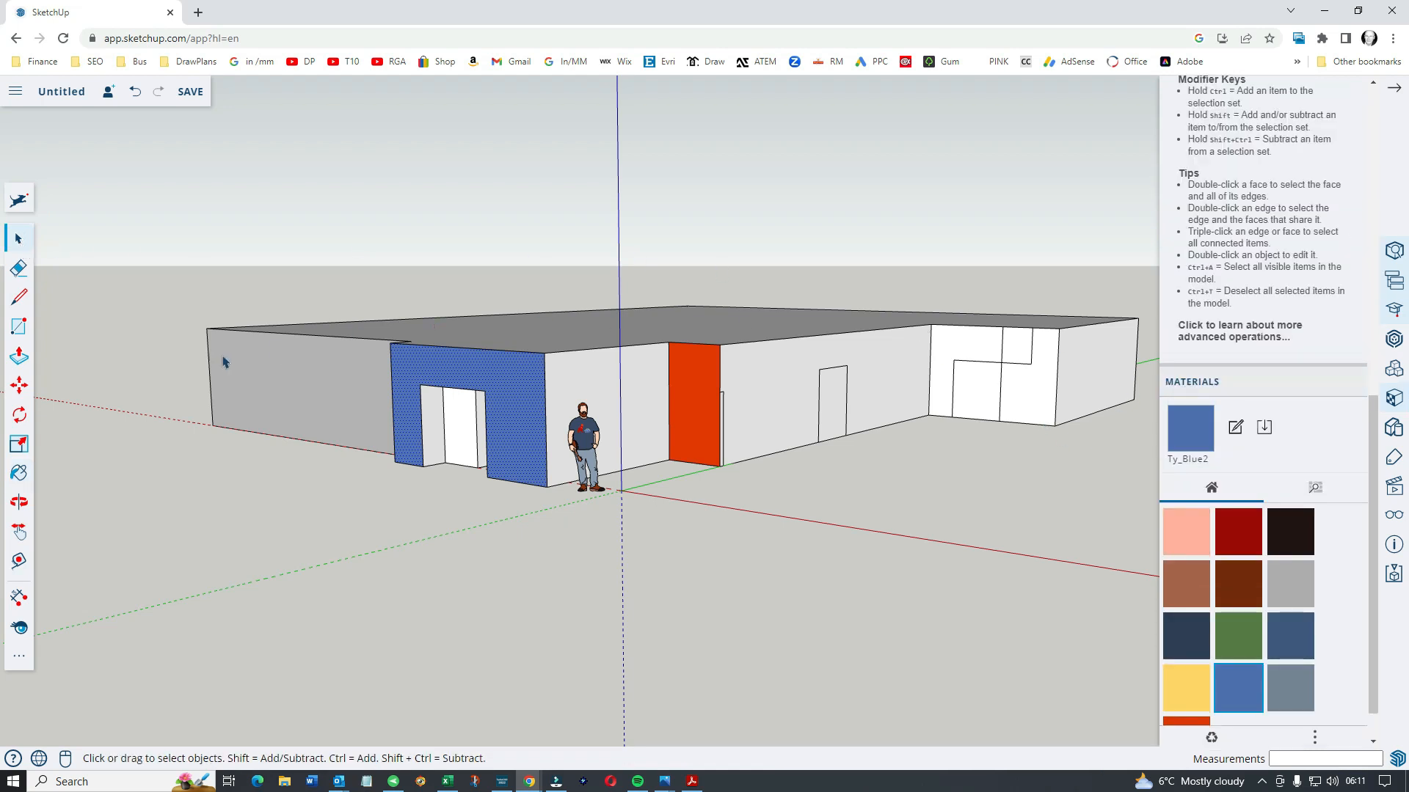
{"action": "left_click", "coordinate": [19, 502]}
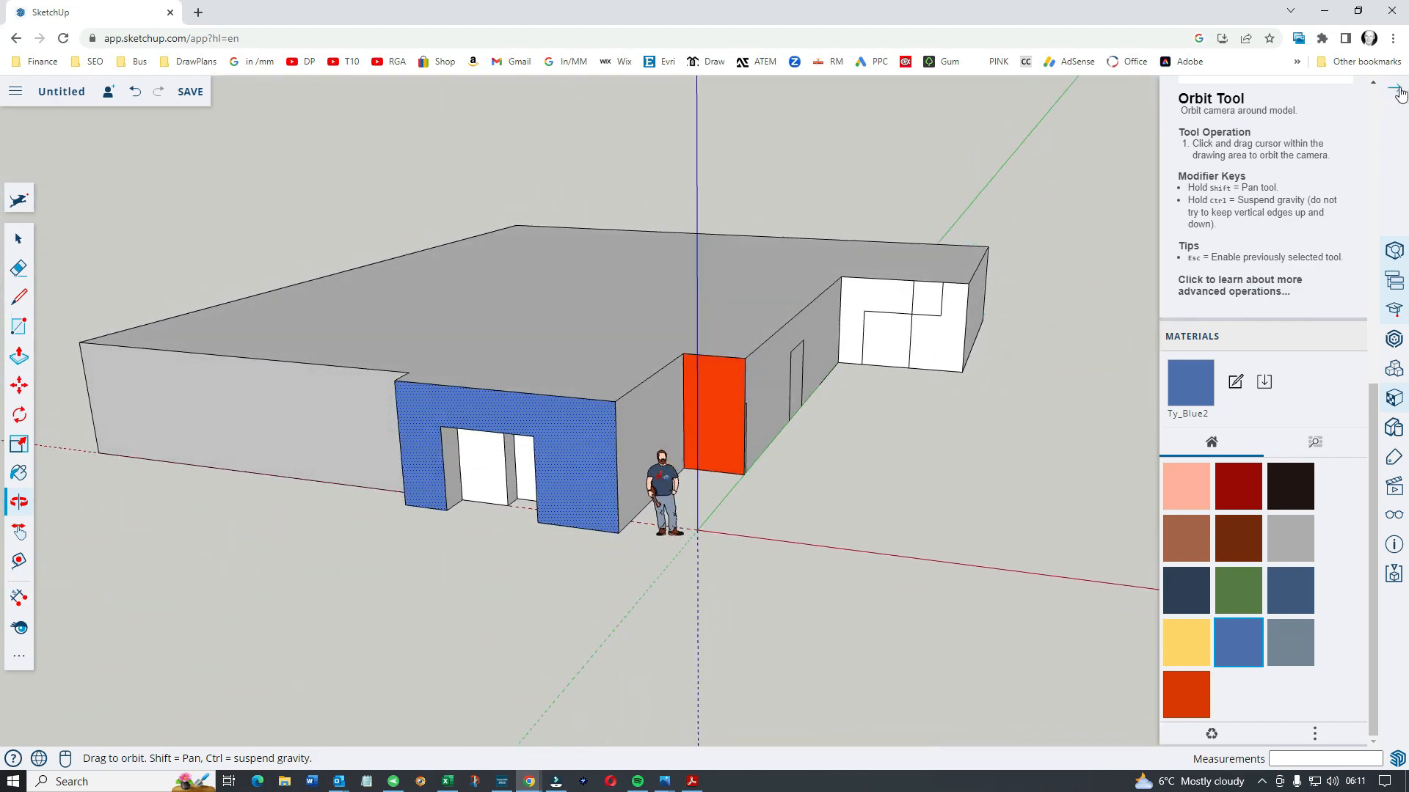
{"action": "left_click", "coordinate": [1399, 82]}
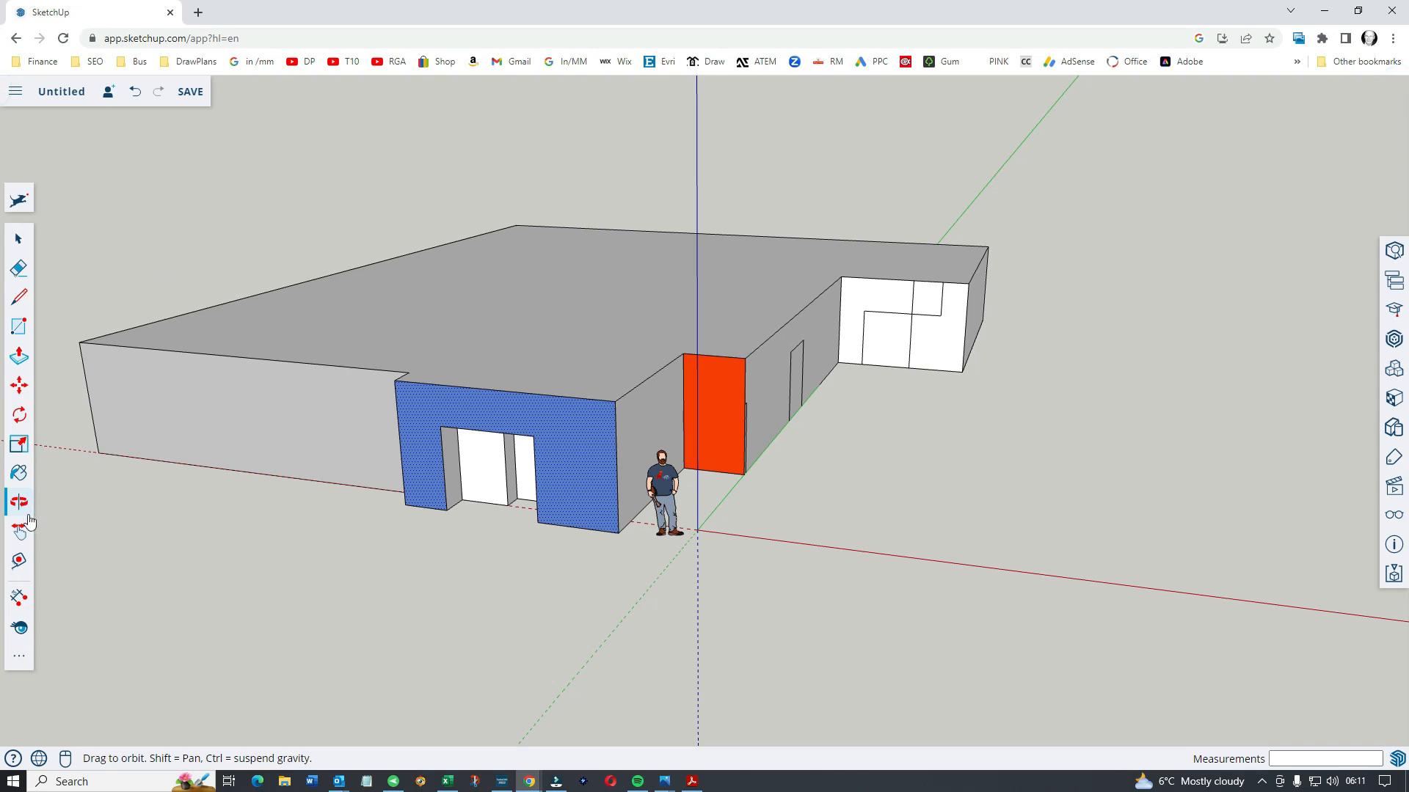
{"action": "left_click", "coordinate": [1394, 310]}
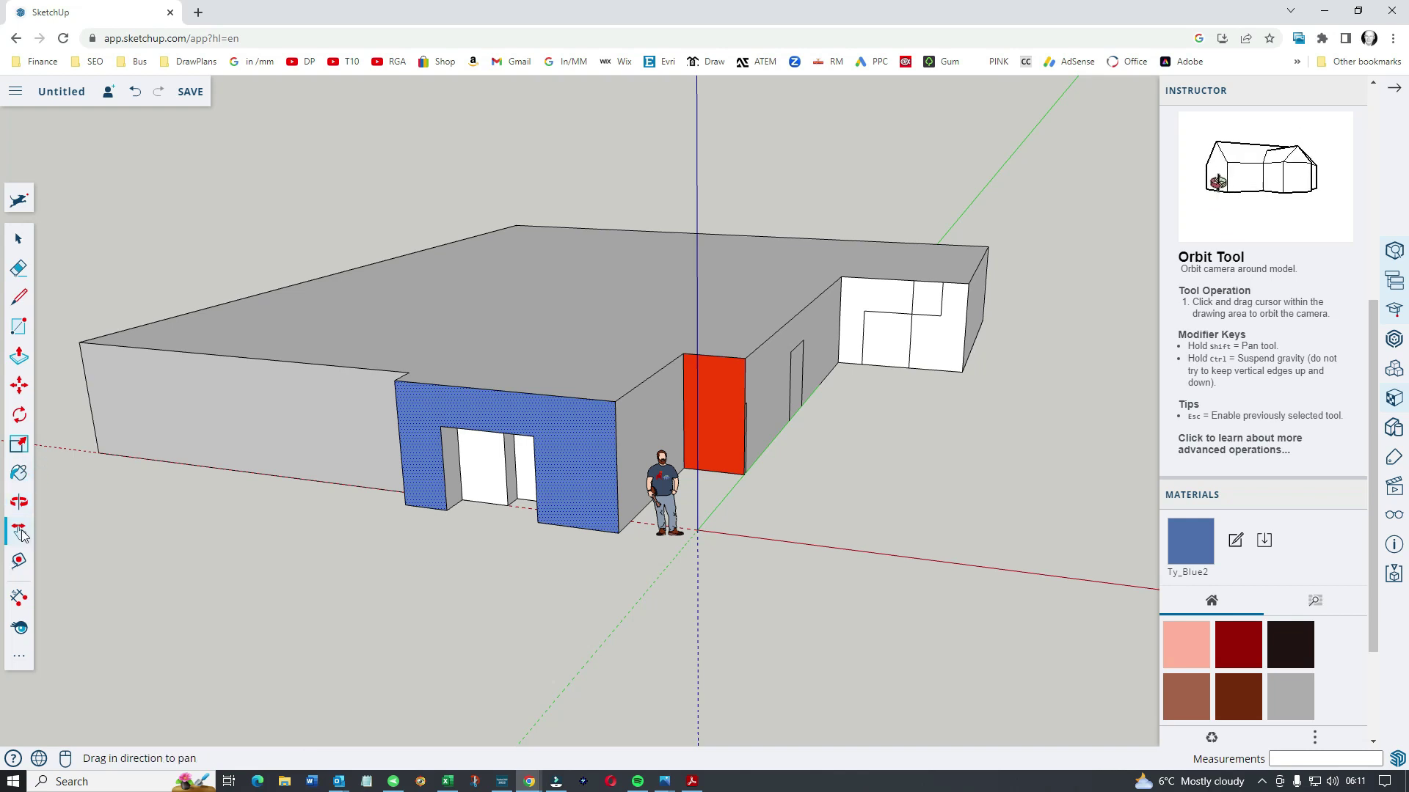
{"action": "left_click", "coordinate": [17, 533]}
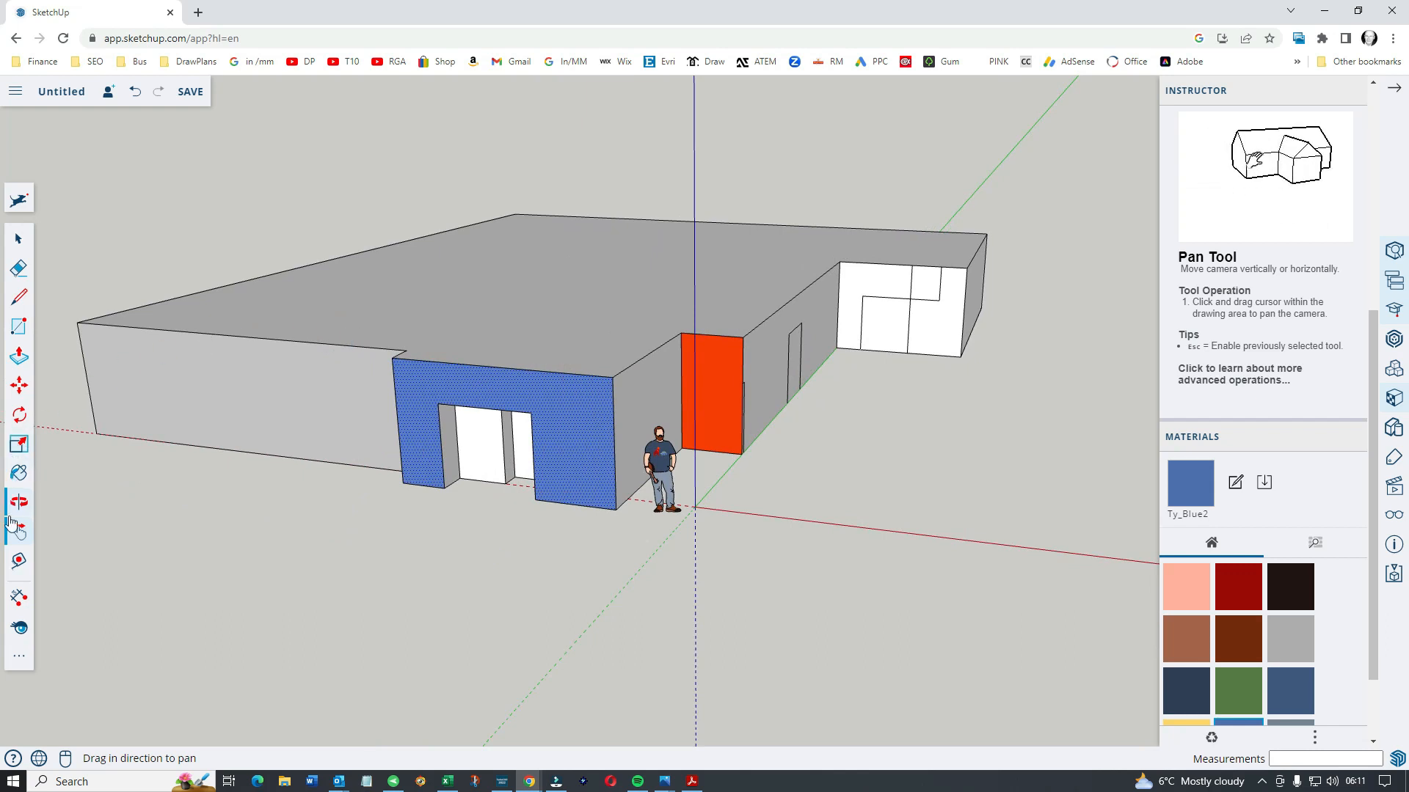
Place dashed Tape Measure guide lines from the building's edges and roof corner
{"action": "left_click", "coordinate": [17, 559]}
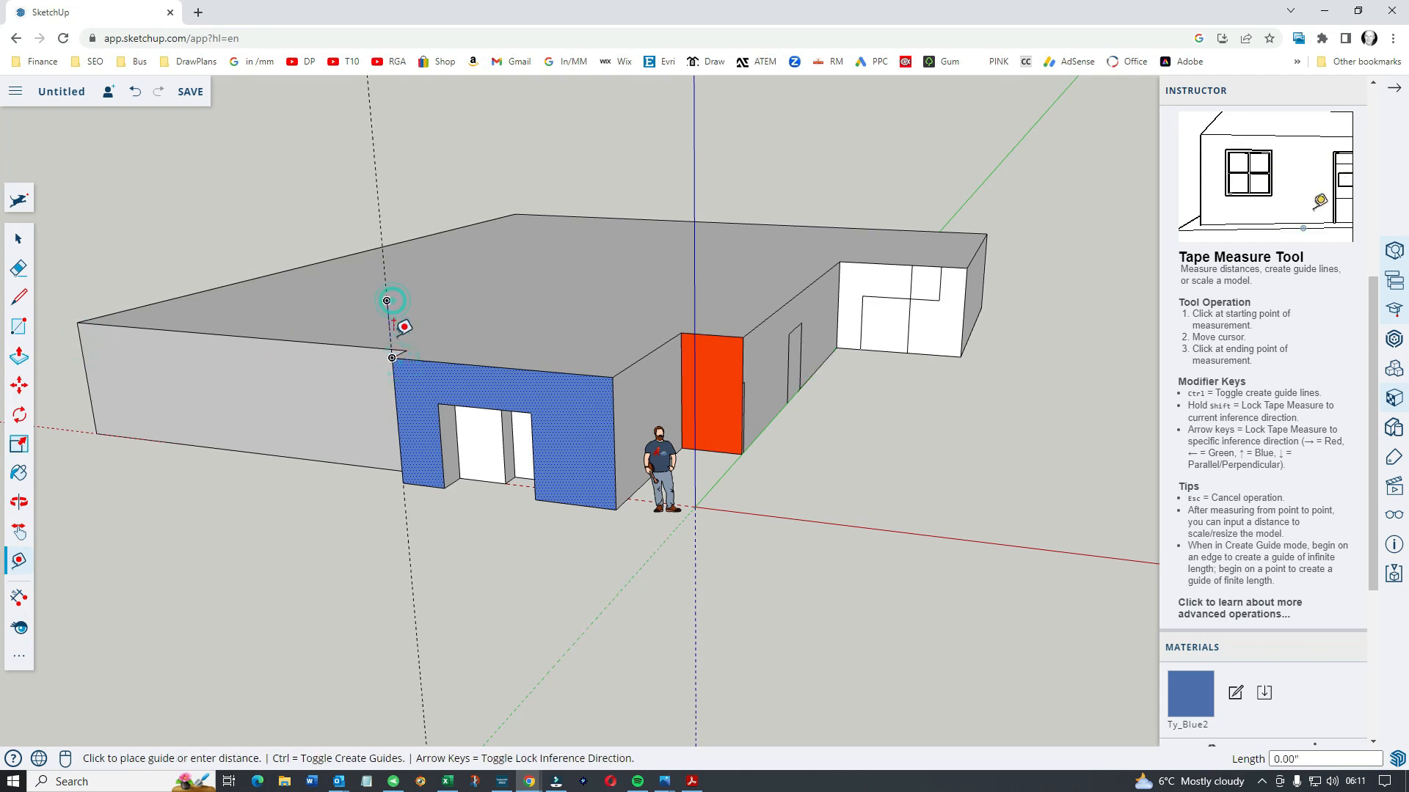
{"action": "mouse_move", "coordinate": [413, 482]}
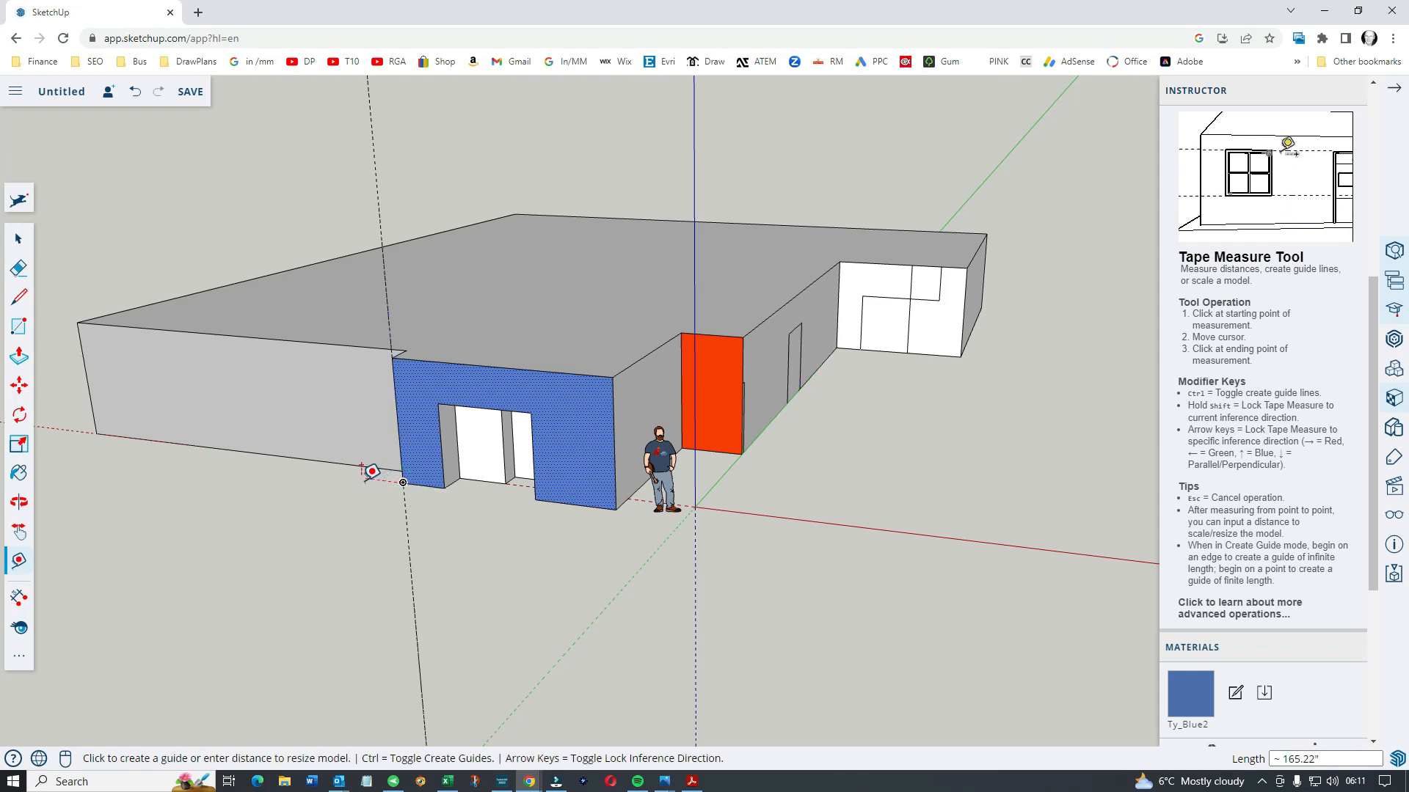
{"action": "mouse_move", "coordinate": [94, 423]}
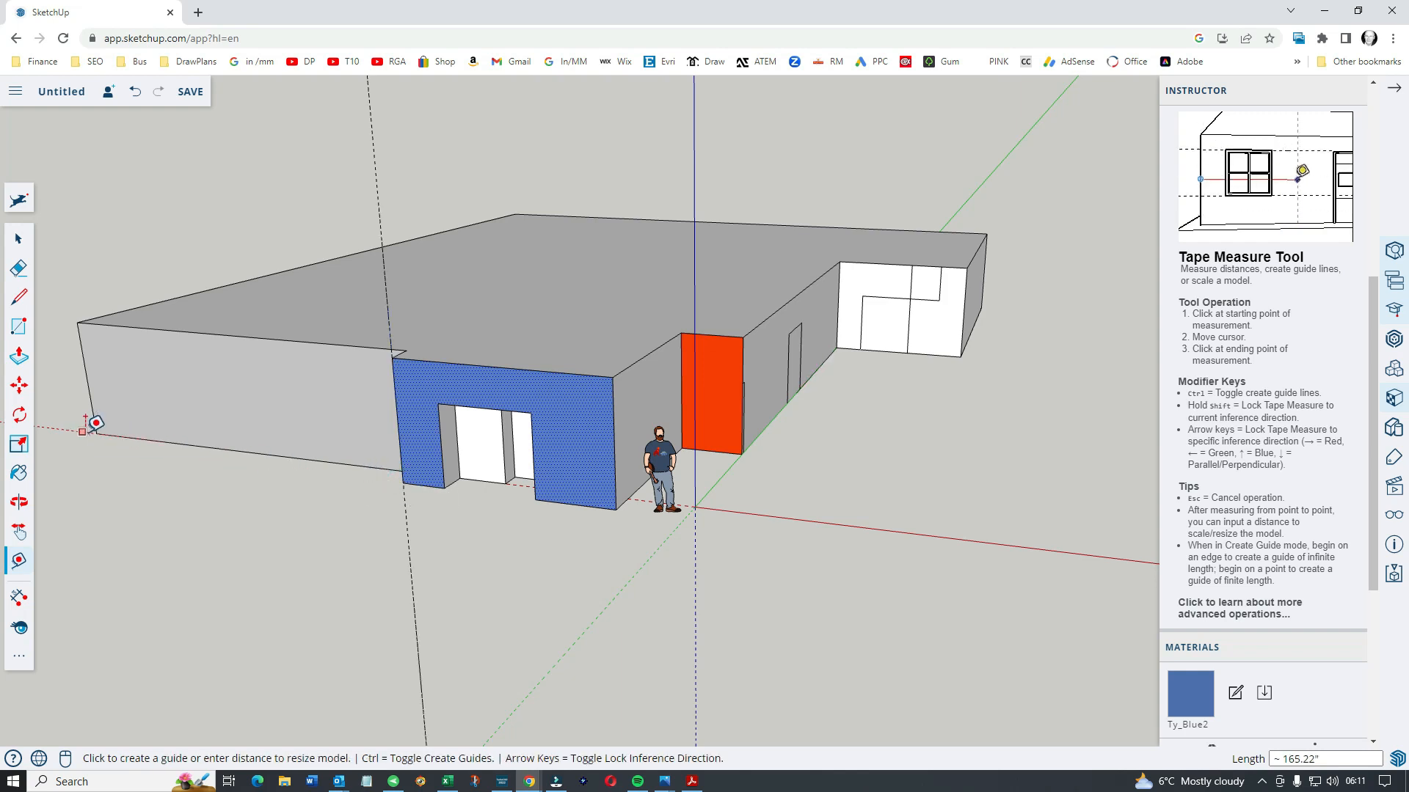
{"action": "mouse_move", "coordinate": [97, 444]}
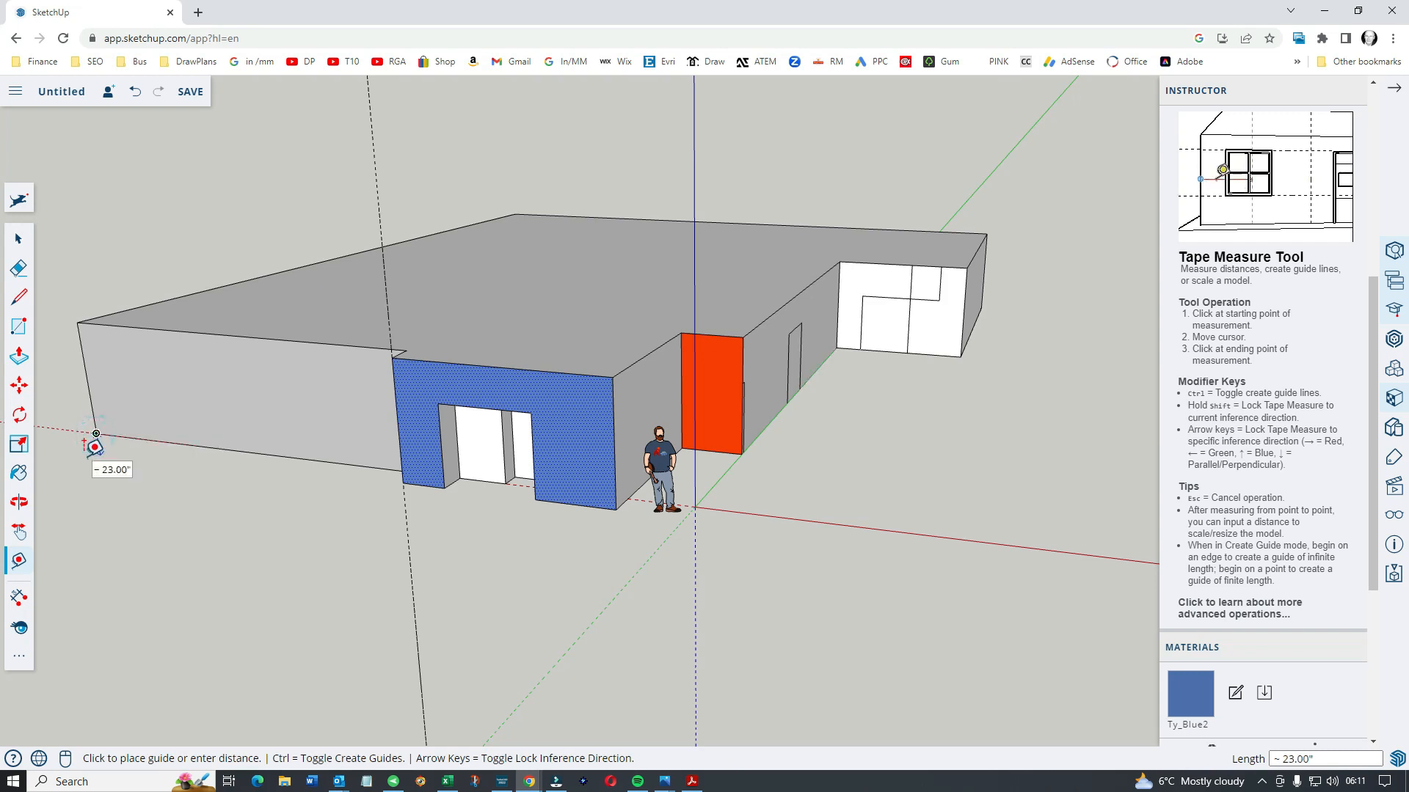
{"action": "mouse_move", "coordinate": [395, 461]}
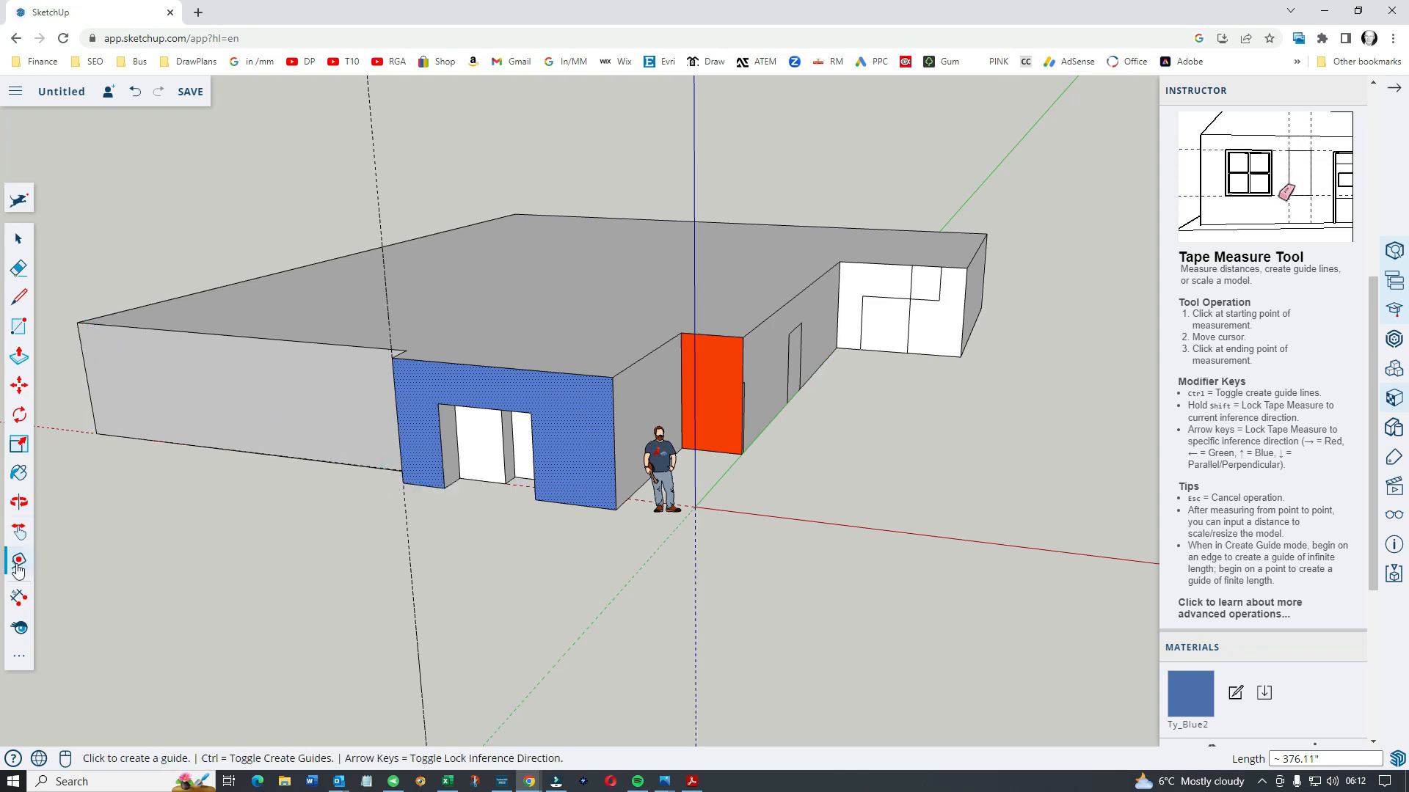
{"action": "mouse_move", "coordinate": [846, 260]}
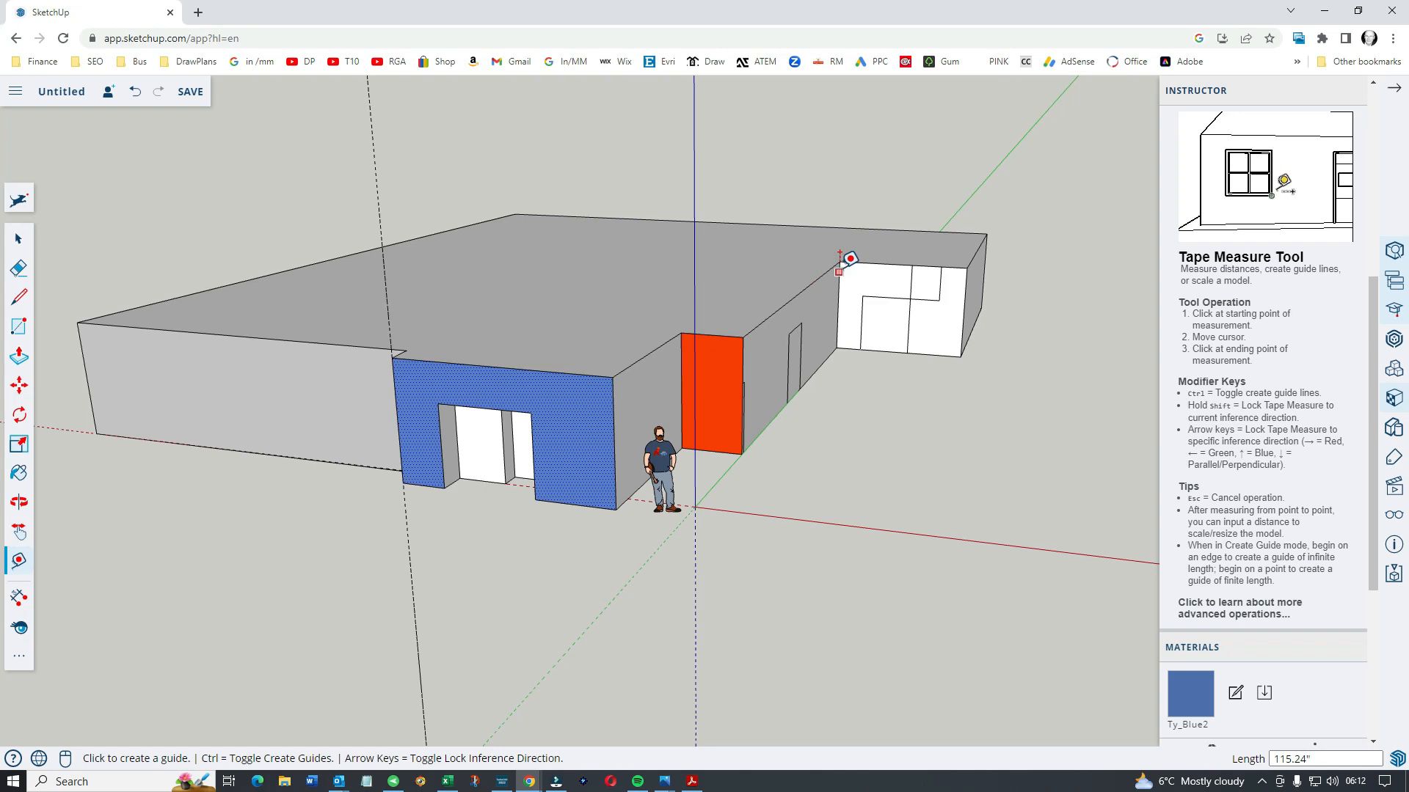
{"action": "left_click", "coordinate": [838, 261]}
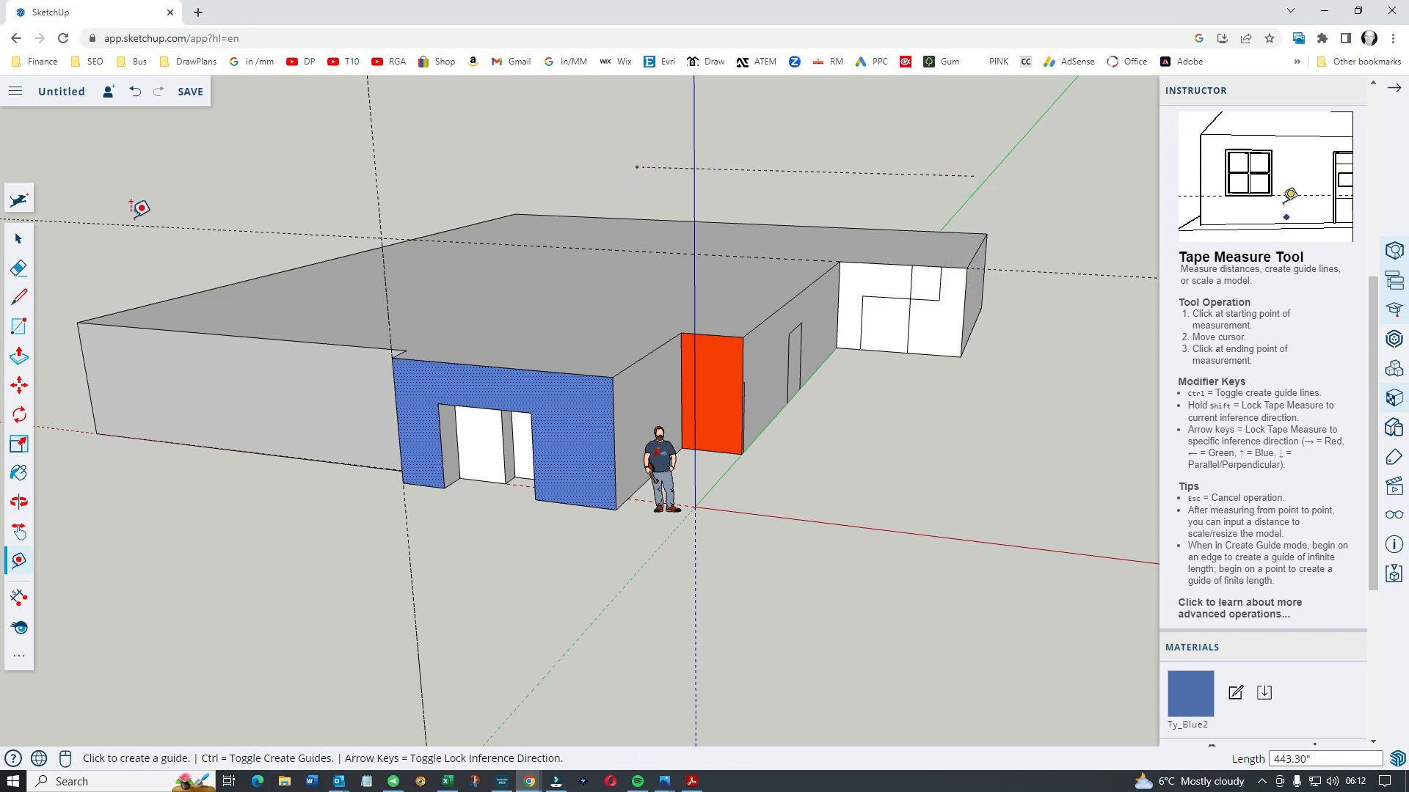
{"action": "mouse_move", "coordinate": [492, 235]}
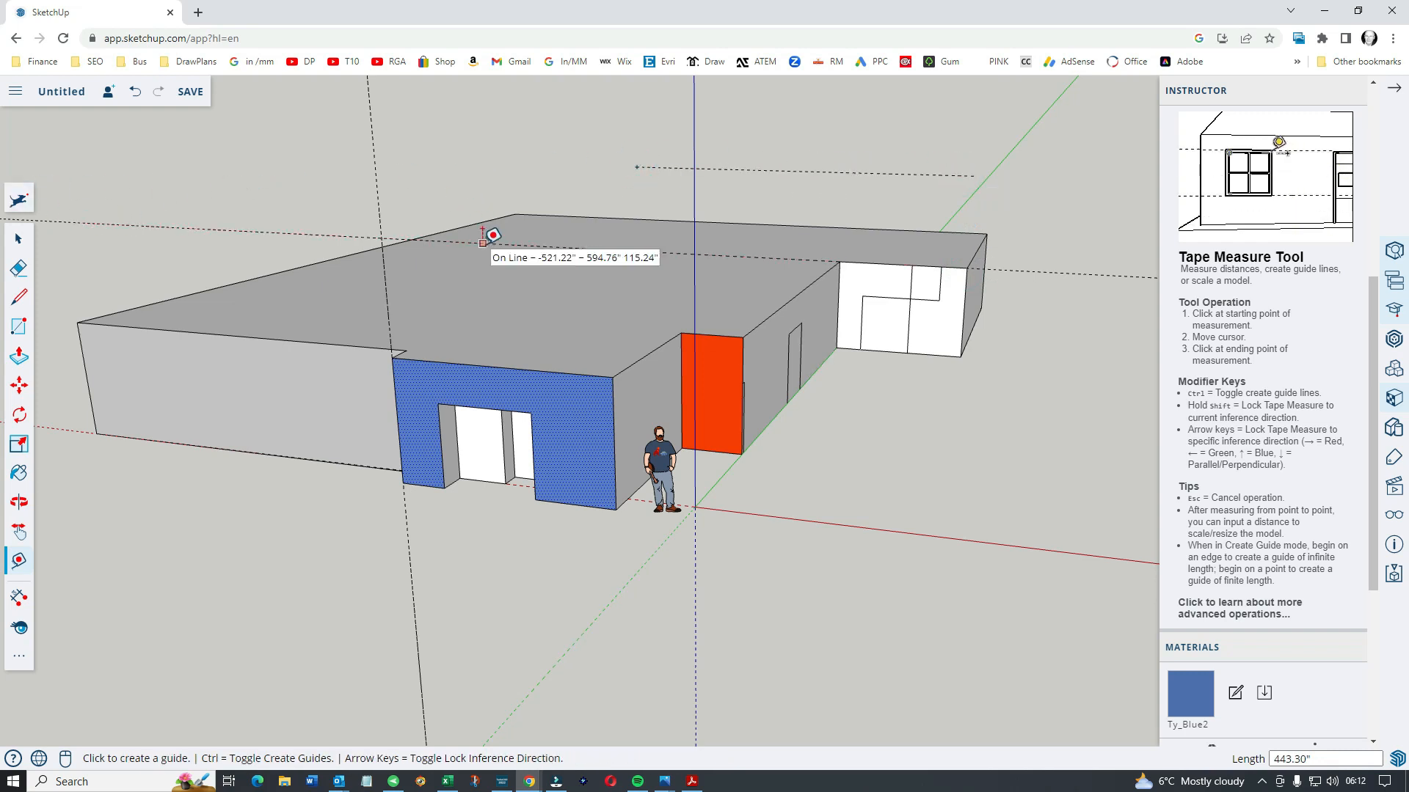
{"action": "mouse_move", "coordinate": [481, 234]}
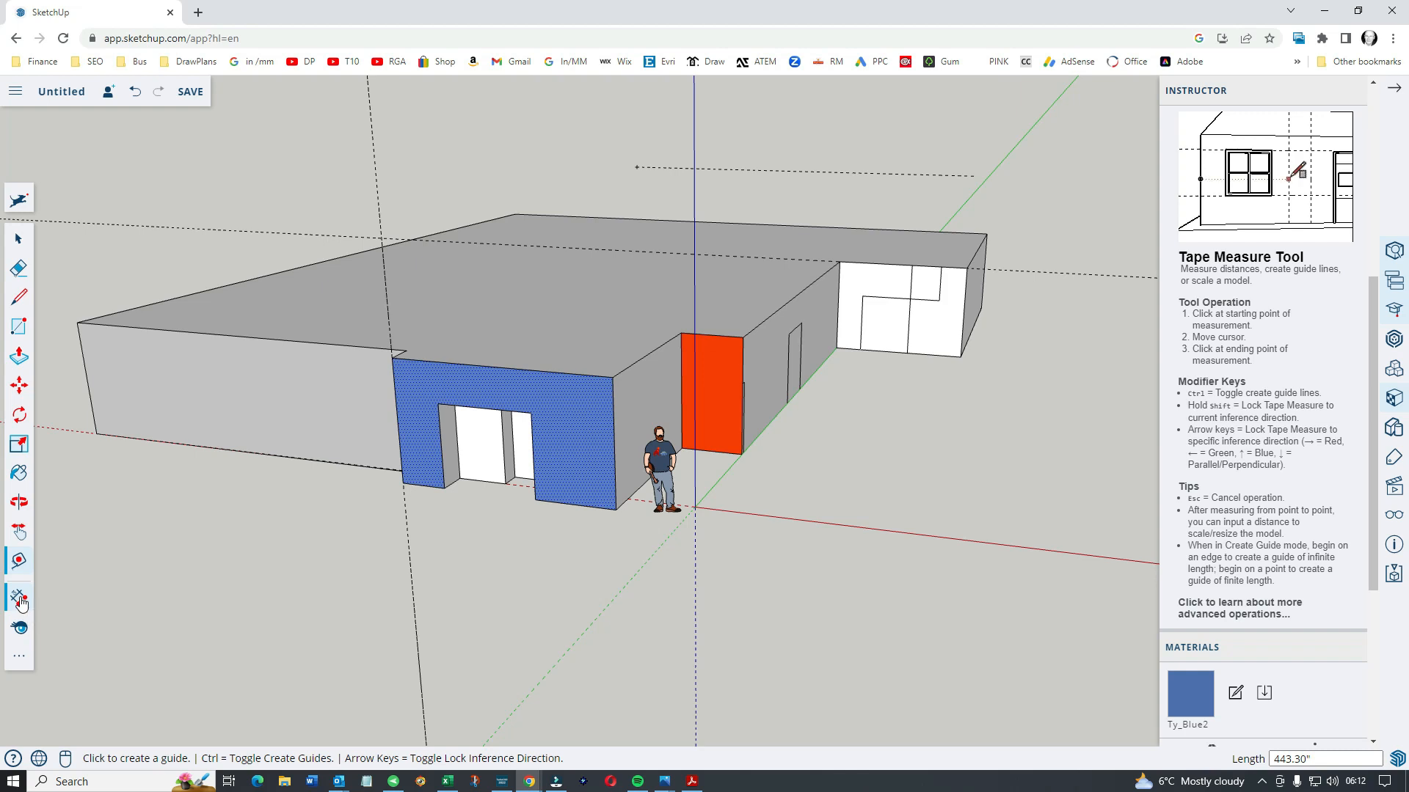
Dimension the left corner and orange section heights (115.24") and the right roof edge (325.76")
{"action": "left_click", "coordinate": [18, 599]}
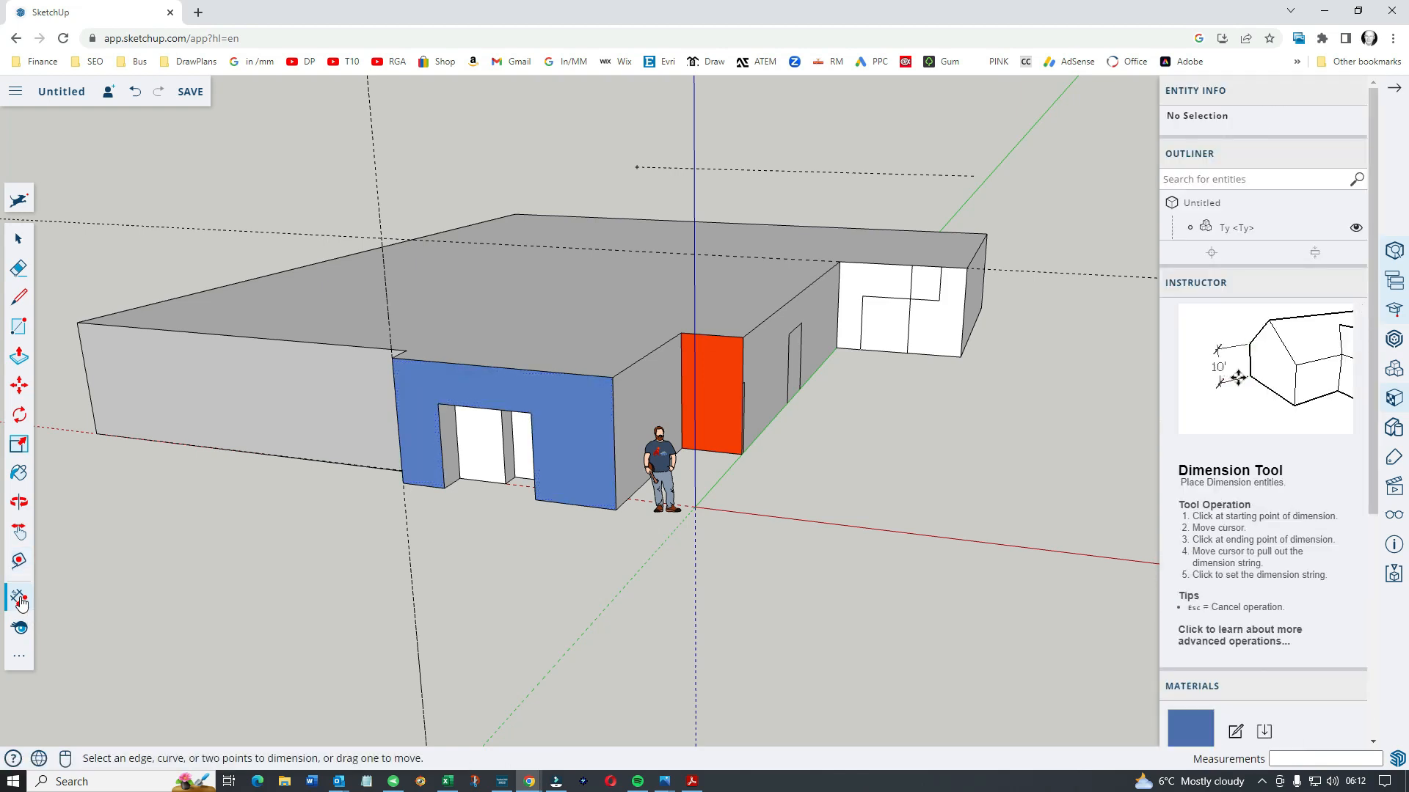
{"action": "mouse_move", "coordinate": [86, 357]}
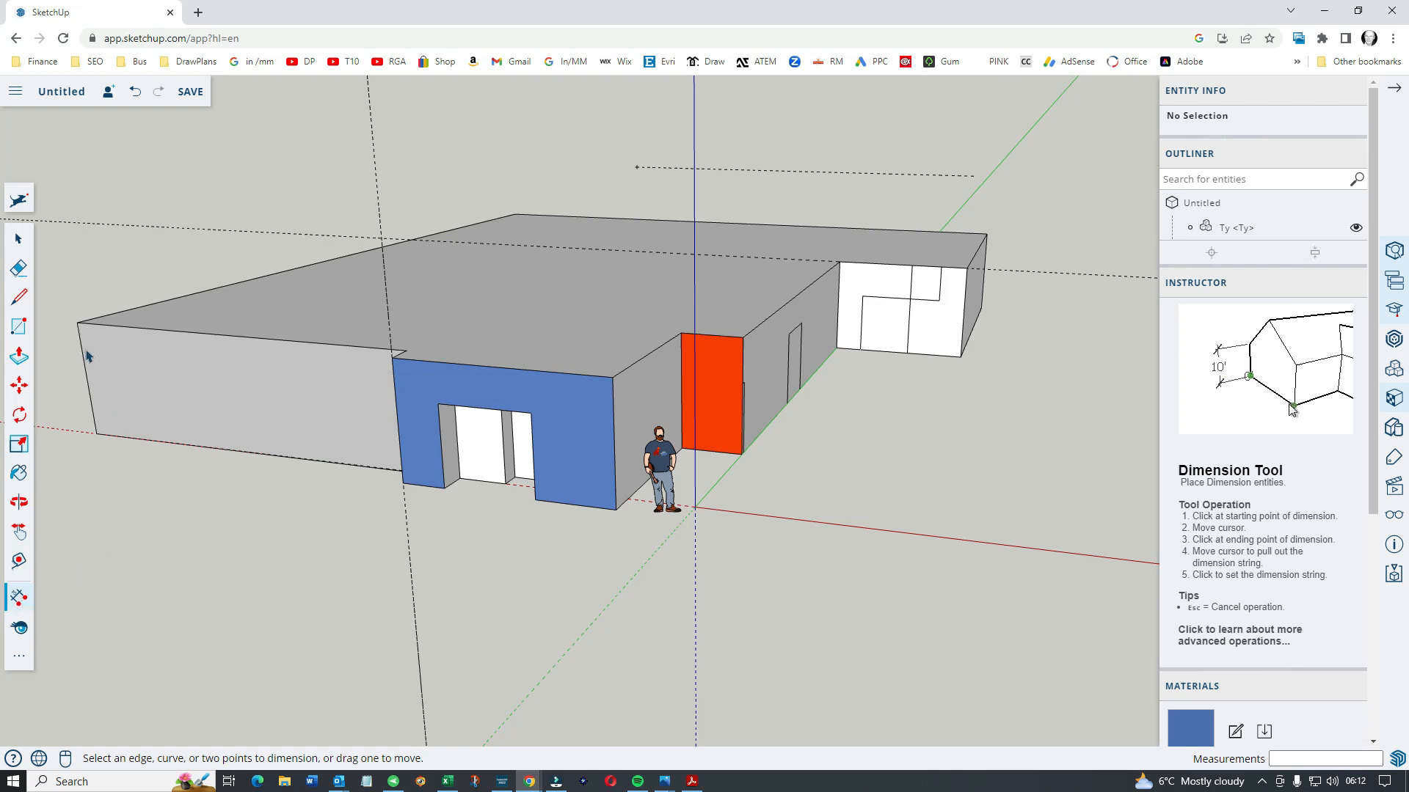
{"action": "left_click", "coordinate": [79, 322]}
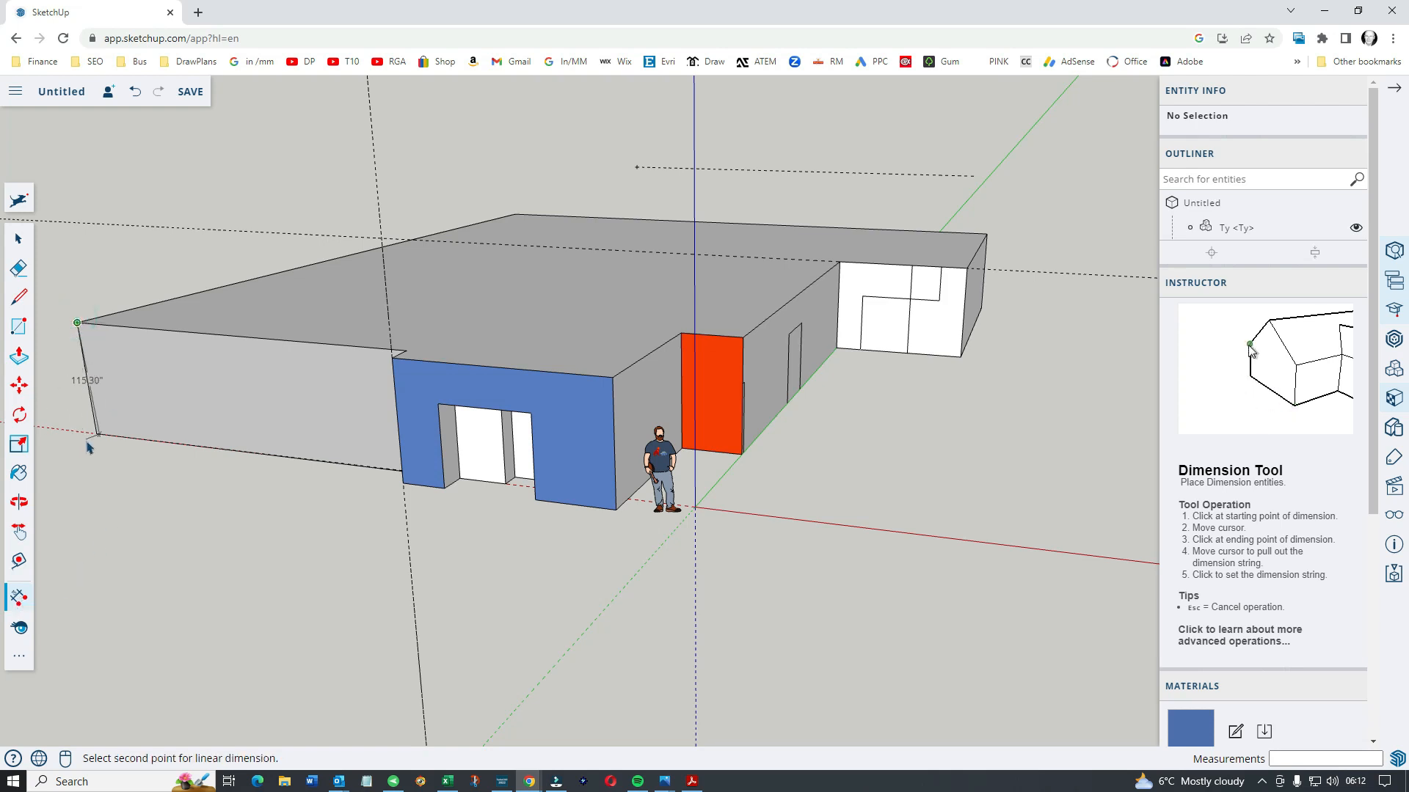
{"action": "left_click", "coordinate": [90, 446]}
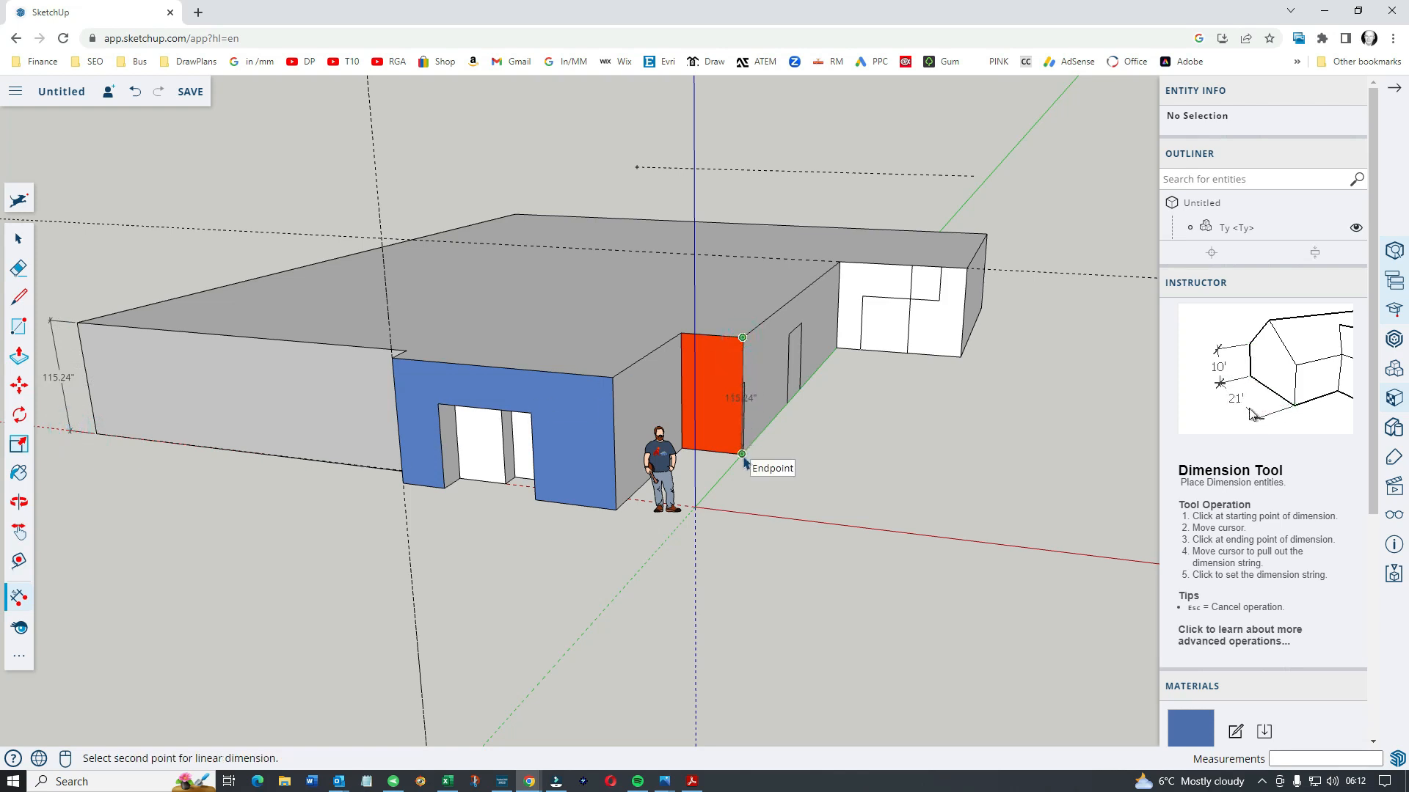
{"action": "left_click", "coordinate": [743, 453]}
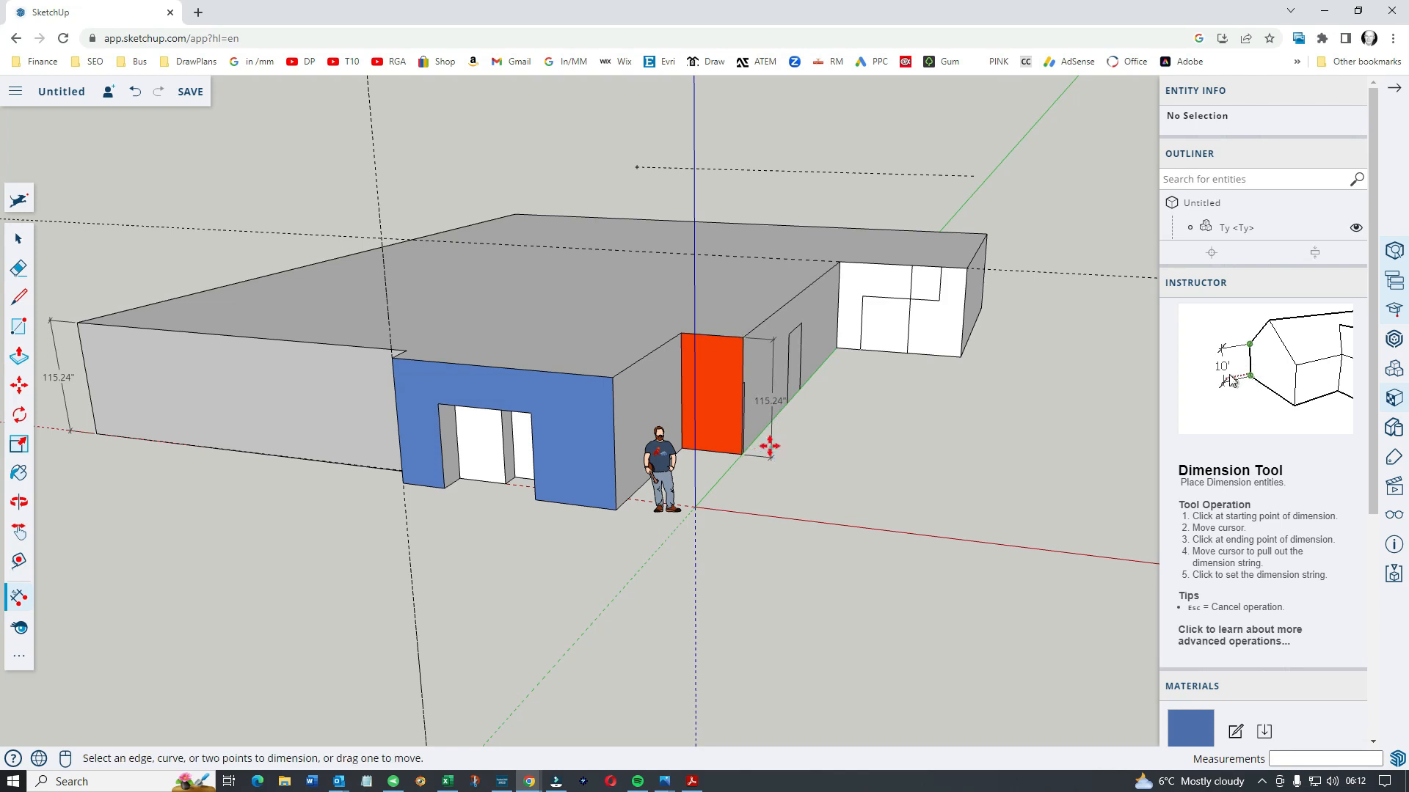
{"action": "mouse_move", "coordinate": [965, 270]}
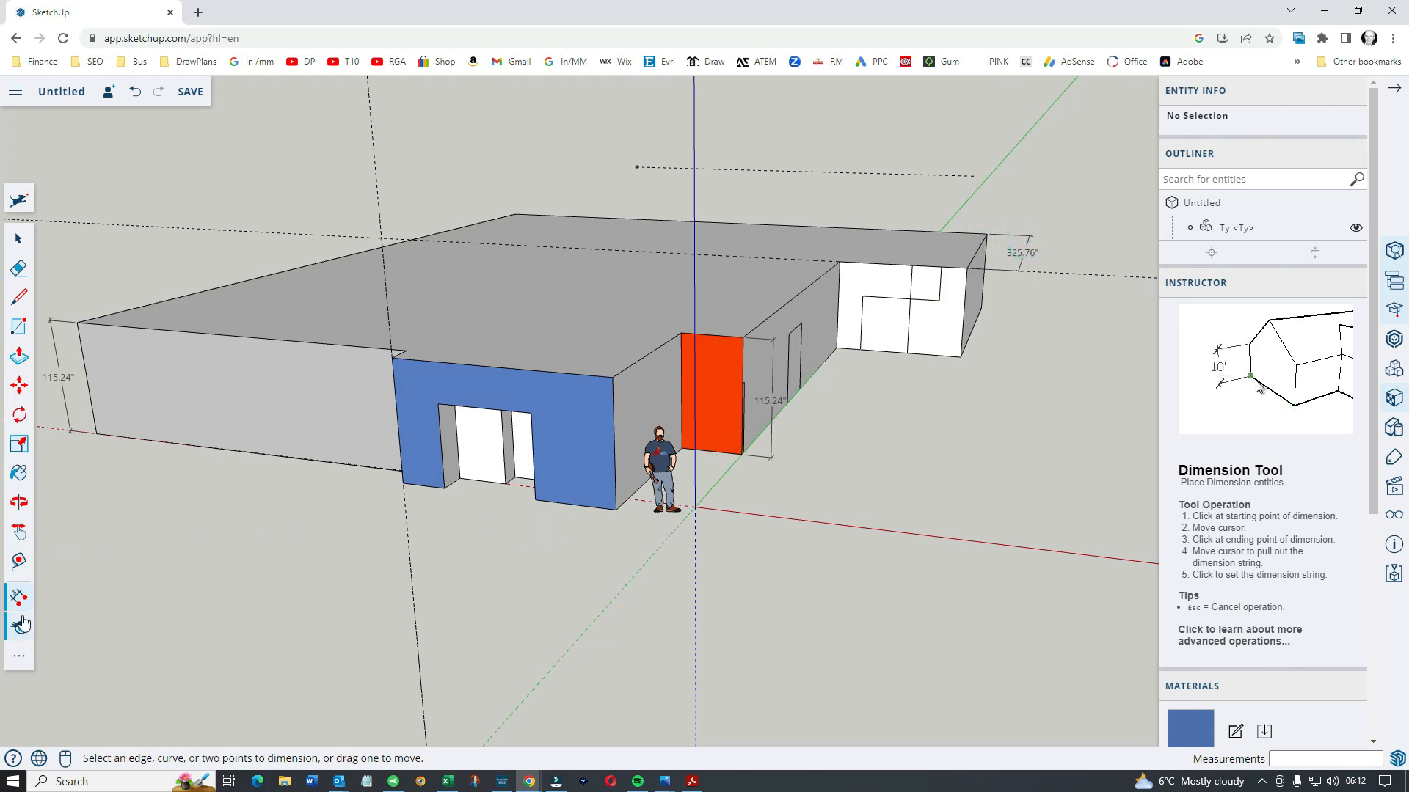
{"action": "left_click", "coordinate": [19, 626]}
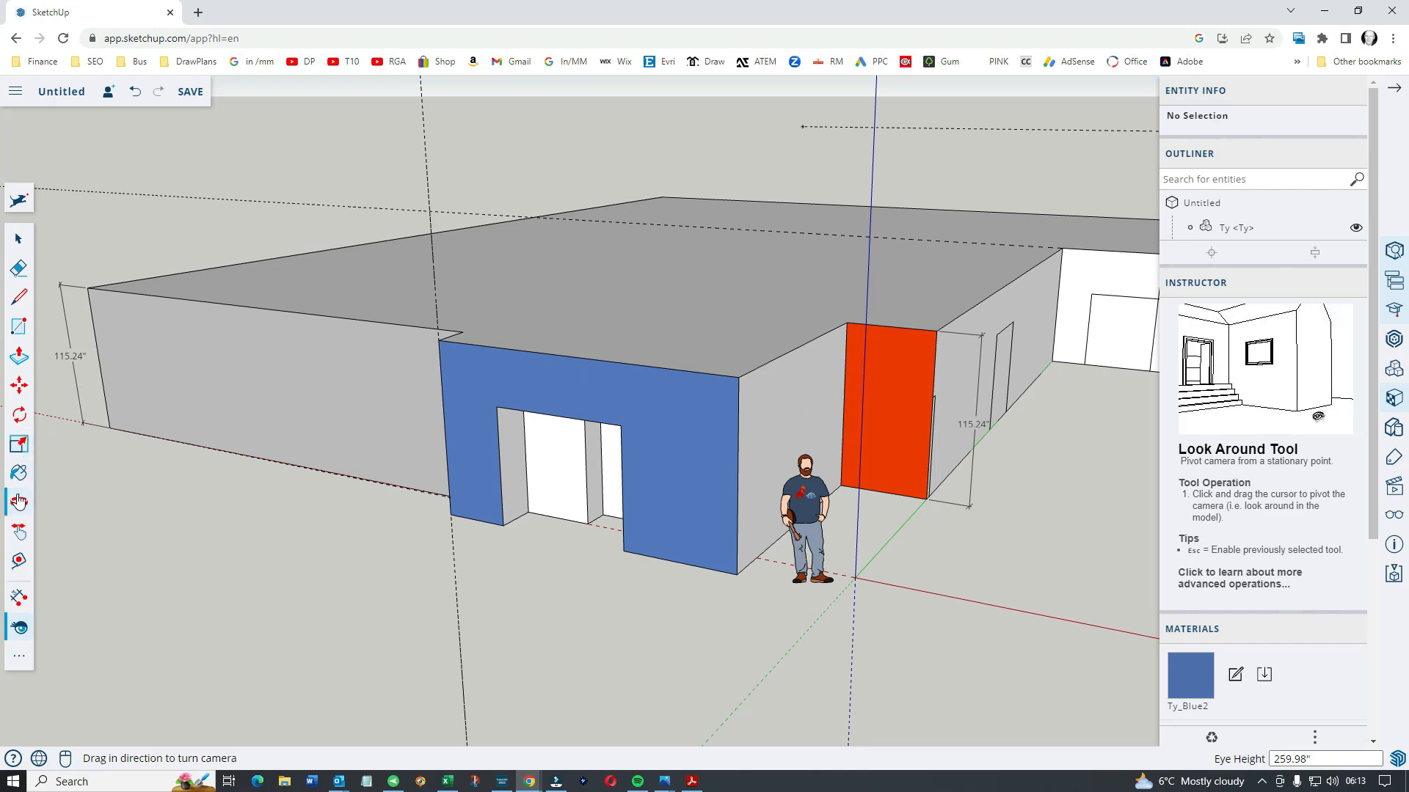
Orbit and pan around the building, then launch 3D Warehouse from the right tray
{"action": "left_click", "coordinate": [17, 501]}
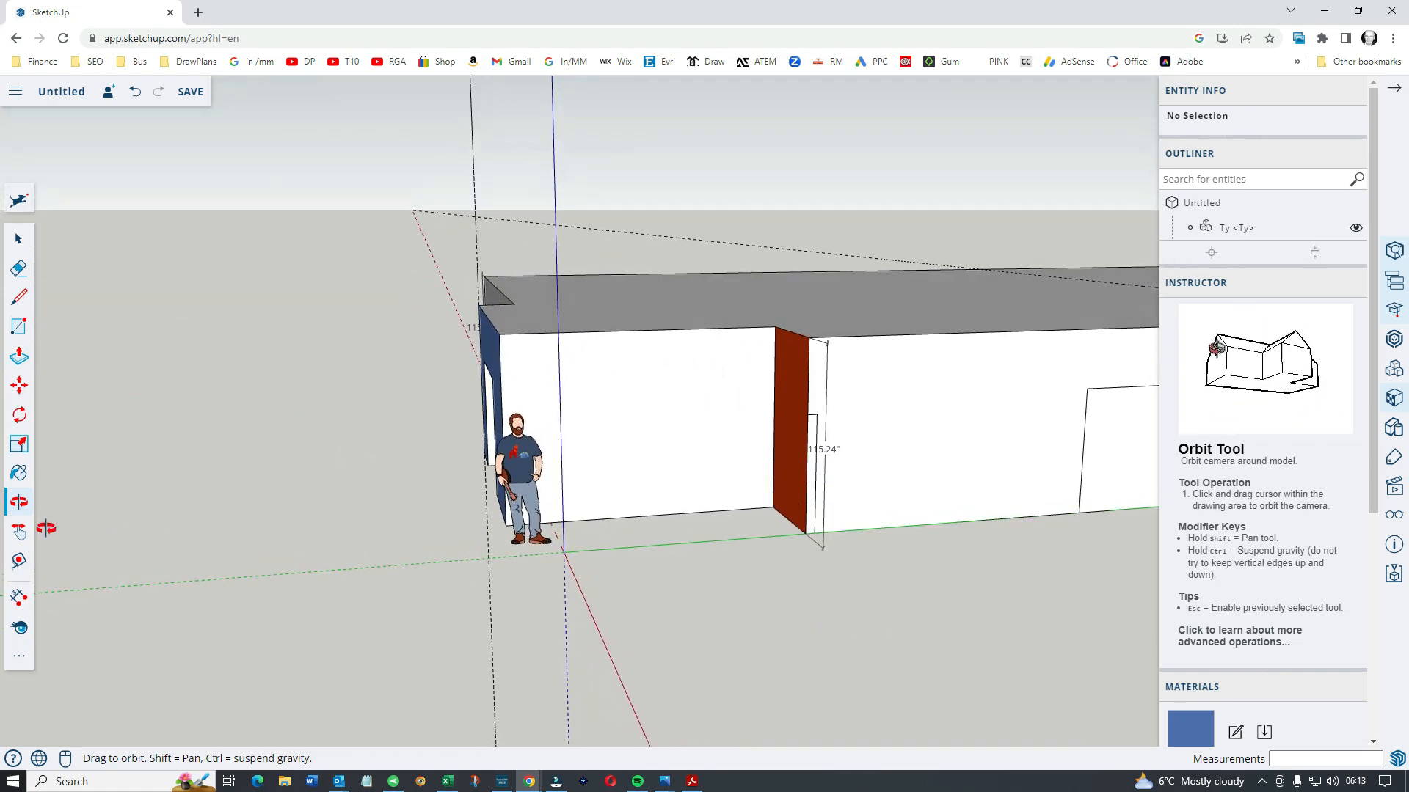
{"action": "left_click", "coordinate": [19, 531]}
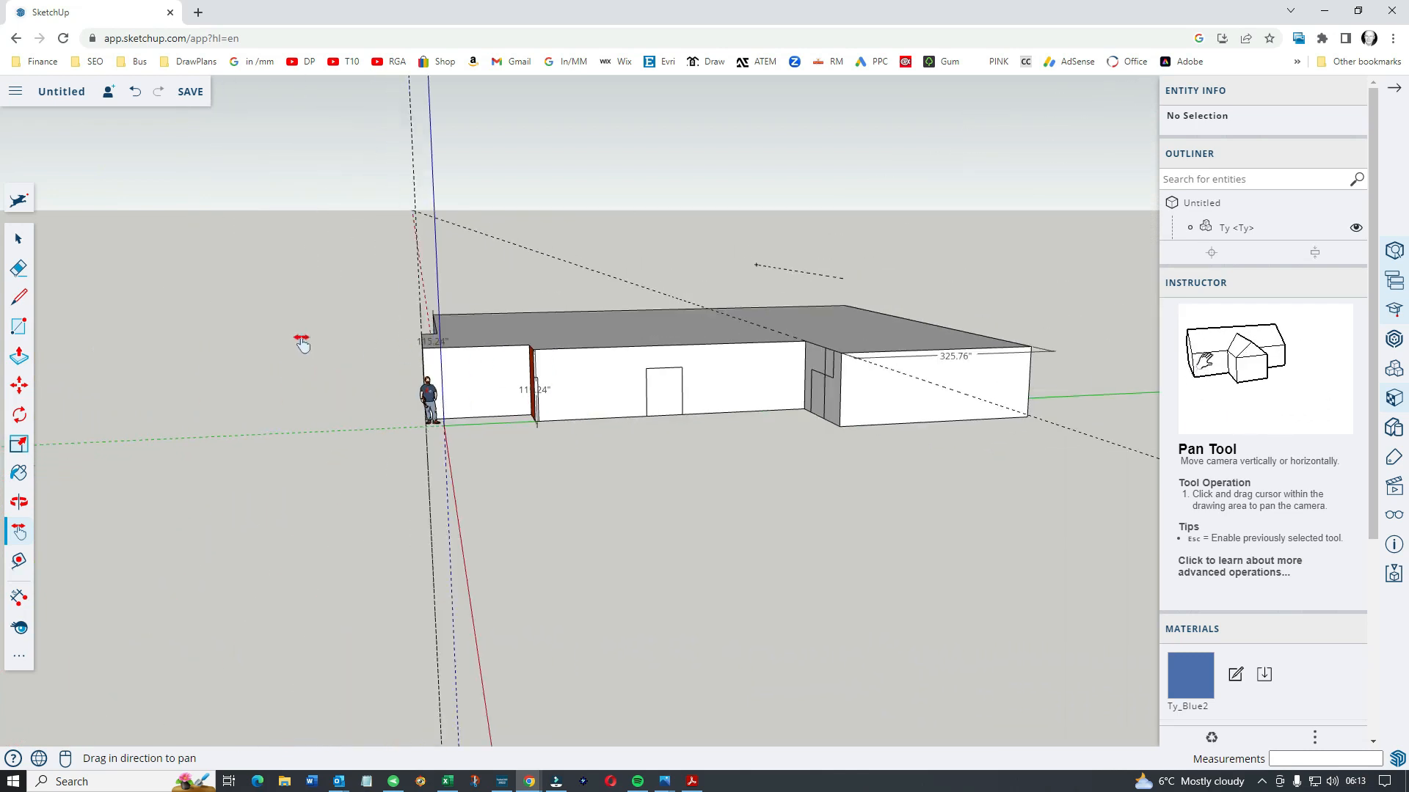
{"action": "mouse_move", "coordinate": [19, 436]}
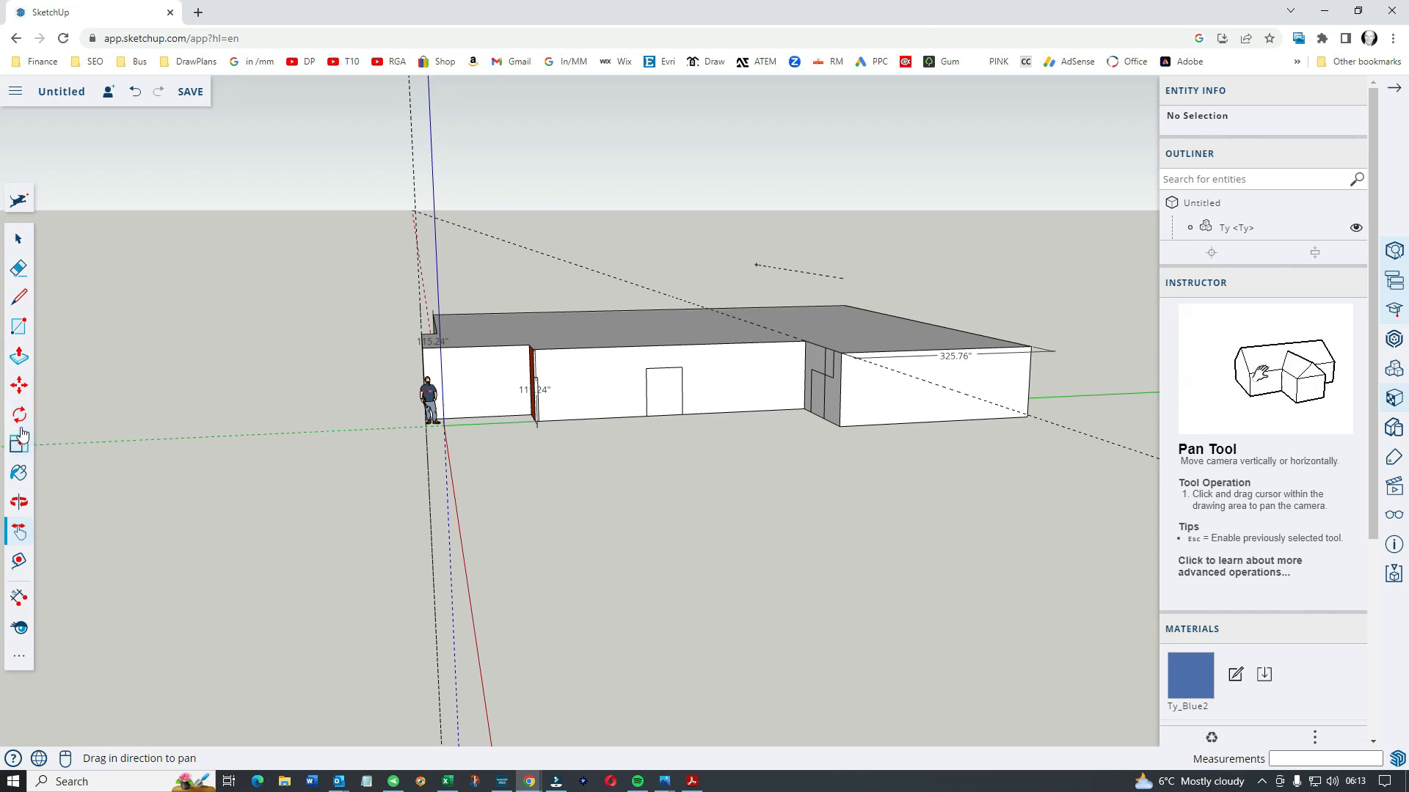
{"action": "left_click", "coordinate": [19, 502]}
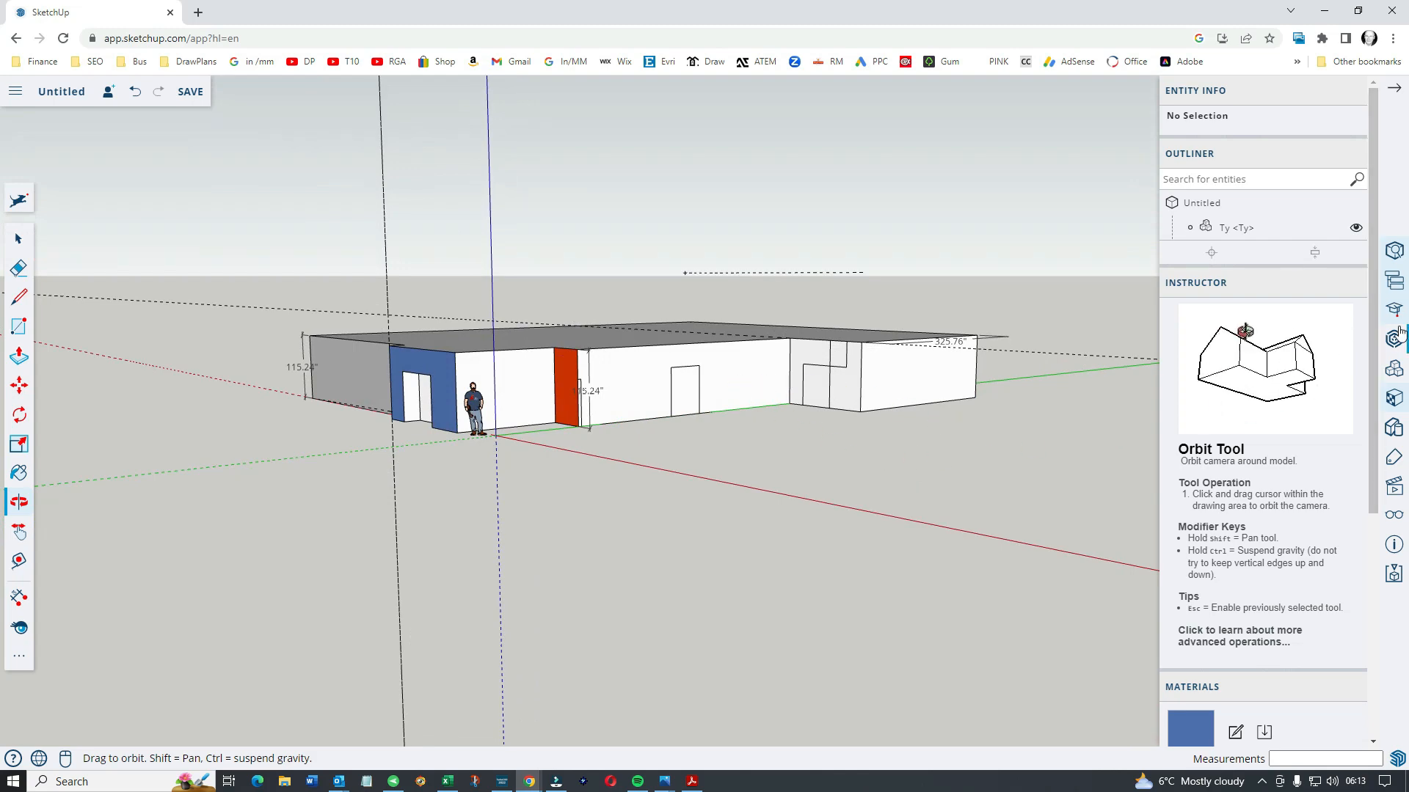
{"action": "left_click", "coordinate": [1394, 339]}
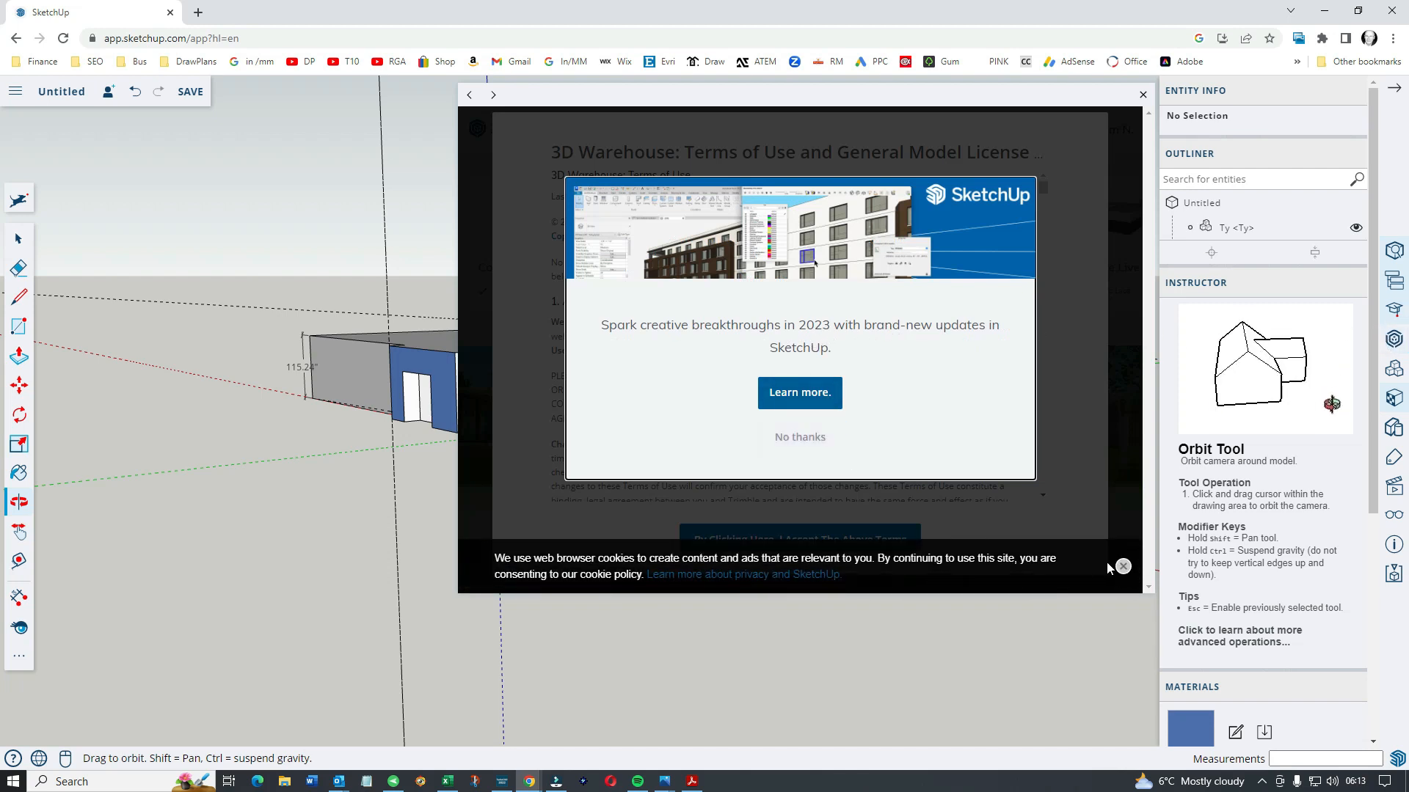
Dismiss the cookie notice and SketchUp promotion and accept the 3D Warehouse terms of use
{"action": "left_click", "coordinate": [1121, 567]}
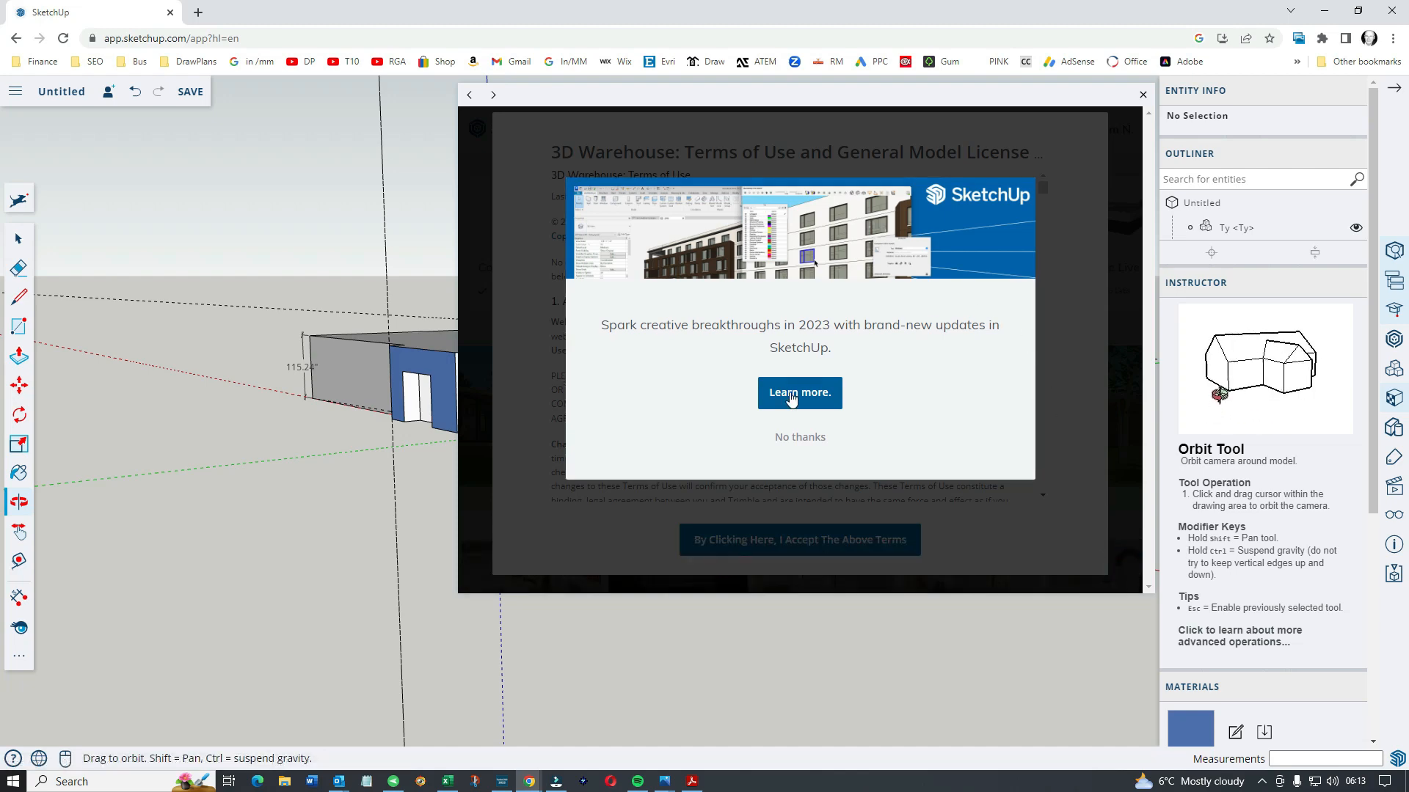
{"action": "left_click", "coordinate": [798, 437]}
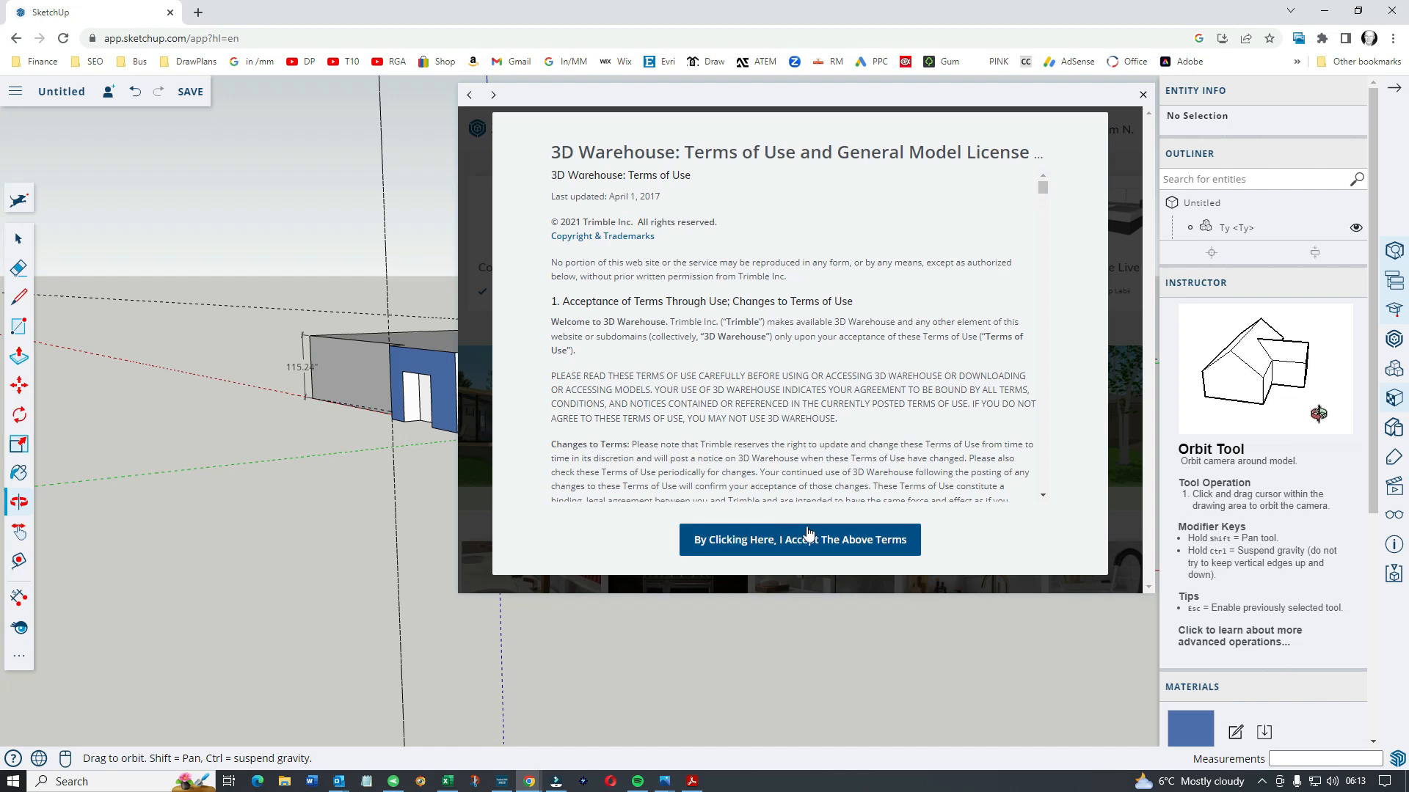
{"action": "left_click", "coordinate": [799, 539]}
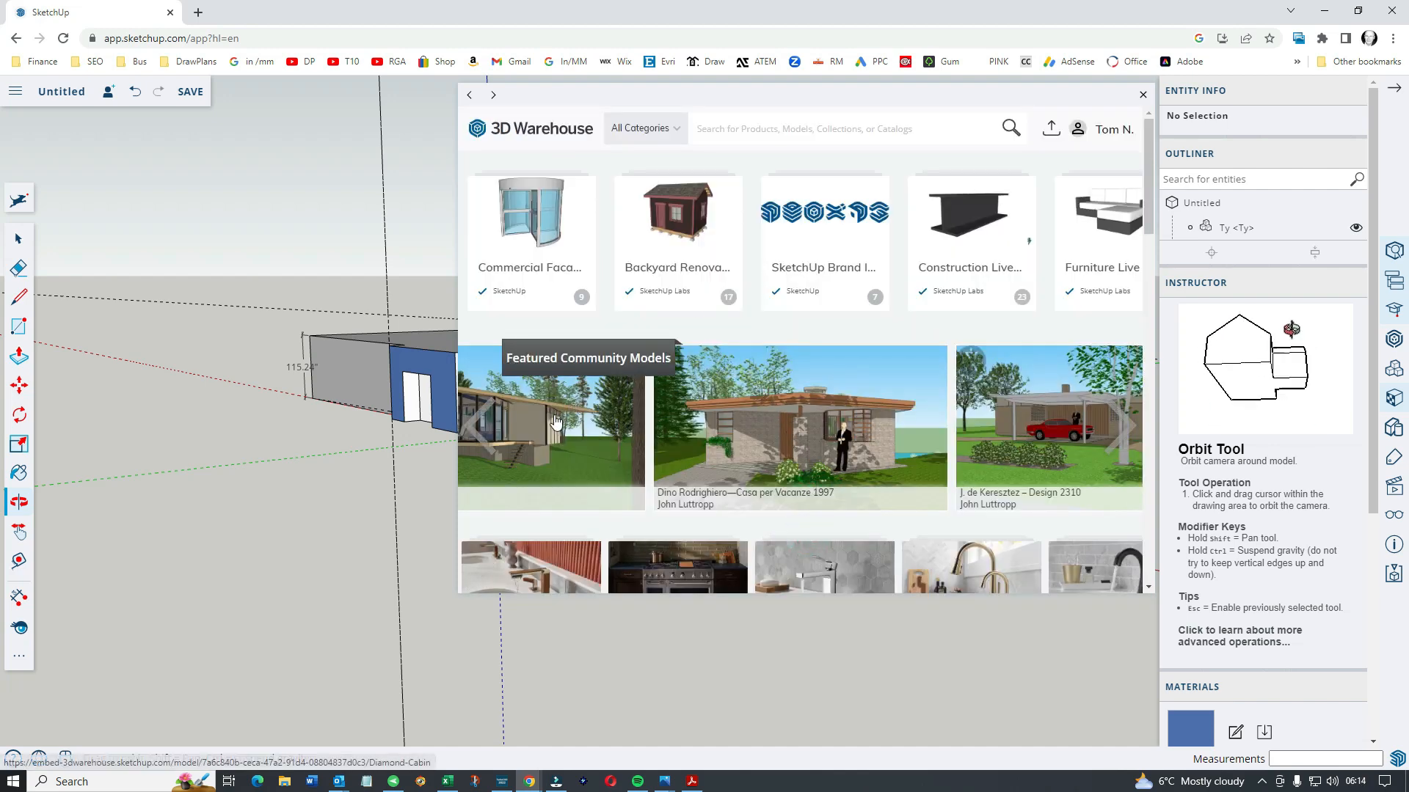
{"action": "mouse_move", "coordinate": [812, 428]}
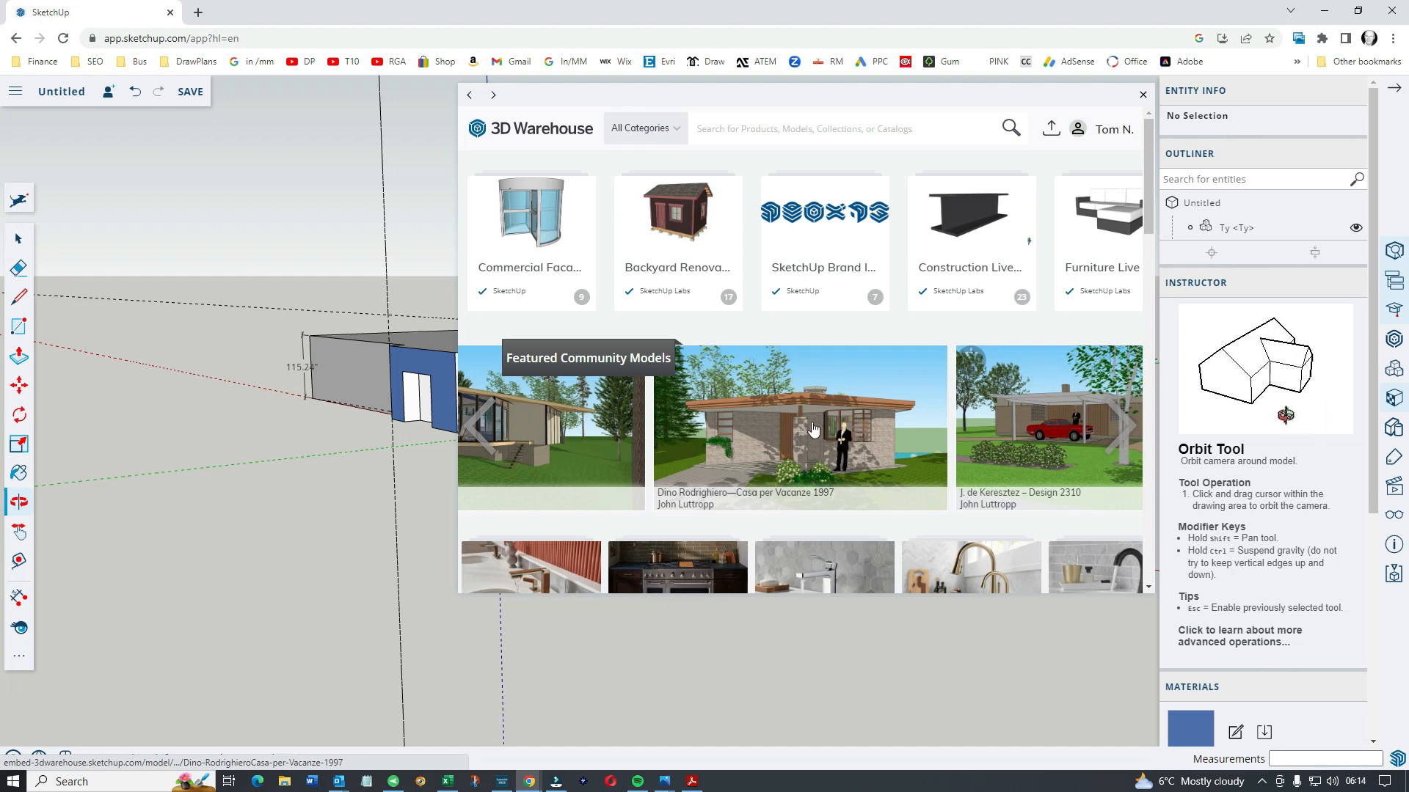
{"action": "mouse_move", "coordinate": [676, 285]}
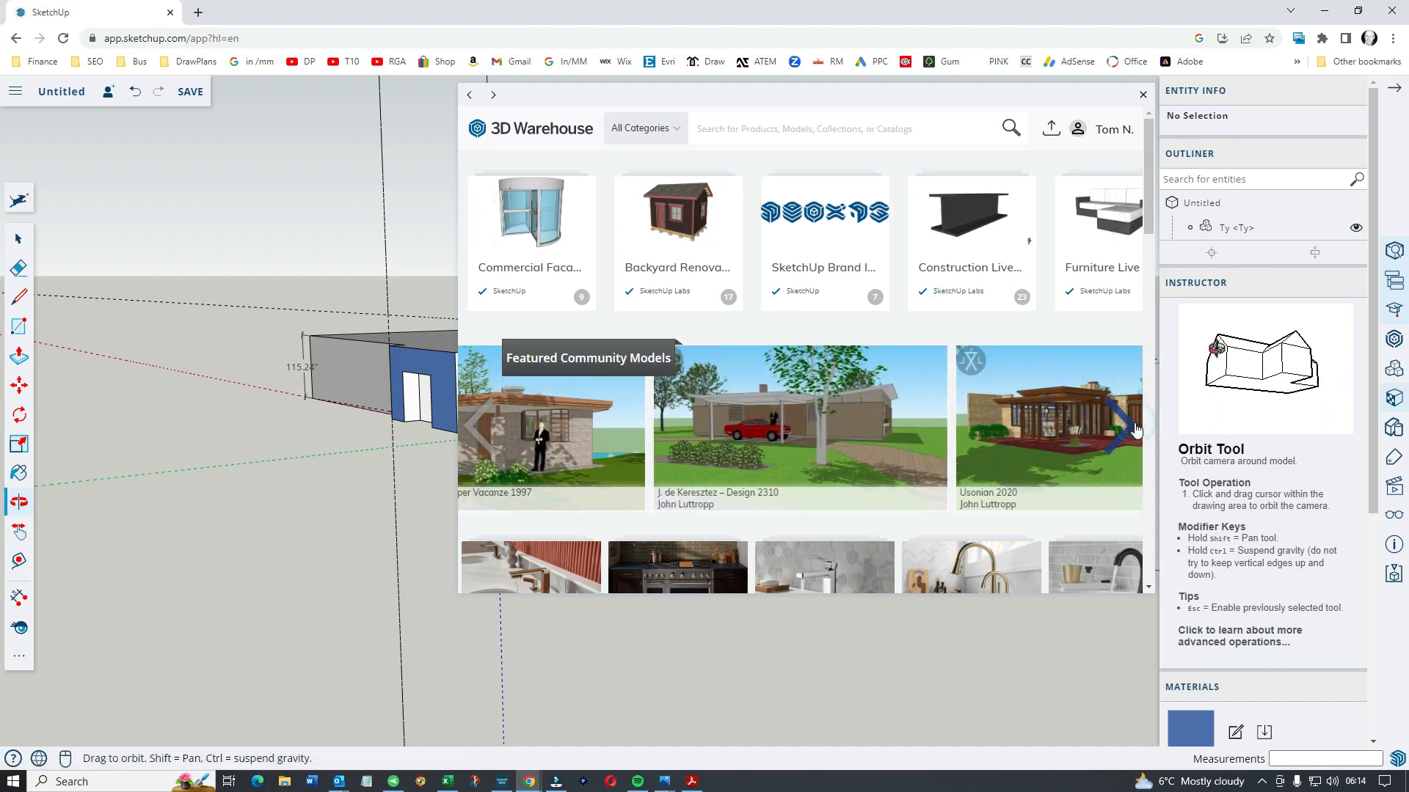
Browse the next Featured Community Models, then close 3D Warehouse to return to the model
{"action": "left_click", "coordinate": [1127, 426]}
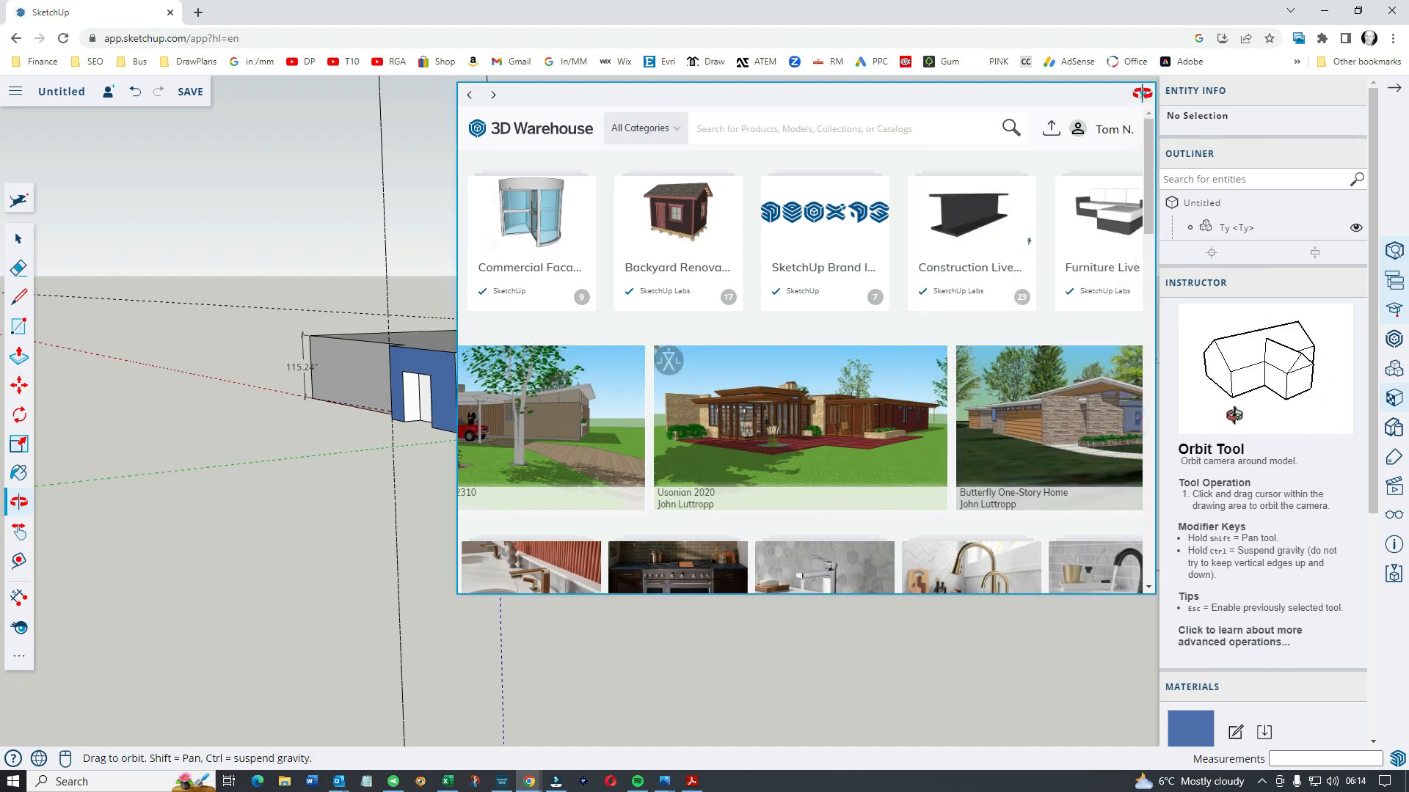
{"action": "left_click", "coordinate": [1140, 94]}
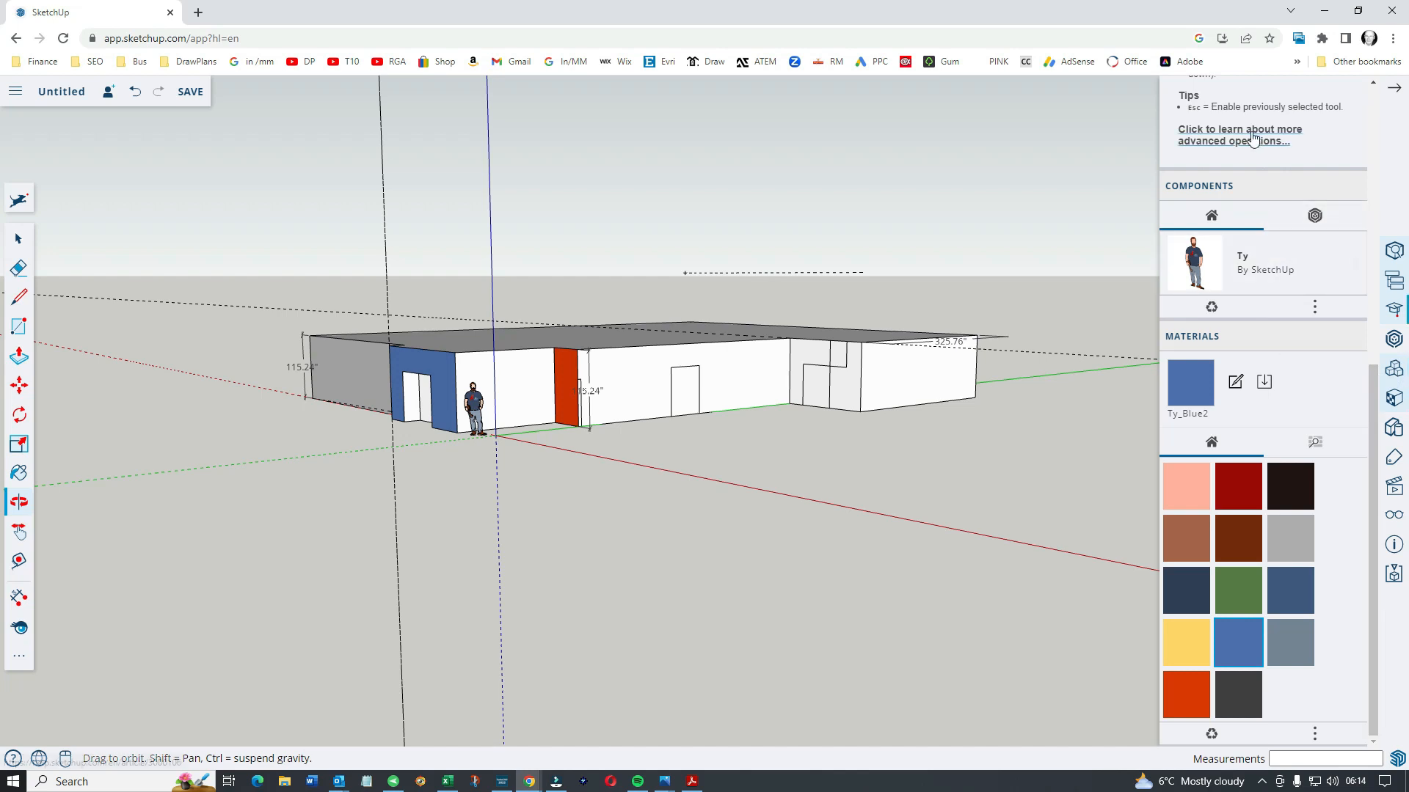
{"action": "mouse_move", "coordinate": [1285, 430]}
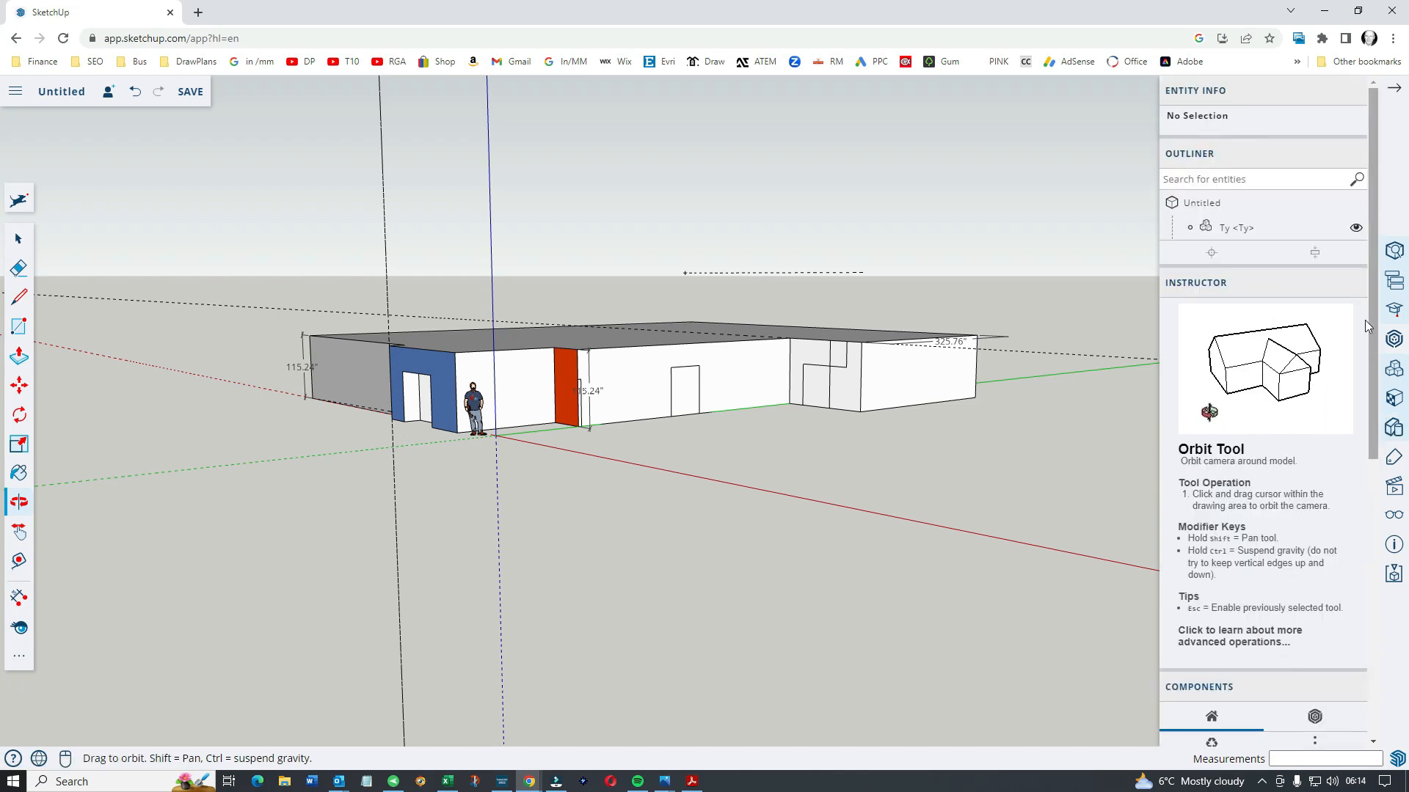
Collapse the tray, browse the Materials categories, and show the Styles panel
{"action": "left_click", "coordinate": [1396, 87]}
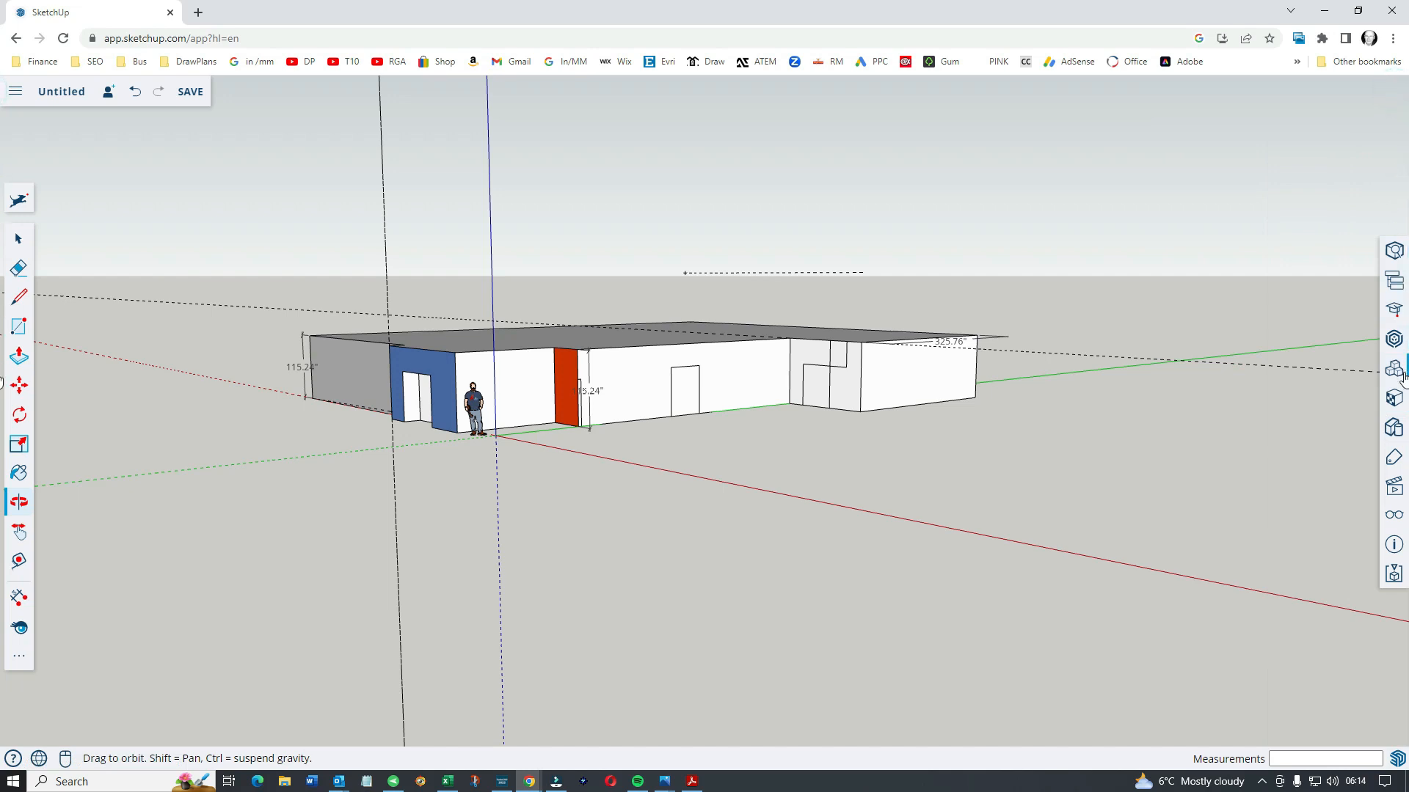
{"action": "mouse_move", "coordinate": [1394, 397]}
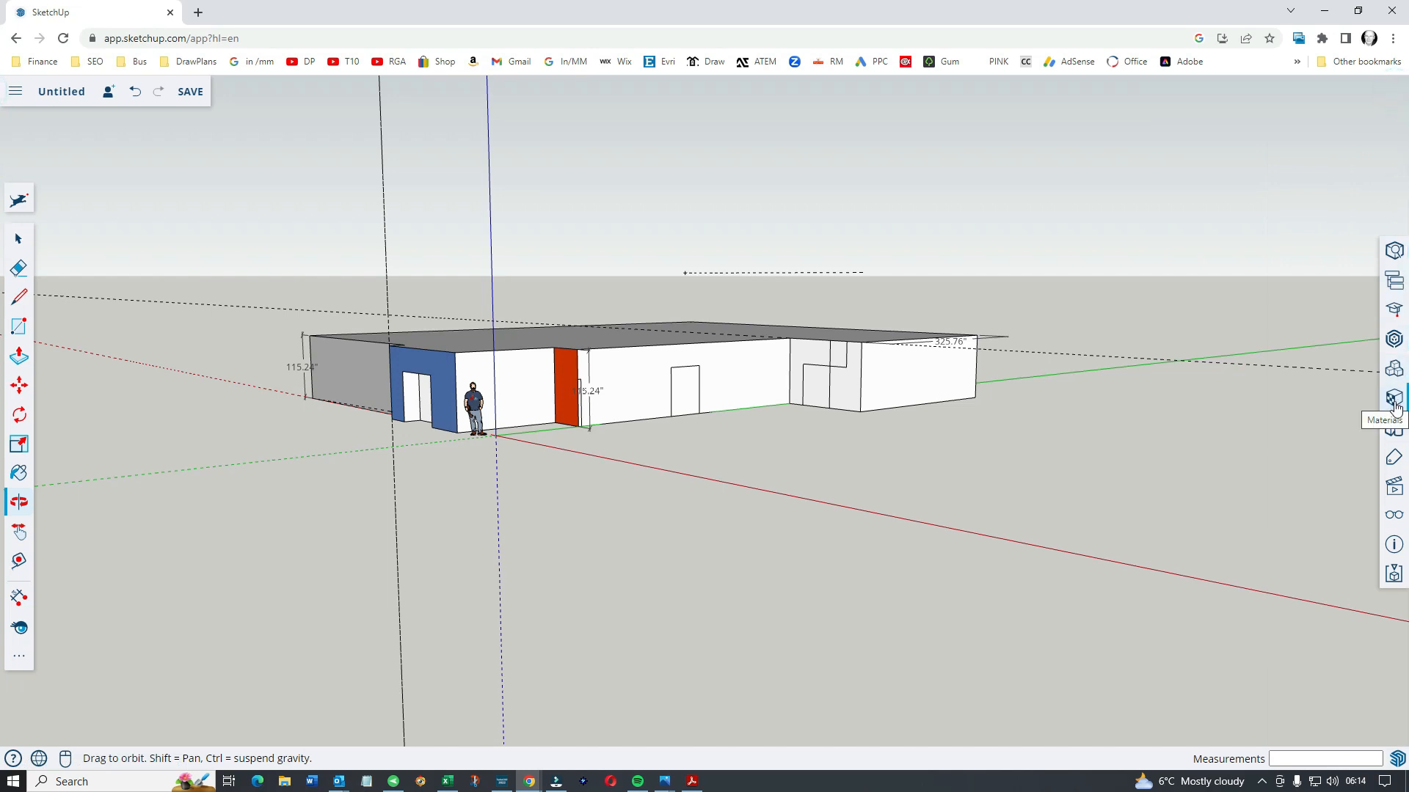
{"action": "left_click", "coordinate": [1394, 399]}
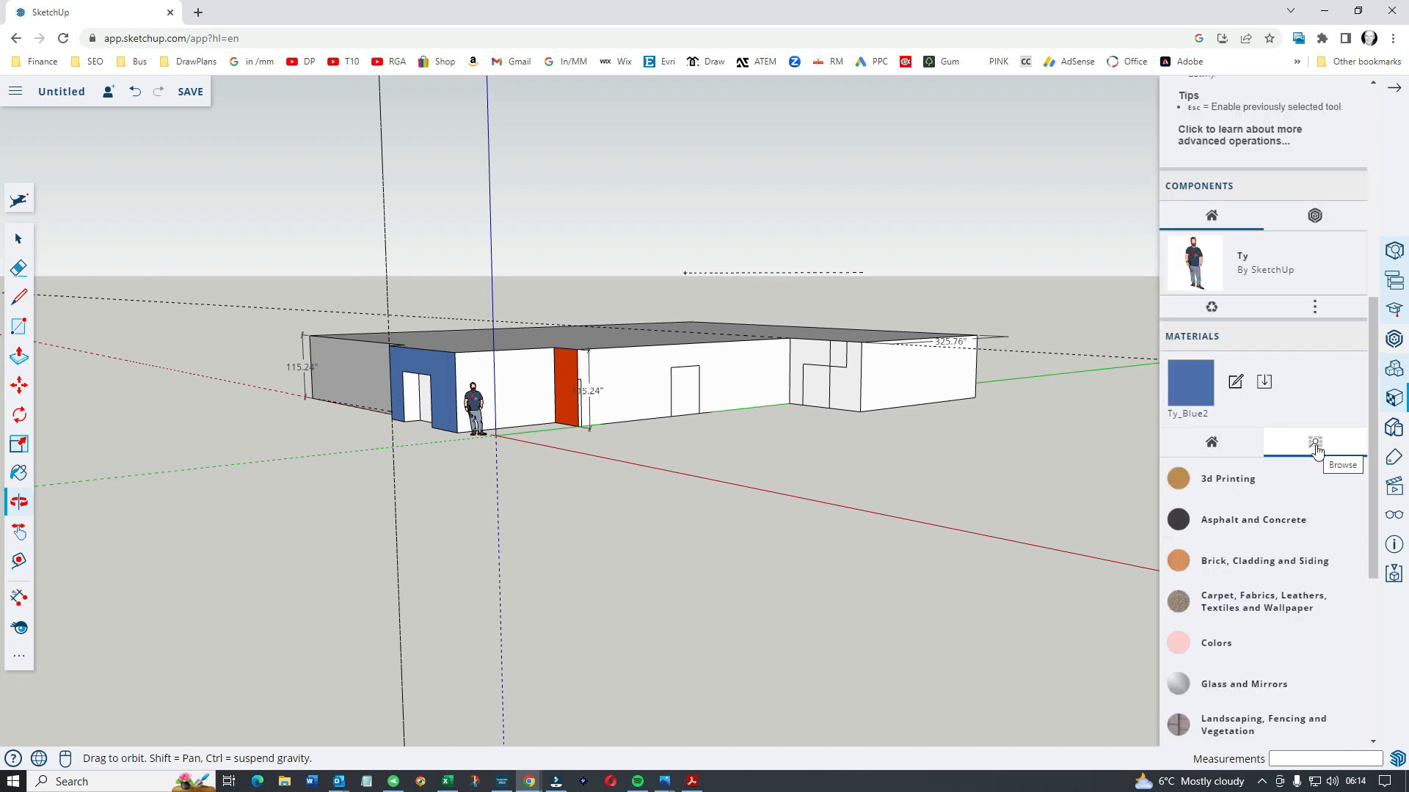
{"action": "scroll", "scroll_direction": "down", "scroll_amount": 3}
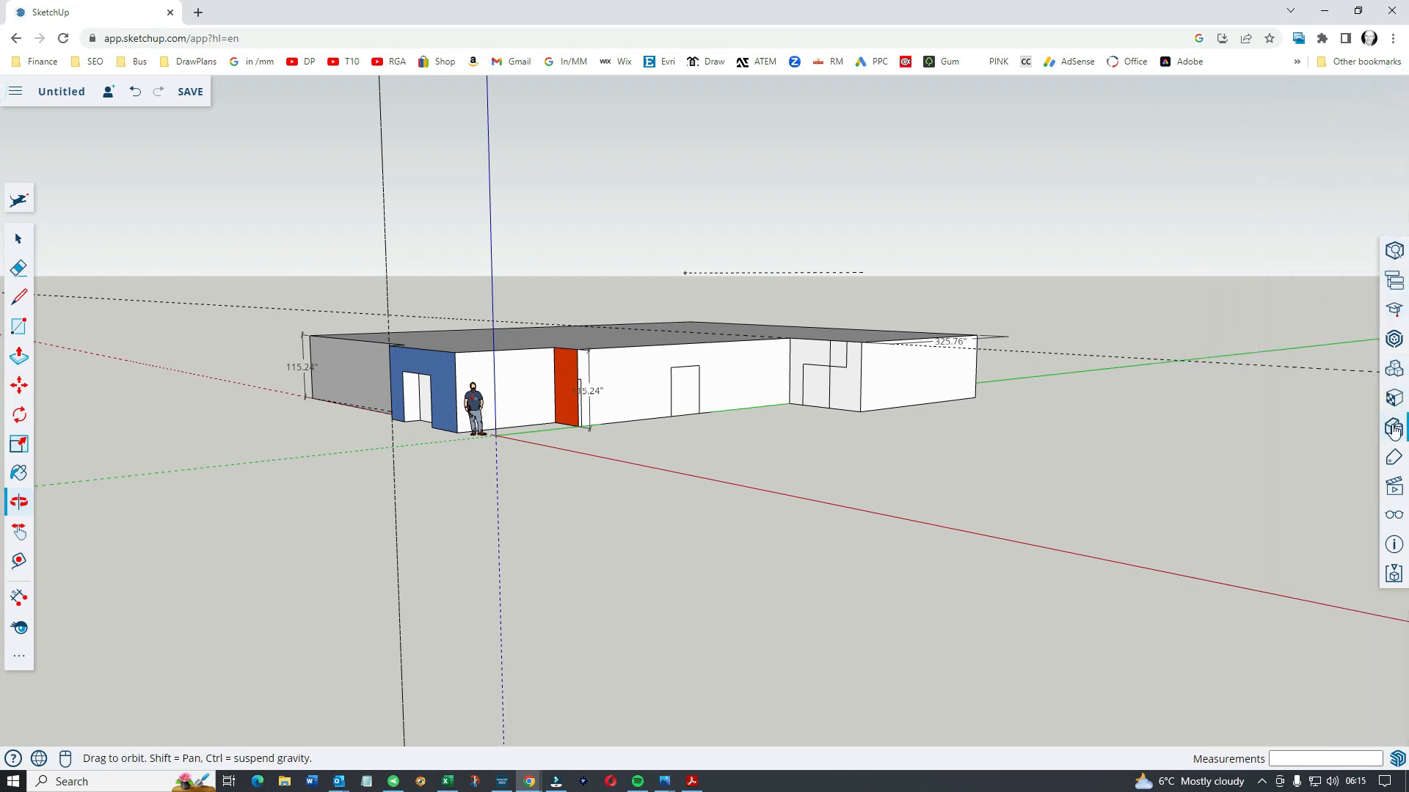
{"action": "left_click", "coordinate": [1394, 430]}
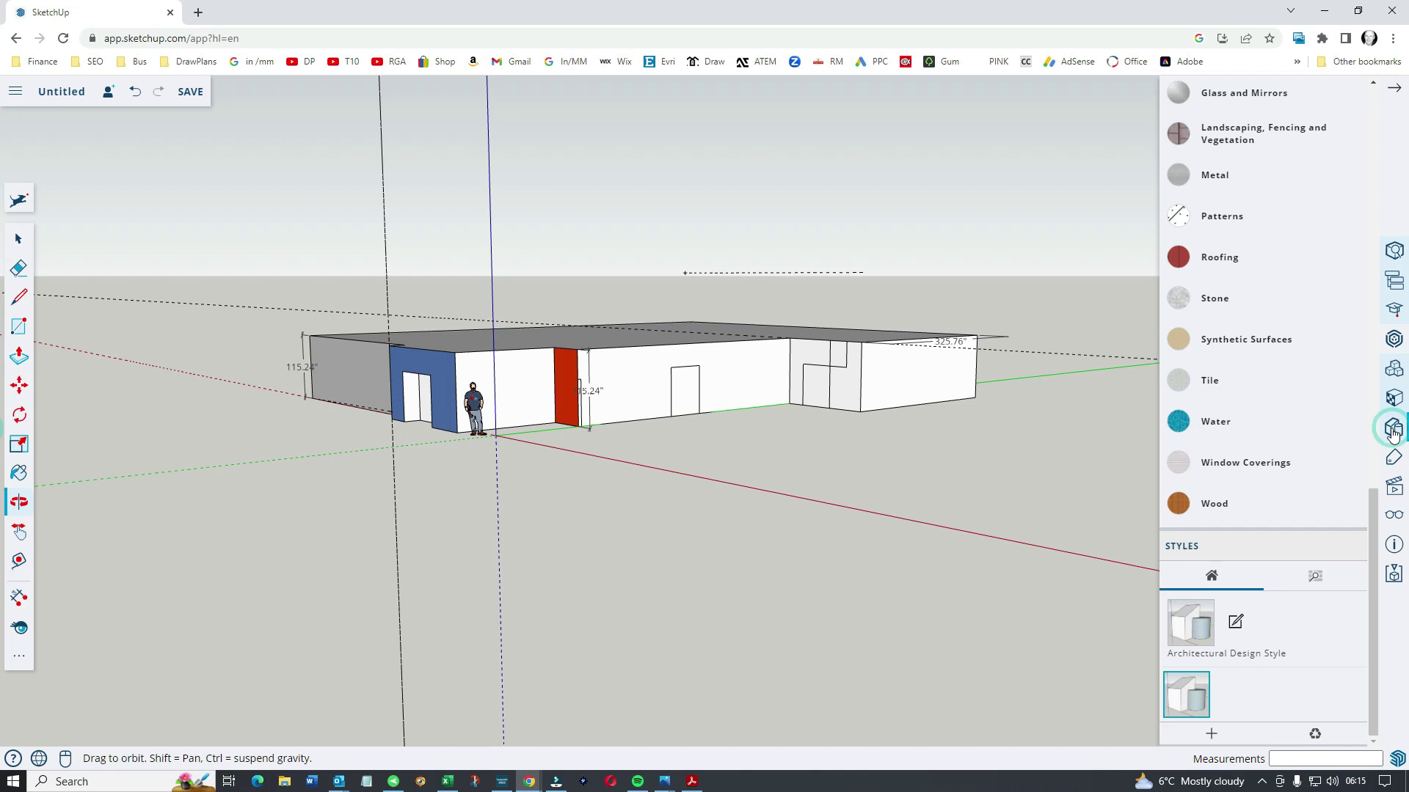
{"action": "mouse_move", "coordinate": [1305, 423]}
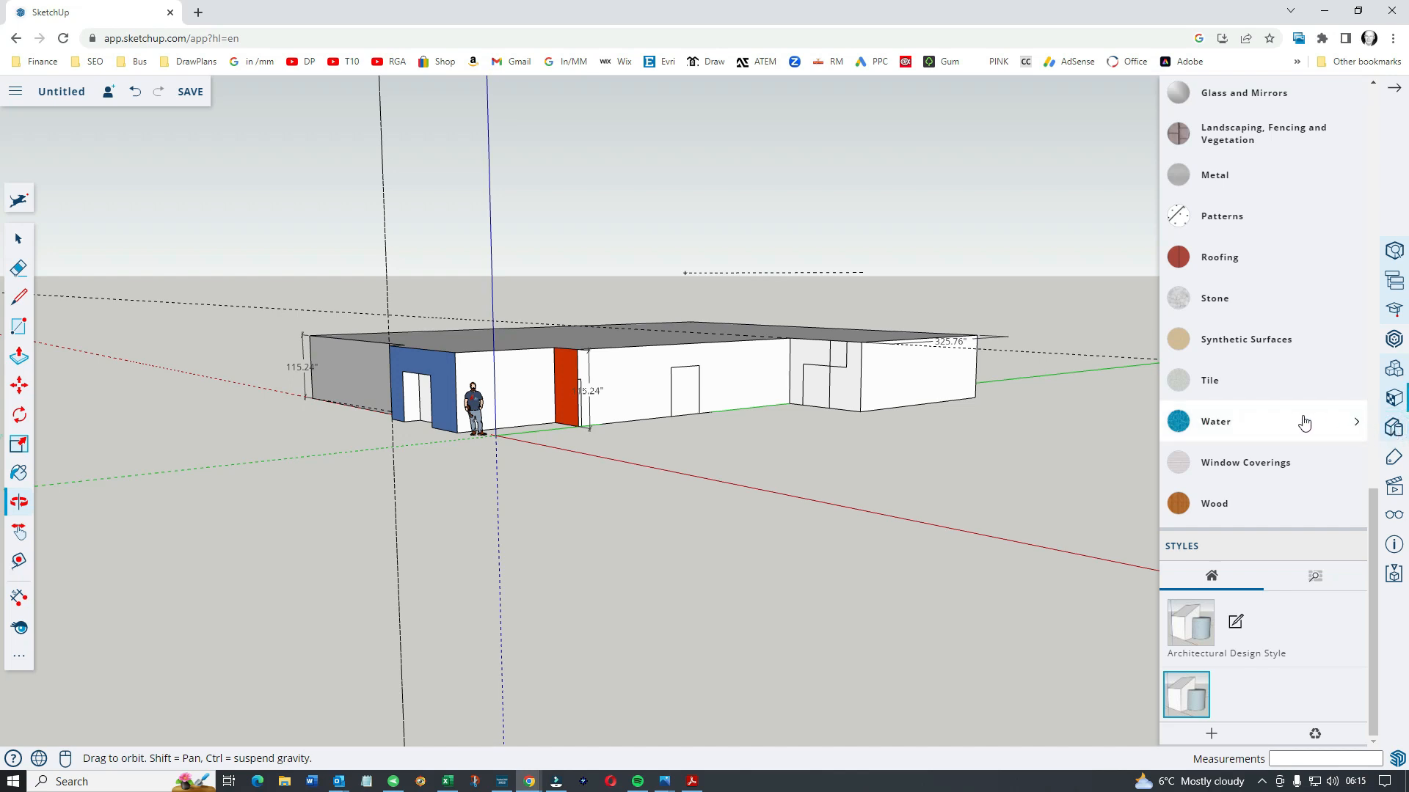
{"action": "mouse_move", "coordinate": [1214, 606]}
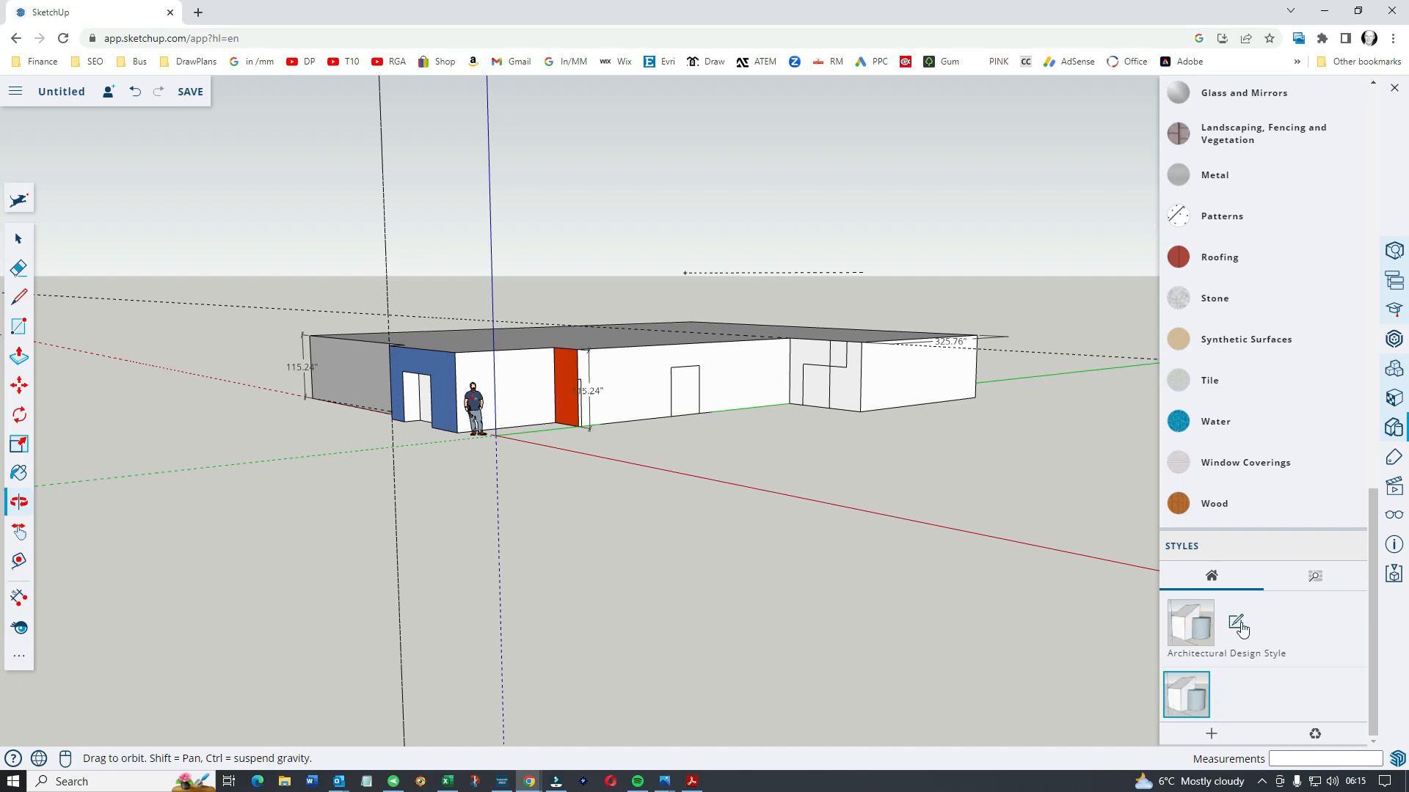
Edit the Architectural Design Style and preview a background colour, dismissing the picker
{"action": "left_click", "coordinate": [1239, 627]}
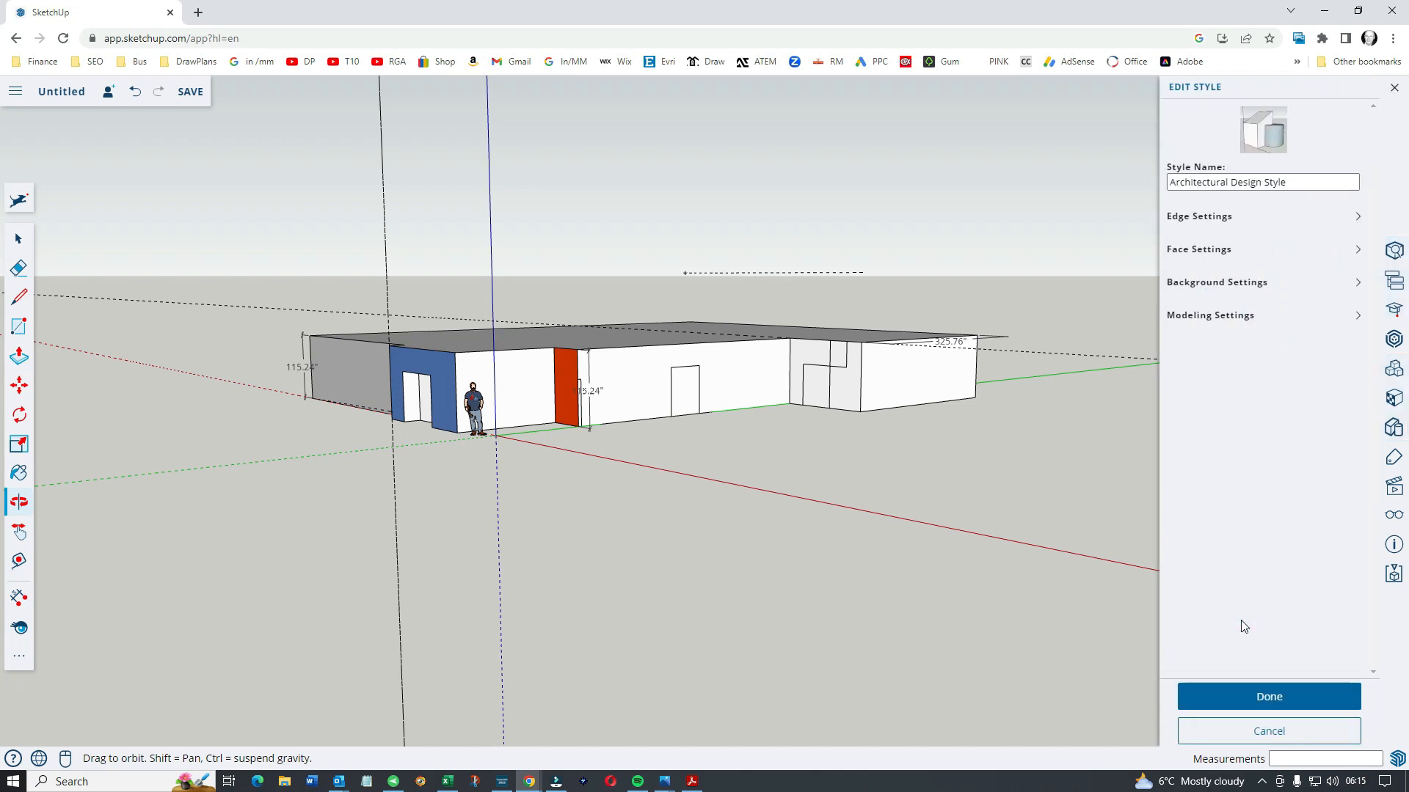
{"action": "left_click", "coordinate": [1216, 282]}
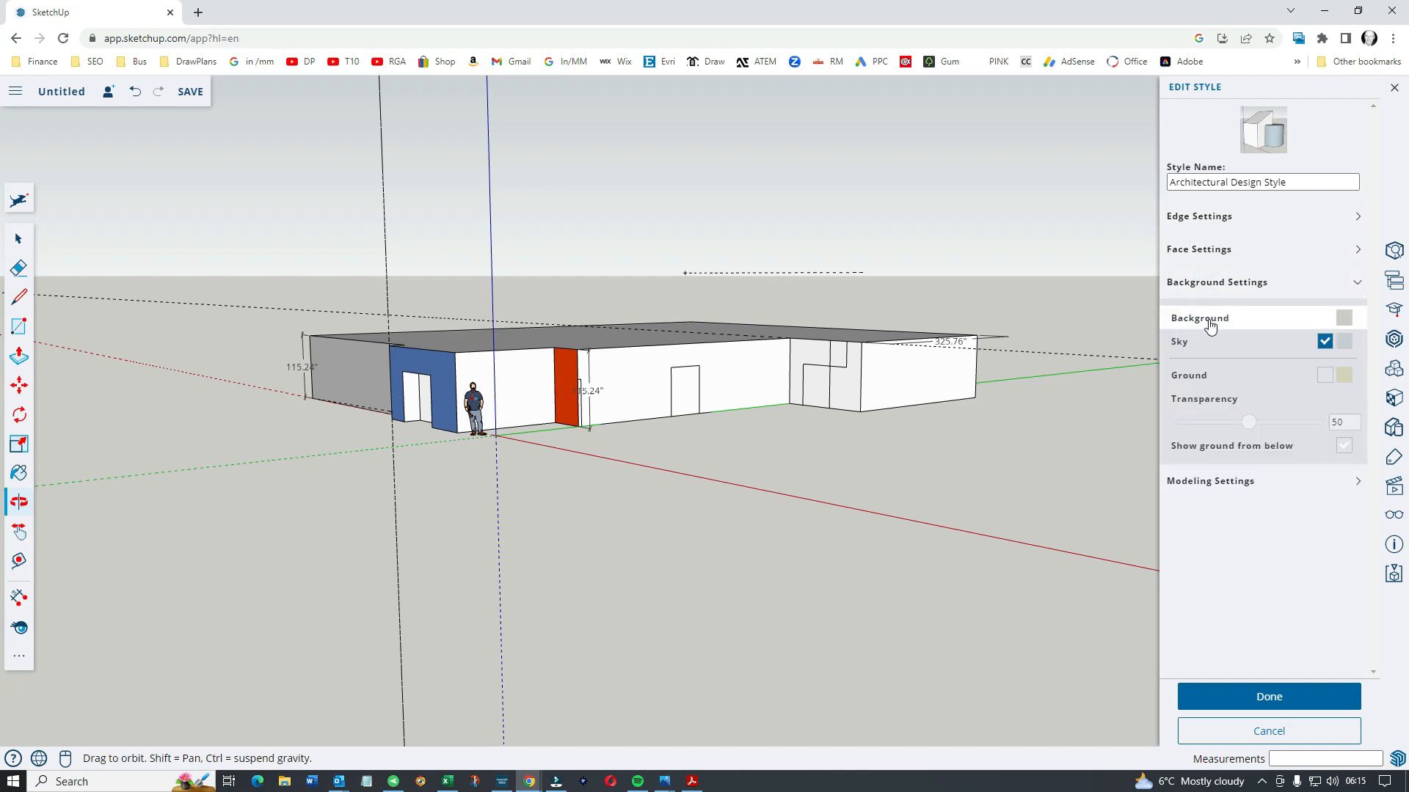
{"action": "left_click", "coordinate": [1343, 318]}
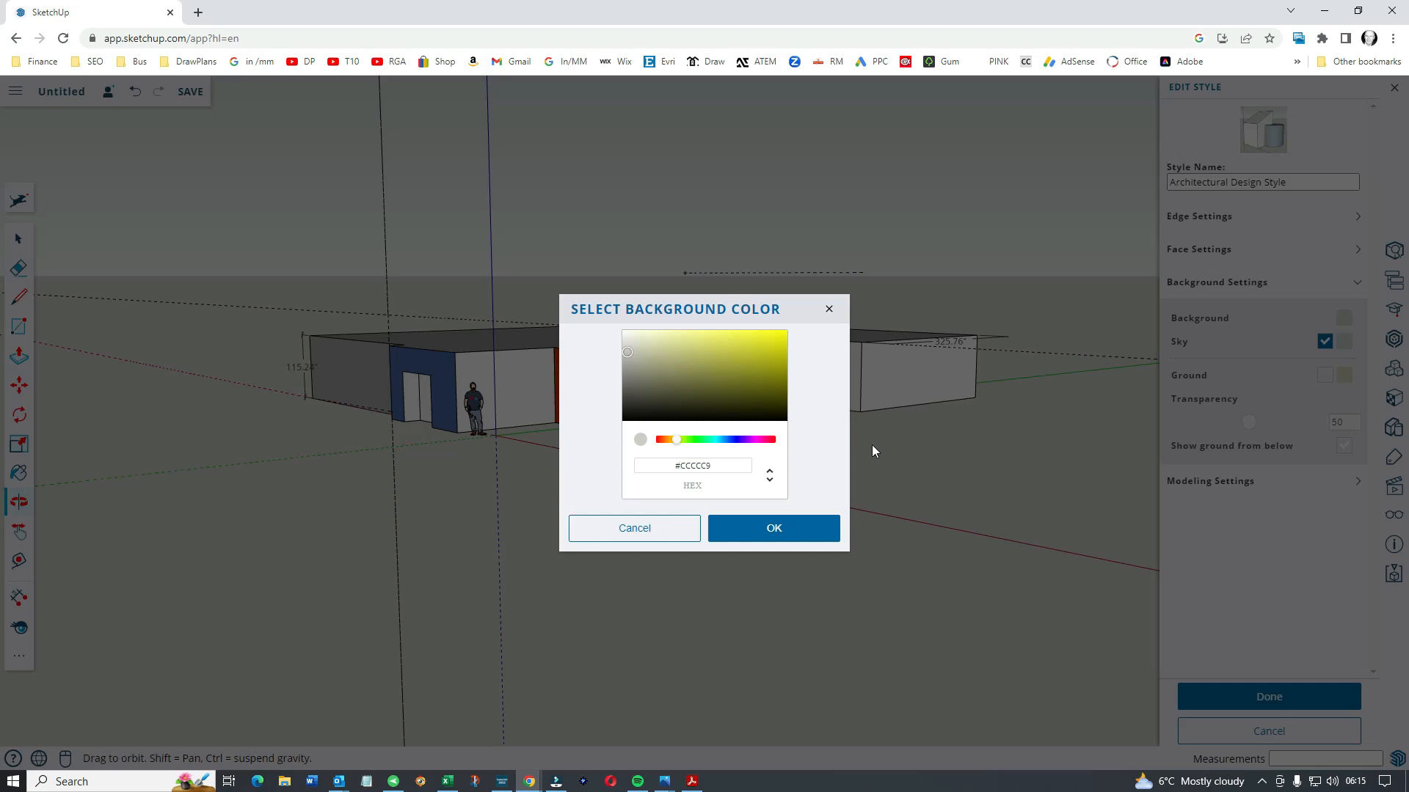
{"action": "left_click", "coordinate": [774, 527]}
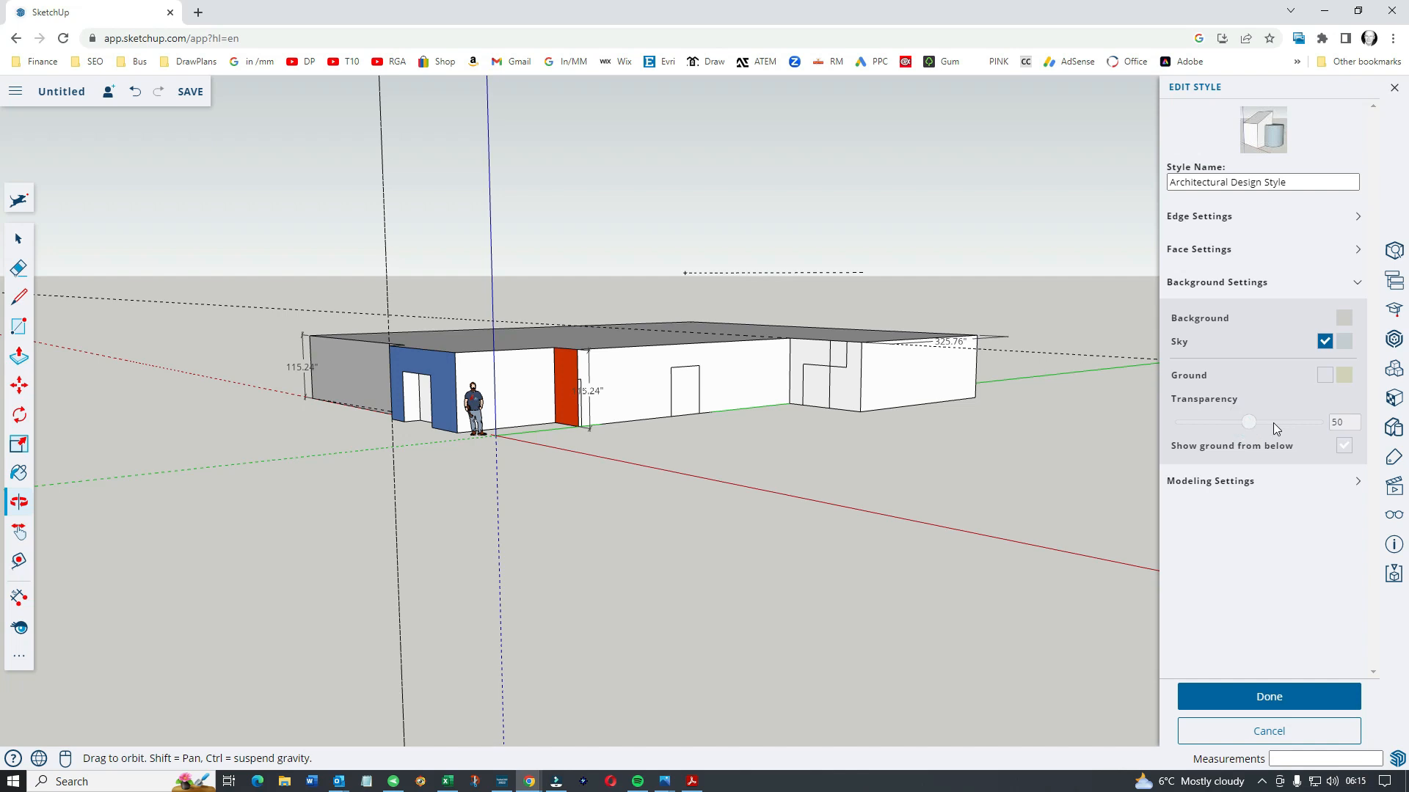
{"action": "mouse_move", "coordinate": [1301, 486]}
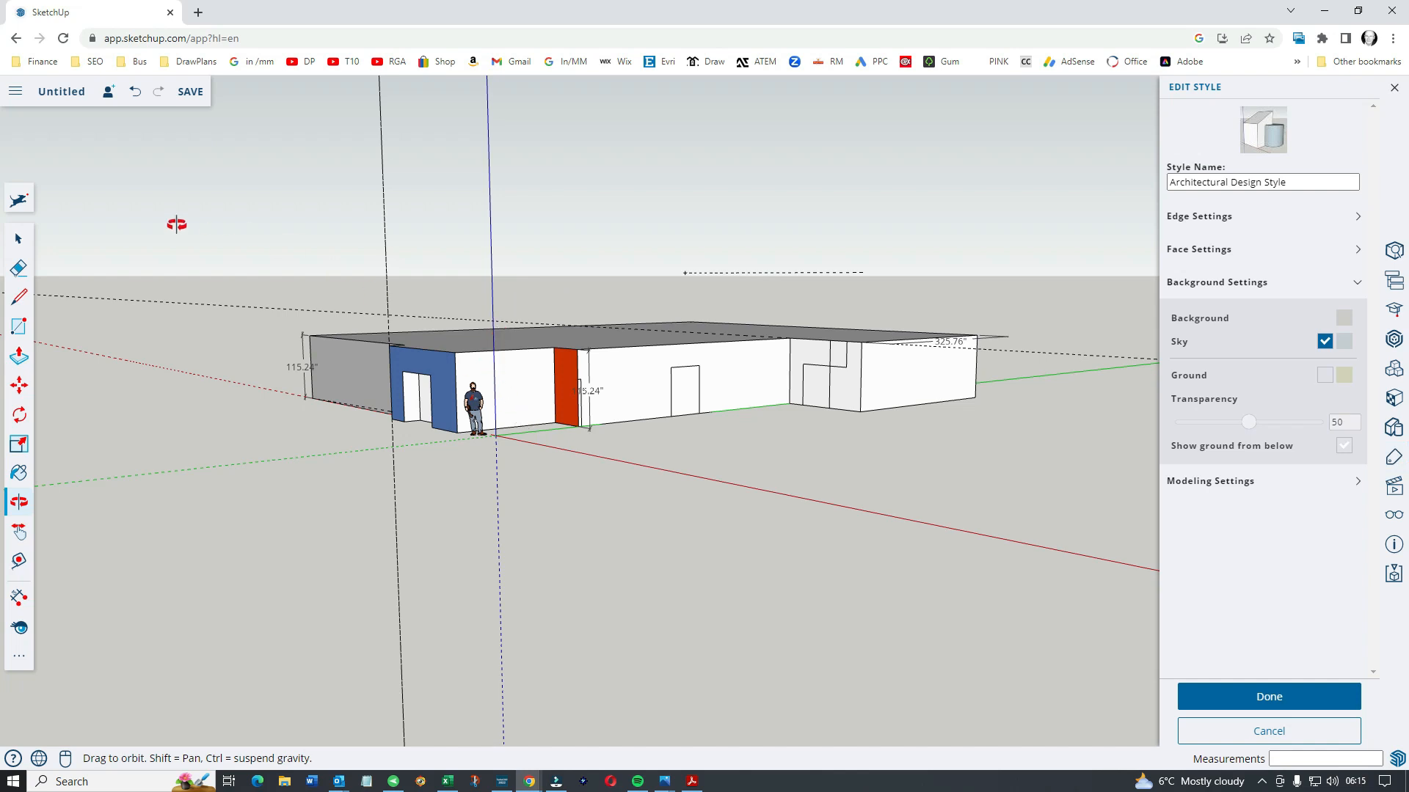
Confirm the pale grey #C9CCCB as the style's background colour
{"action": "left_click", "coordinate": [18, 239]}
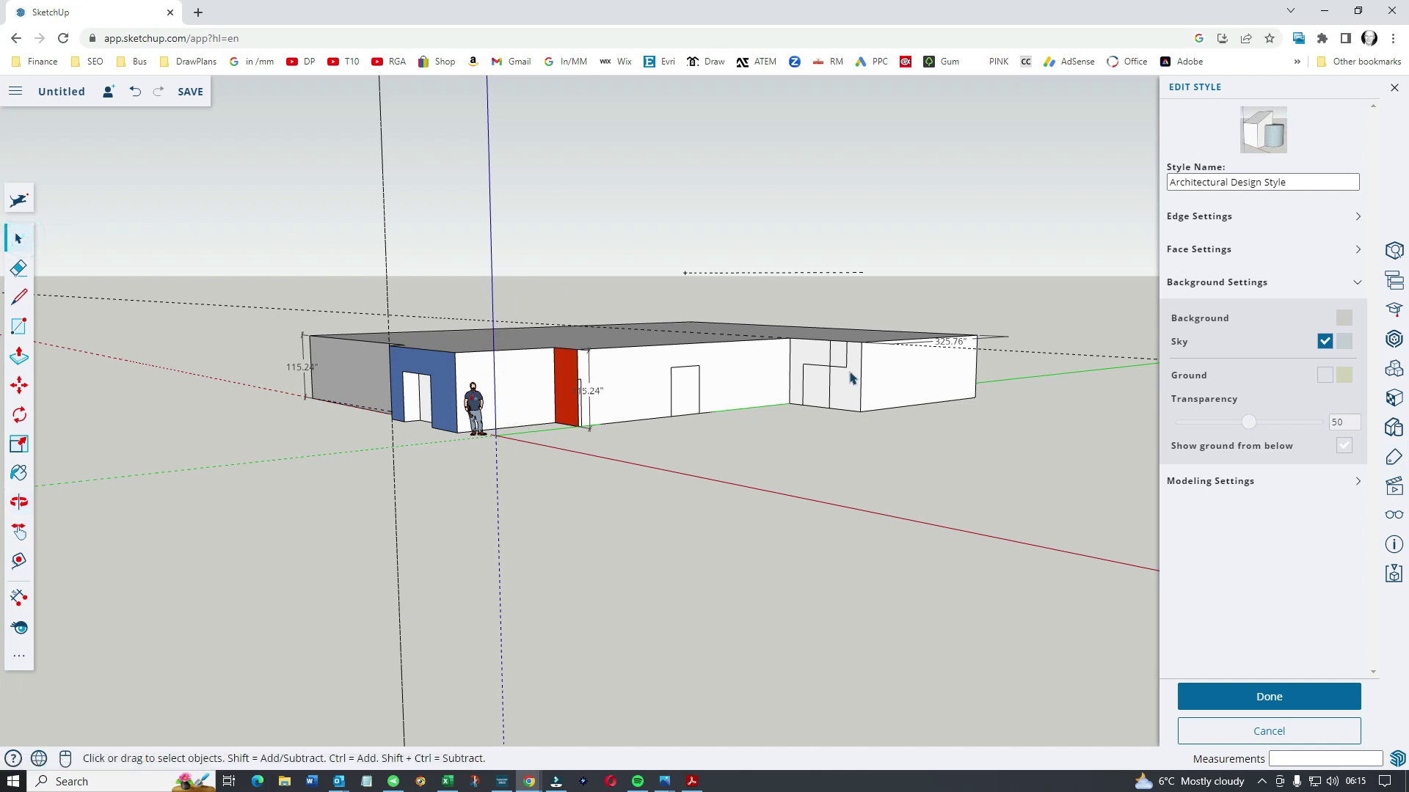
{"action": "mouse_move", "coordinate": [651, 281]}
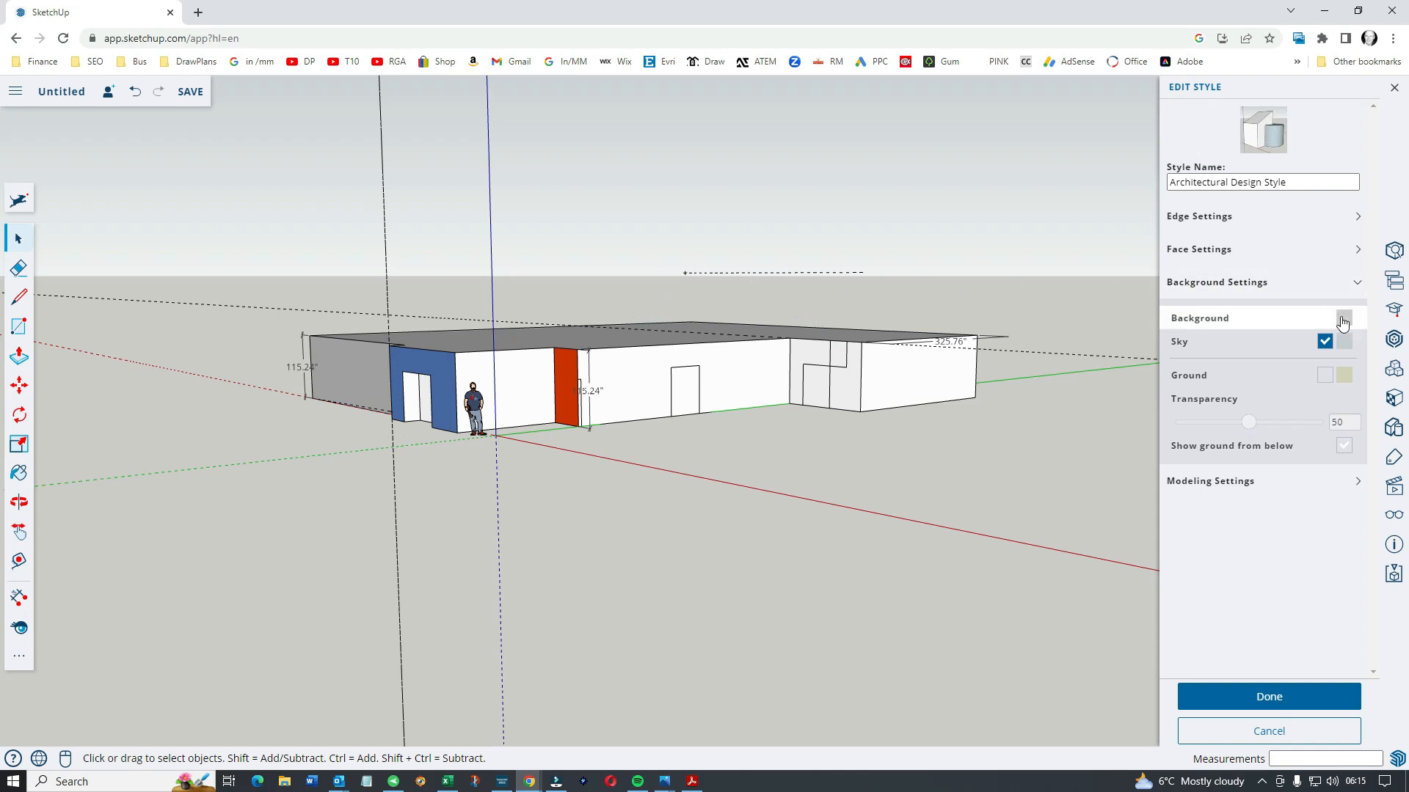
{"action": "left_click", "coordinate": [1342, 318]}
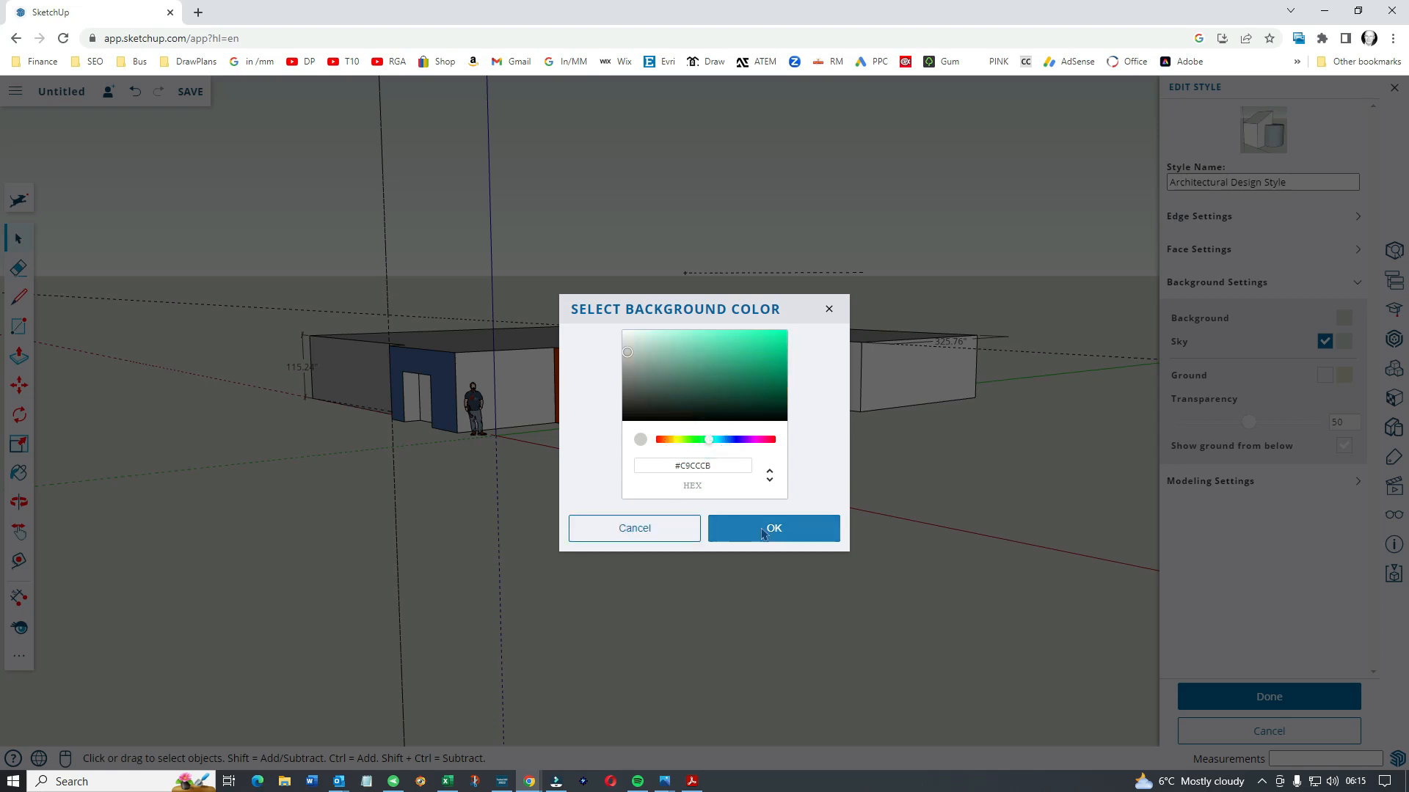
{"action": "left_click", "coordinate": [773, 528]}
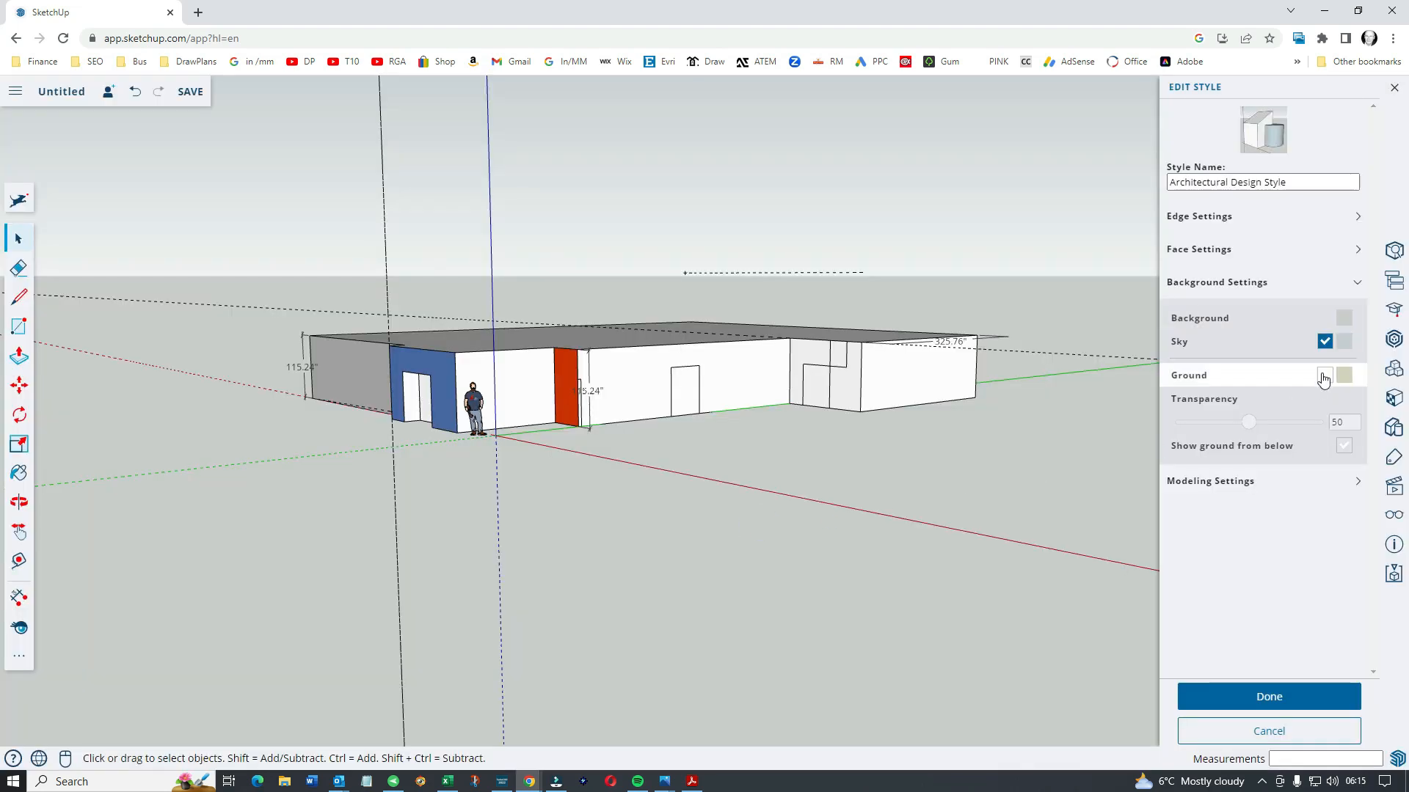
{"action": "left_click", "coordinate": [1346, 318]}
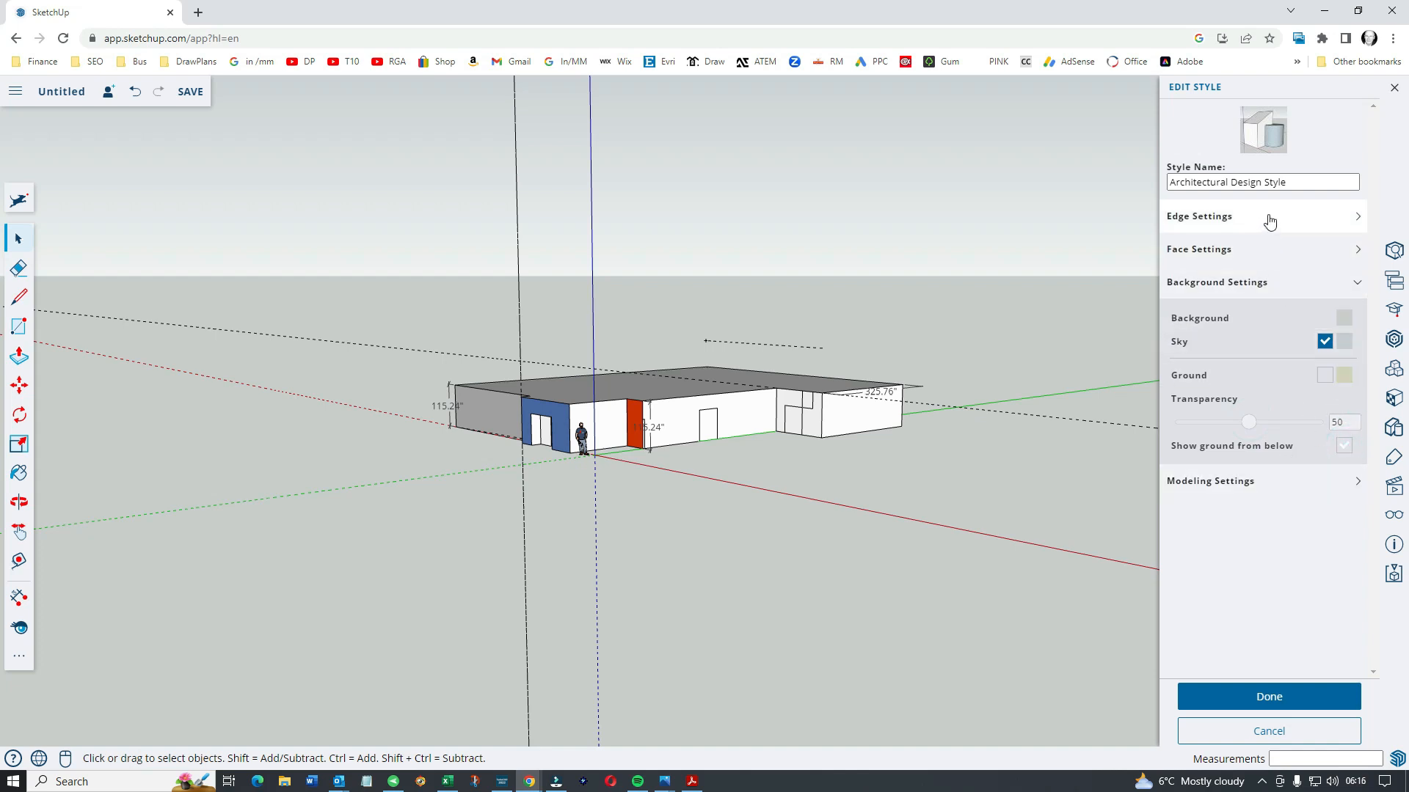
{"action": "mouse_move", "coordinate": [1358, 254]}
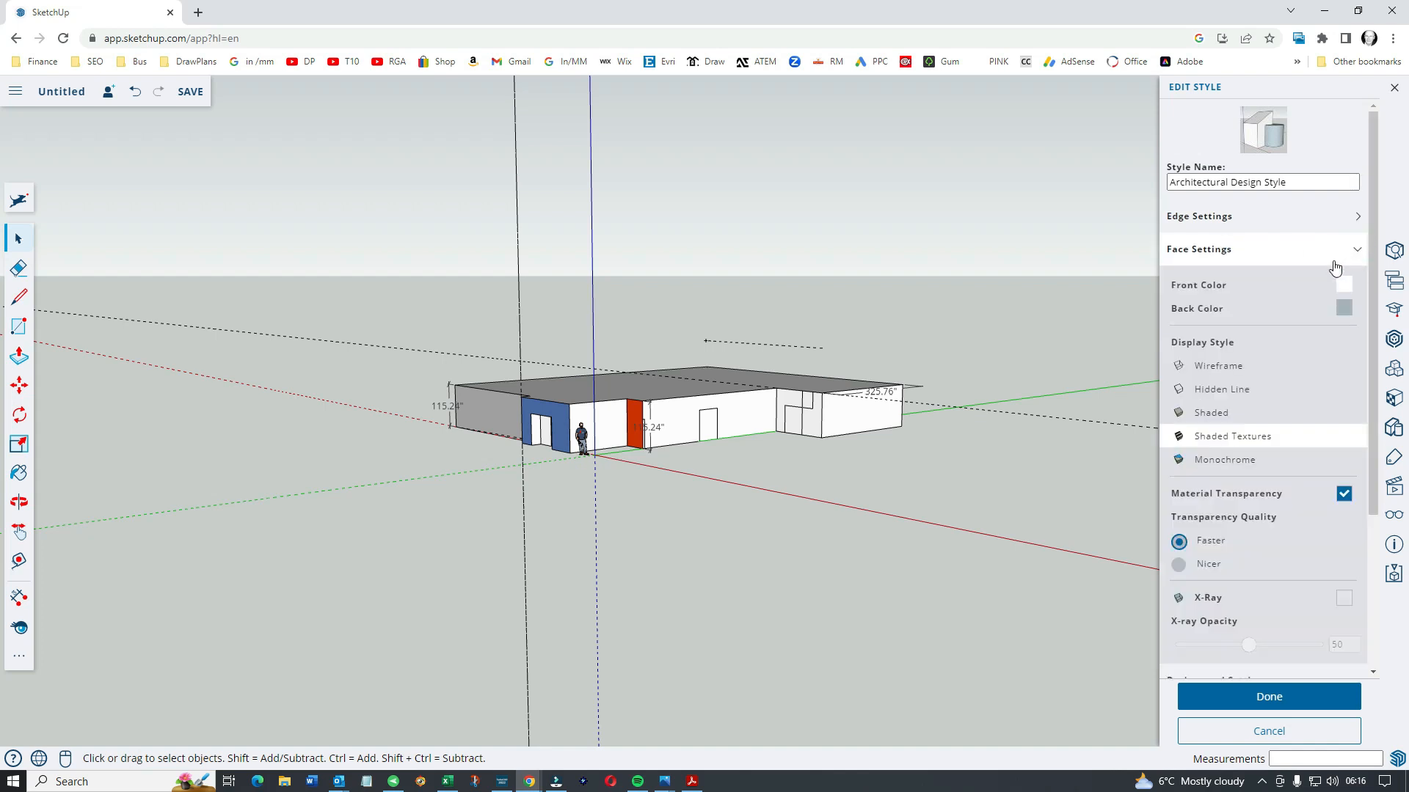
{"action": "mouse_move", "coordinate": [1225, 433]}
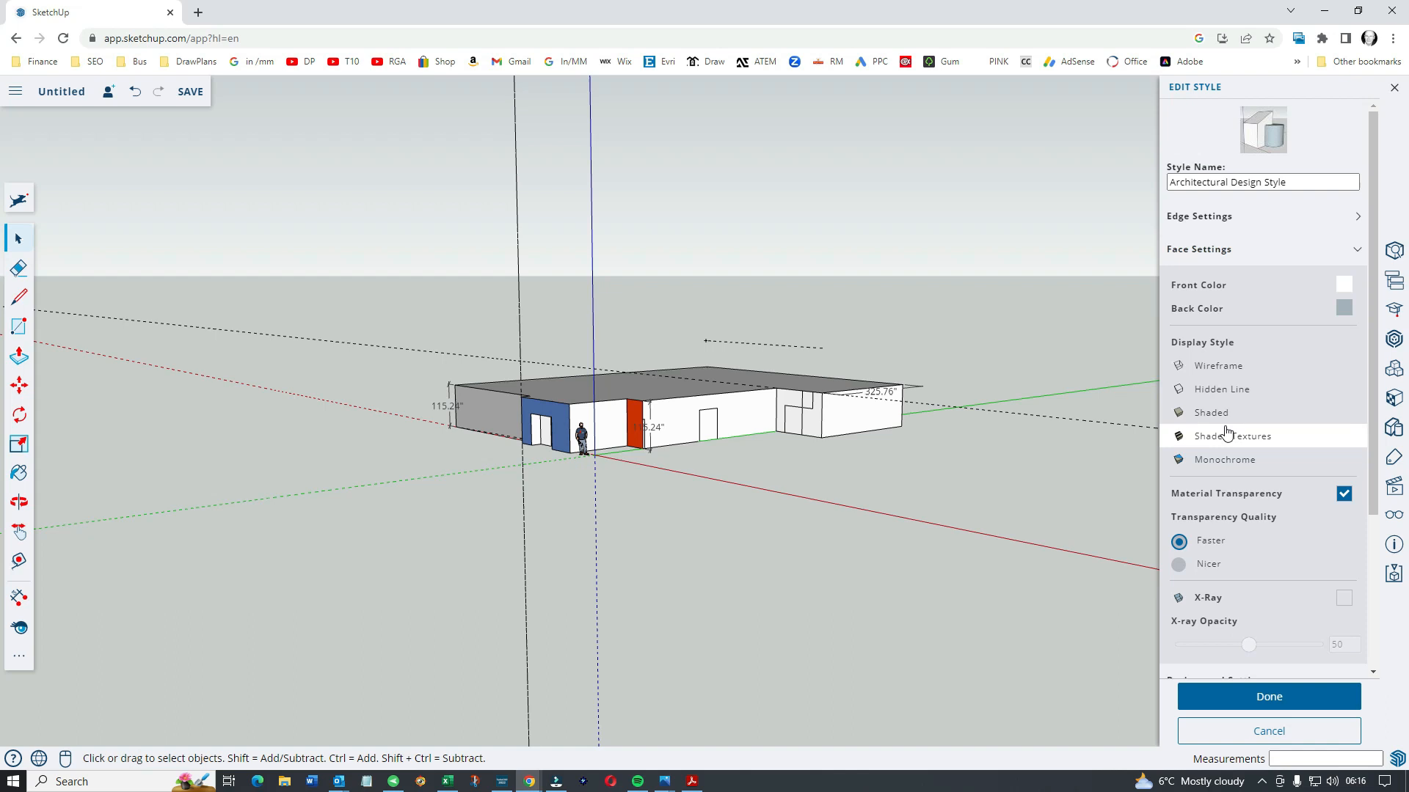
Preview Hidden Line and Wireframe face displays, then settle on Shaded with Textures
{"action": "left_click", "coordinate": [1222, 459]}
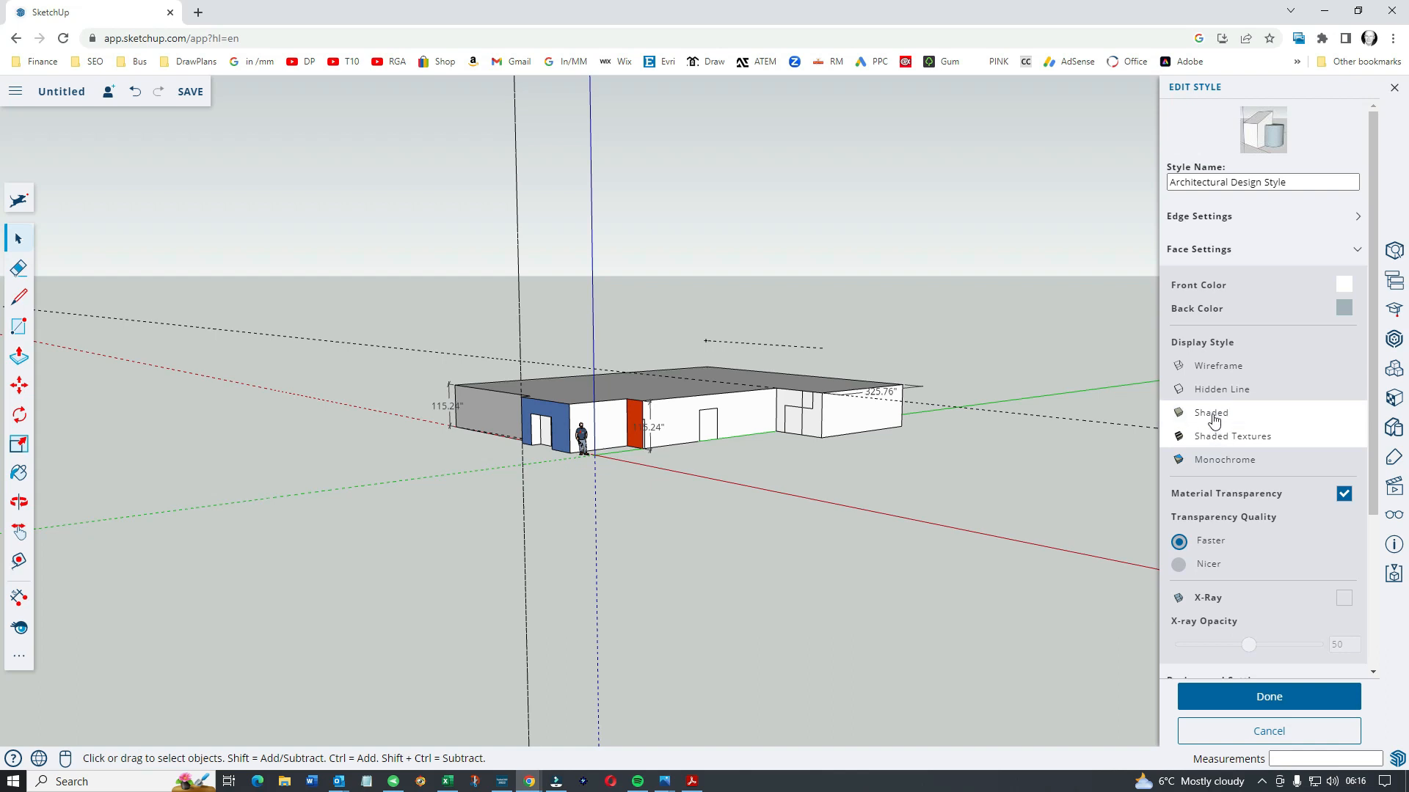
{"action": "mouse_move", "coordinate": [1219, 389]}
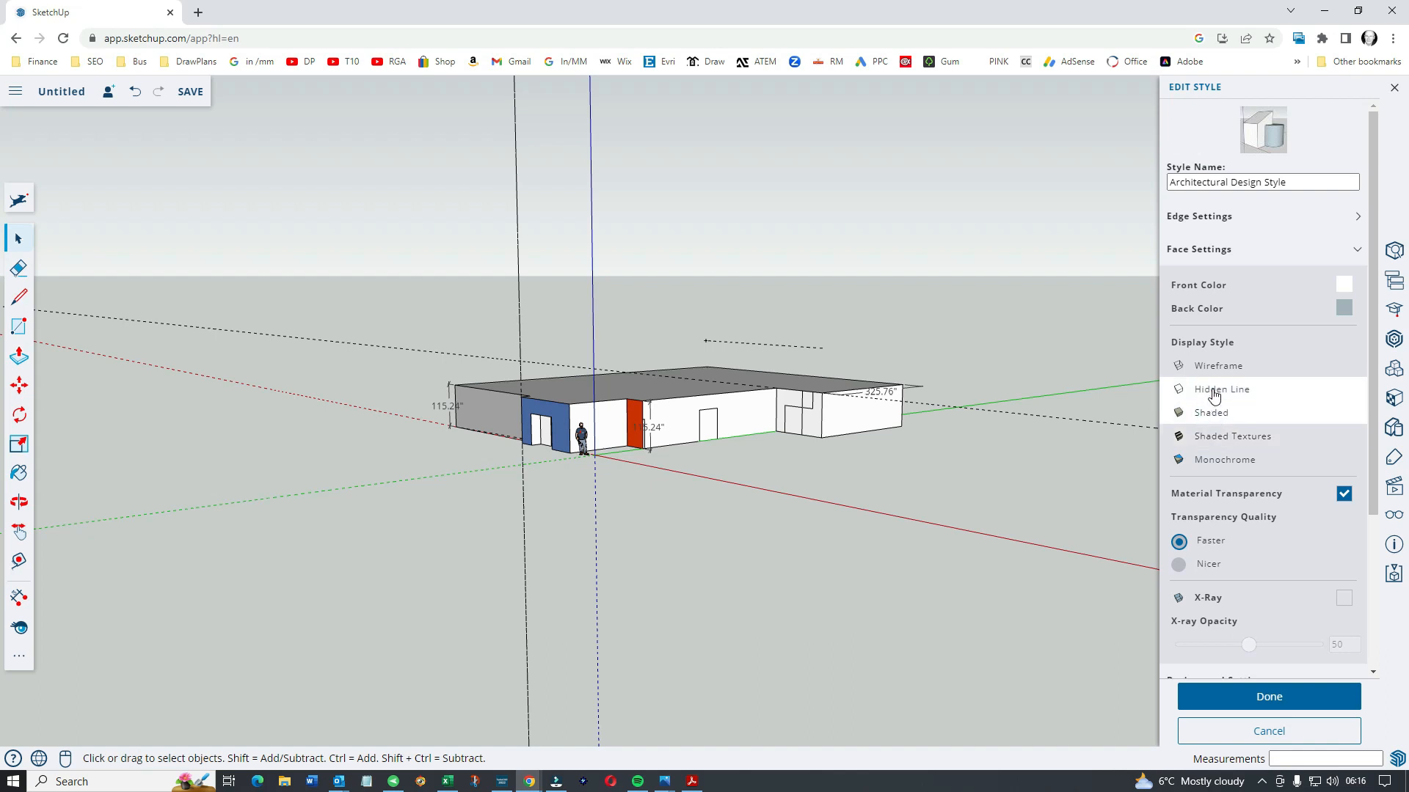
{"action": "left_click", "coordinate": [1221, 389]}
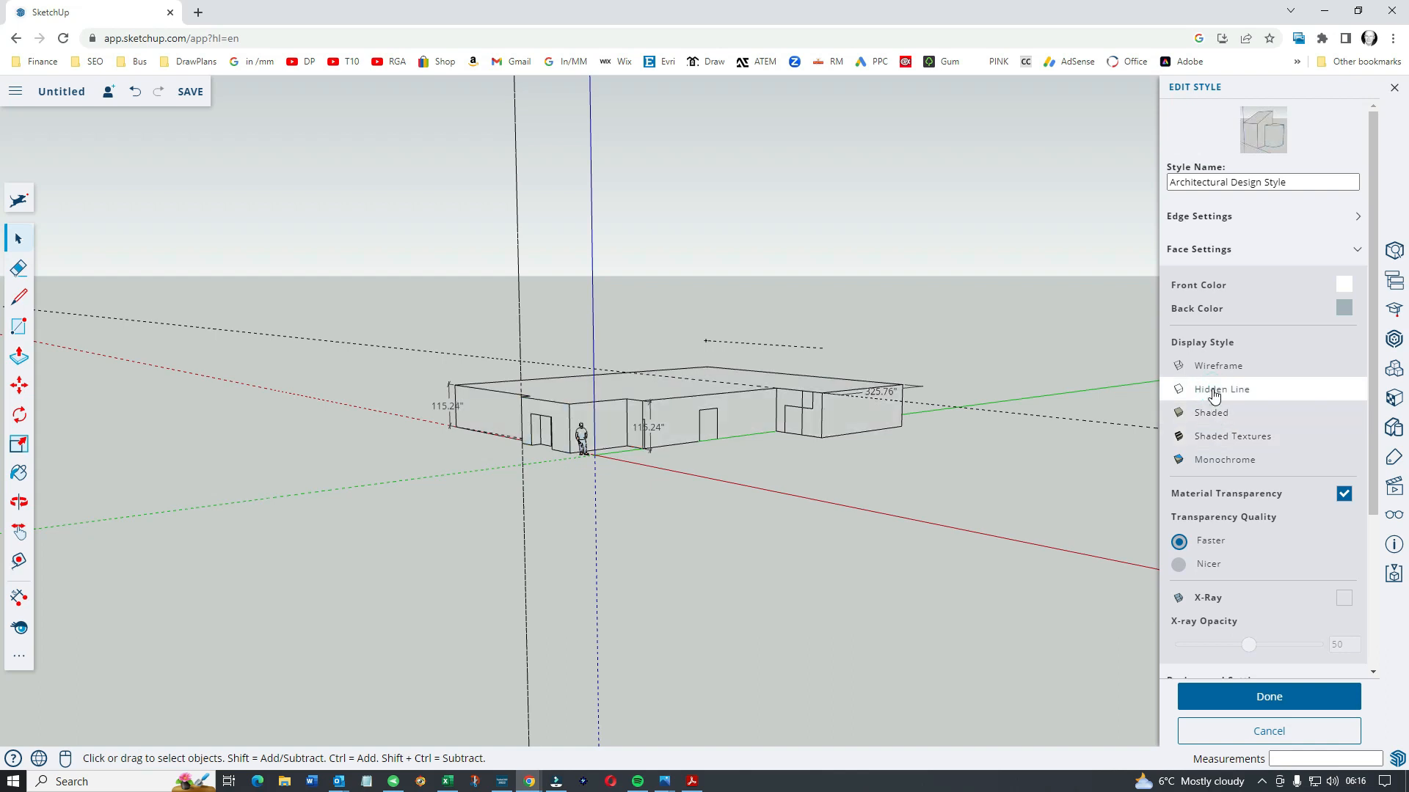
{"action": "left_click", "coordinate": [1220, 365]}
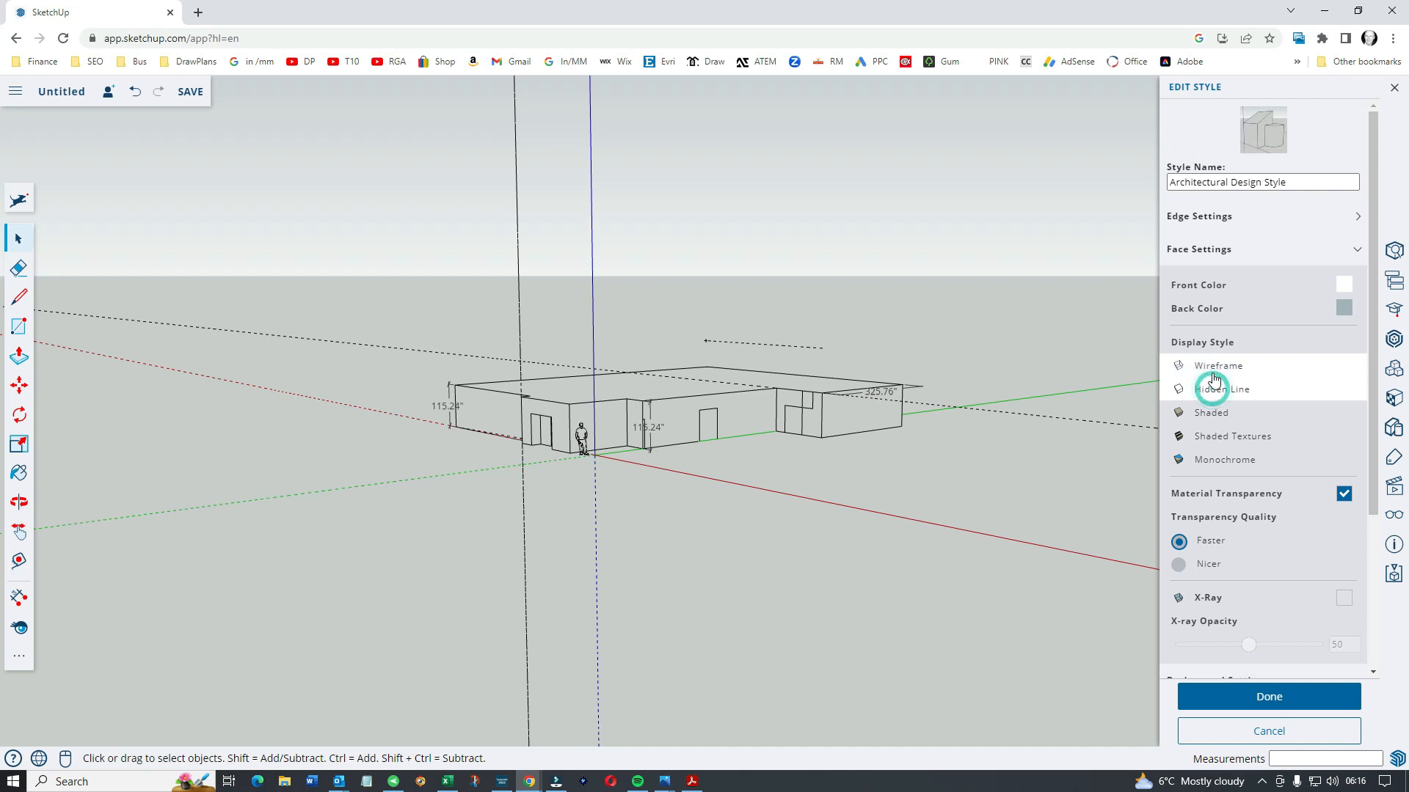
{"action": "left_click", "coordinate": [1218, 366]}
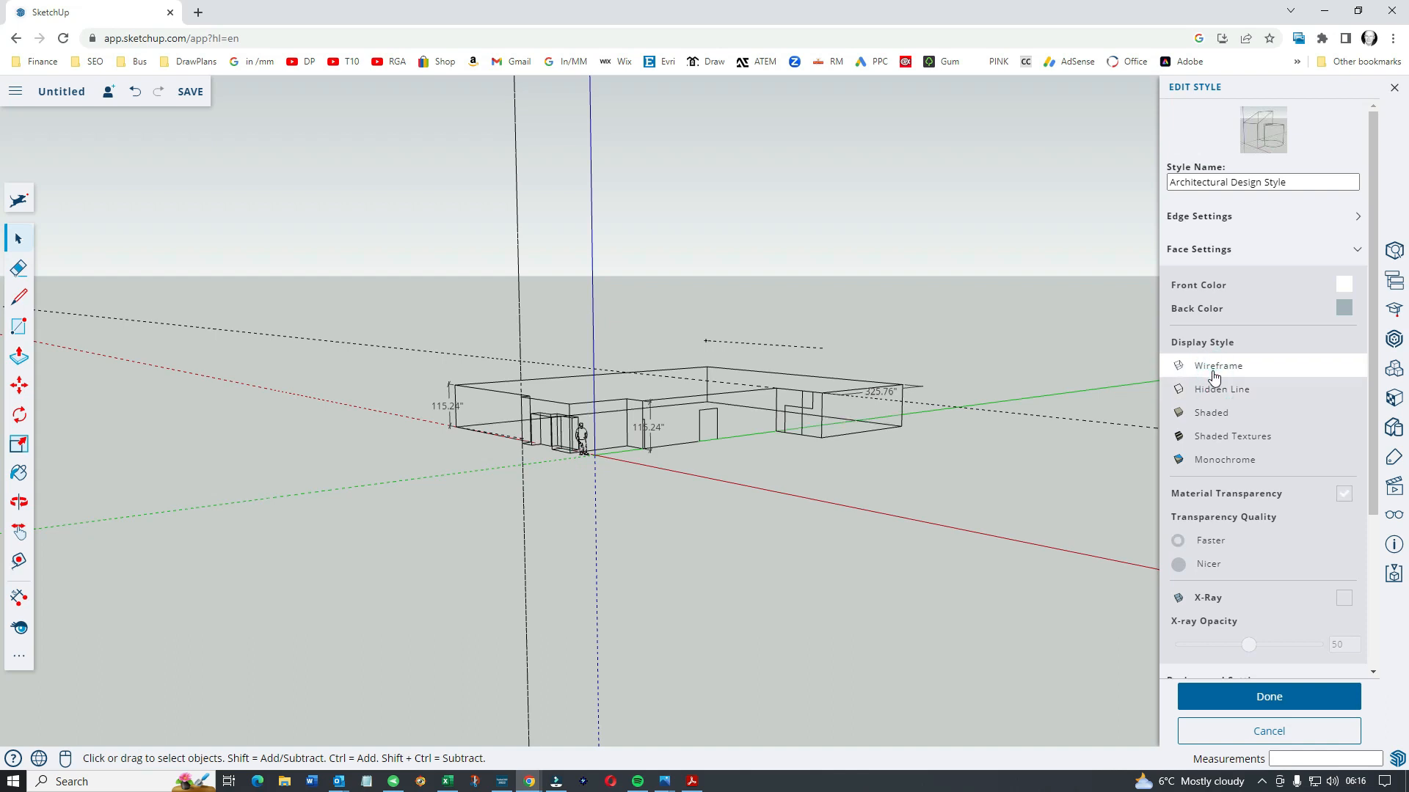
{"action": "mouse_move", "coordinate": [1222, 389]}
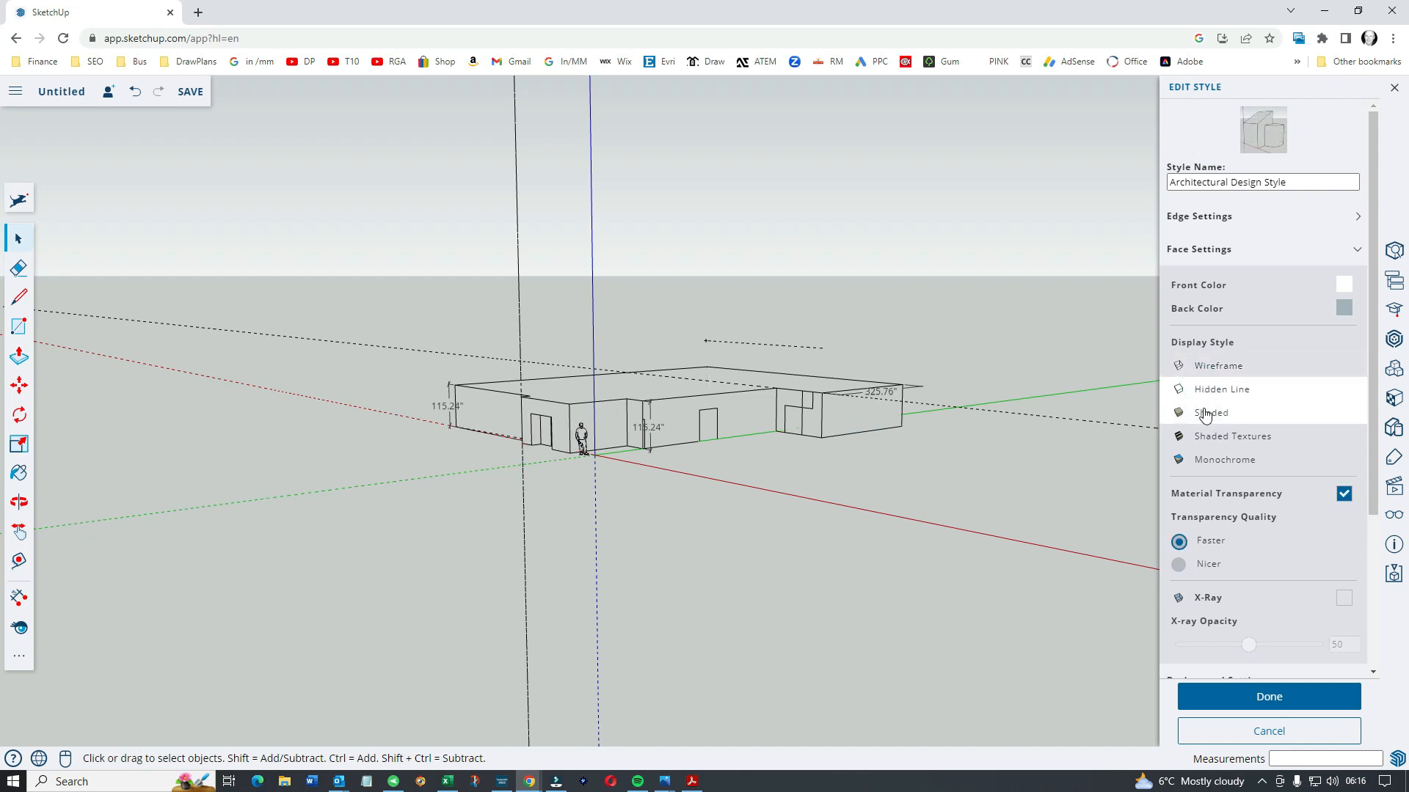
{"action": "left_click", "coordinate": [1211, 412]}
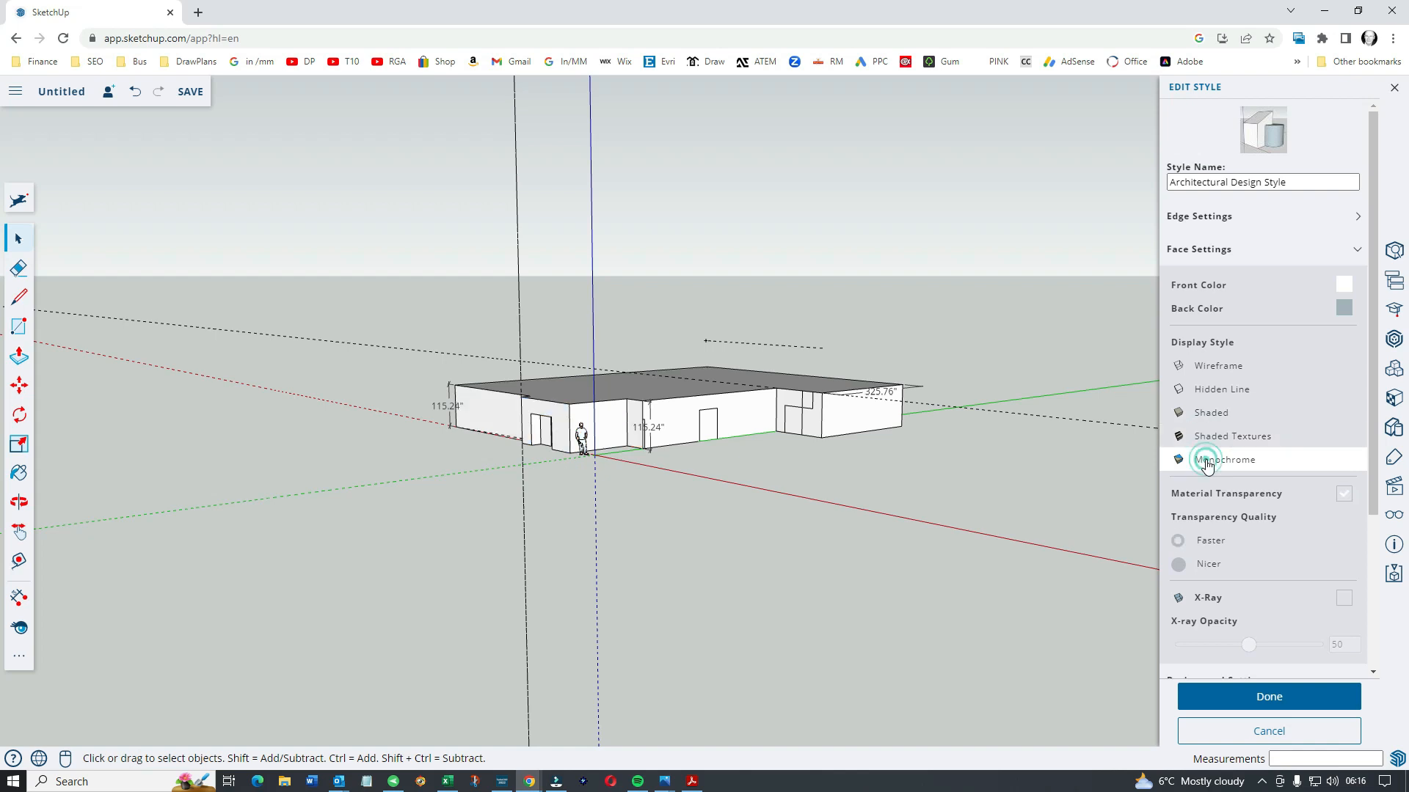
{"action": "left_click", "coordinate": [1222, 459]}
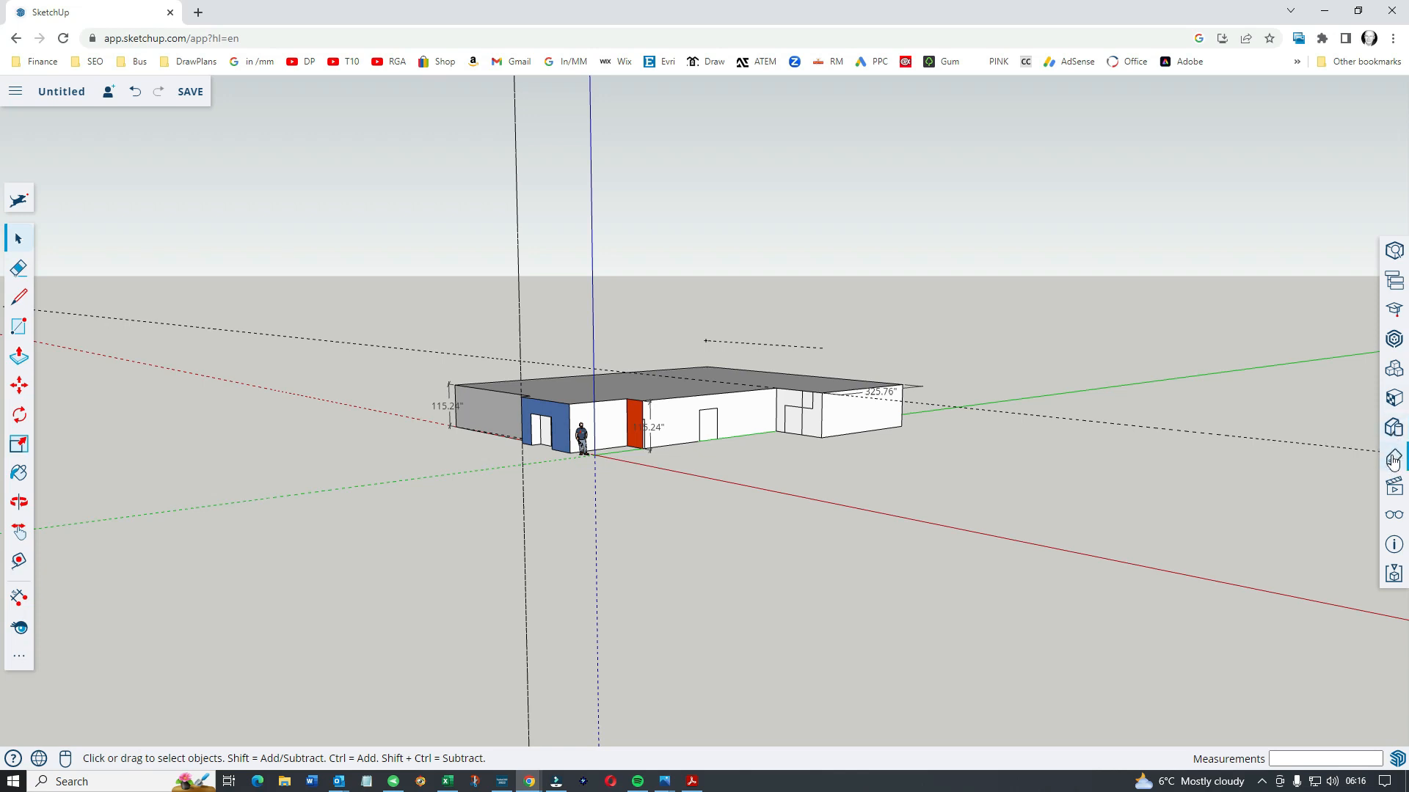
Paint the far right wall with a light grey Stone texture from the materials library
{"action": "left_click", "coordinate": [1394, 459]}
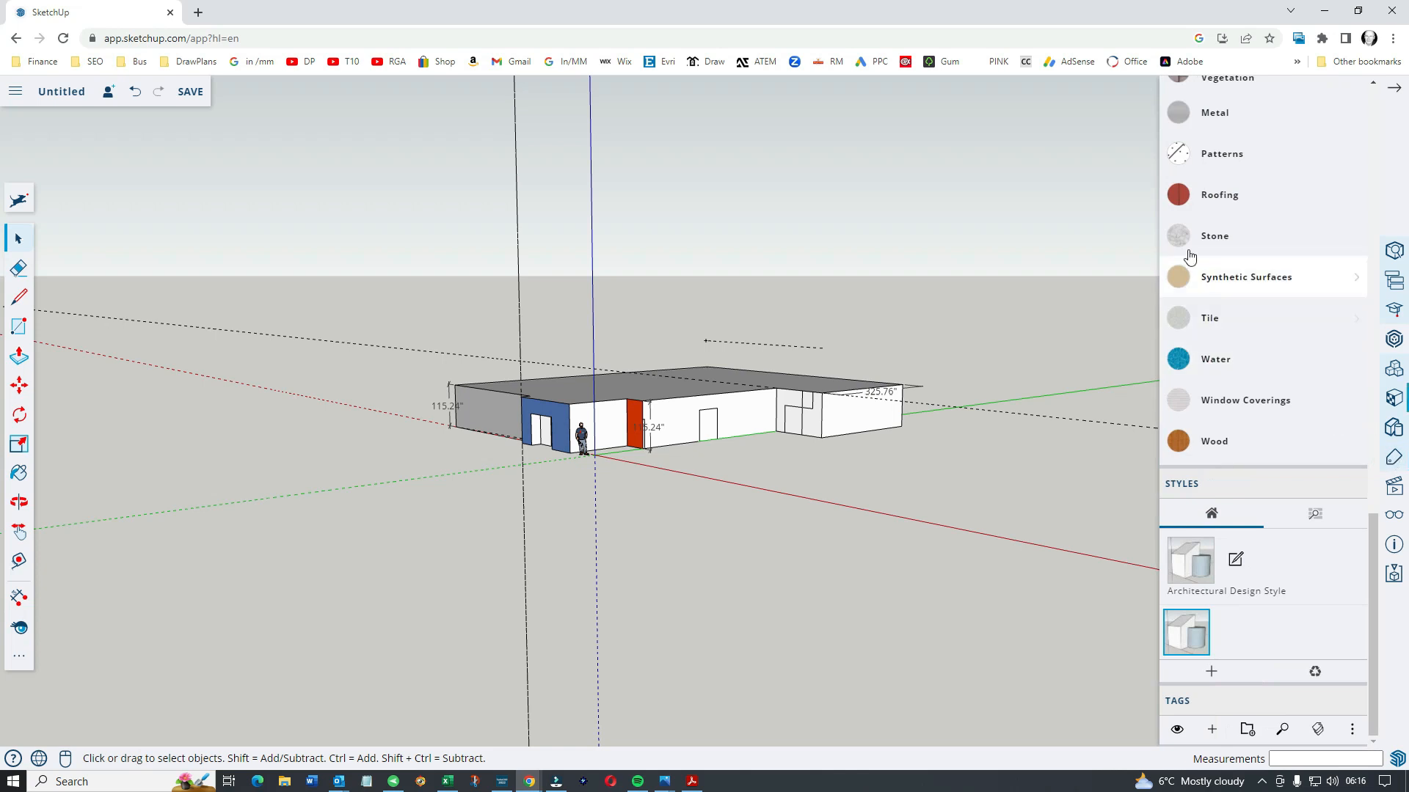
{"action": "left_click", "coordinate": [1214, 235]}
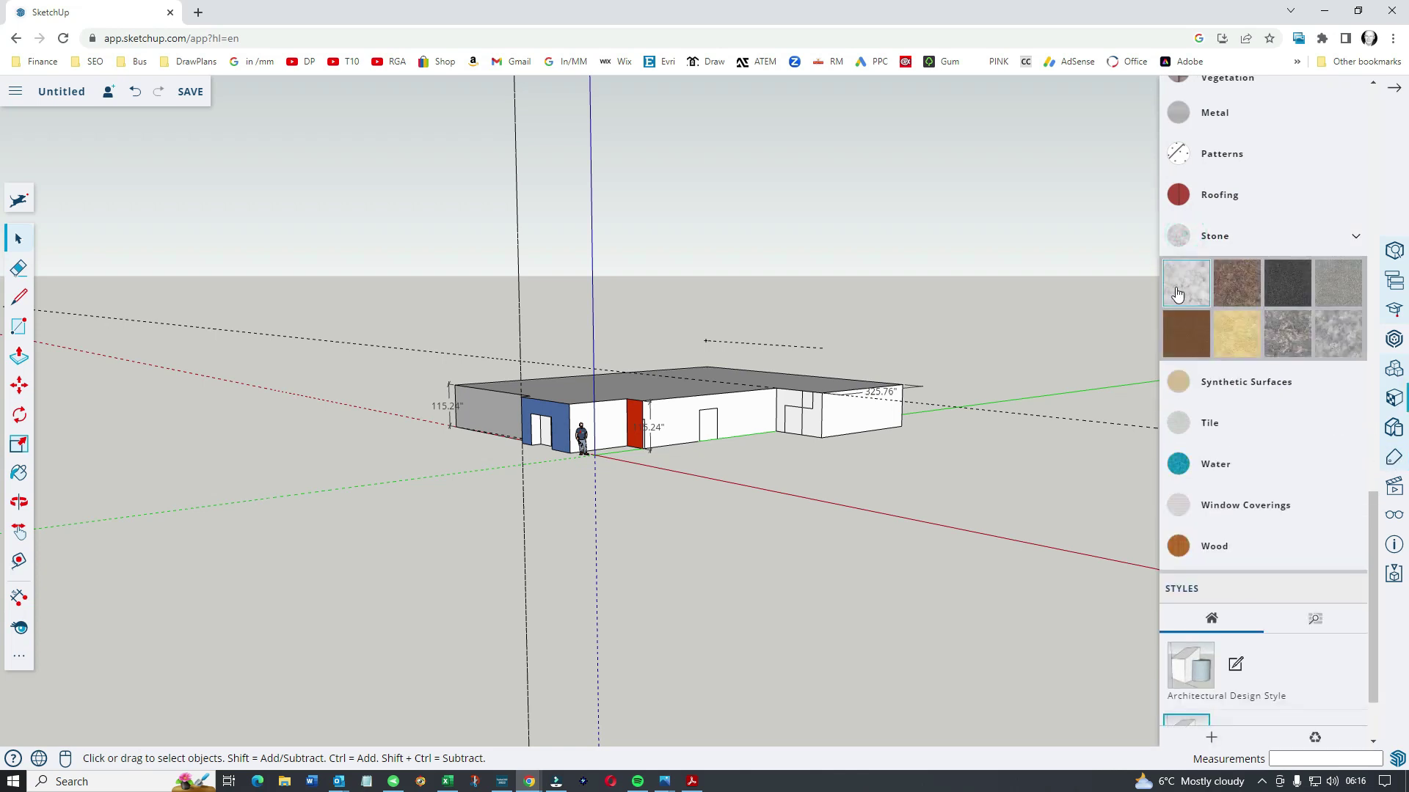
{"action": "left_click", "coordinate": [1185, 282]}
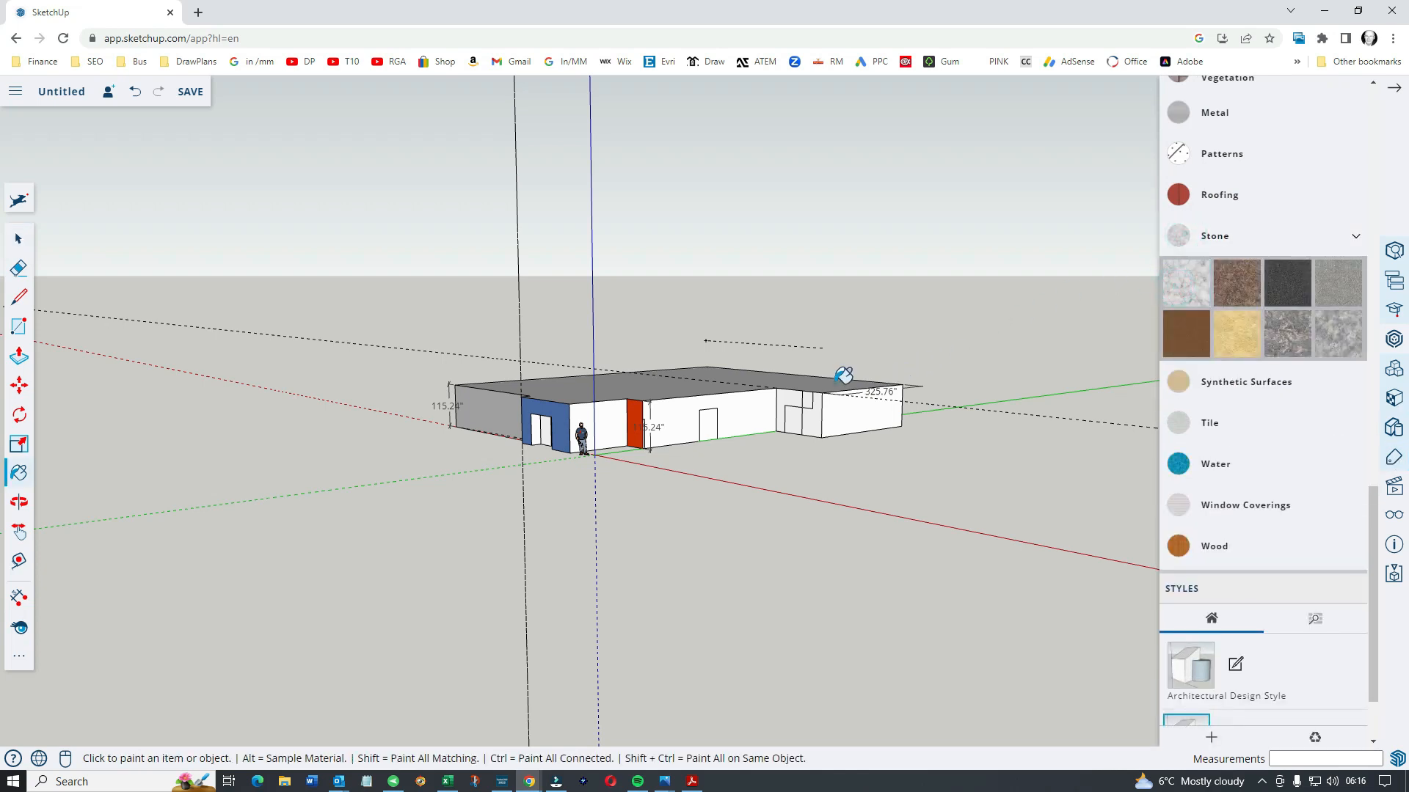
{"action": "mouse_move", "coordinate": [822, 403]}
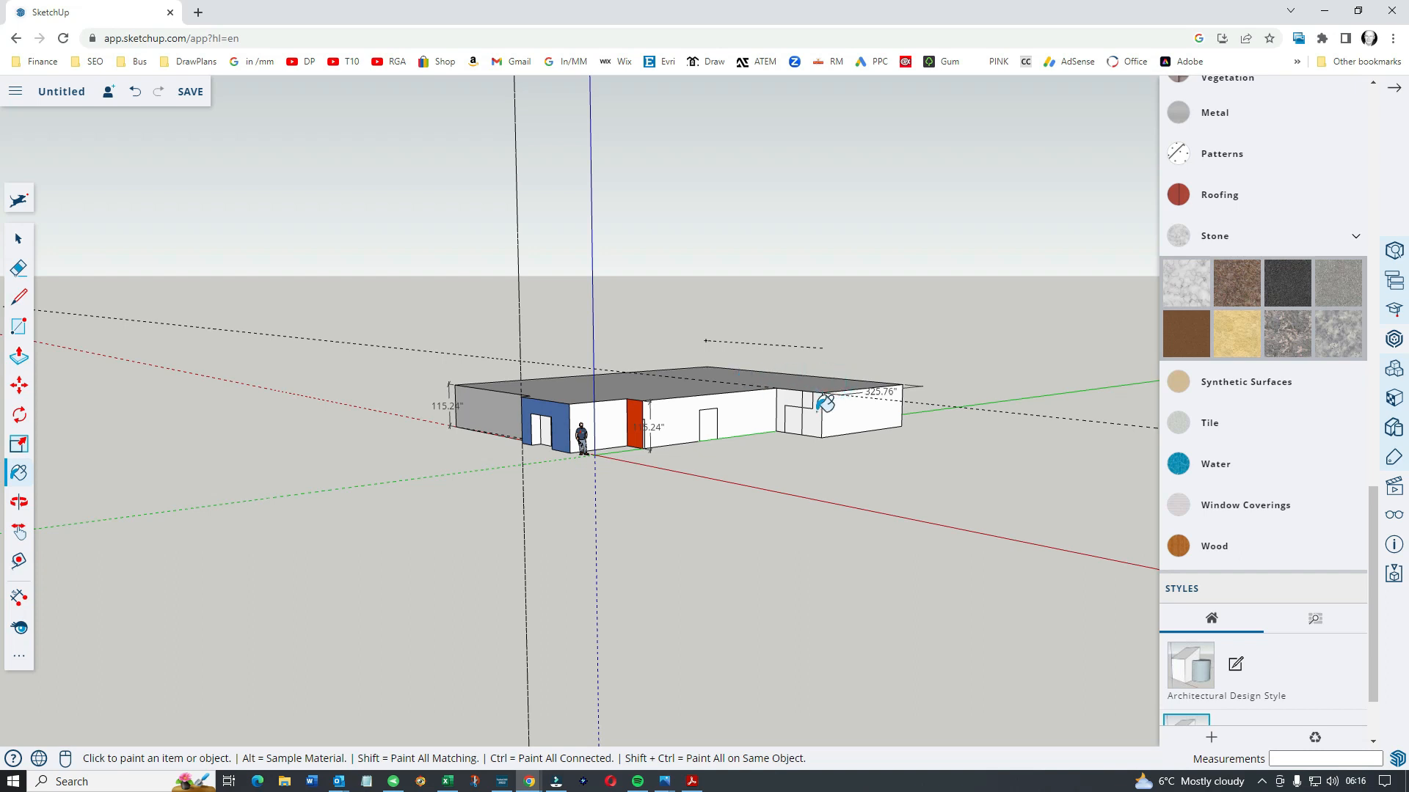
{"action": "left_click", "coordinate": [821, 402]}
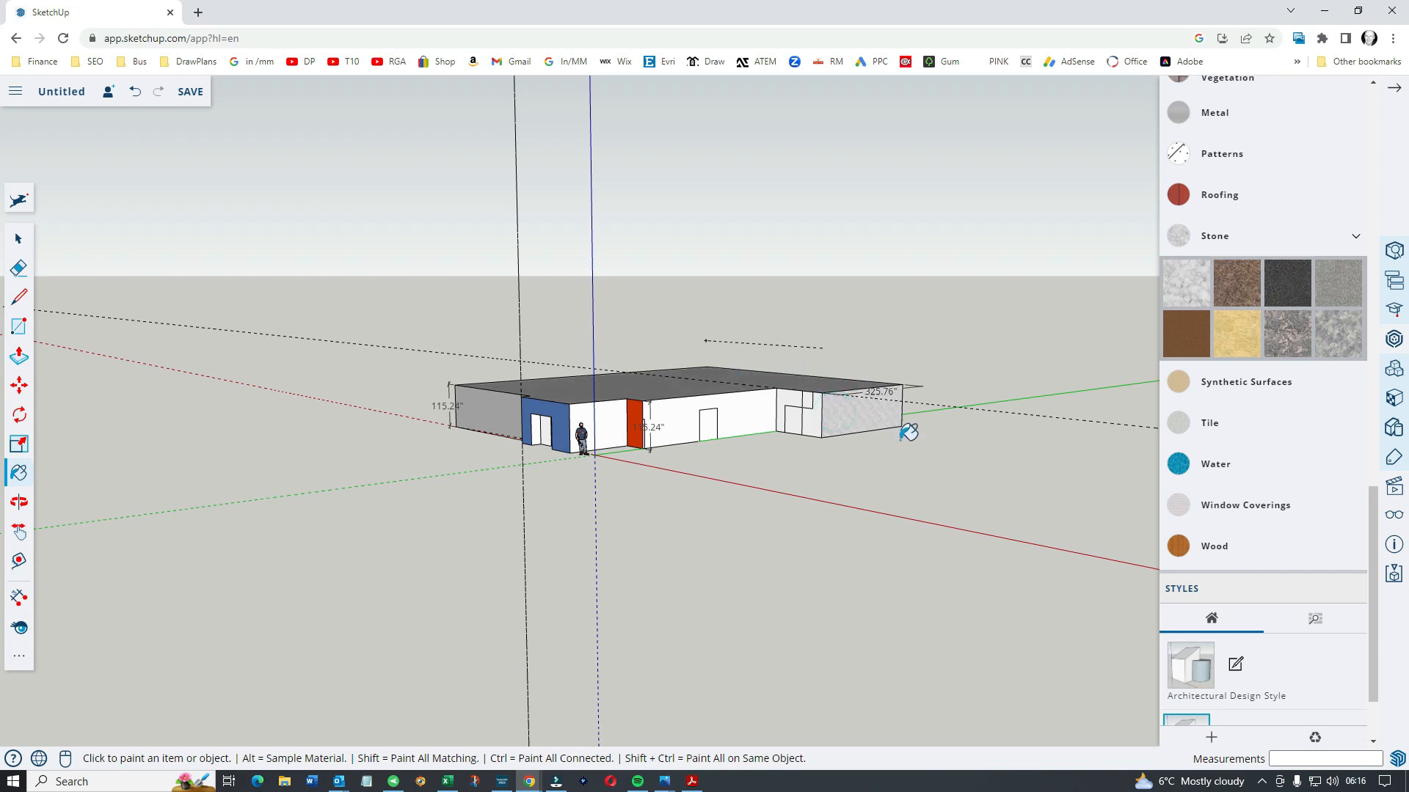
Paint the middle front wall section with a blue Water texture, then close the library
{"action": "left_click", "coordinate": [1215, 465]}
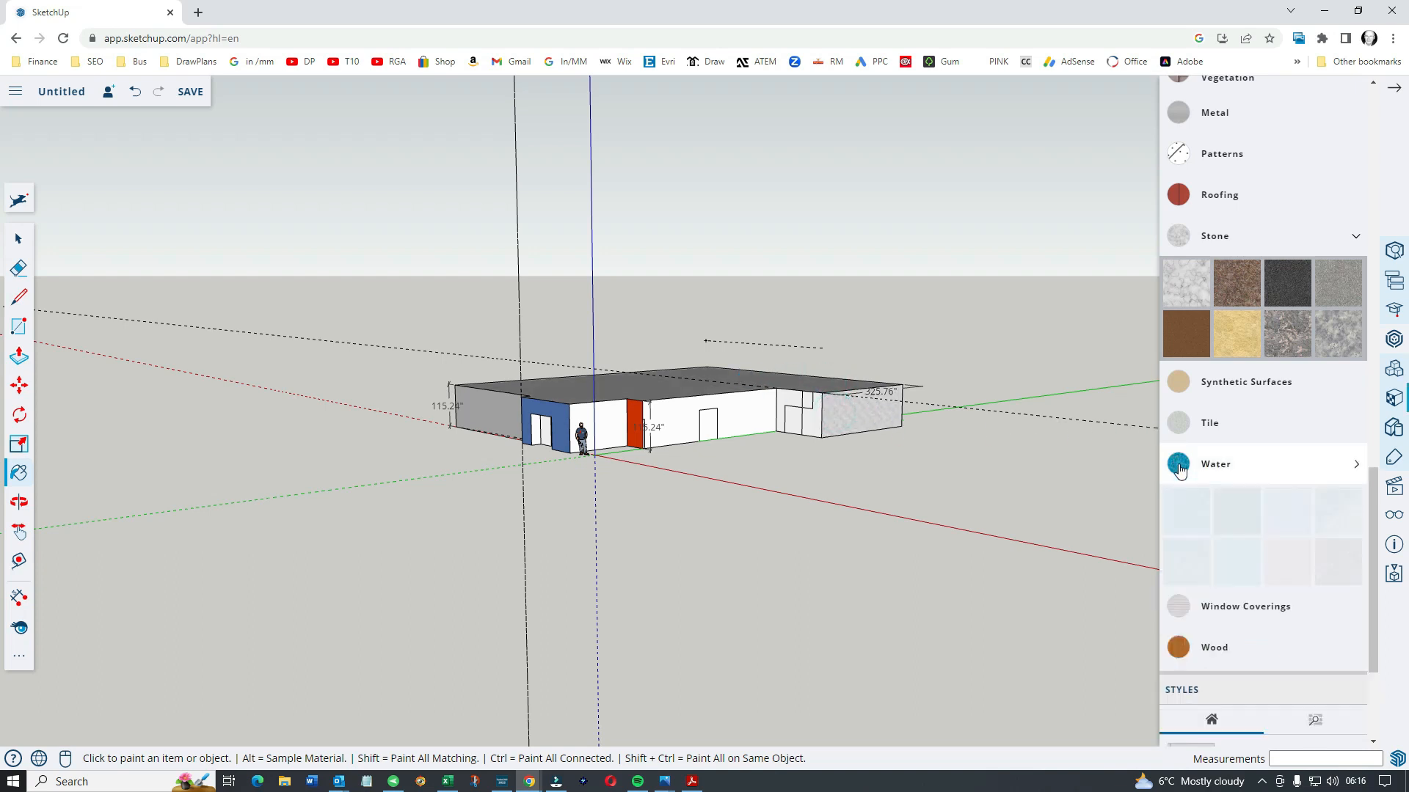
{"action": "left_click", "coordinate": [1215, 464]}
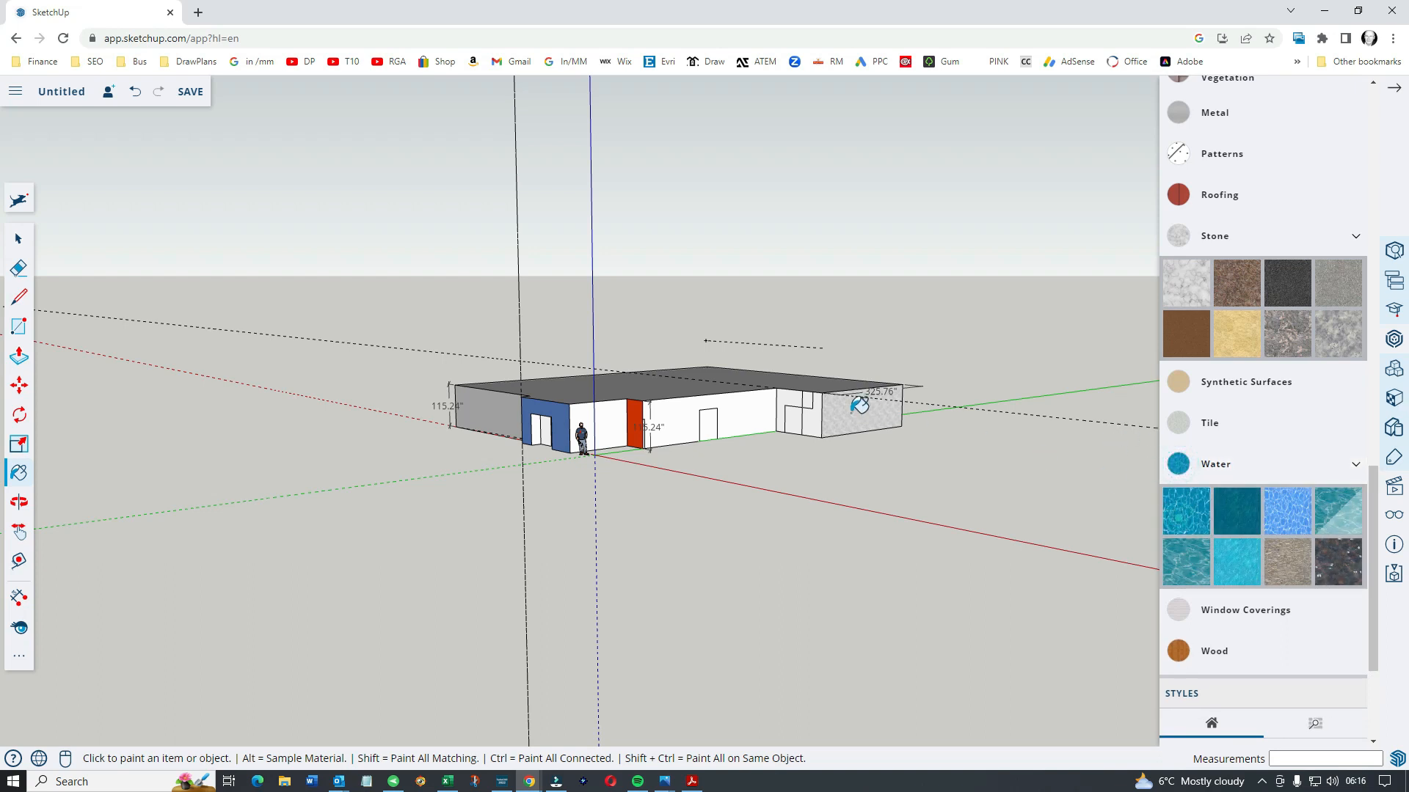
{"action": "left_click", "coordinate": [782, 431]}
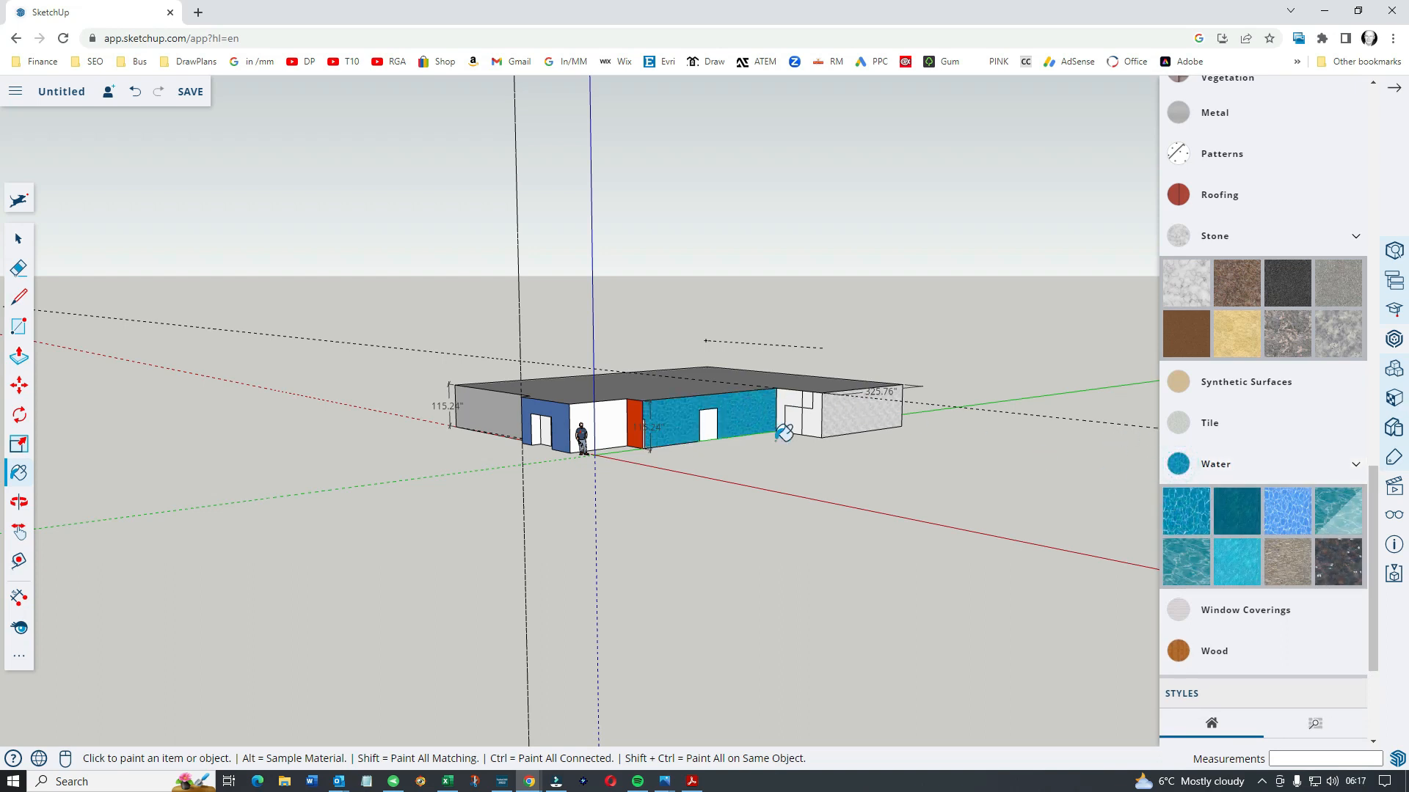
{"action": "mouse_move", "coordinate": [1308, 395]}
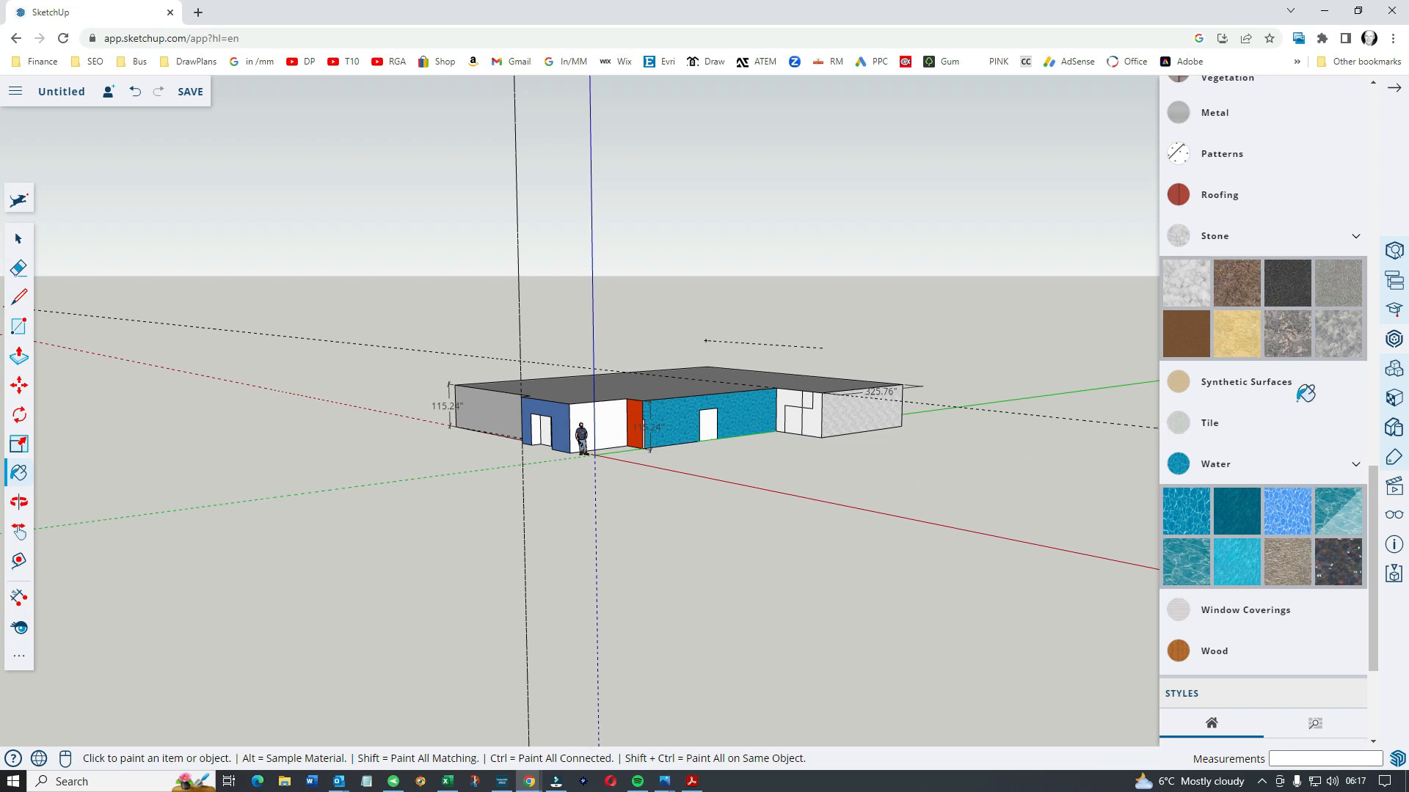
{"action": "left_click", "coordinate": [1394, 86]}
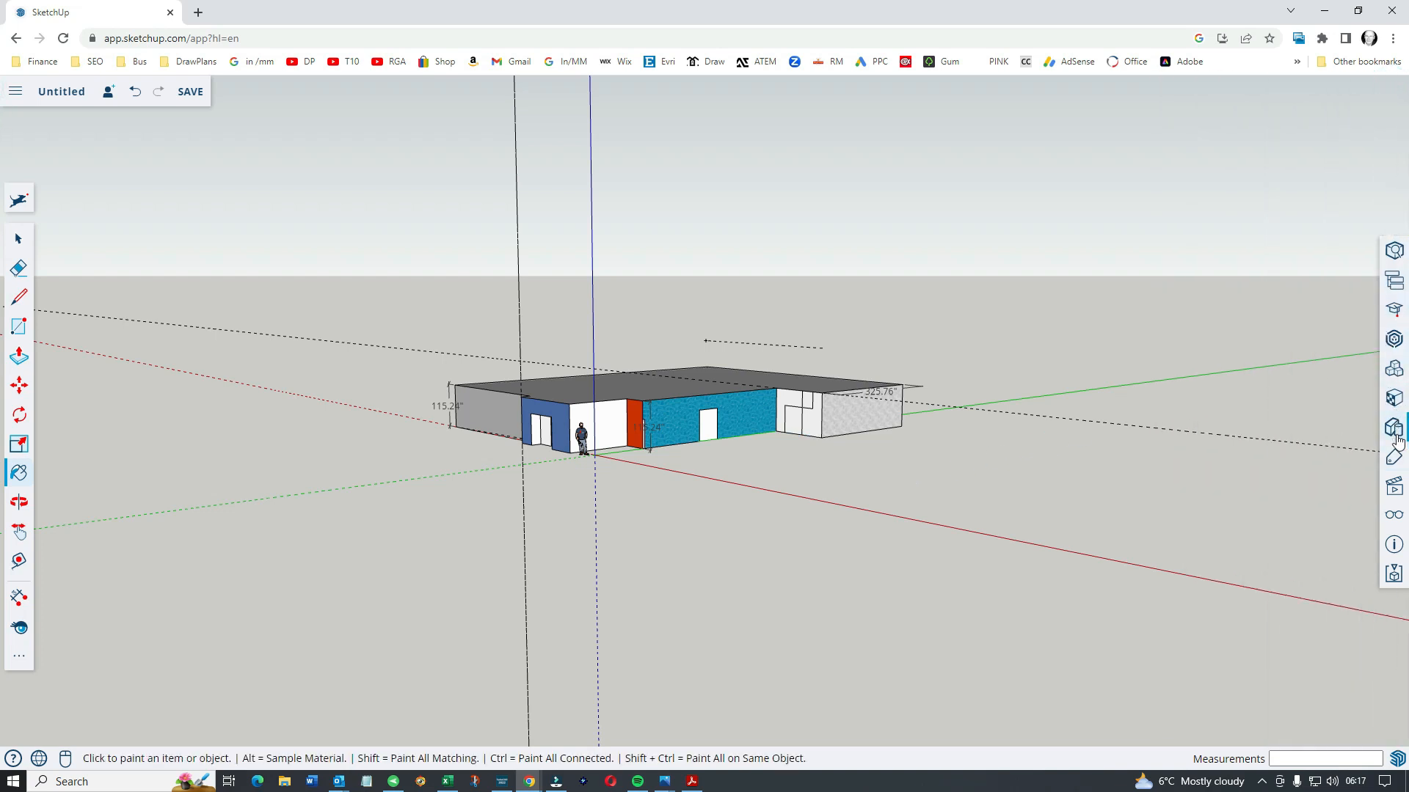
{"action": "mouse_move", "coordinate": [1395, 487]}
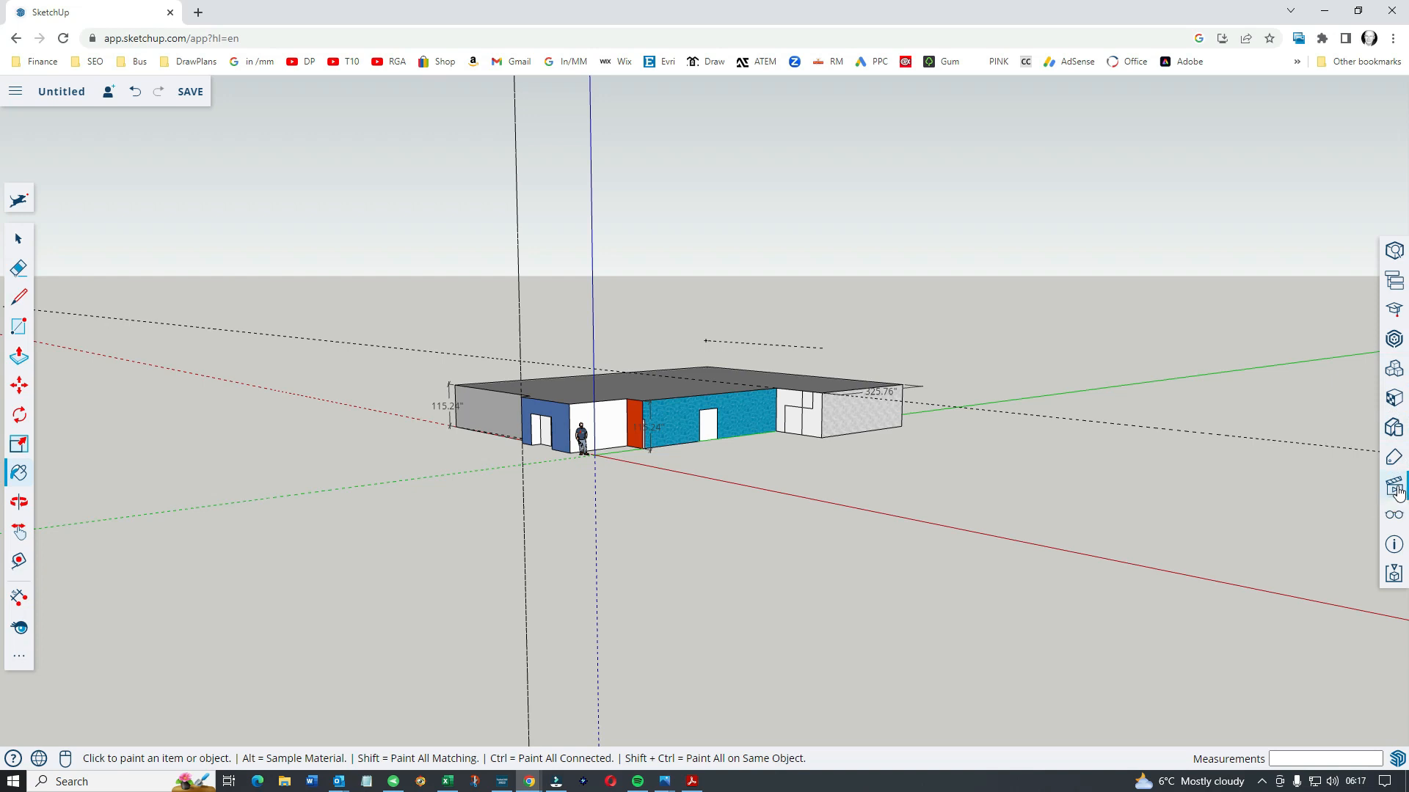
{"action": "left_click", "coordinate": [1394, 486]}
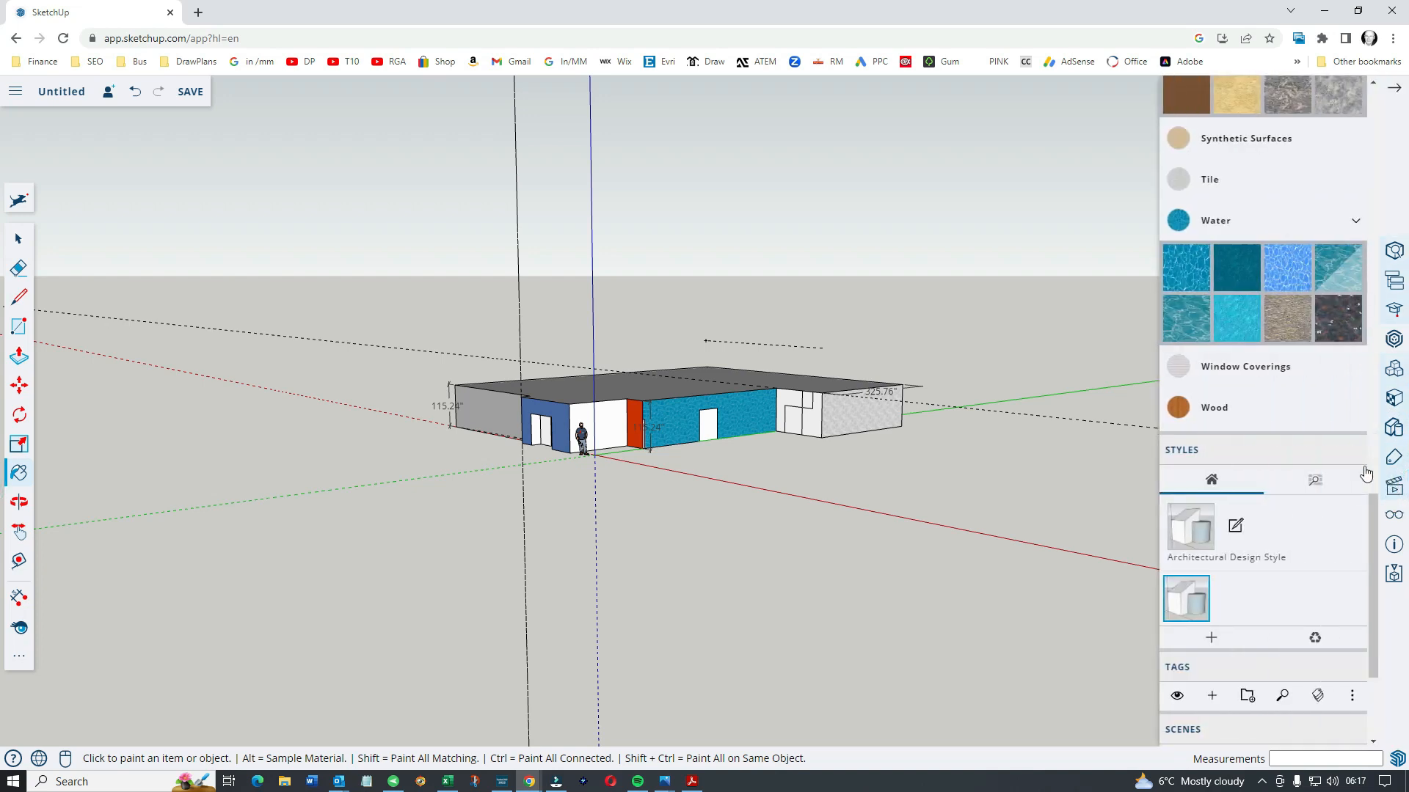
{"action": "mouse_move", "coordinate": [1252, 500]}
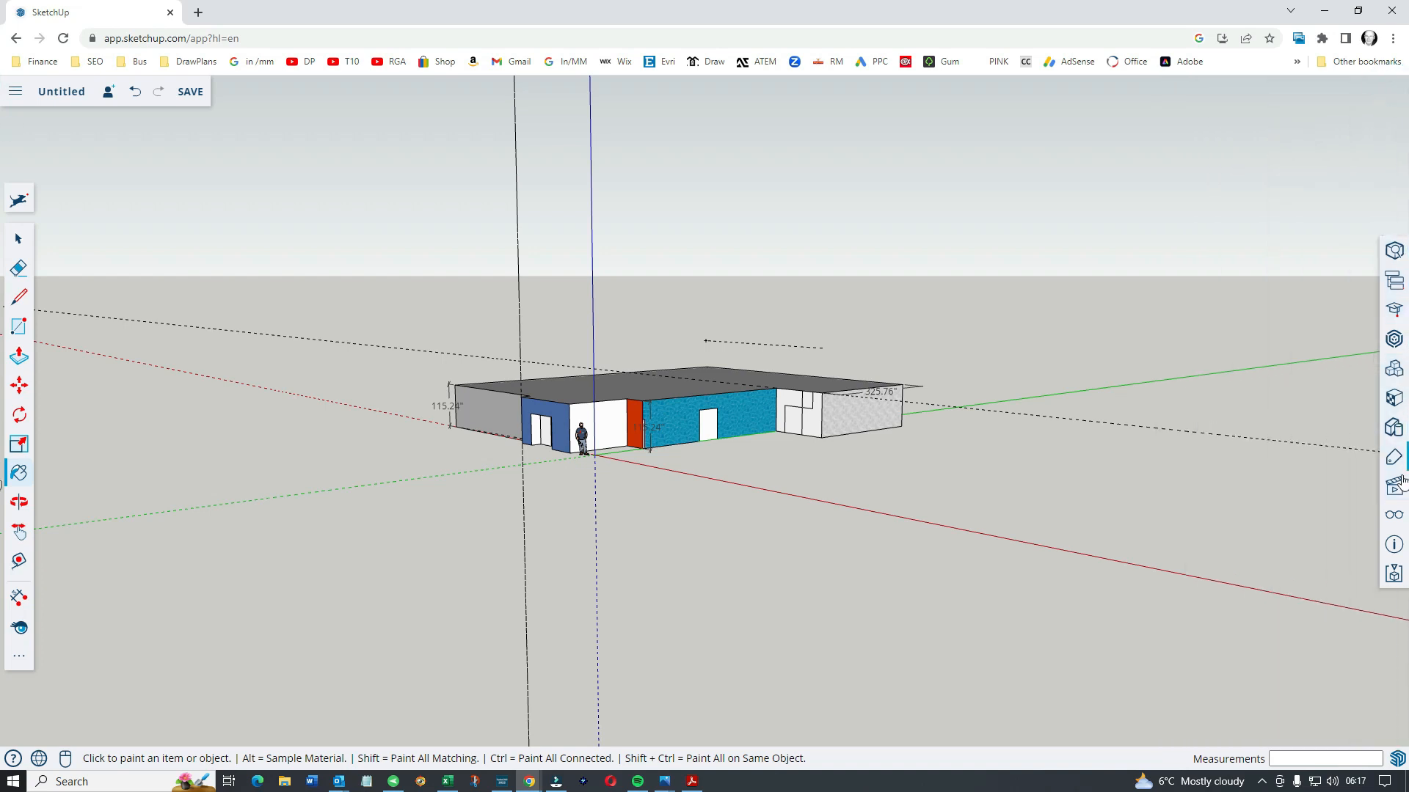
{"action": "left_click", "coordinate": [1394, 513]}
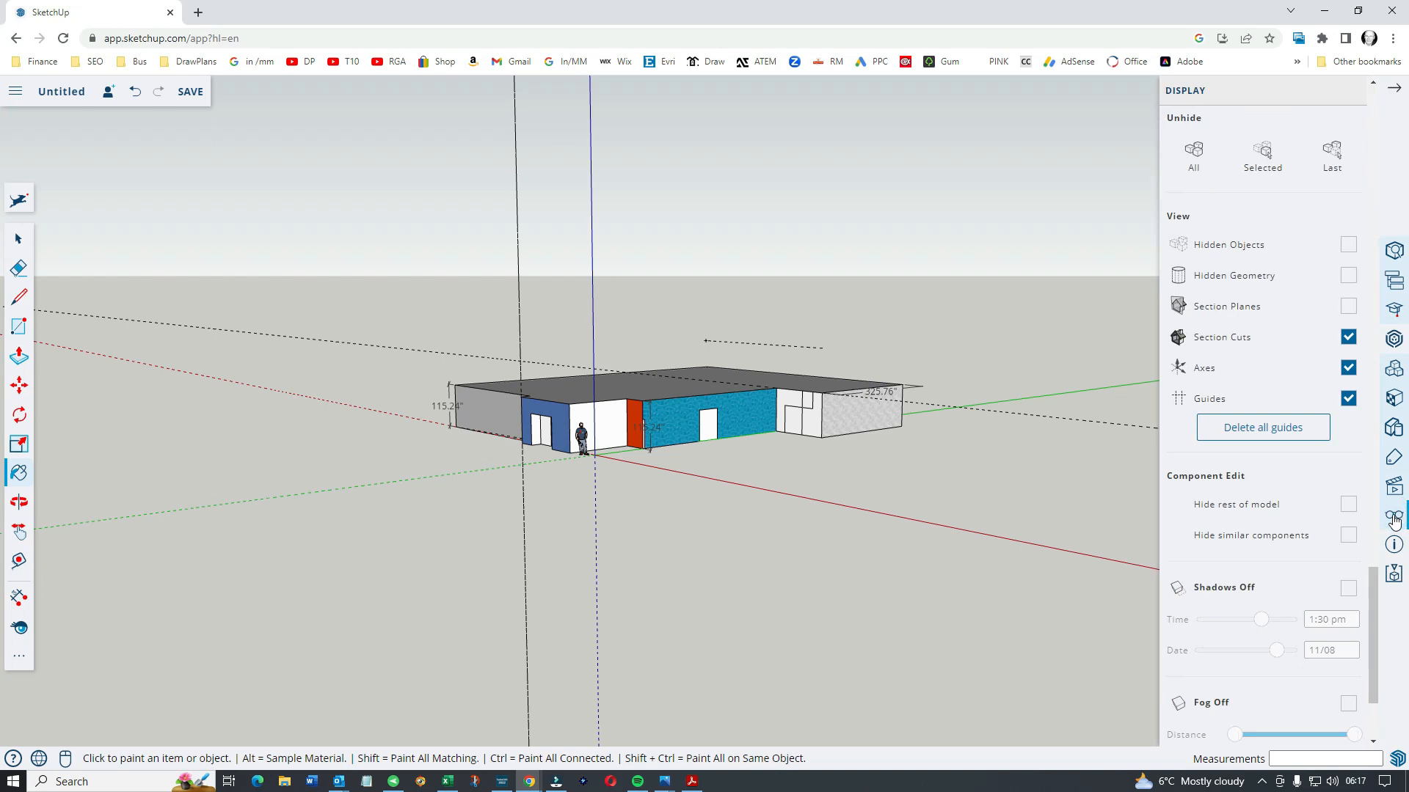
{"action": "mouse_move", "coordinate": [1180, 289]}
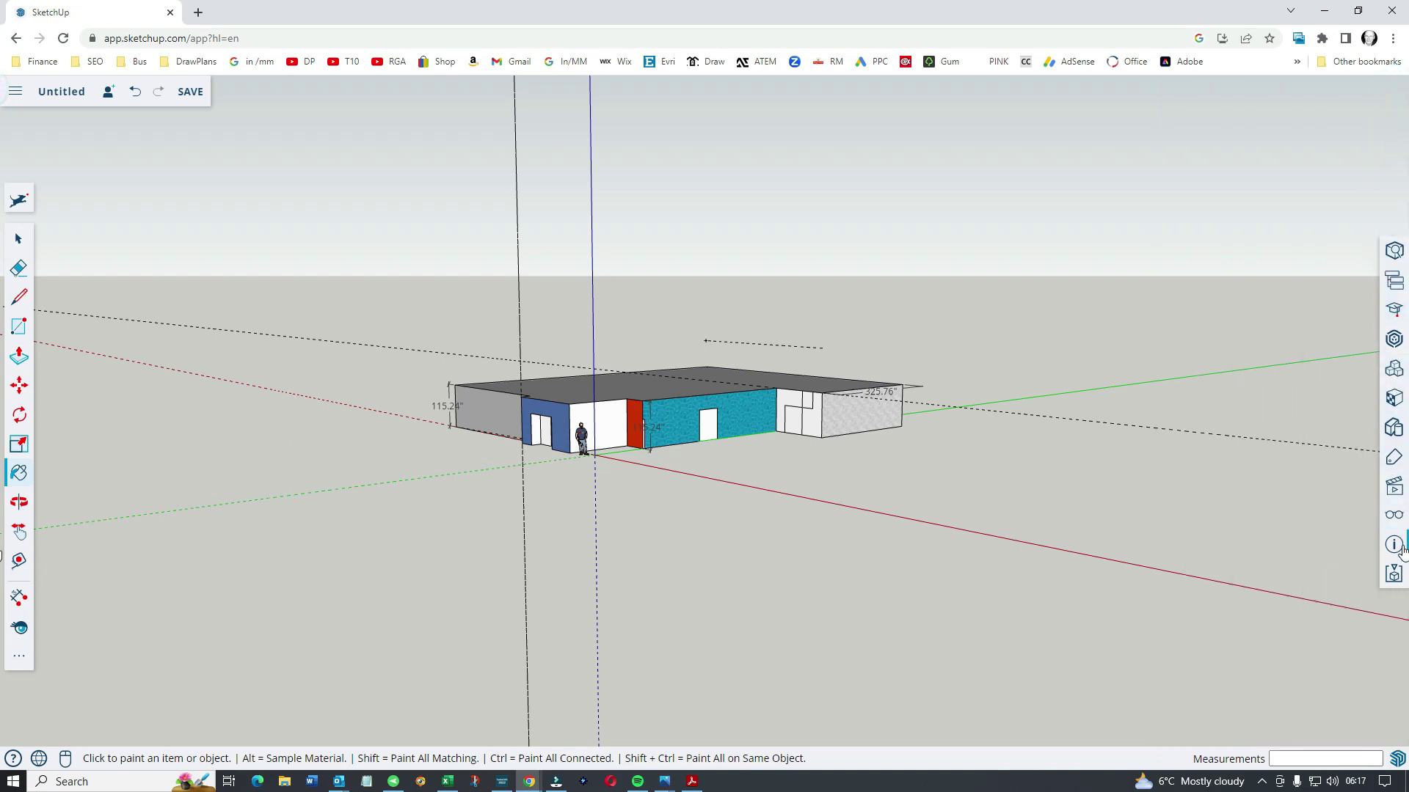
{"action": "left_click", "coordinate": [1394, 545]}
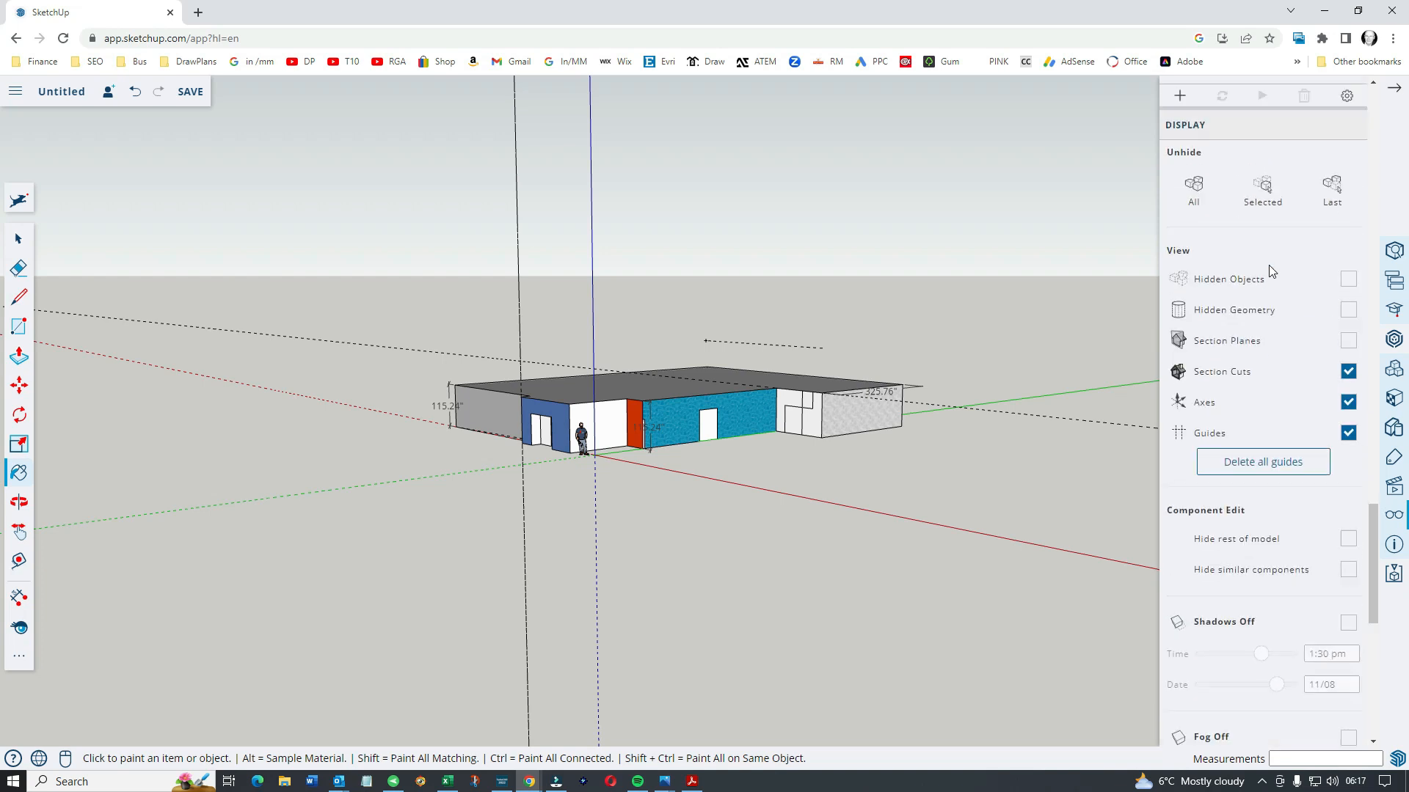
{"action": "scroll", "scroll_direction": "up", "scroll_amount": 3}
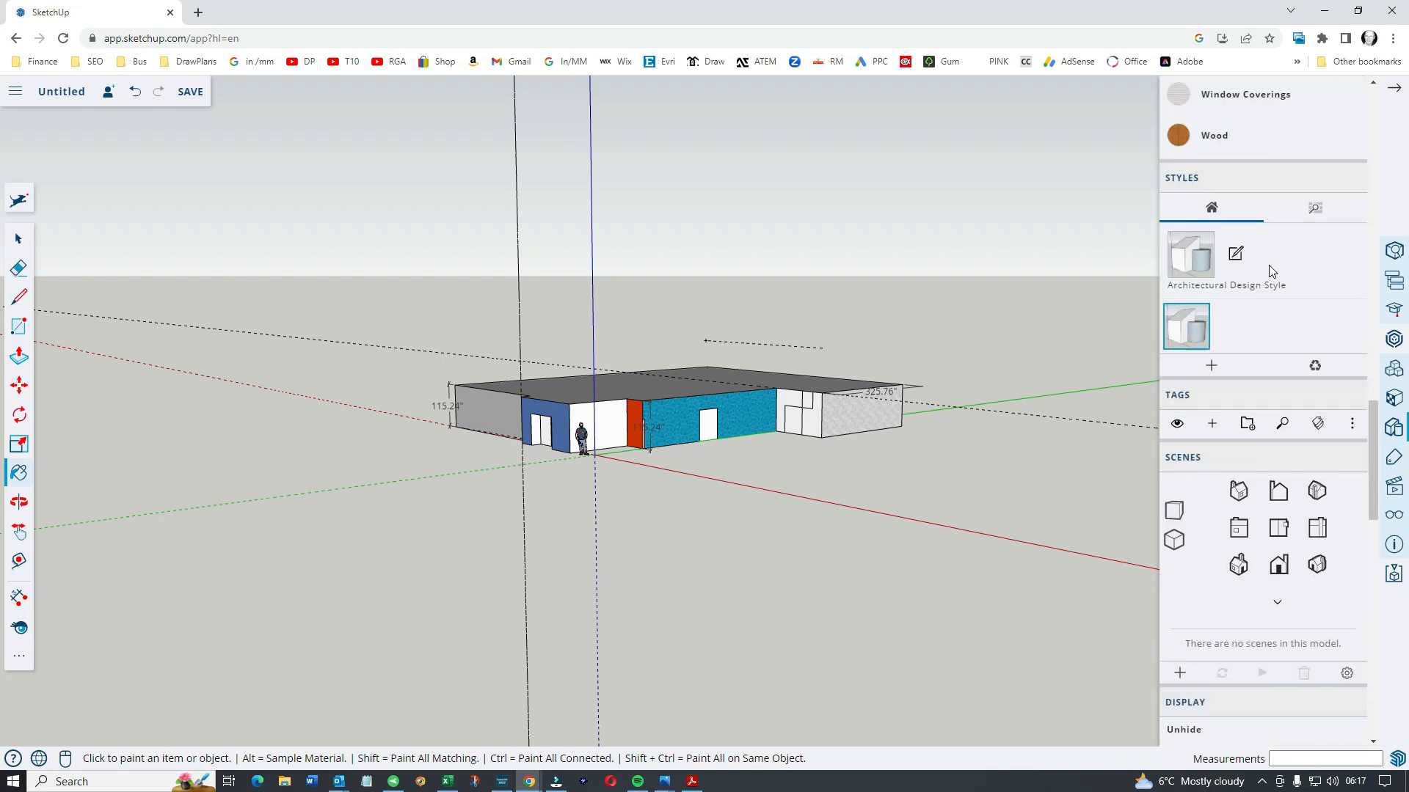
{"action": "scroll", "scroll_direction": "down", "scroll_amount": 3}
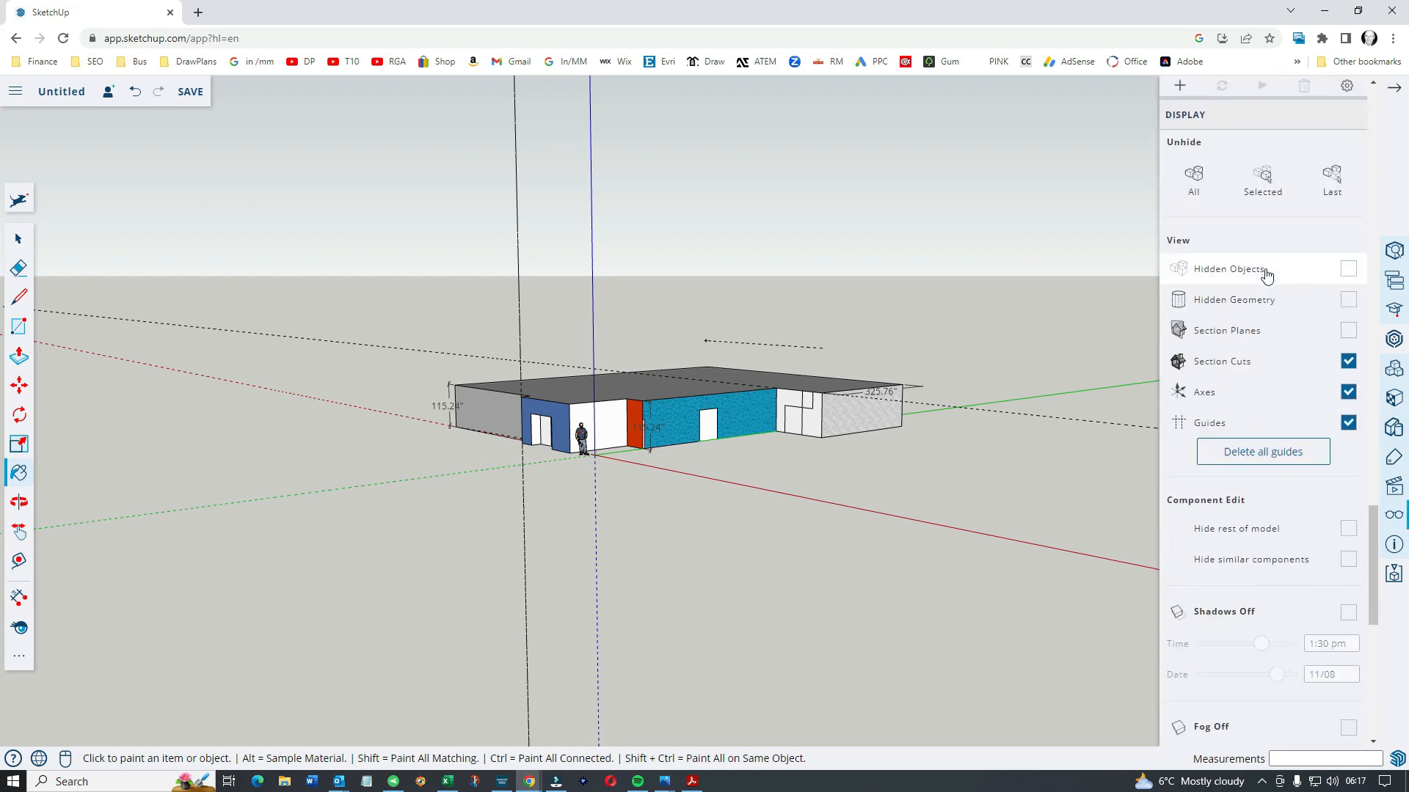
{"action": "scroll", "scroll_direction": "down", "scroll_amount": 3}
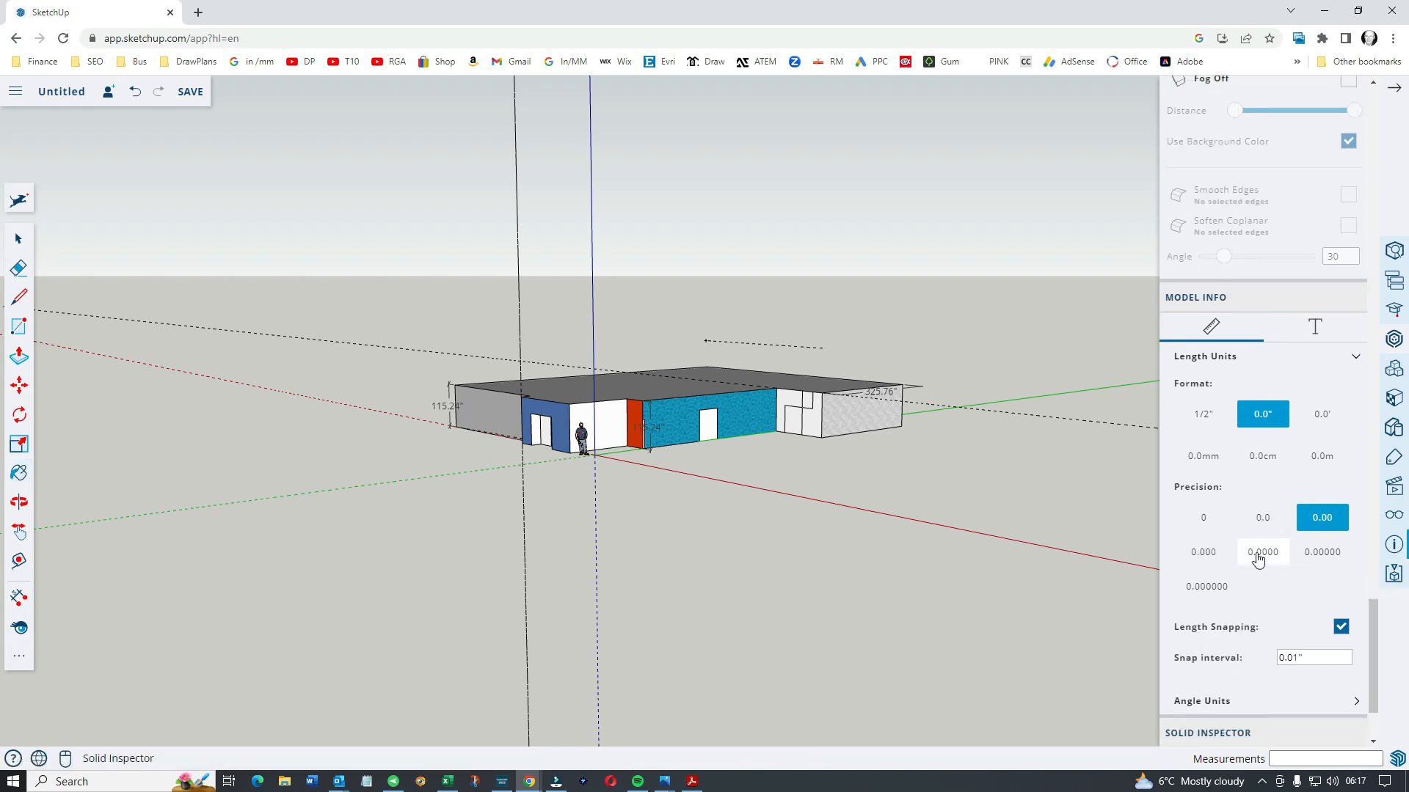
{"action": "scroll", "scroll_direction": "up", "scroll_amount": 3}
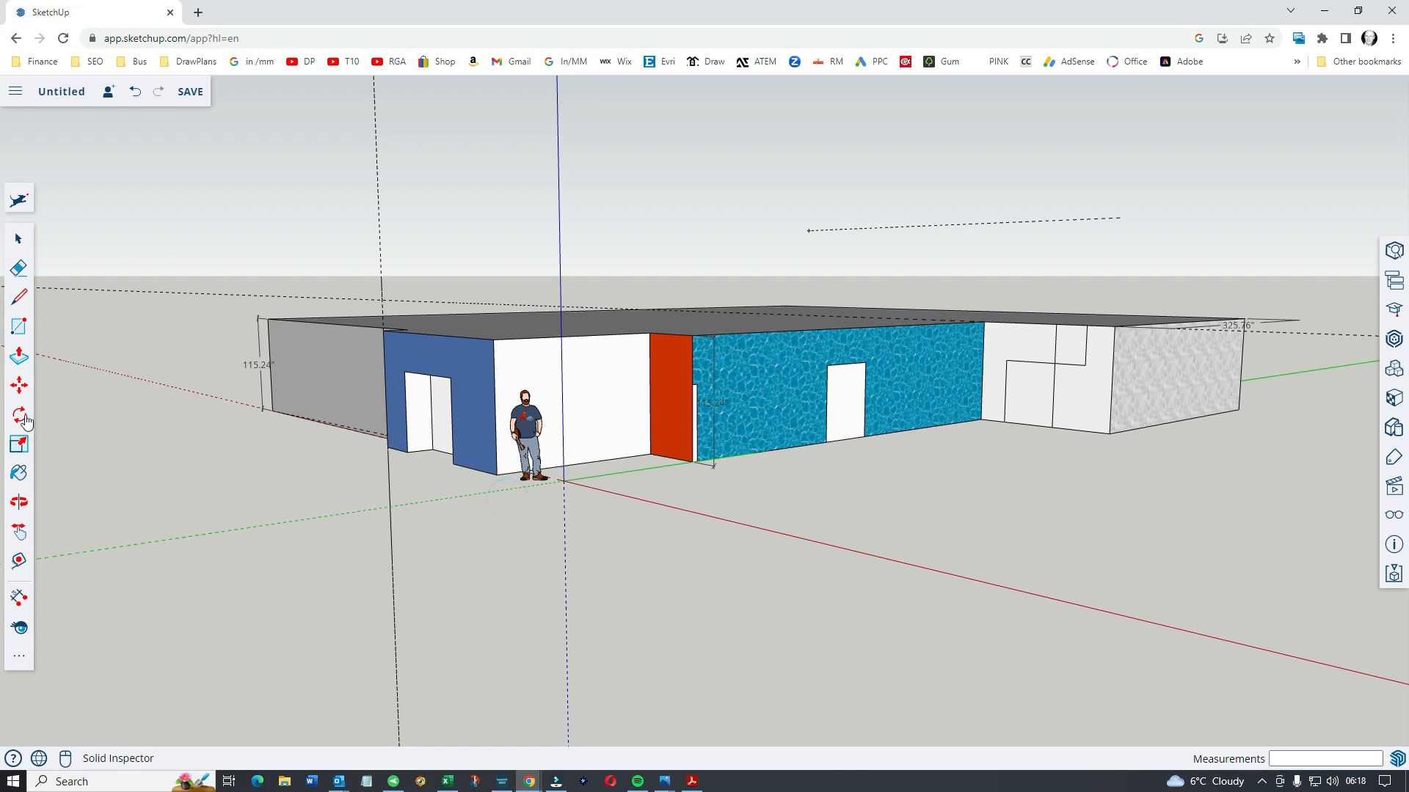
{"action": "mouse_move", "coordinate": [19, 418]}
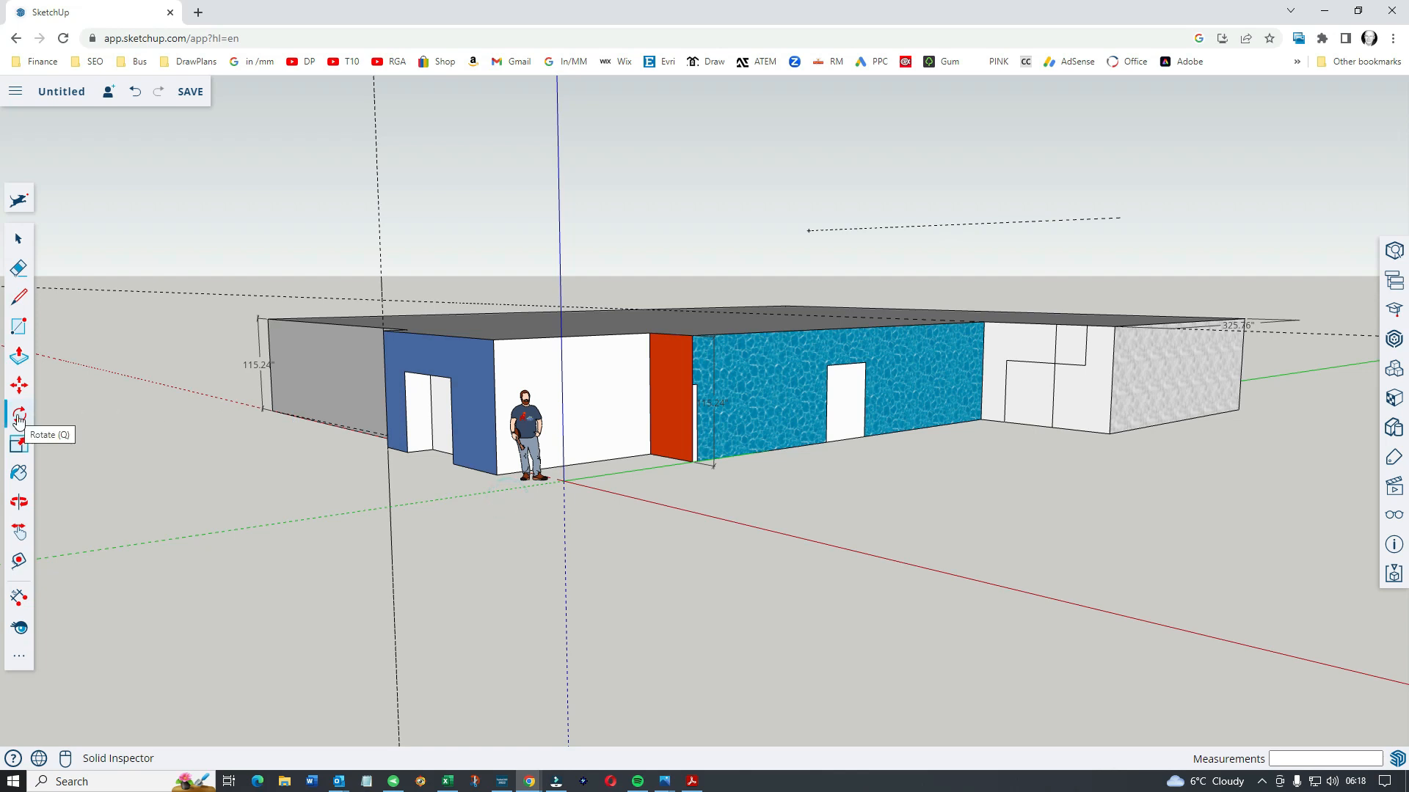
{"action": "mouse_move", "coordinate": [19, 494]}
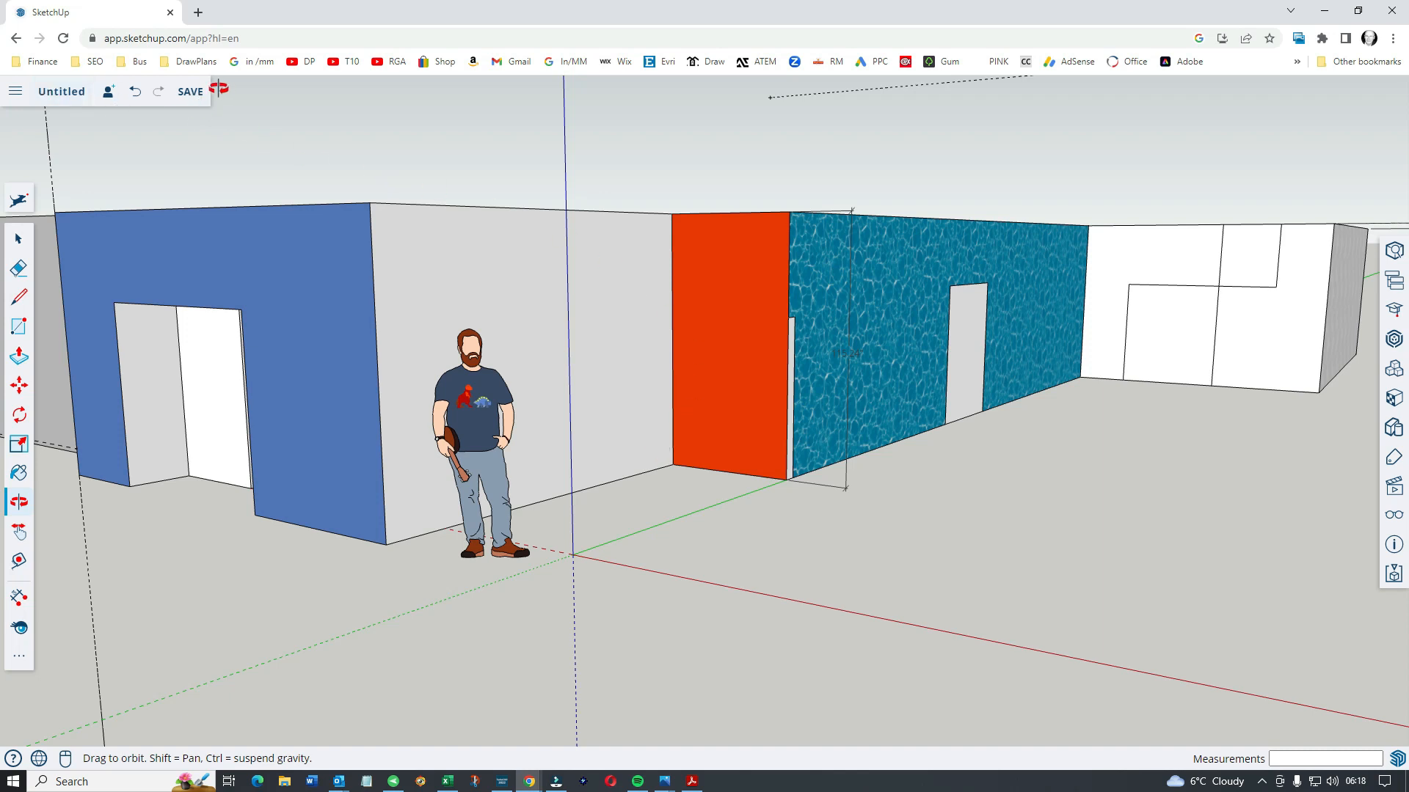
{"action": "mouse_move", "coordinate": [510, 271]}
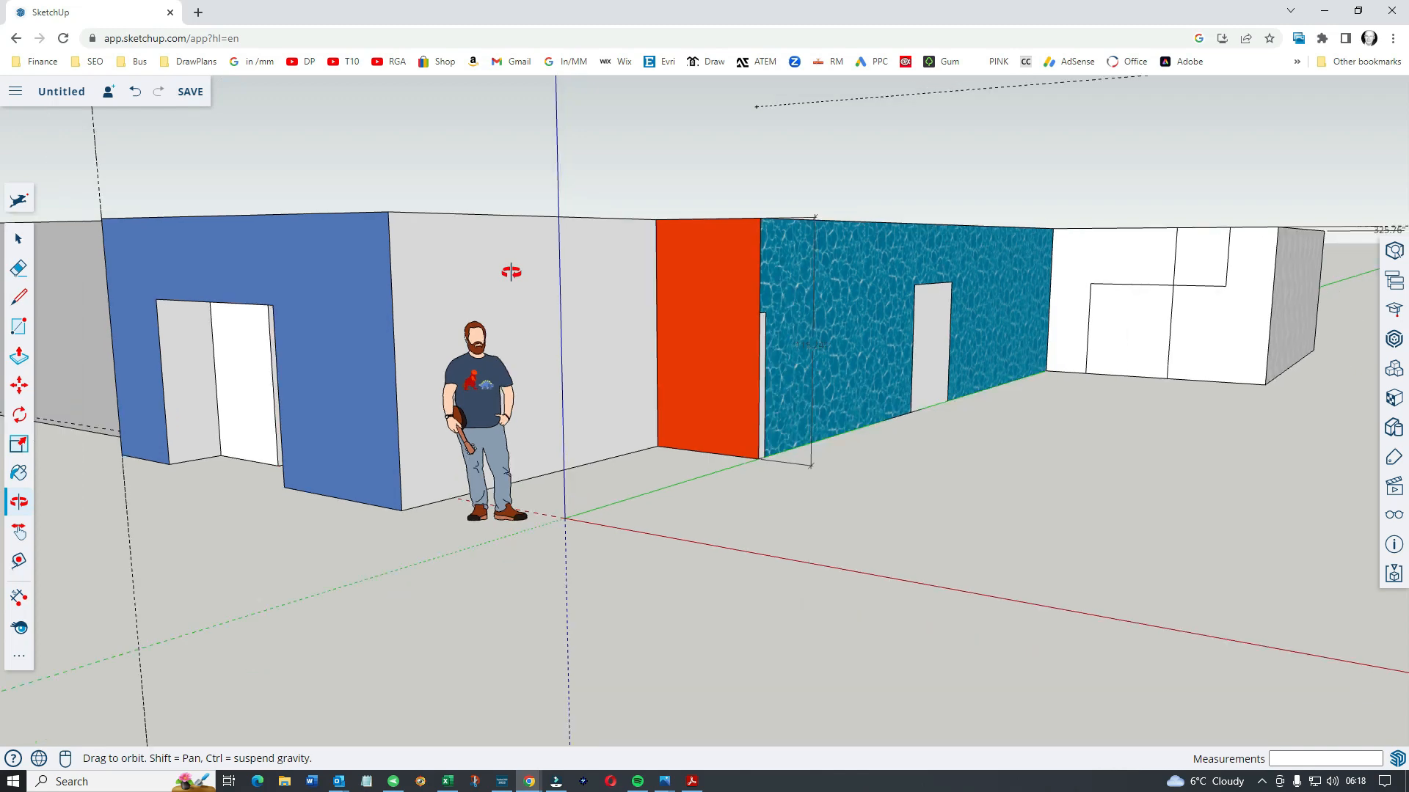
{"action": "mouse_move", "coordinate": [94, 25]}
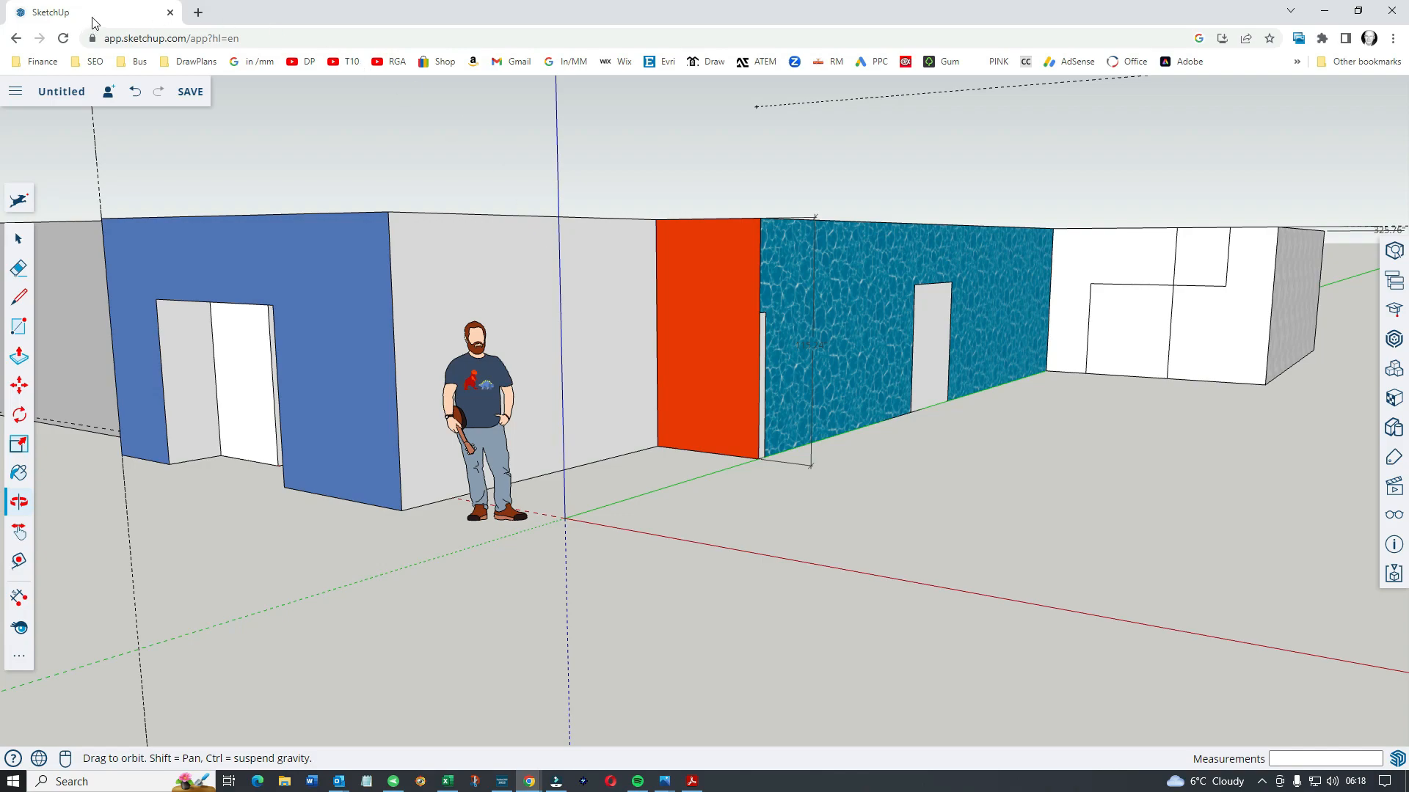
{"action": "mouse_move", "coordinate": [403, 82]}
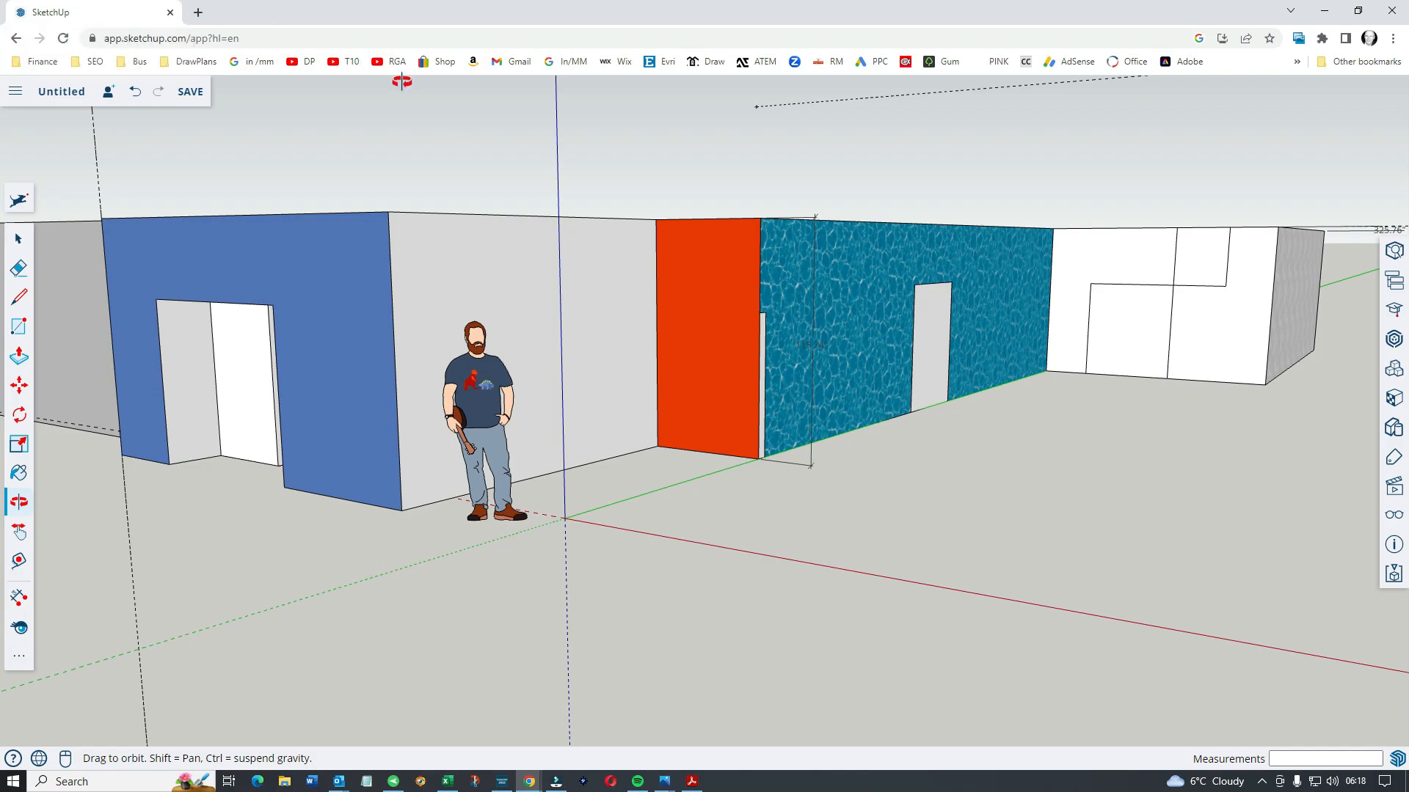